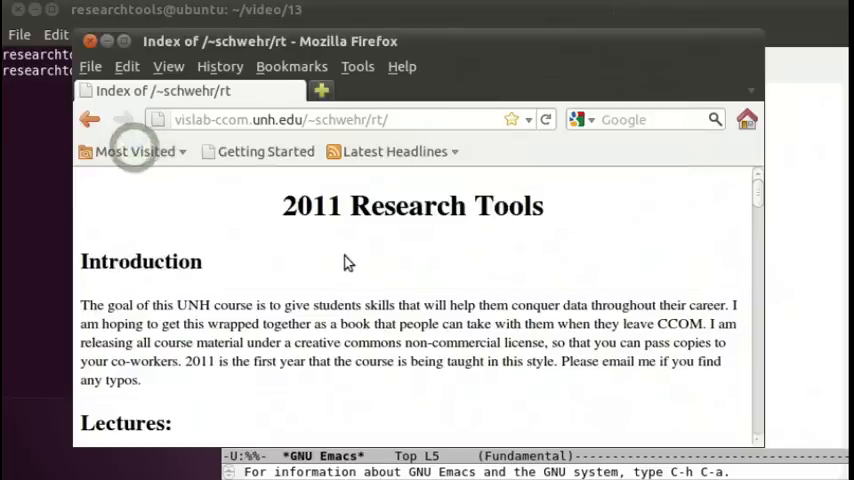
# - Scroll the Research Tools course index and open the examples/ folder listing
pyautogui.scroll(-3)
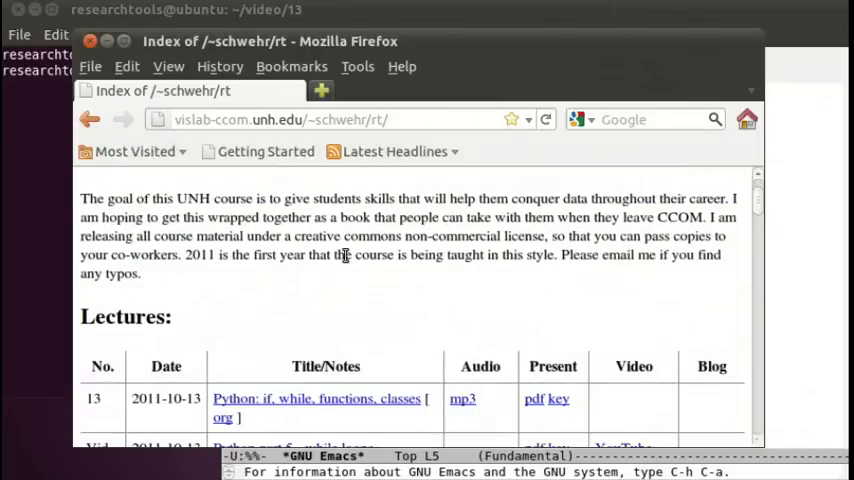
pyautogui.scroll(-3)
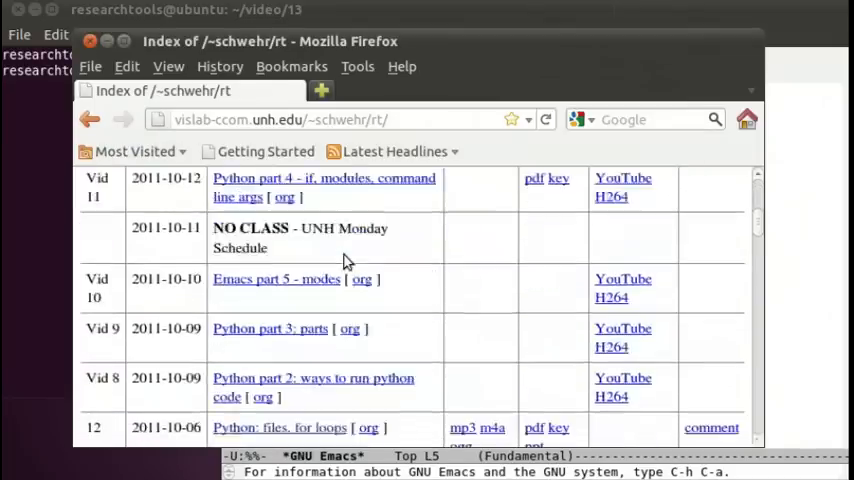
pyautogui.scroll(-3)
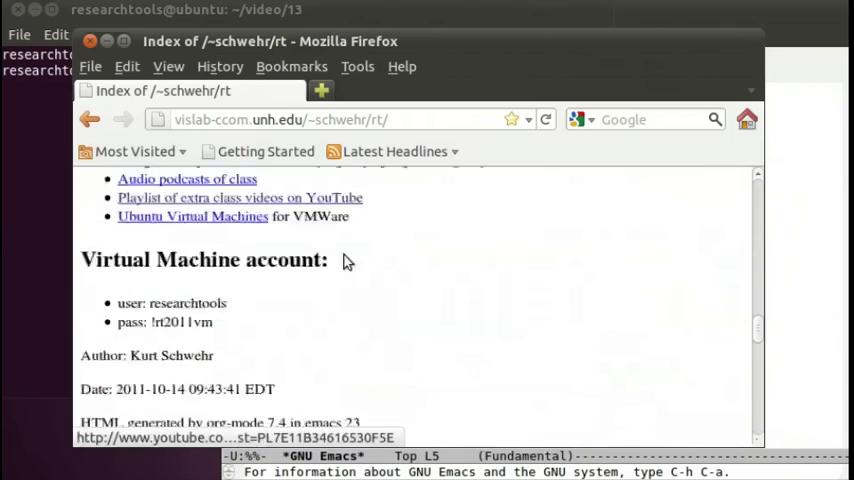
pyautogui.scroll(3)
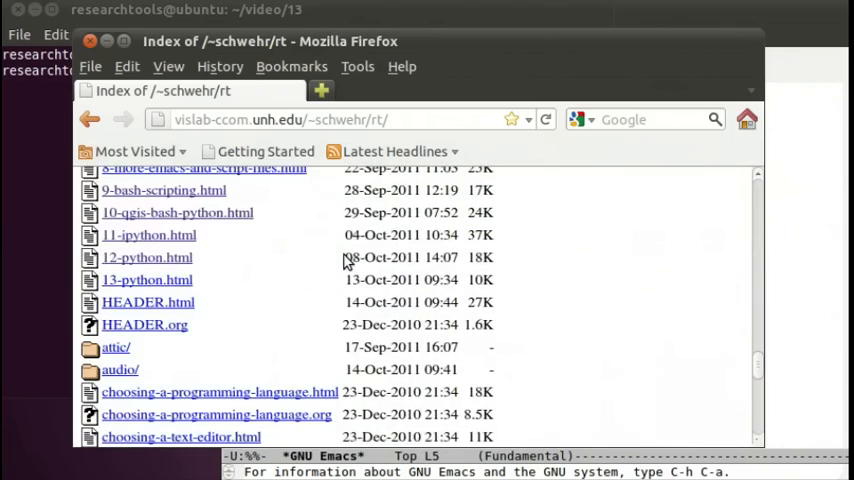
pyautogui.scroll(-3)
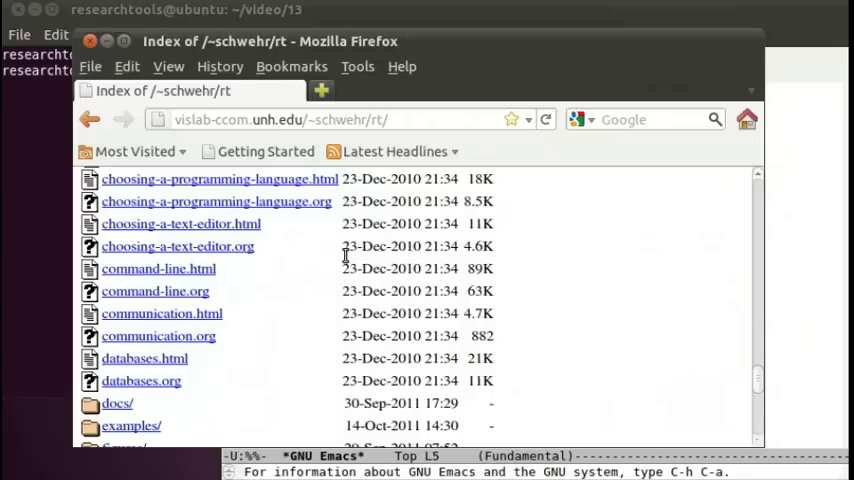
pyautogui.click(131, 425)
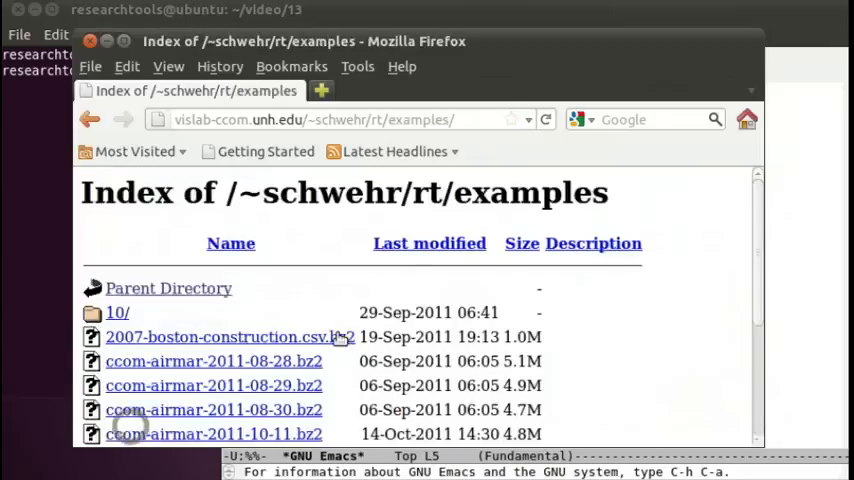
pyautogui.scroll(-3)
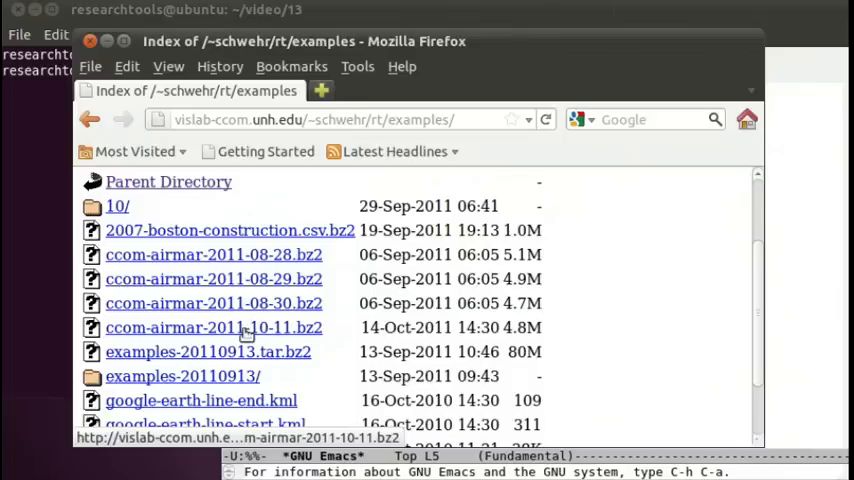
# - Choose Save Link As for the ccom-airmar-2011-10-11.bz2 link
pyautogui.rightClick(214, 327)
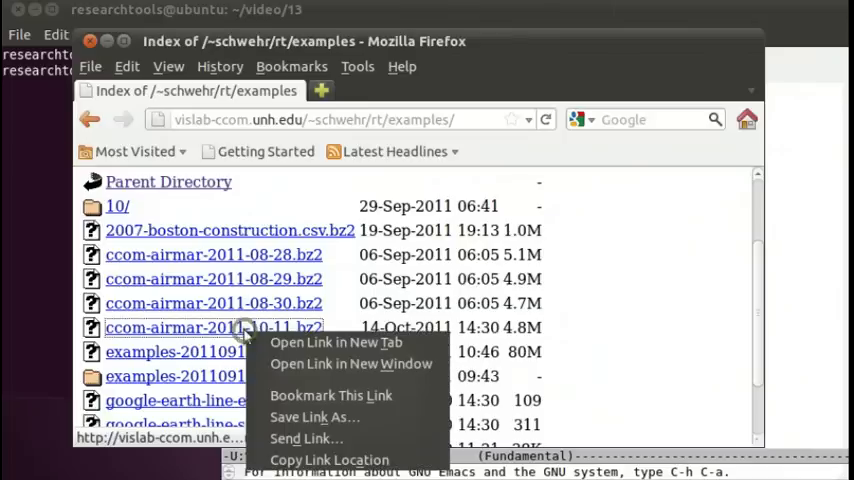
pyautogui.moveTo(314, 417)
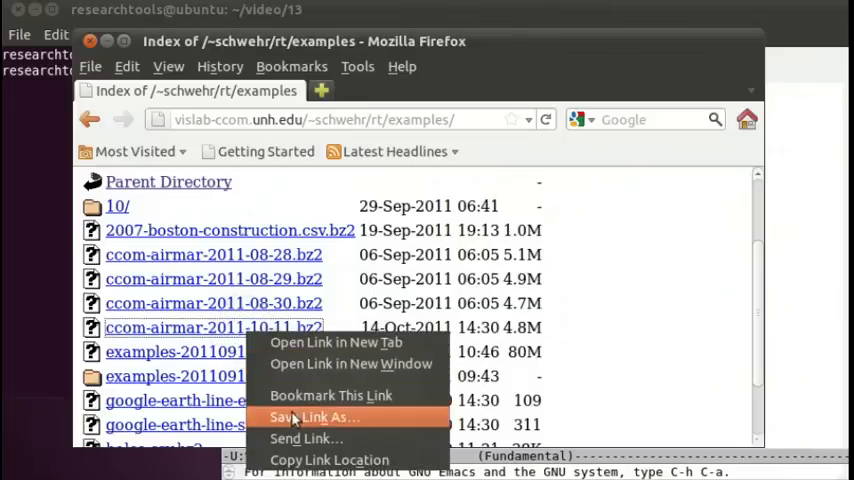
pyautogui.click(314, 417)
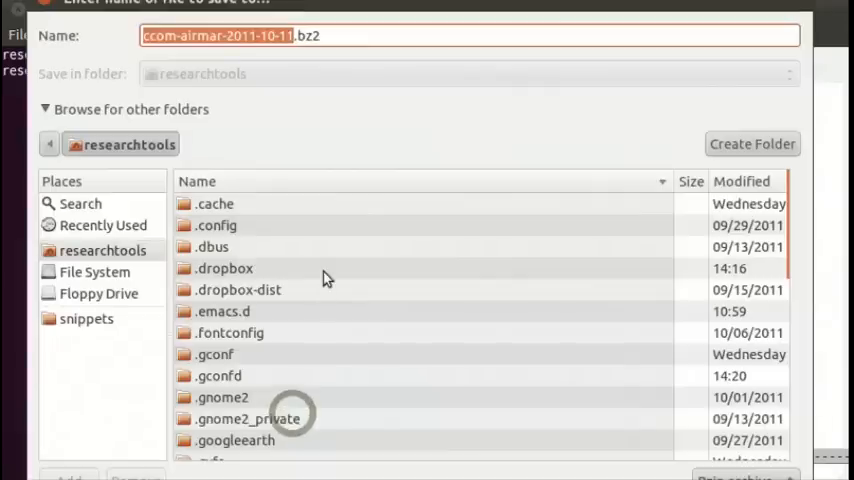
pyautogui.moveTo(130, 175)
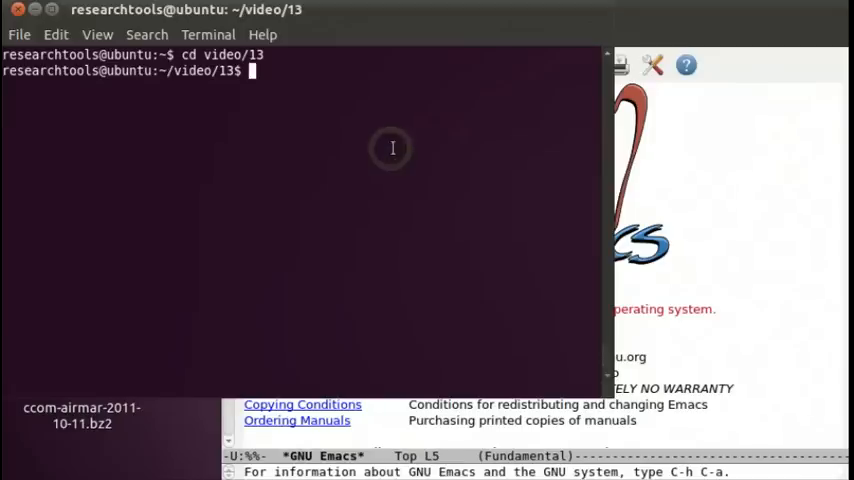
# - Move ccom-airmar-2011-10-11.bz2 from home into video/13 and decompress it with bunzip2
pyautogui.write('mv ~/cc')
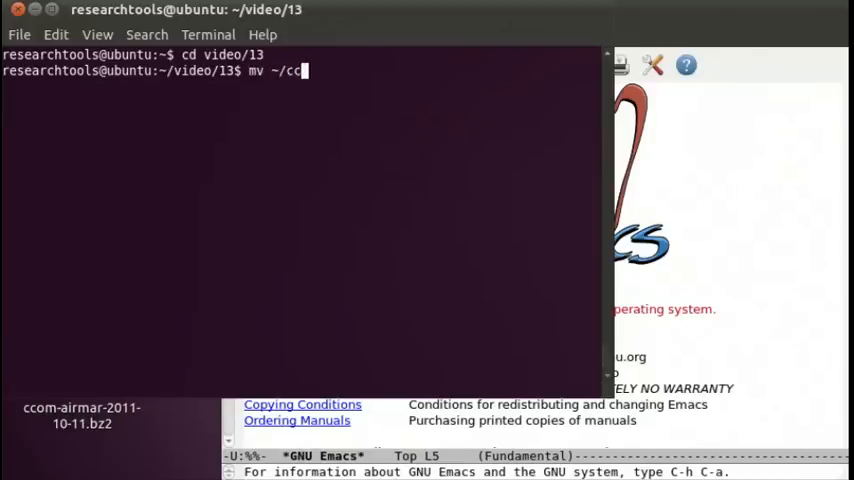
pyautogui.write('com-airmar-2011-10-11.bz2 .')
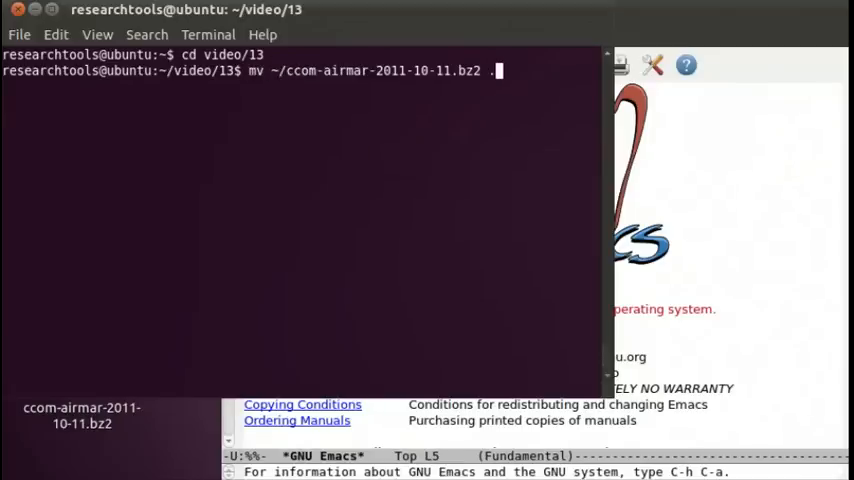
pyautogui.press('Return')
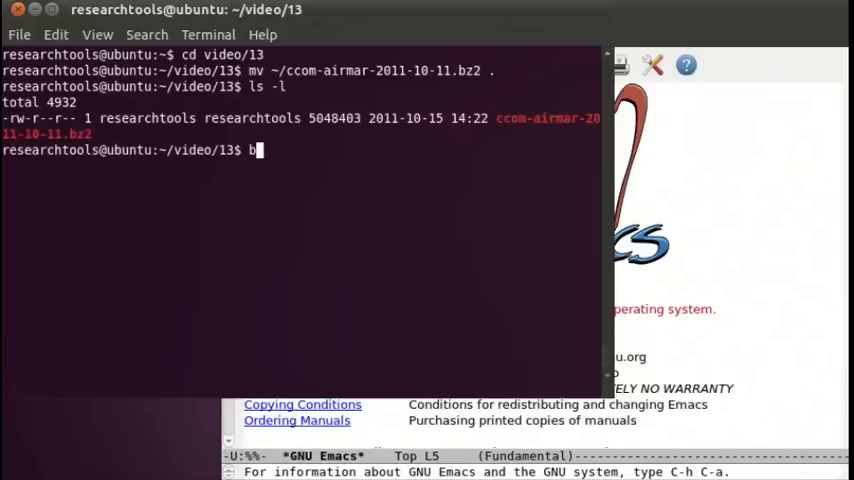
pyautogui.write('unzip2')
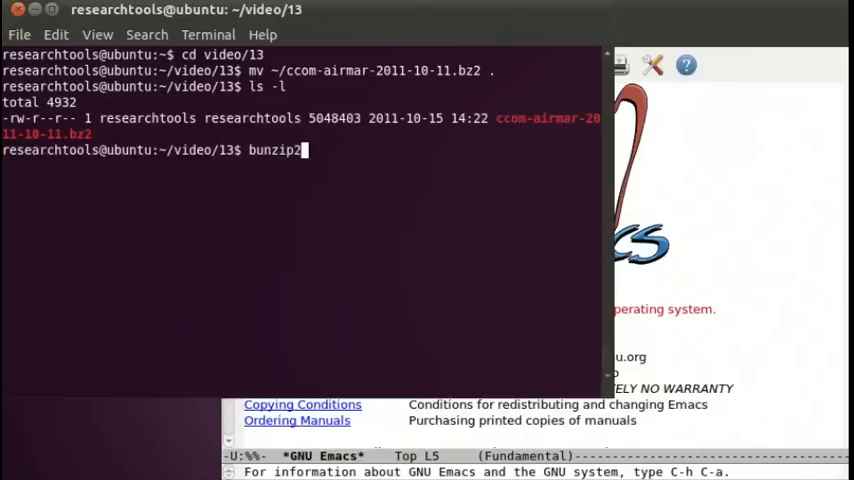
pyautogui.write('ccom-airmar-2011-10-11.bz2')
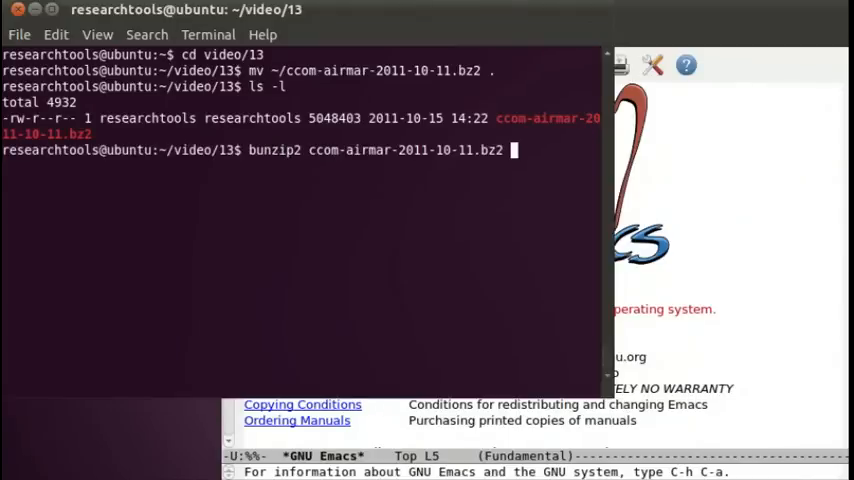
pyautogui.press('Return')
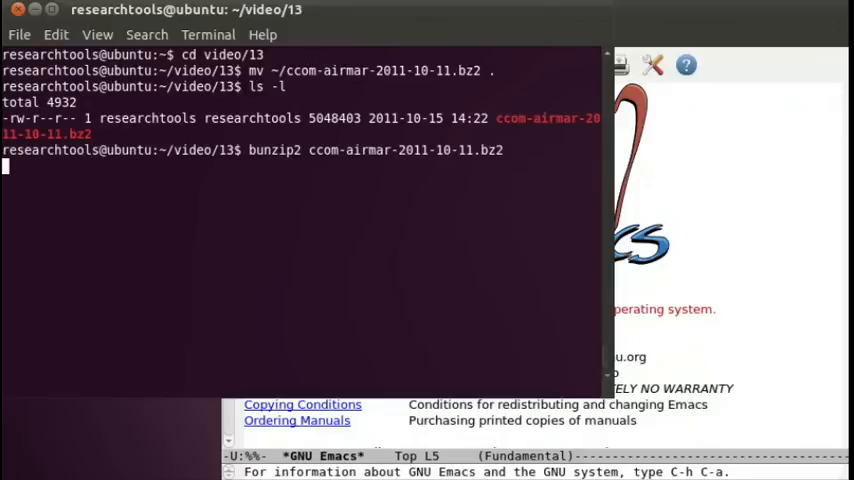
# - Begin entering less ccom-airmar-2011-10-11 to view the extracted log
pyautogui.write('less')
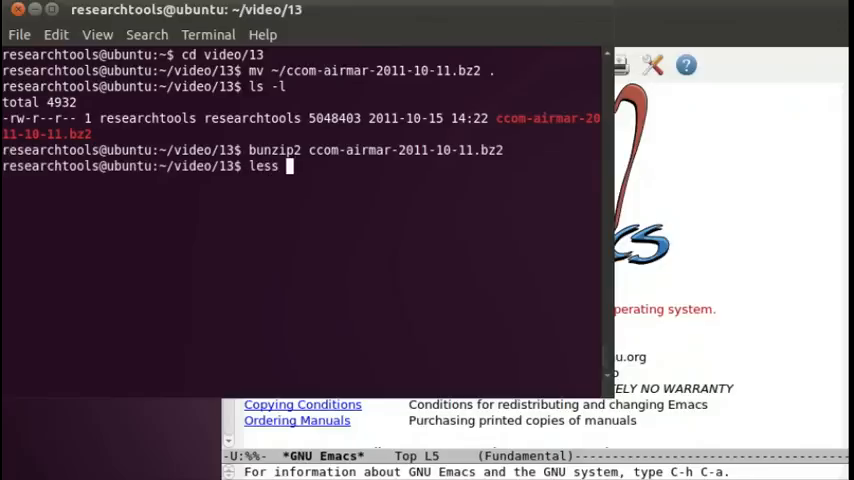
pyautogui.write('ccom-air')
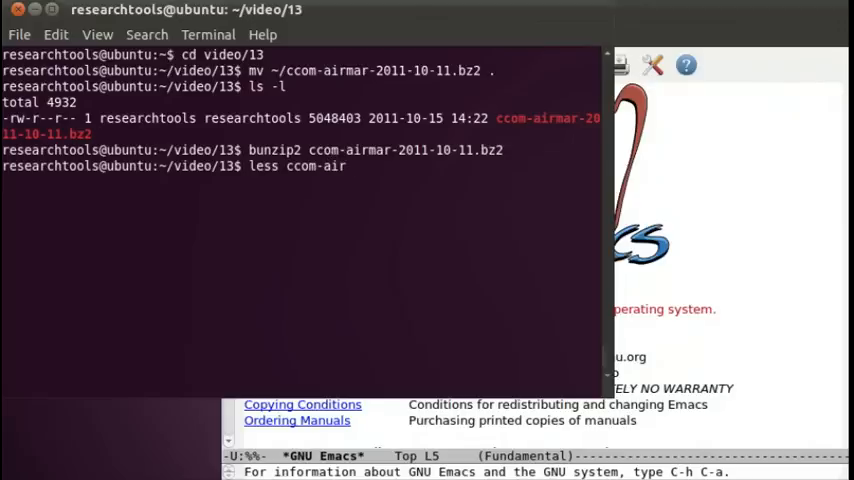
pyautogui.write('mar-2011-10-11')
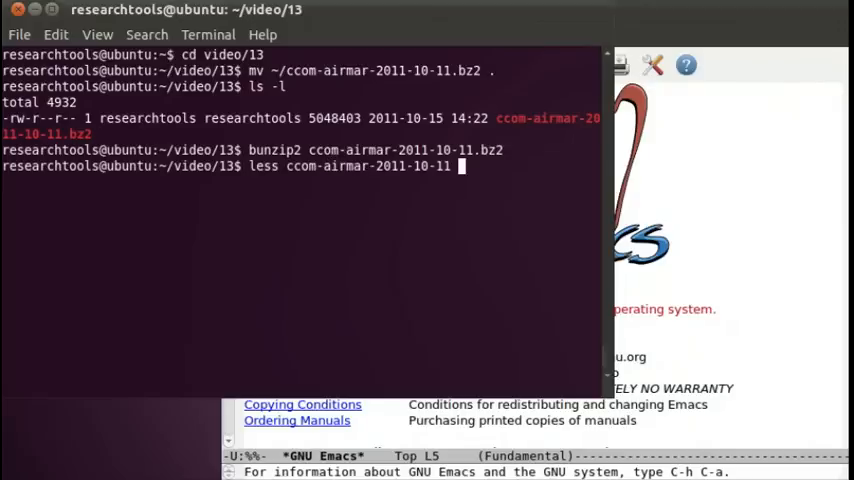
# - Open the airmar log in less, browse it, and select the $GPGGA identifier
pyautogui.press('Return')
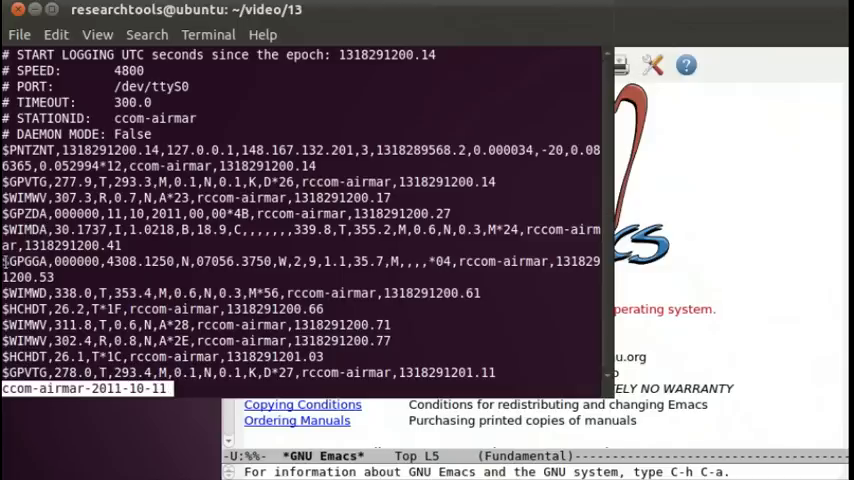
pyautogui.doubleClick(27, 261)
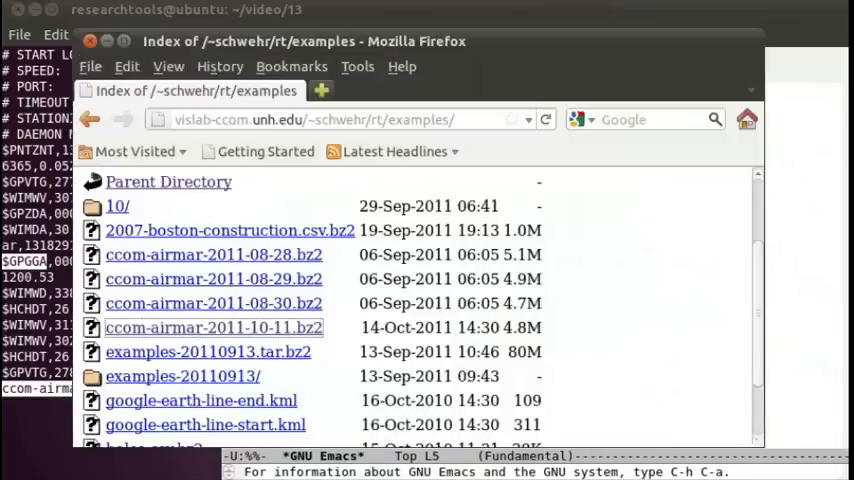
# - Search Google for 'nmea gga' and open the GPSd - BerliOS NMEA sentence list
pyautogui.click(350, 119)
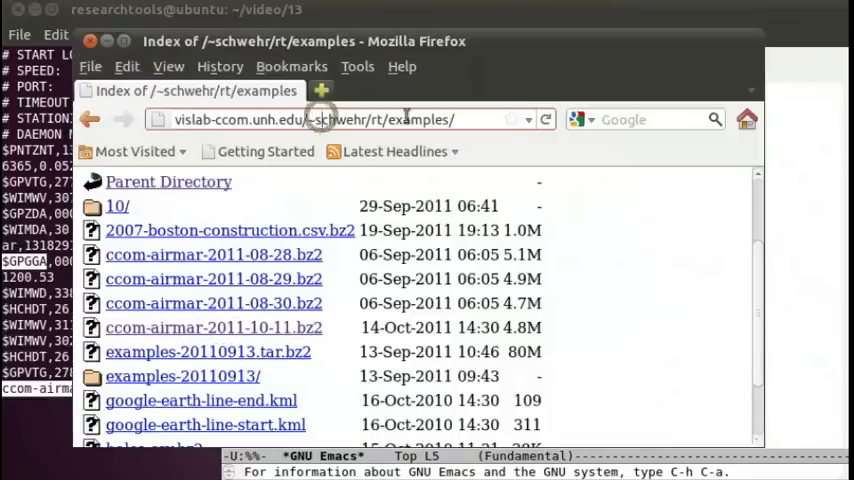
pyautogui.write('nm')
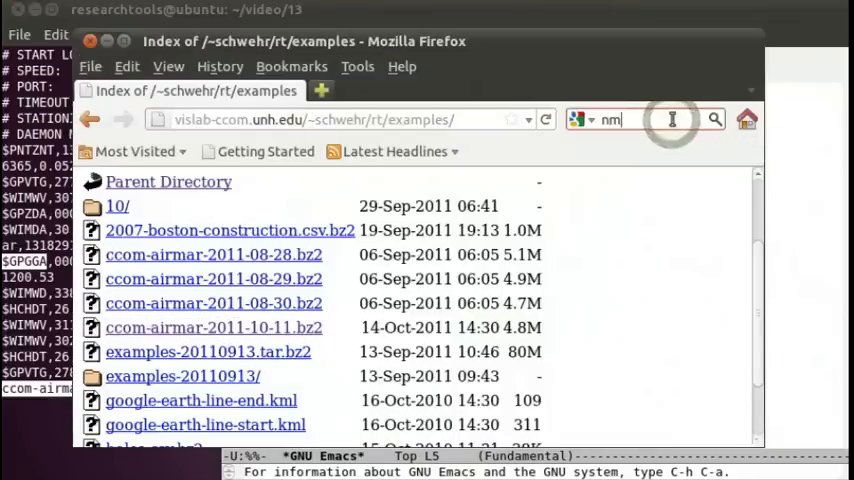
pyautogui.write('ea')
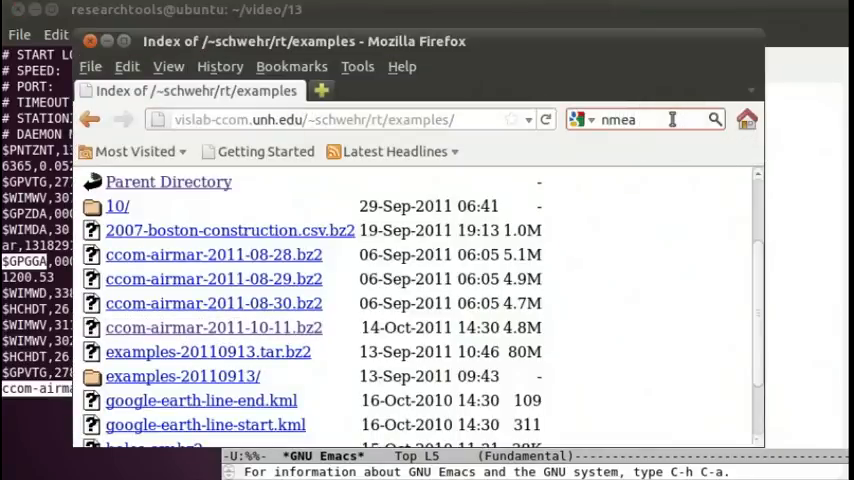
pyautogui.write('gga')
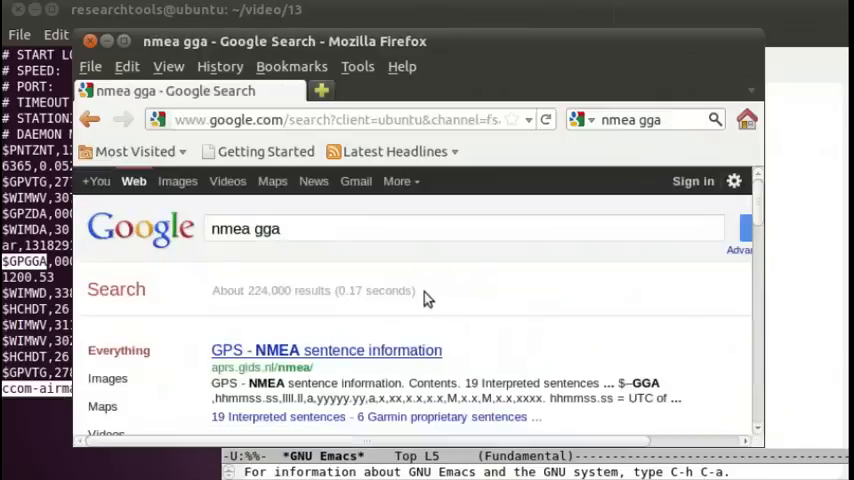
pyautogui.scroll(-3)
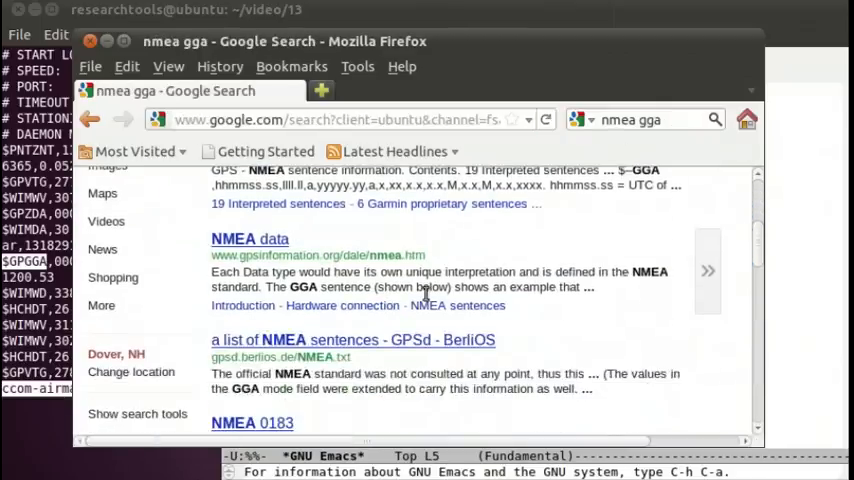
pyautogui.scroll(-3)
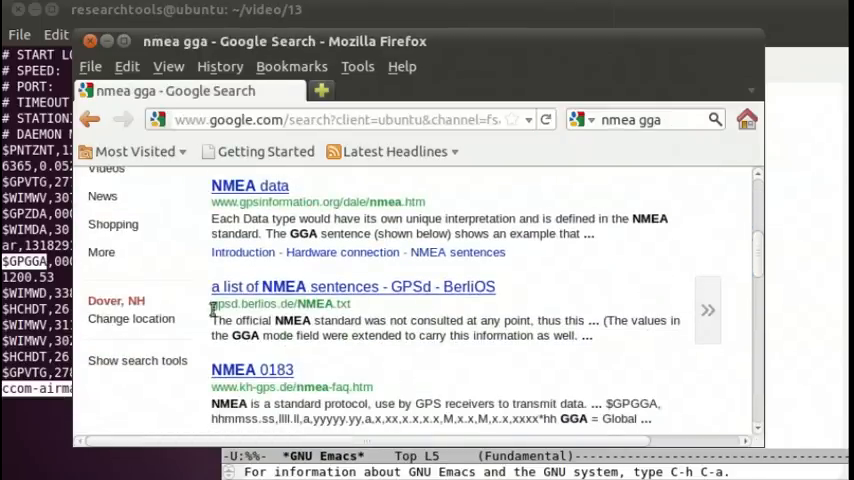
pyautogui.moveTo(235, 290)
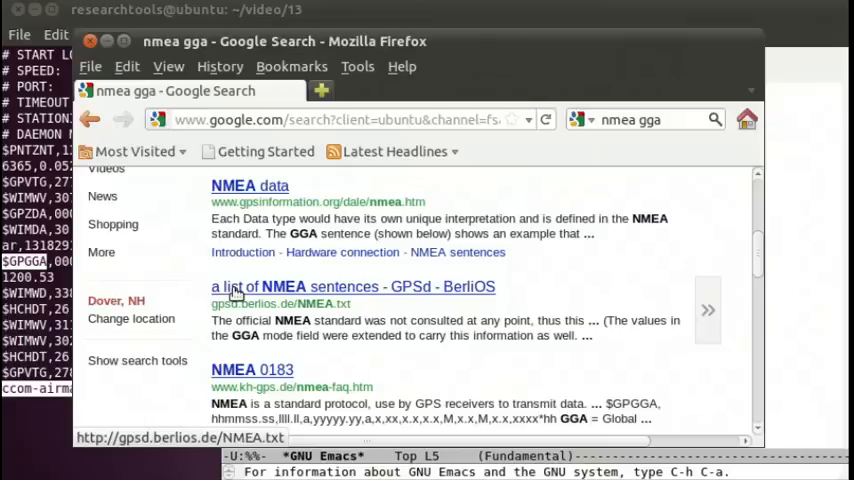
pyautogui.click(353, 286)
pyautogui.write('gg')
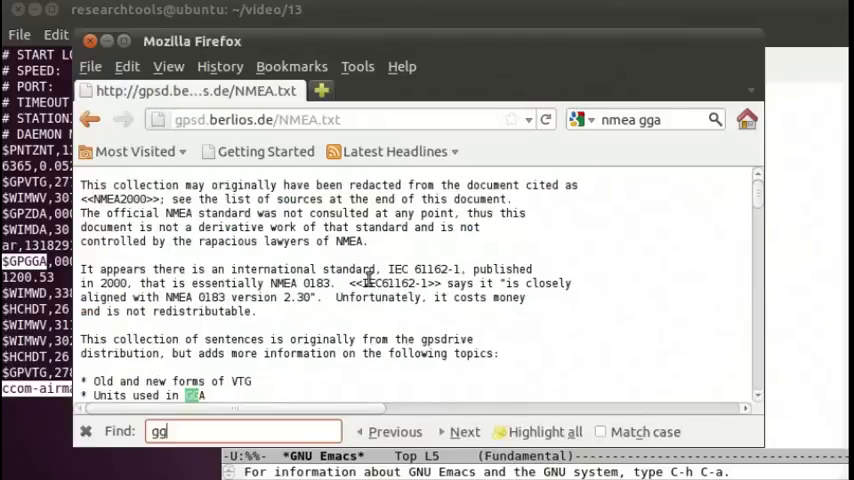
# - Find 'gga' on the page and scroll through the GGA Fix Data field list
pyautogui.write('a')
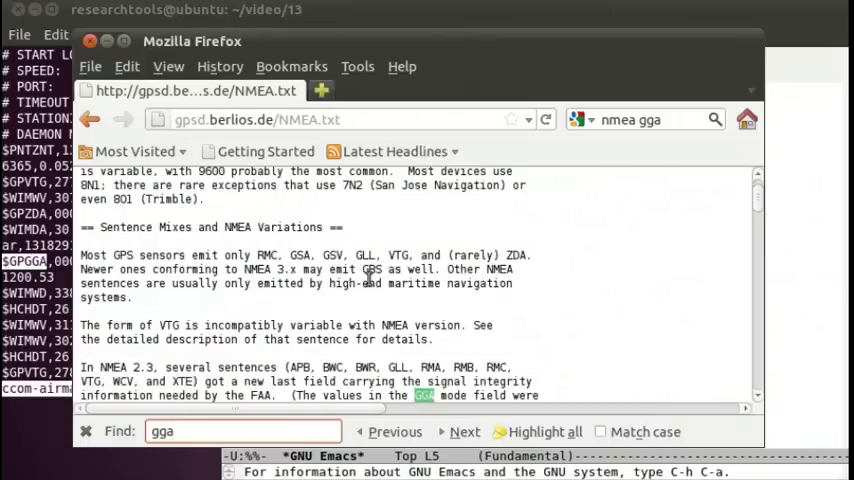
pyautogui.click(464, 431)
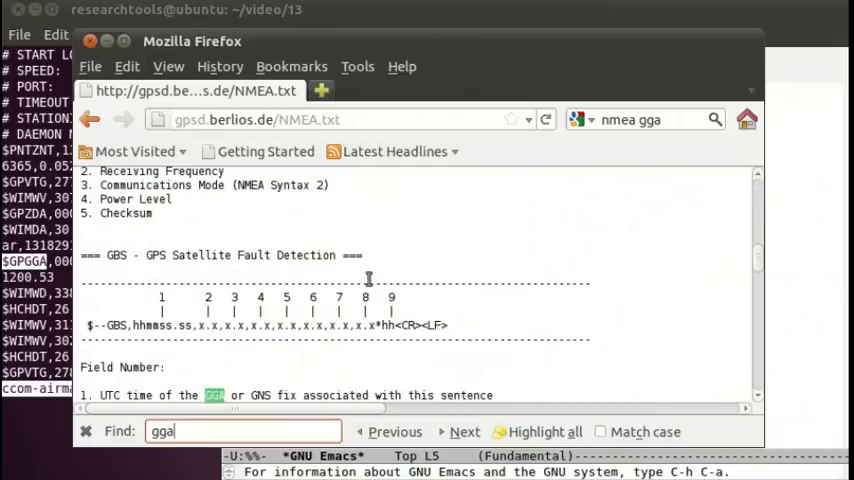
pyautogui.click(464, 431)
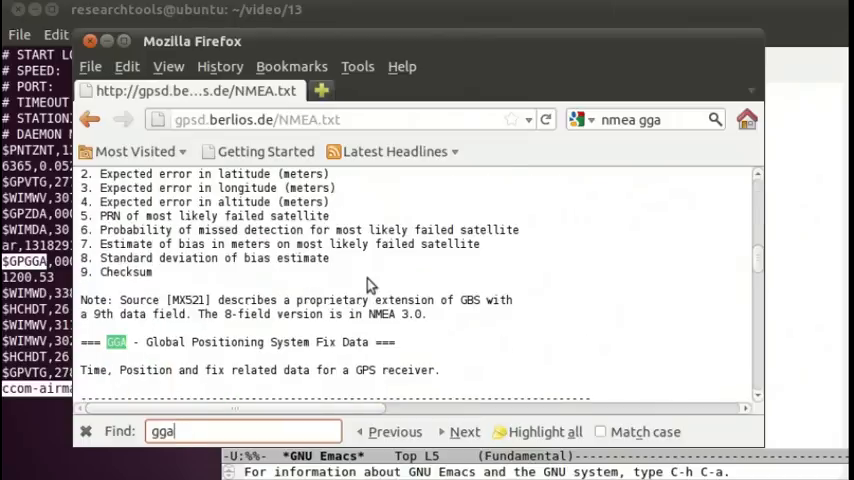
pyautogui.scroll(-3)
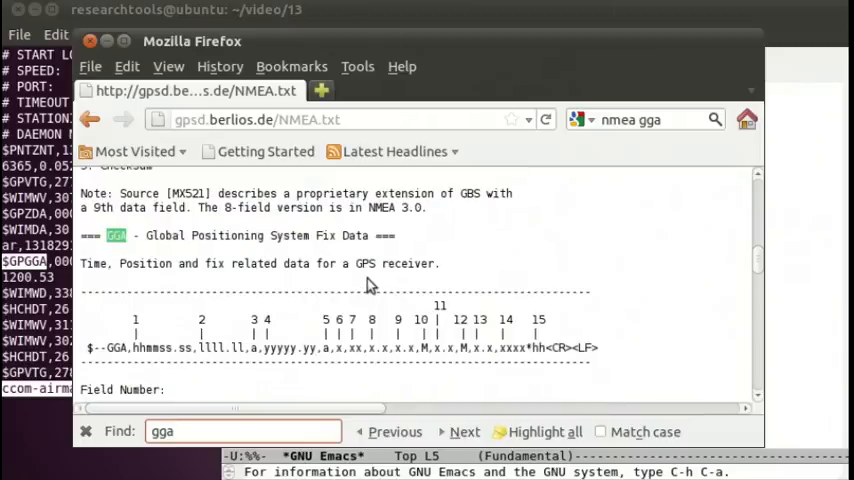
pyautogui.scroll(-3)
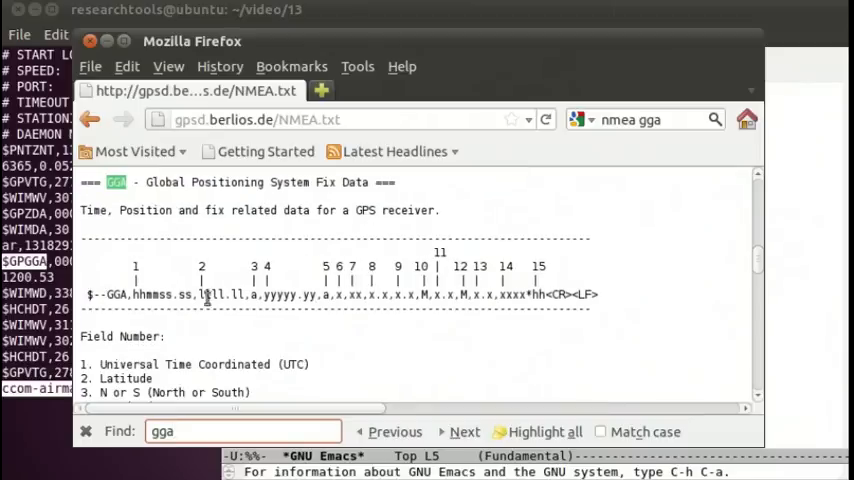
pyautogui.scroll(-3)
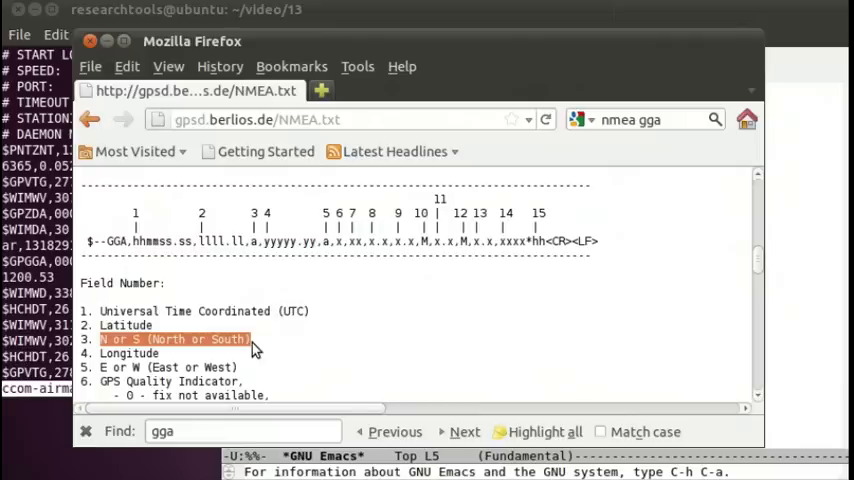
pyautogui.moveTo(142, 355)
pyautogui.write('wc')
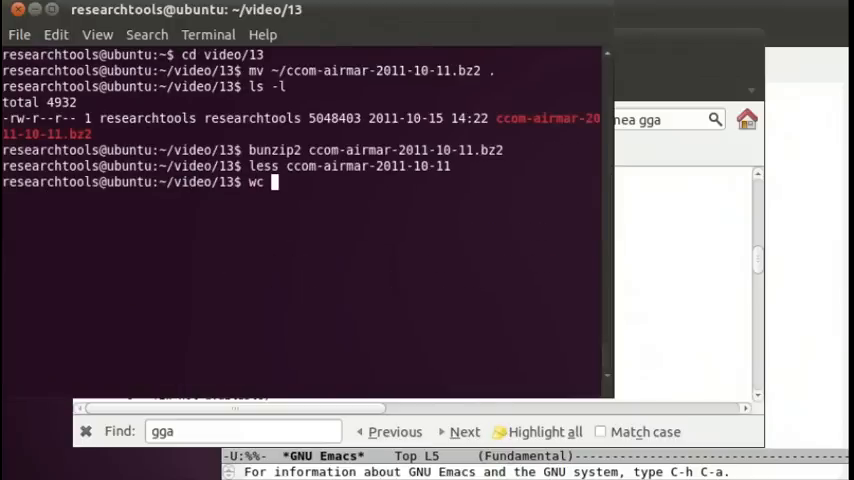
# - Count the airmar log's lines with wc -l, giving 881046
pyautogui.write('-l')
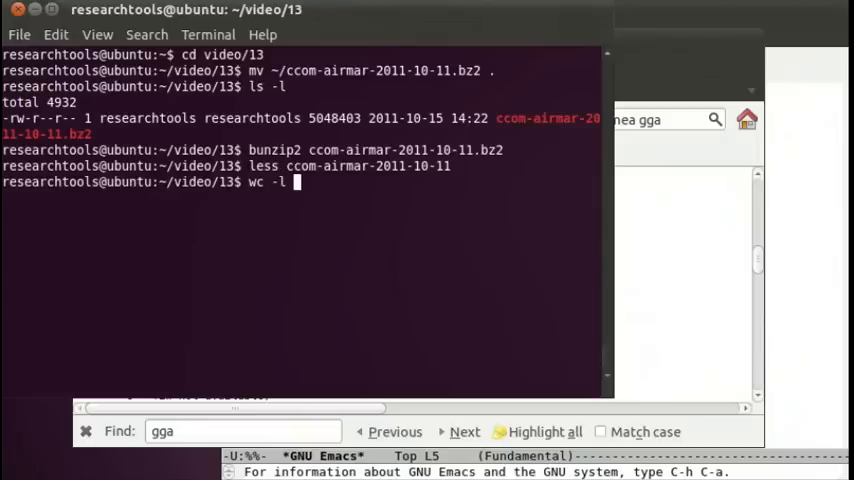
pyautogui.write('ccom-airmar-2011-10-11')
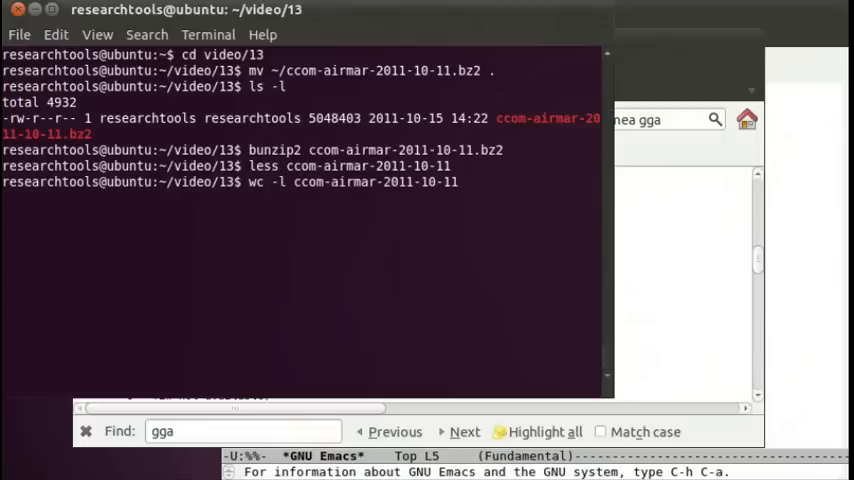
pyautogui.press('Return')
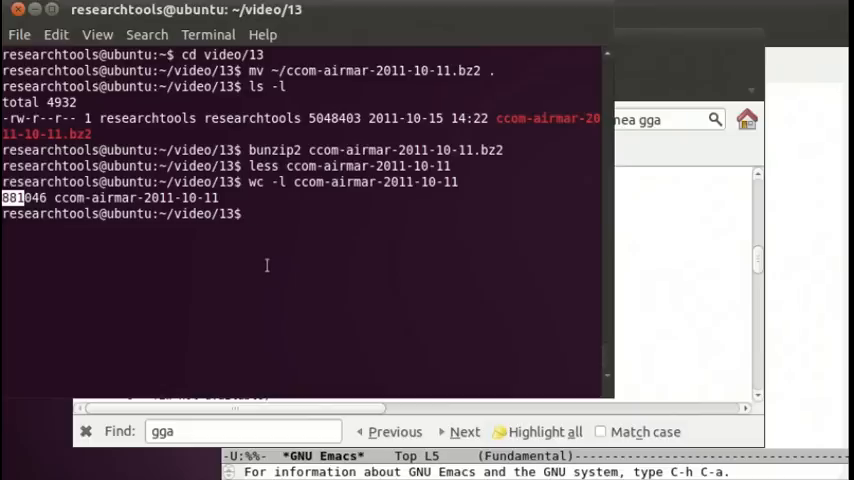
# - Show the log's first 15 lines with head -15
pyautogui.write('head -')
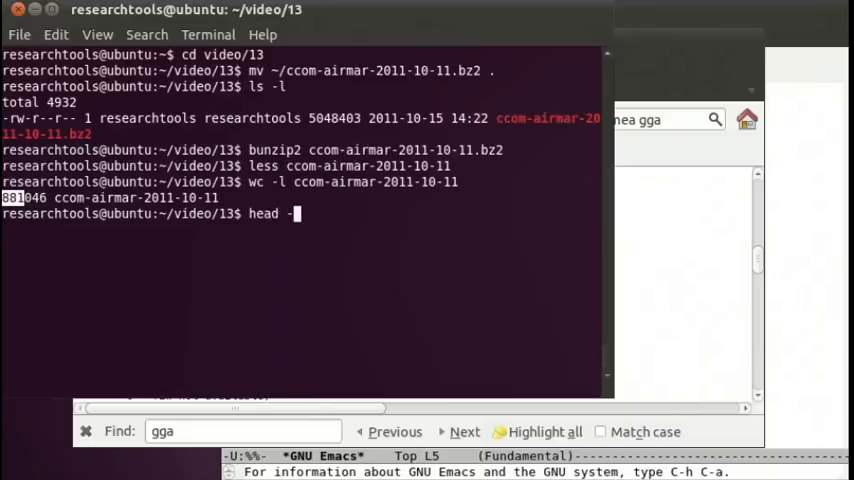
pyautogui.write('15 cc')
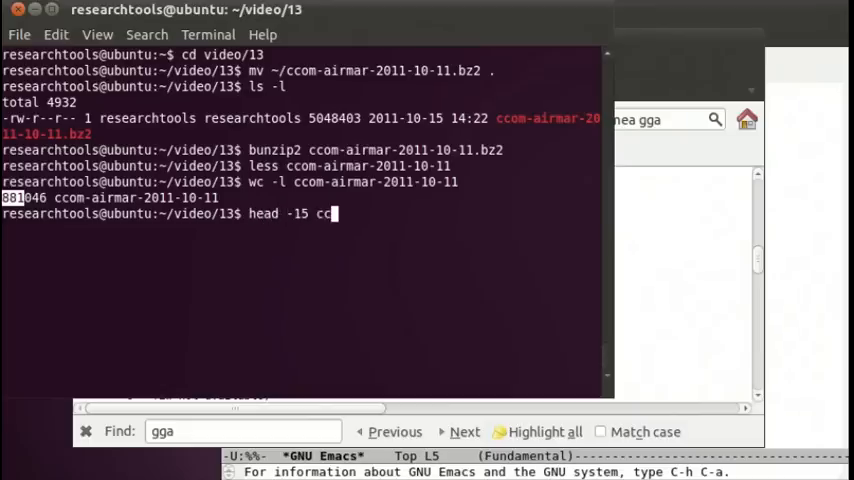
pyautogui.press('Return')
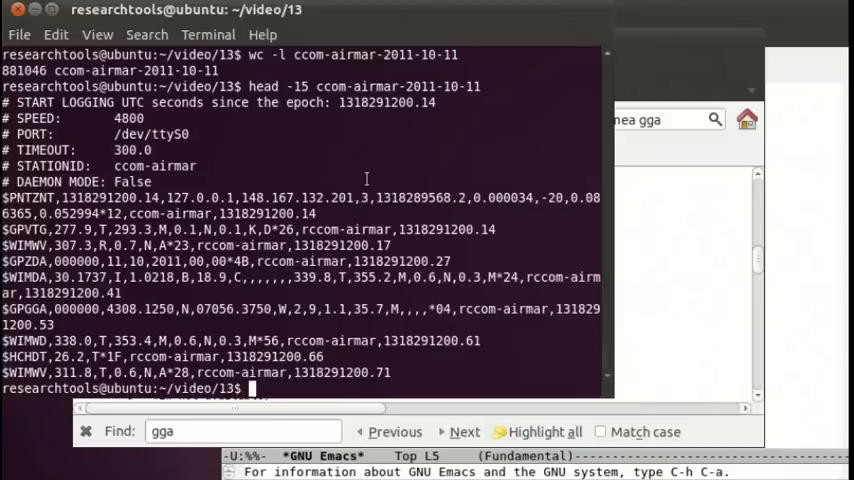
# - Pipe grep '\$' through cut -d, -f1, first to head, then to sort -u
pyautogui.write('grep')
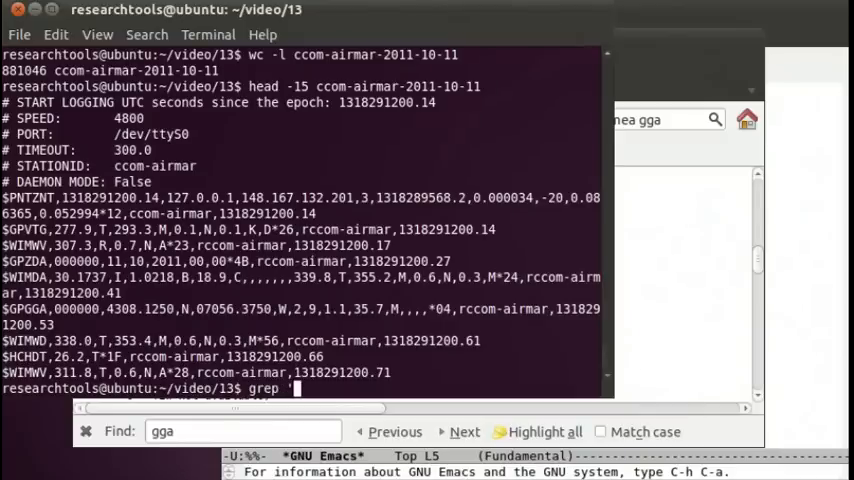
pyautogui.write("'\\$")
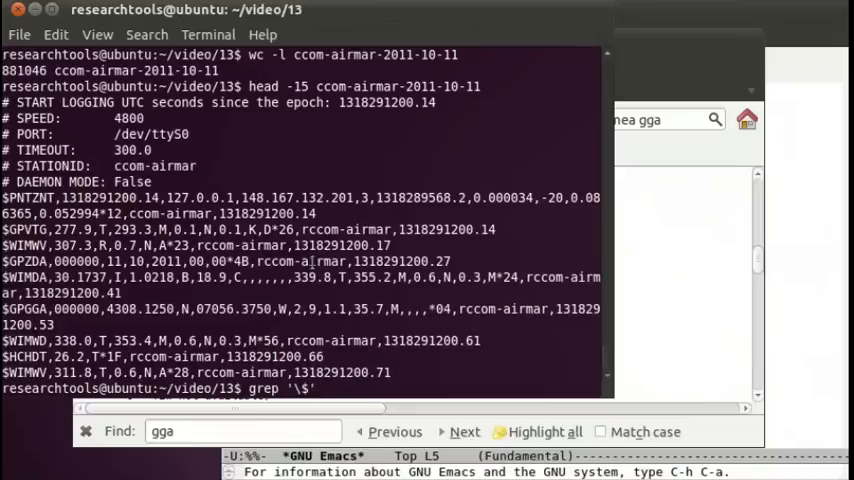
pyautogui.write('ccom-airmar-2011-10-11 | cu')
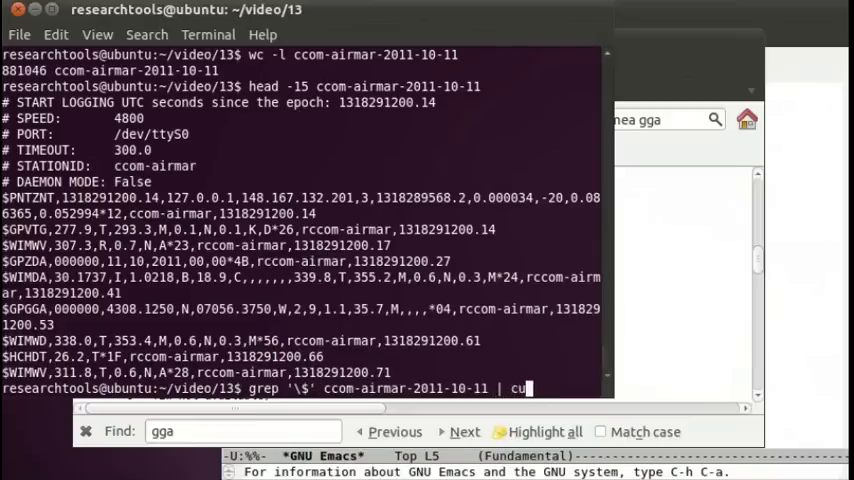
pyautogui.write('t -')
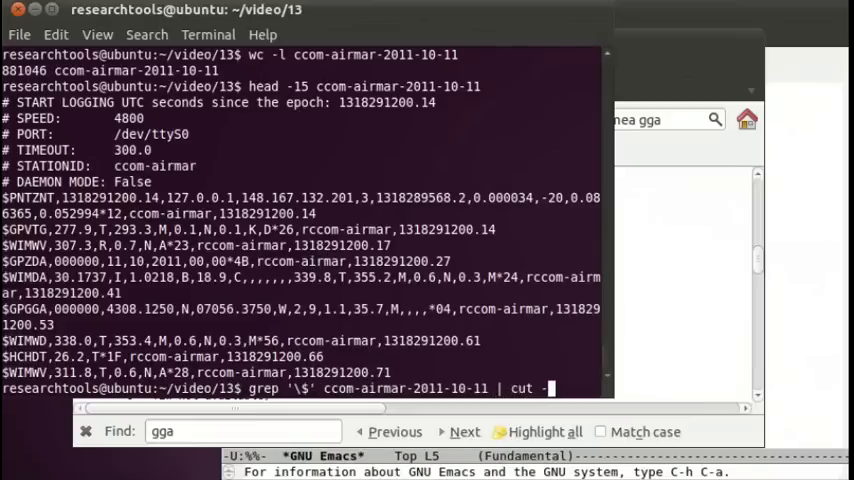
pyautogui.write('d')
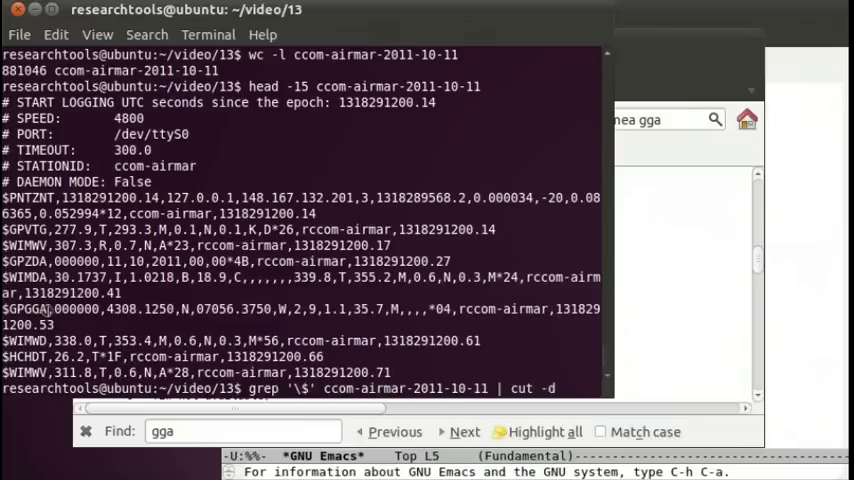
pyautogui.write(',')
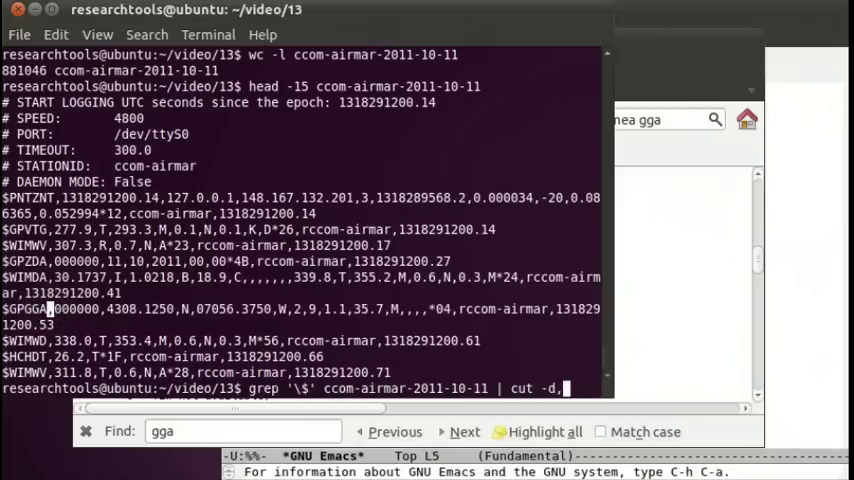
pyautogui.write('-f1')
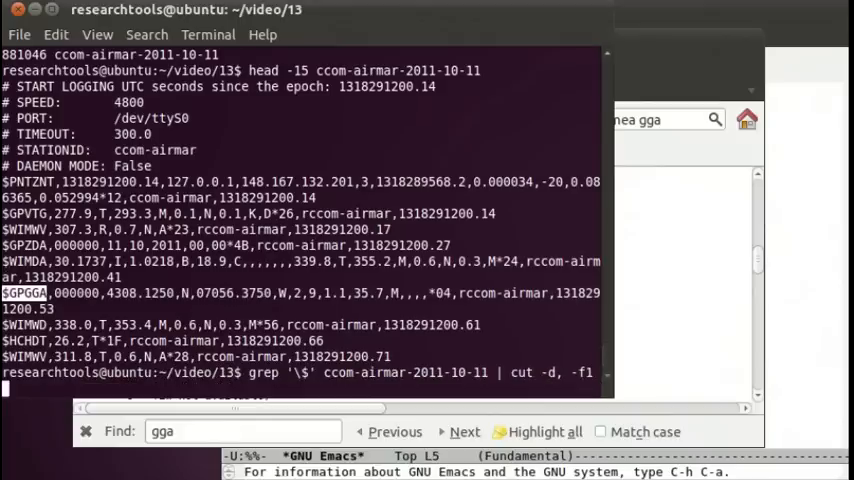
pyautogui.write('| head')
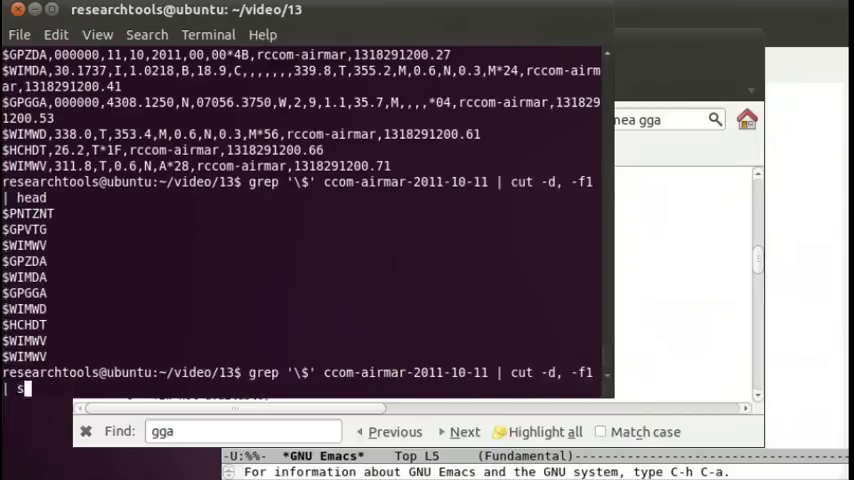
pyautogui.write('ort -u')
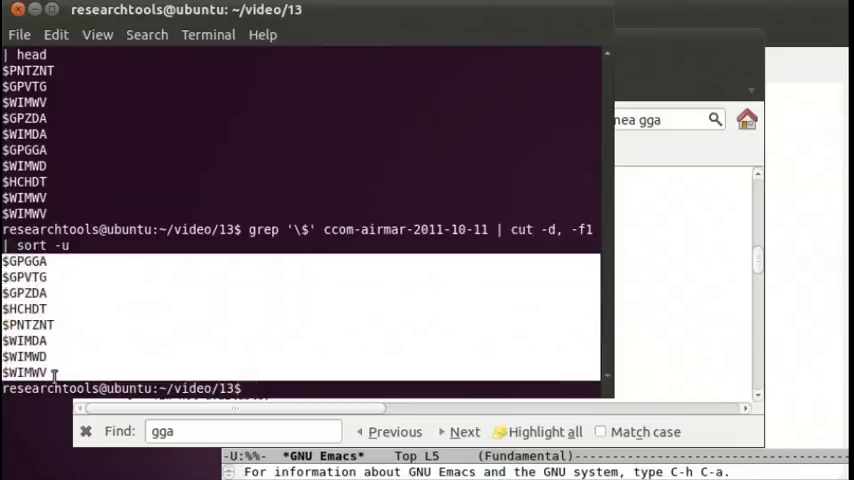
pyautogui.moveTo(101, 296)
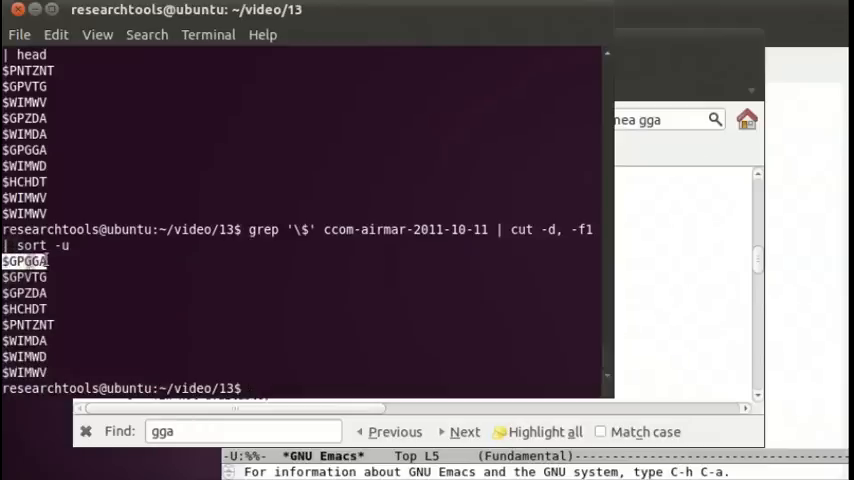
# - Count $GPGGA lines with grep GPGGA ccom-airmar-2011-10-11 | wc -l (86400)
pyautogui.write('grep G')
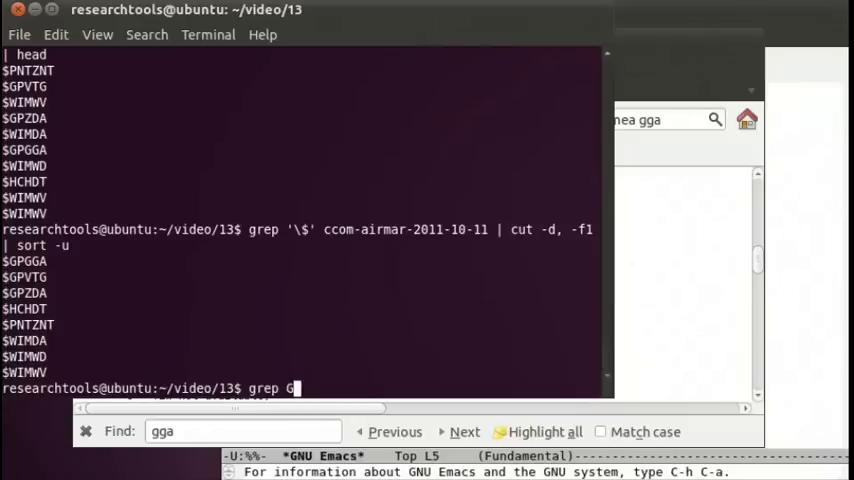
pyautogui.write('PGGA')
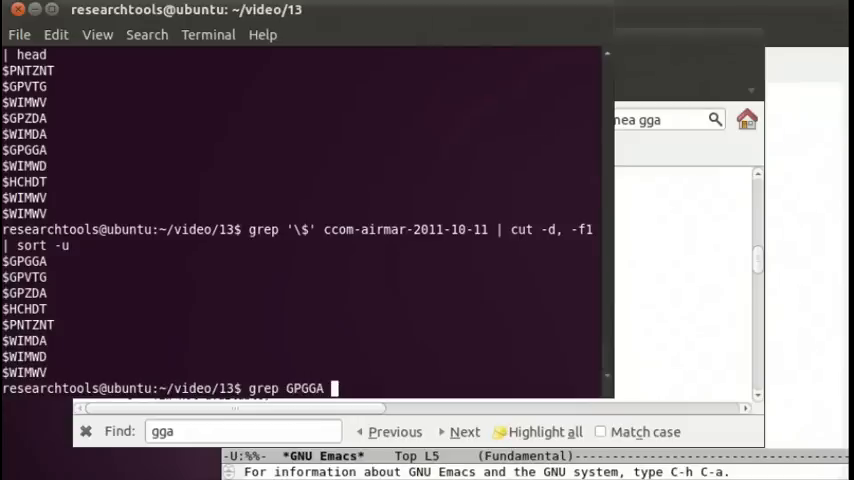
pyautogui.write('ccom-airmar-2011-10-11 |')
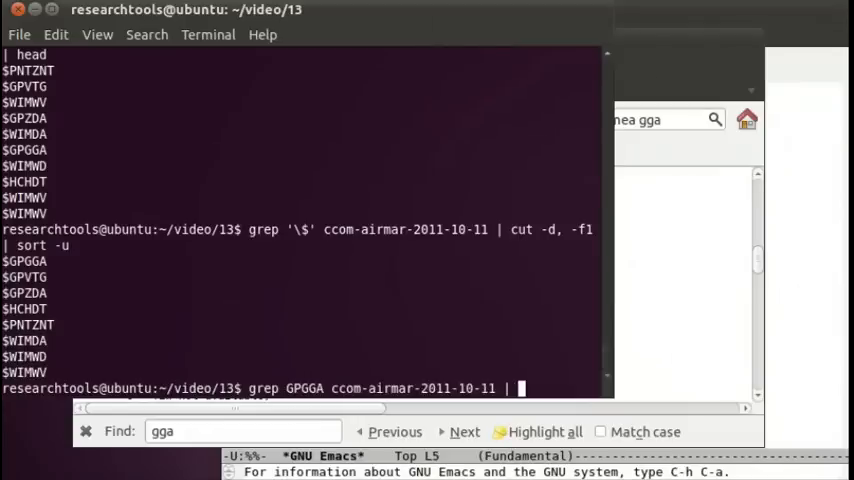
pyautogui.write('wc -l')
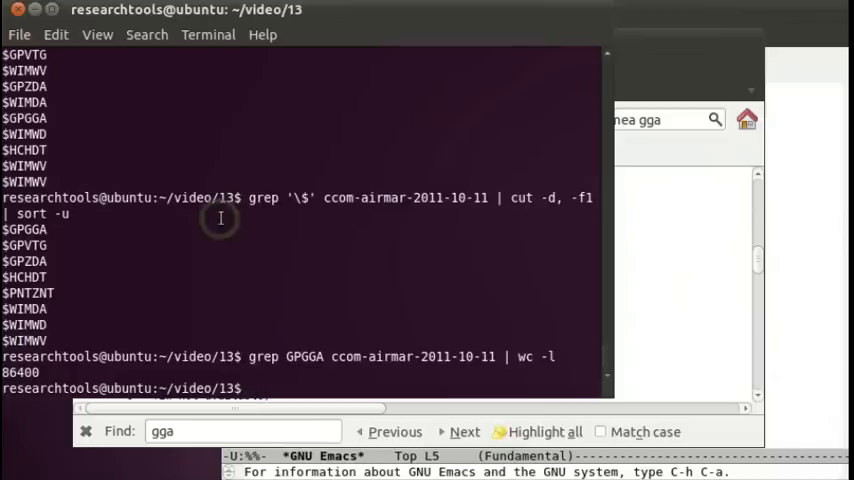
pyautogui.moveTo(427, 267)
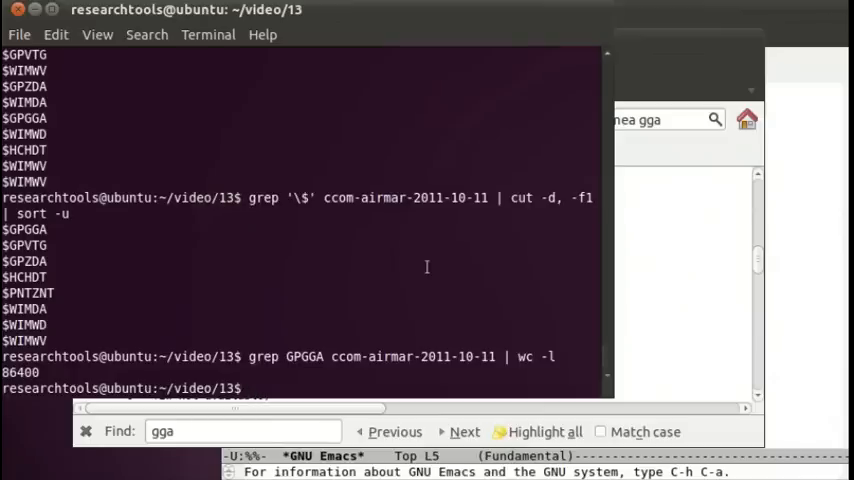
pyautogui.moveTo(656, 54)
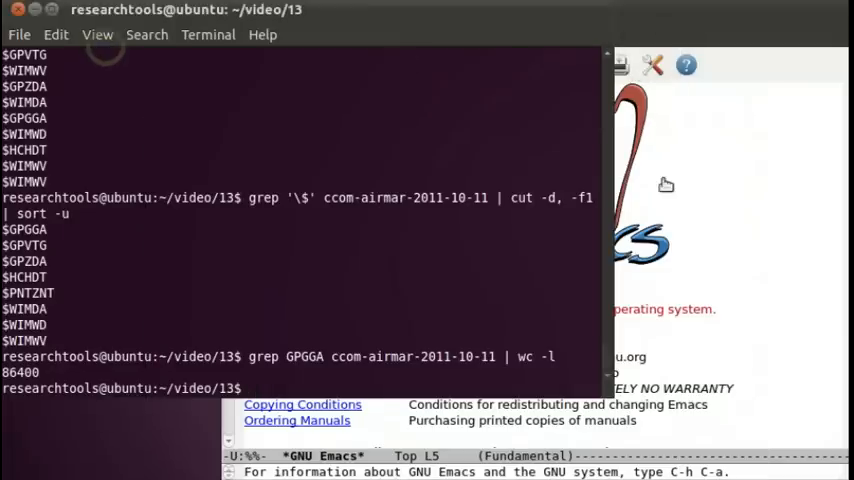
# - Launch ipython --pylab, reaching the IPython 0.10.1 input prompt
pyautogui.write('ip')
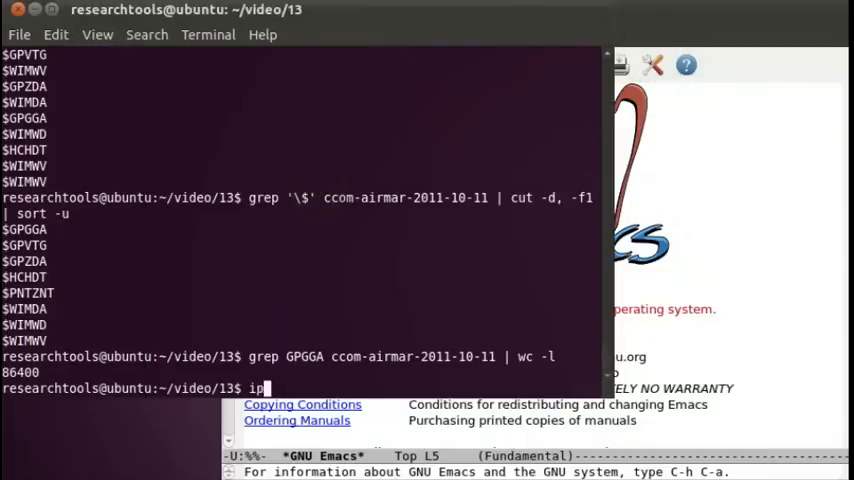
pyautogui.write('ython --pyl')
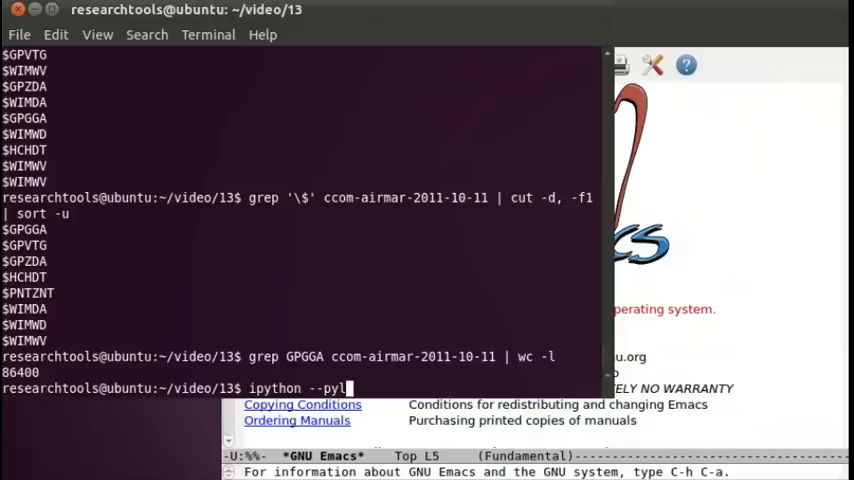
pyautogui.write('ab')
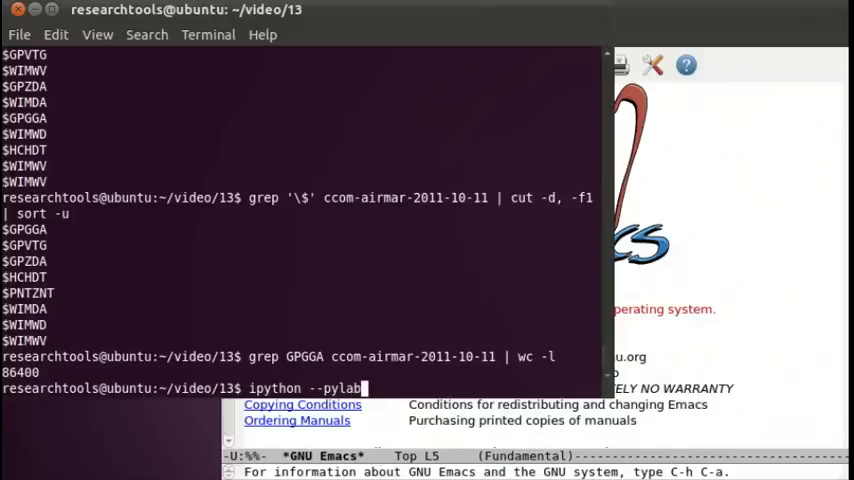
pyautogui.press('Return')
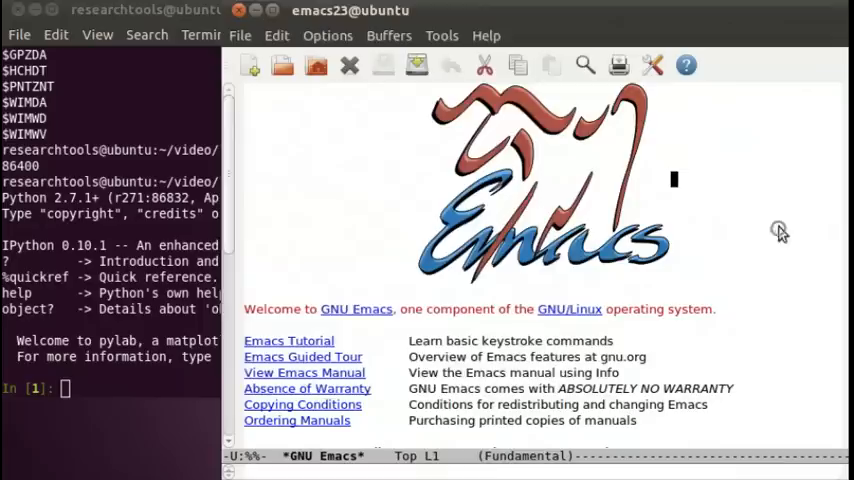
pyautogui.moveTo(347, 157)
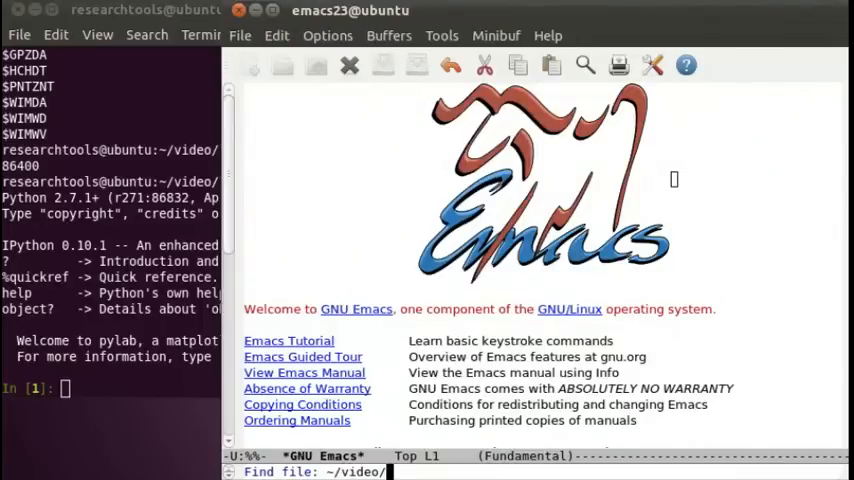
# - Create ~/video/13/wx1.py starting with the #!/usr/bin/env python shebang line and save it
pyautogui.press('Return')
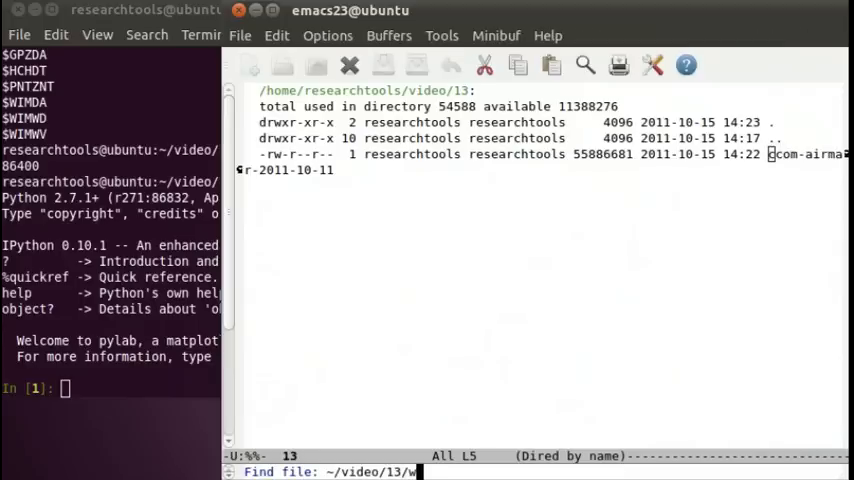
pyautogui.write('x1.py')
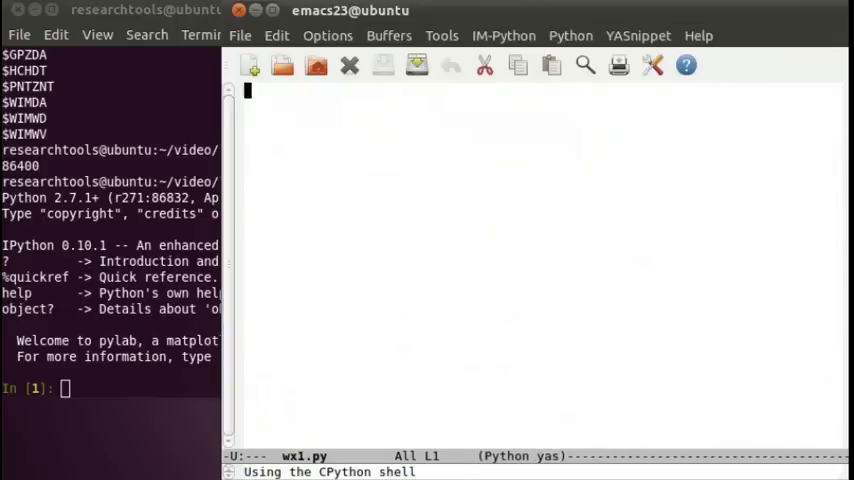
pyautogui.write('#!')
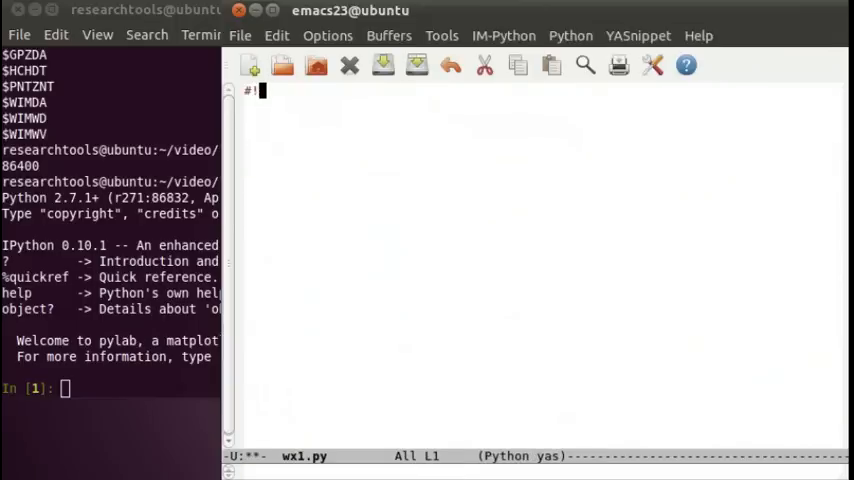
pyautogui.write('/usr/bin')
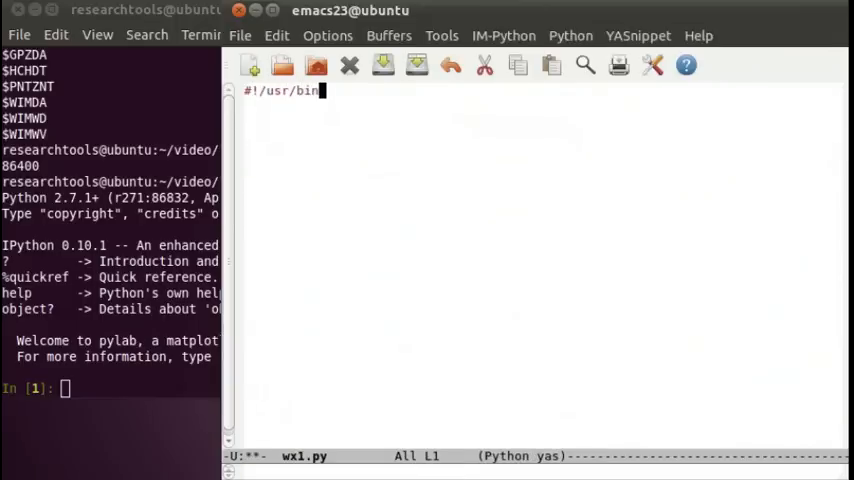
pyautogui.write('/env python')
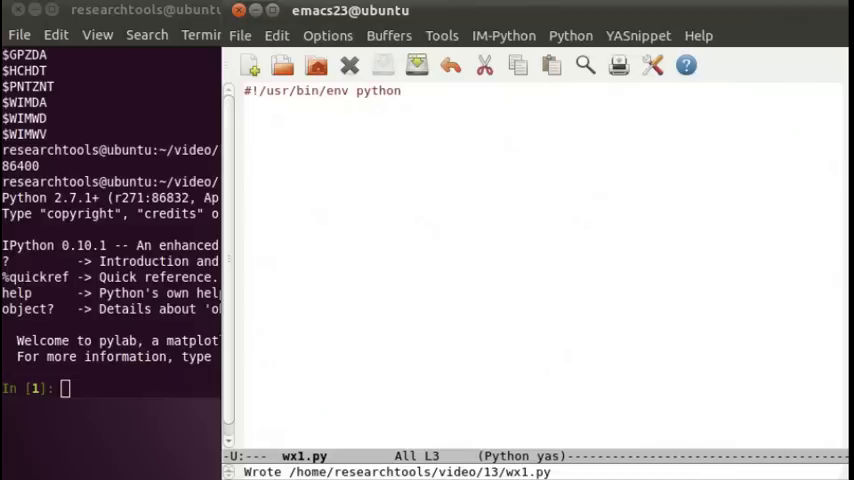
pyautogui.write('for line i')
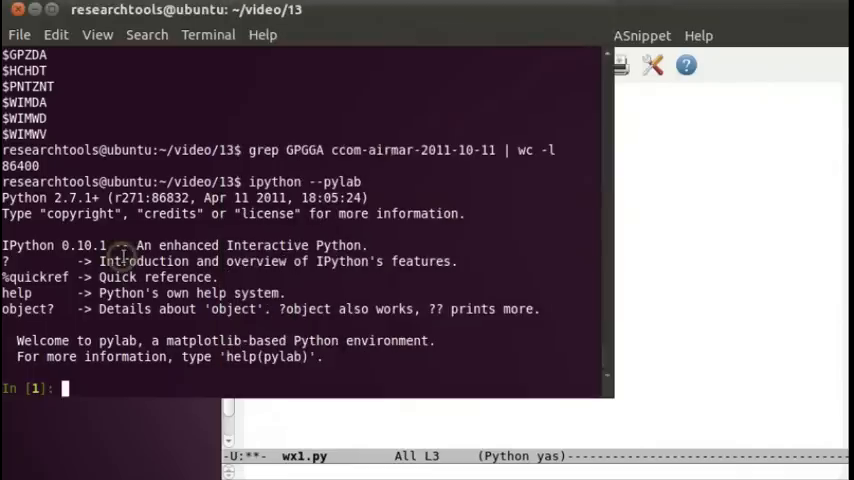
# - Loop over lines of ccom-airmar-2011-10-11 with print line commented out and a pass placeholder
pyautogui.write('ls -l')
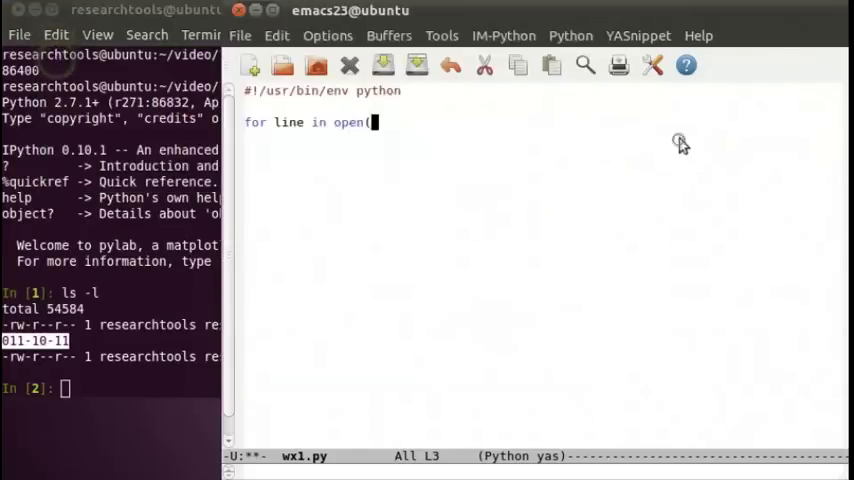
pyautogui.write('ccom-airmar-2011-10-11')
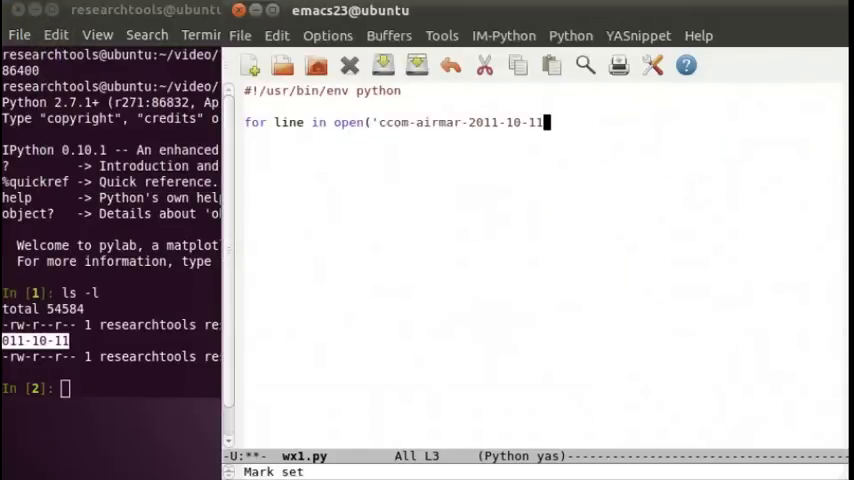
pyautogui.write("'):")
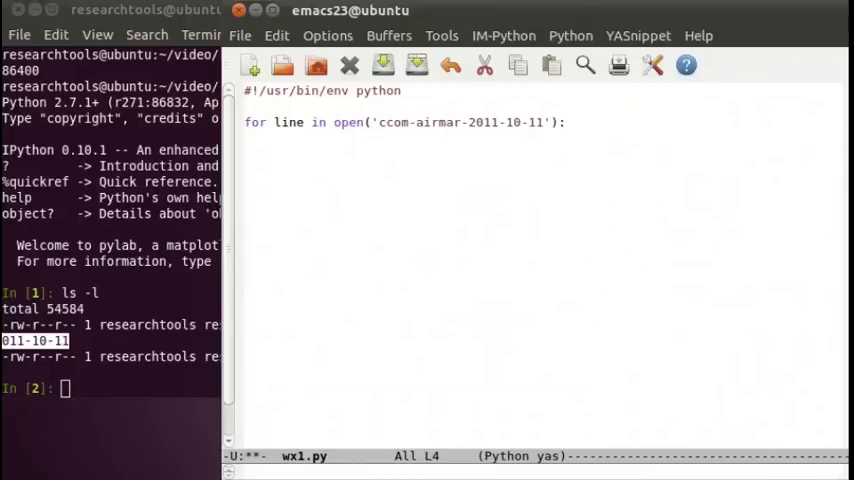
pyautogui.write('print line')
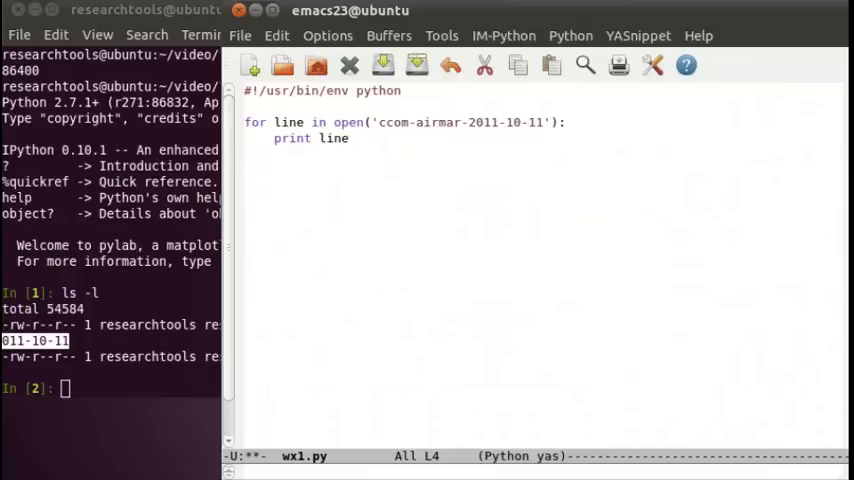
pyautogui.moveTo(589, 121)
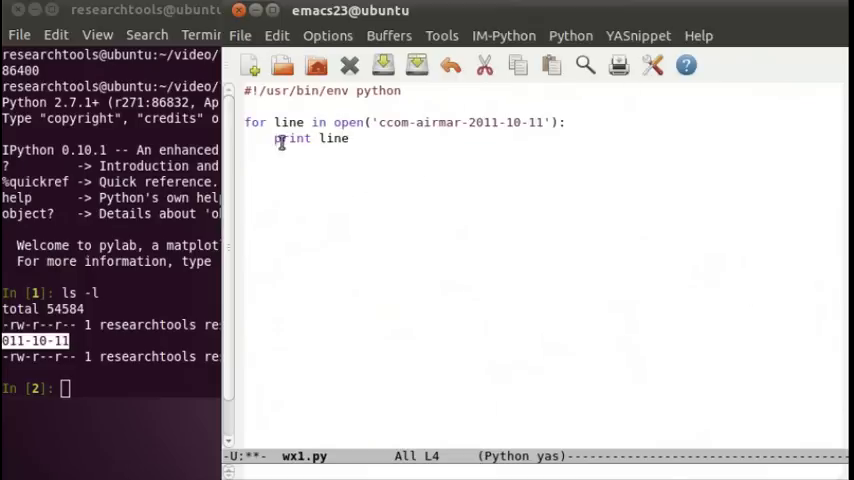
pyautogui.write('#')
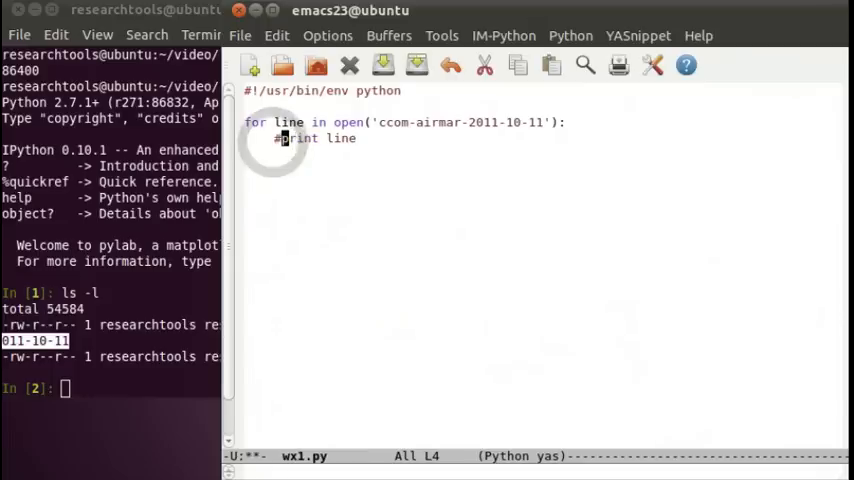
pyautogui.write('pass')
pyautogui.click(111, 388)
pyautogui.write('run wx')
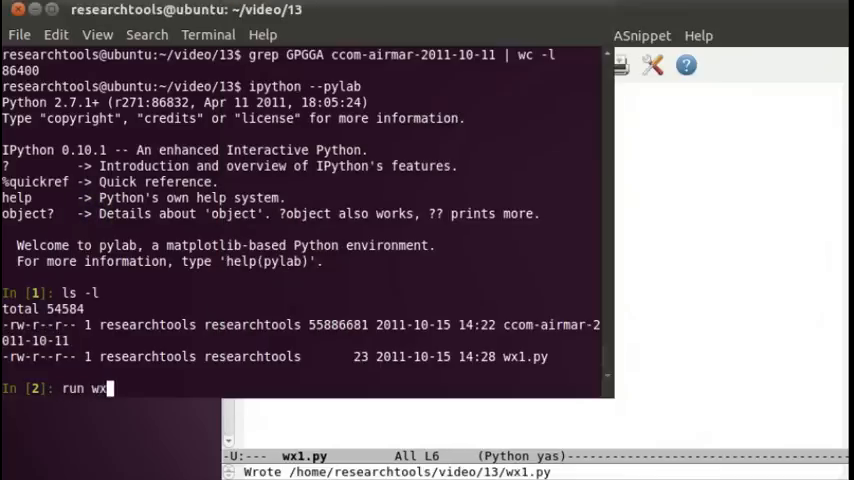
# - Run wx1, then add total_lines = 0 before the loop and total_lines += 1 inside it
pyautogui.write('1')
pyautogui.press('Return')
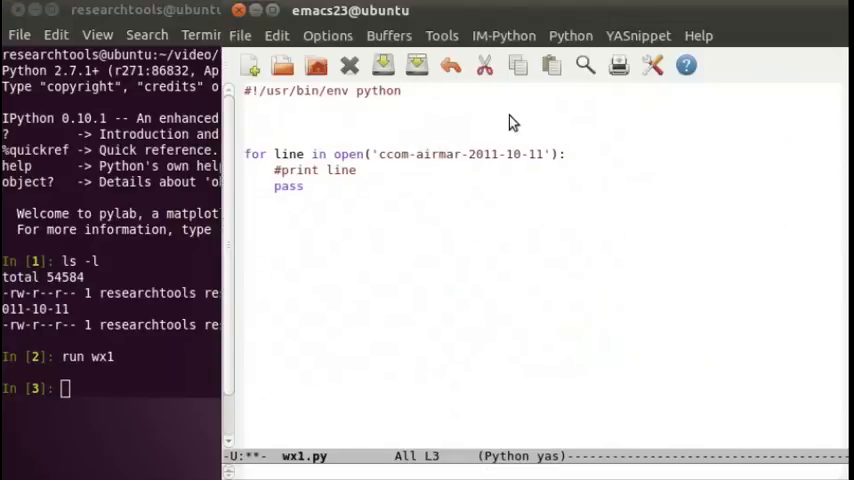
pyautogui.write('total')
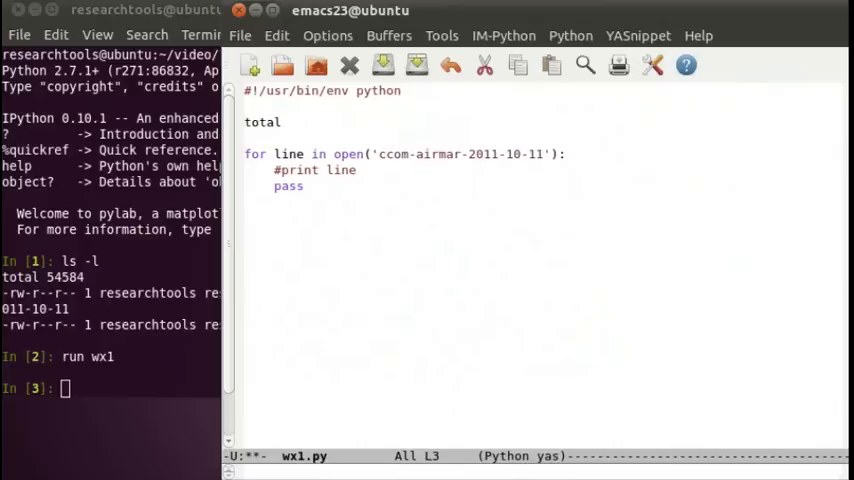
pyautogui.click(285, 122)
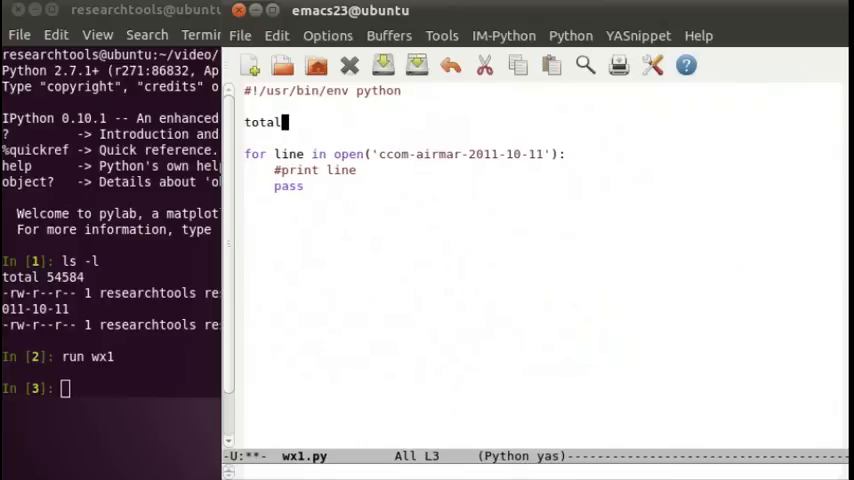
pyautogui.write('_line = 0')
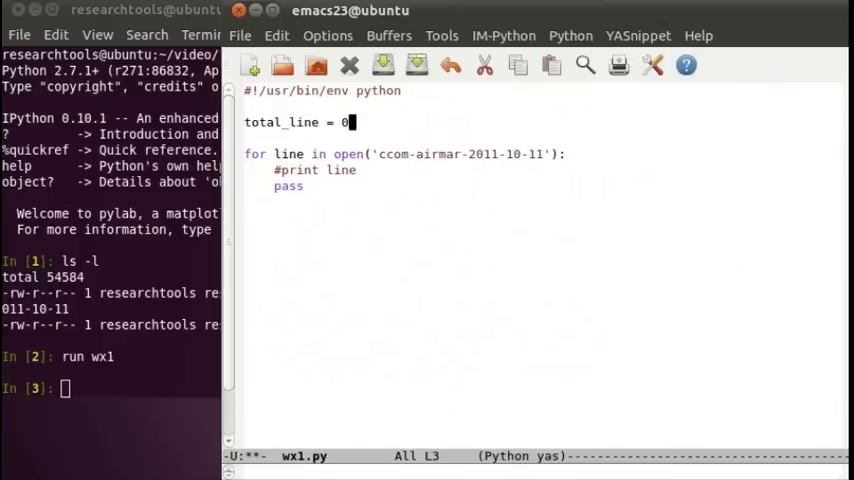
pyautogui.click(350, 169)
pyautogui.write('t')
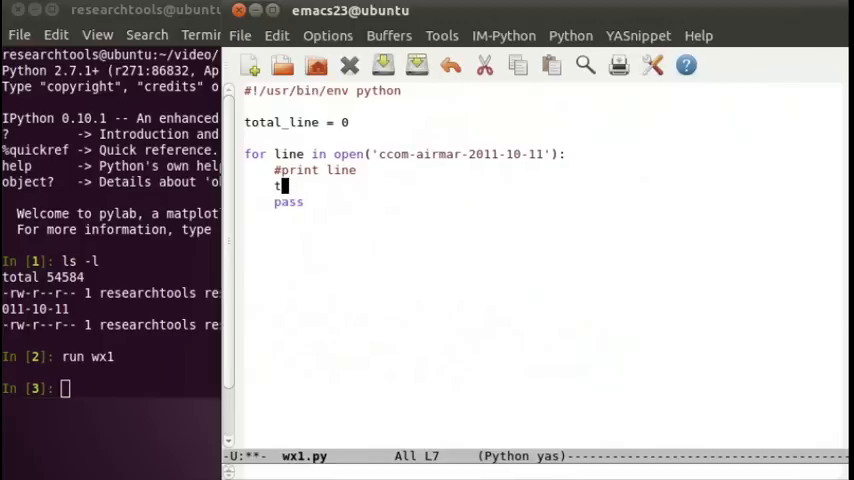
pyautogui.write('otal_lines')
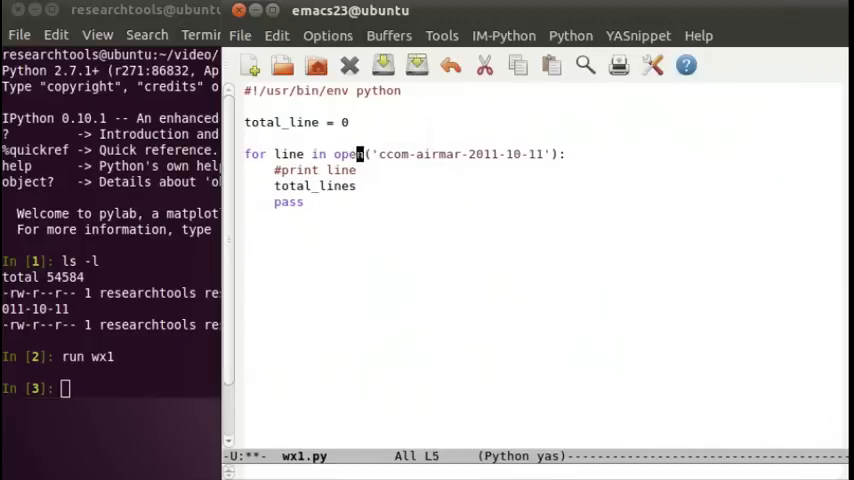
pyautogui.click(330, 122)
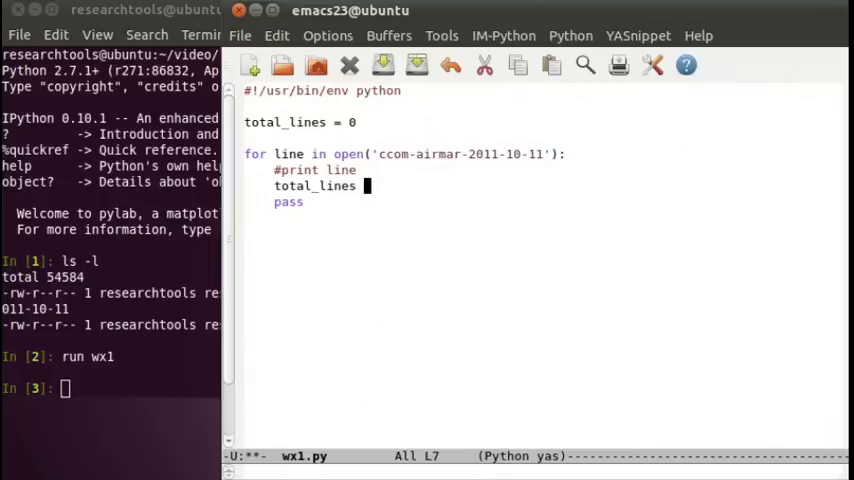
pyautogui.write('+=')
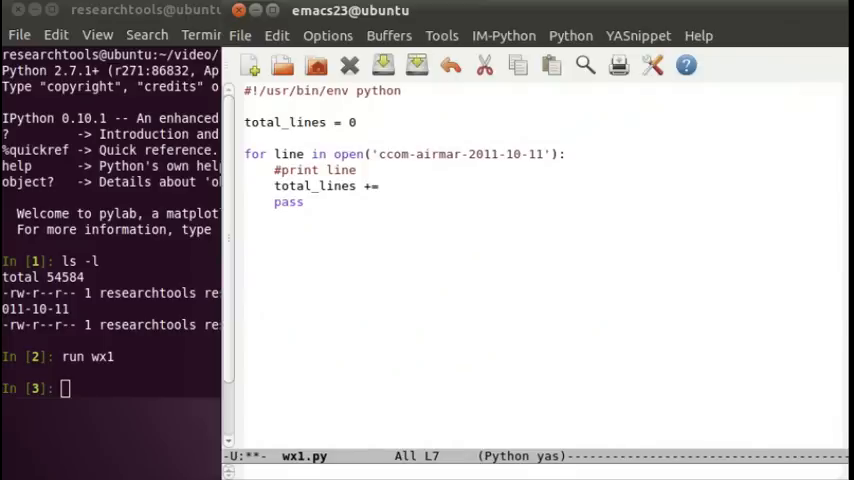
pyautogui.write('1')
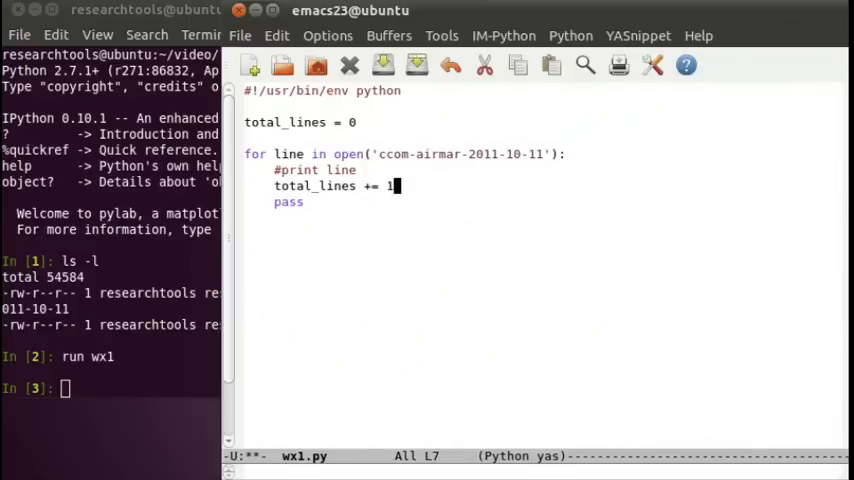
# - Remove the pass line and print 'total_lines:', total_lines after the loop
pyautogui.press('Return')
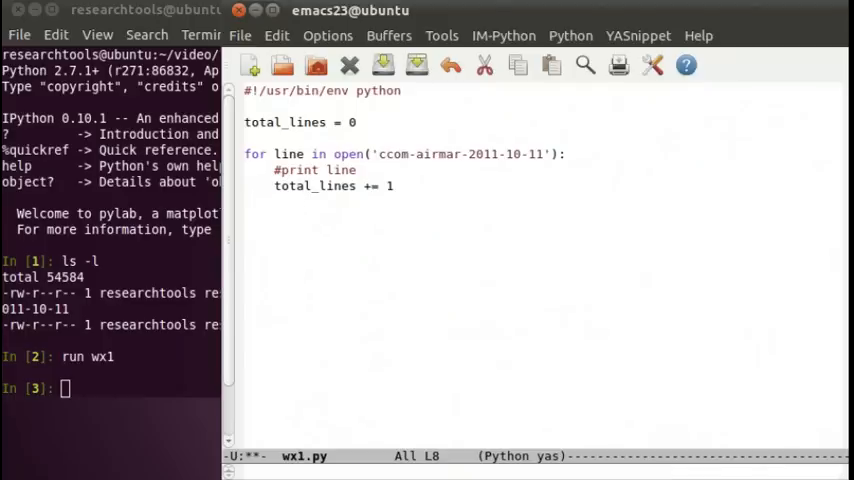
pyautogui.write('print')
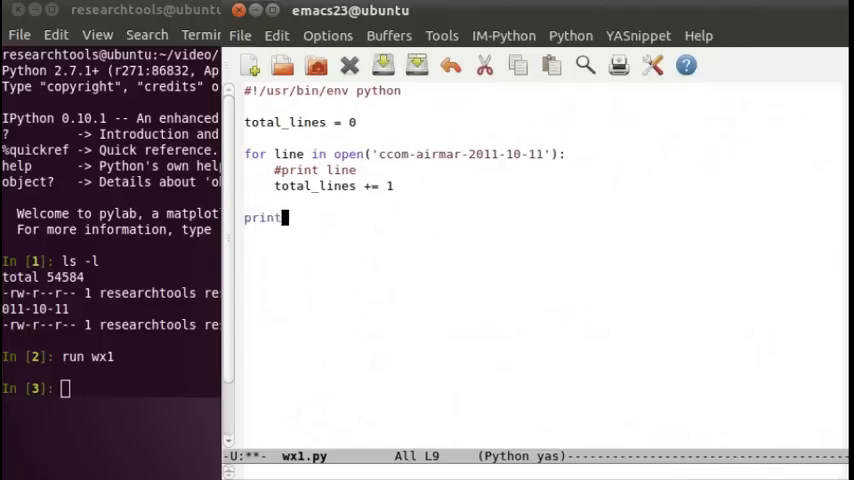
pyautogui.write("'total_l")
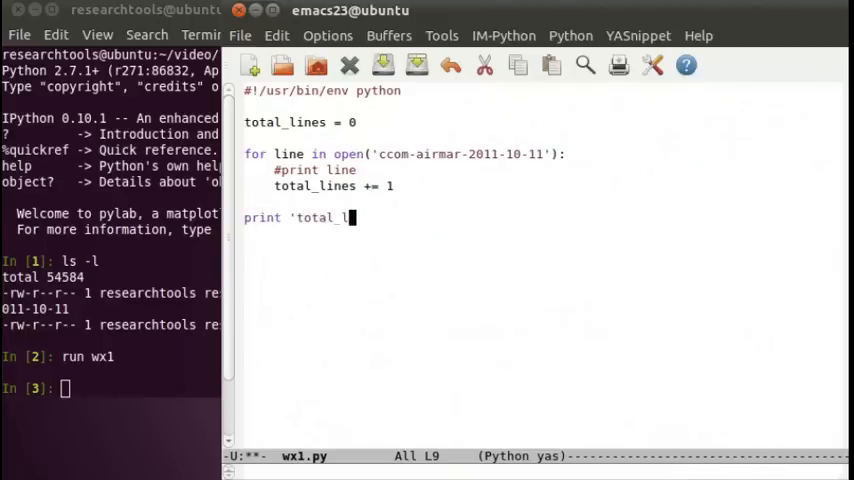
pyautogui.write("ines:'")
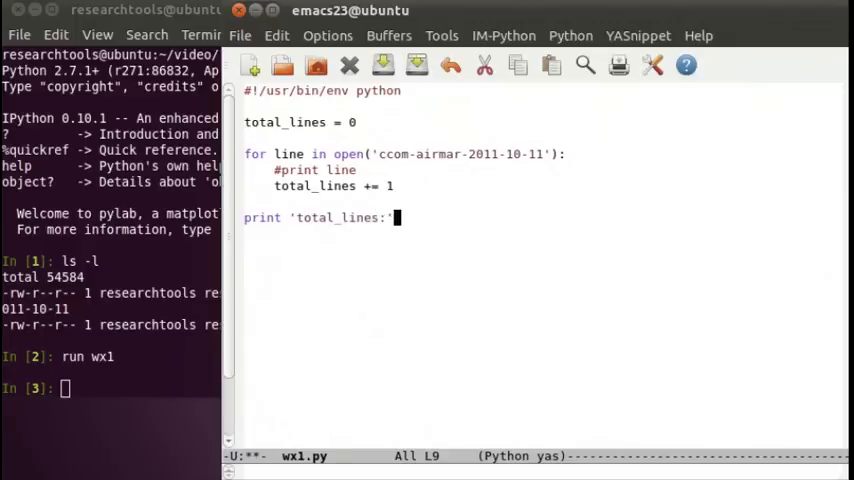
pyautogui.write(',ti')
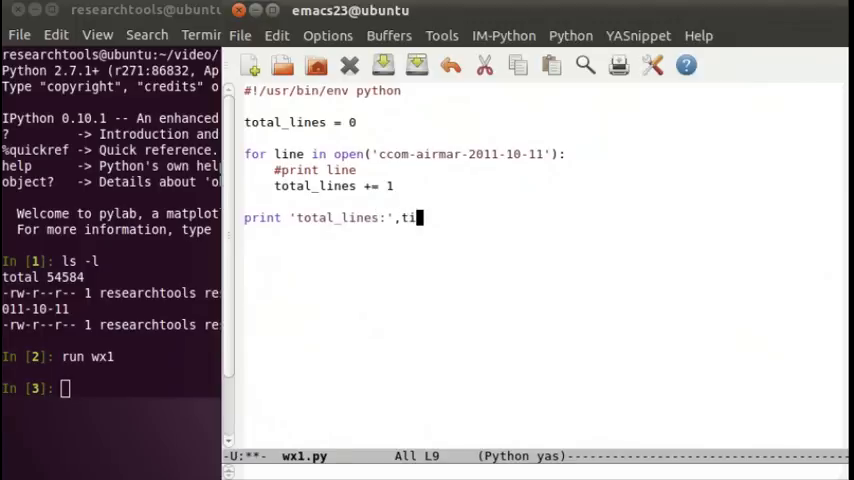
pyautogui.write('tal')
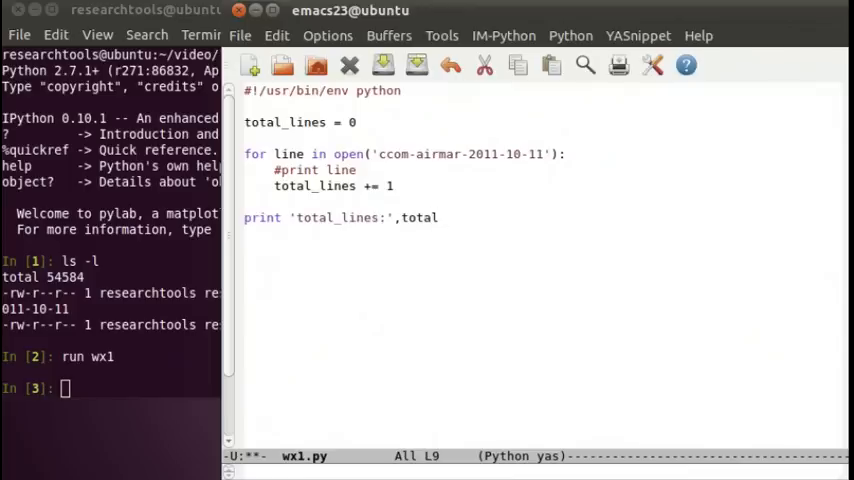
pyautogui.write('_lines')
pyautogui.click(110, 388)
pyautogui.write('run wx1')
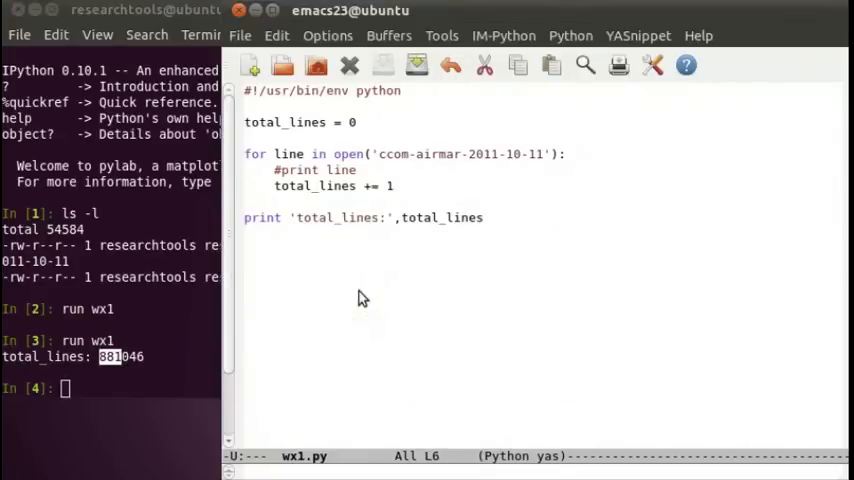
pyautogui.moveTo(150, 285)
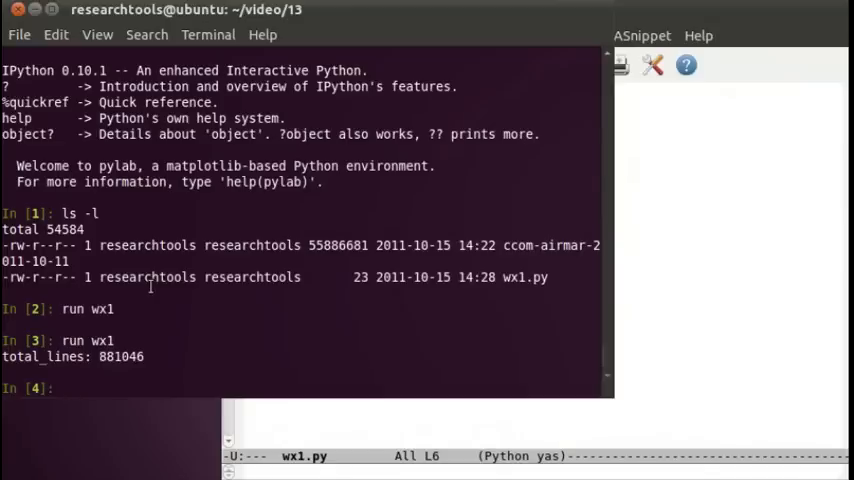
# - Raise the IPython terminal over Emacs and begin a shell escape with !
pyautogui.write('!')
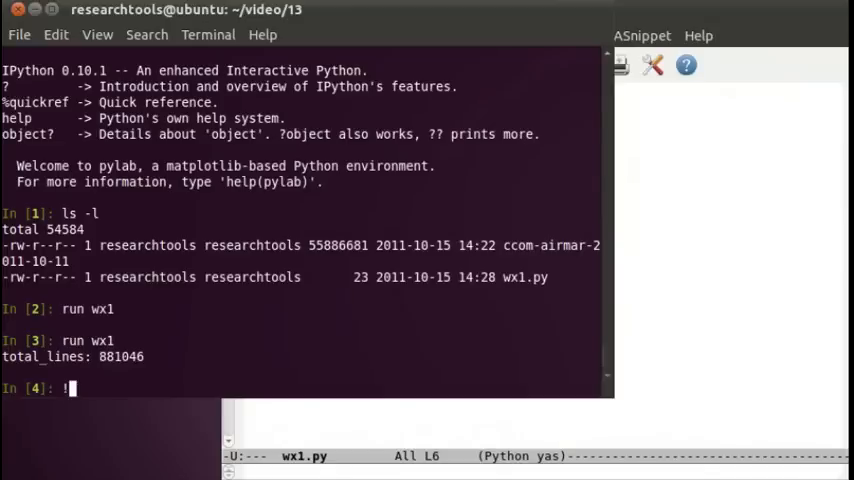
# - Show ccom-airmar-2011-10-11 with !head and !head -15, then select the $GPGGA line
pyautogui.write('hea')
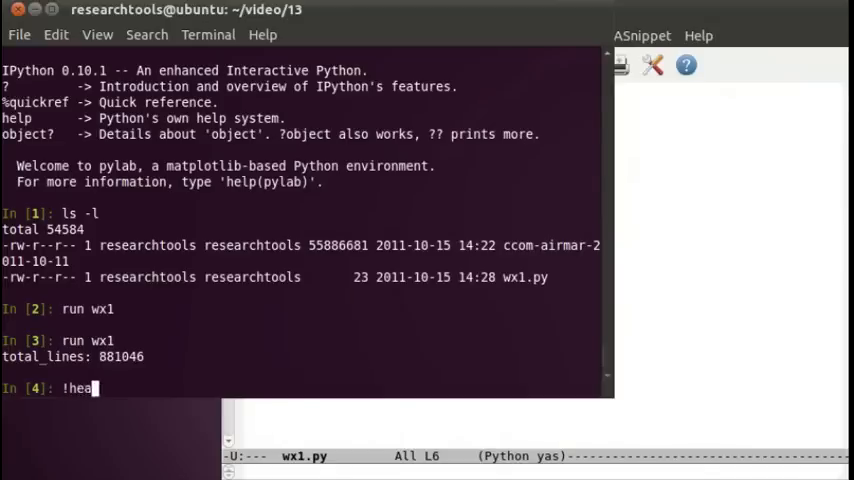
pyautogui.write('d ccom-airmar-2011-10-11')
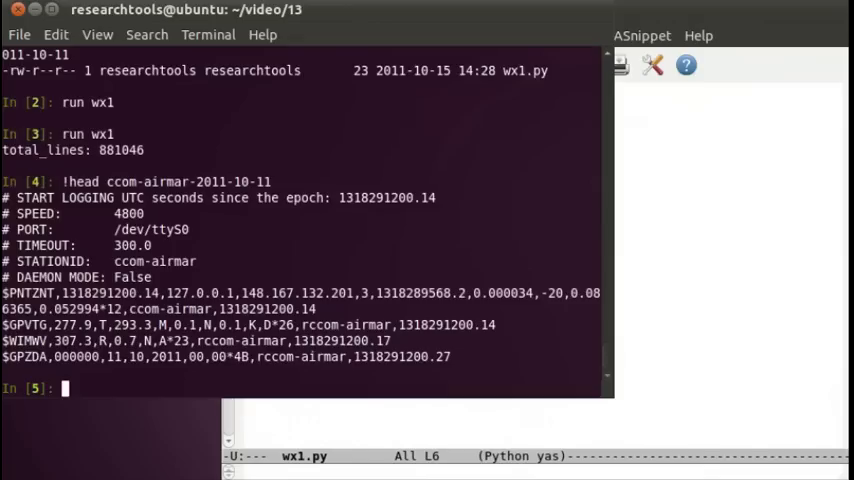
pyautogui.write('!head ccom-airmar-2011-10-11')
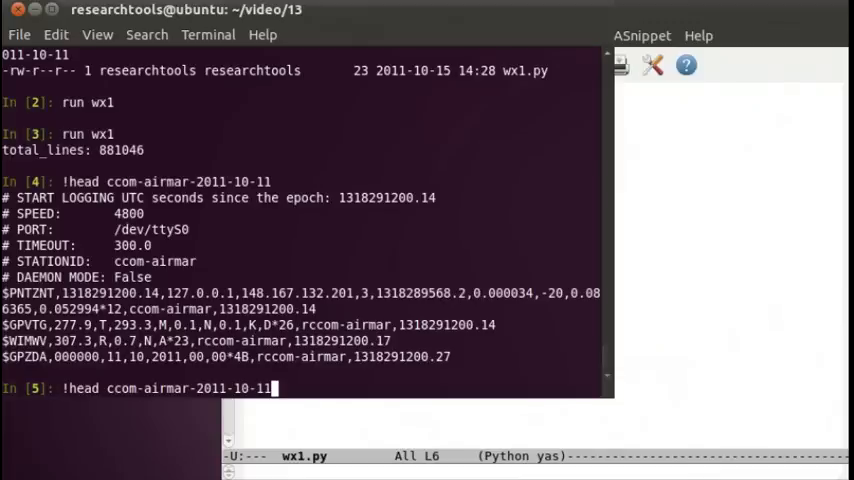
pyautogui.write('-c')
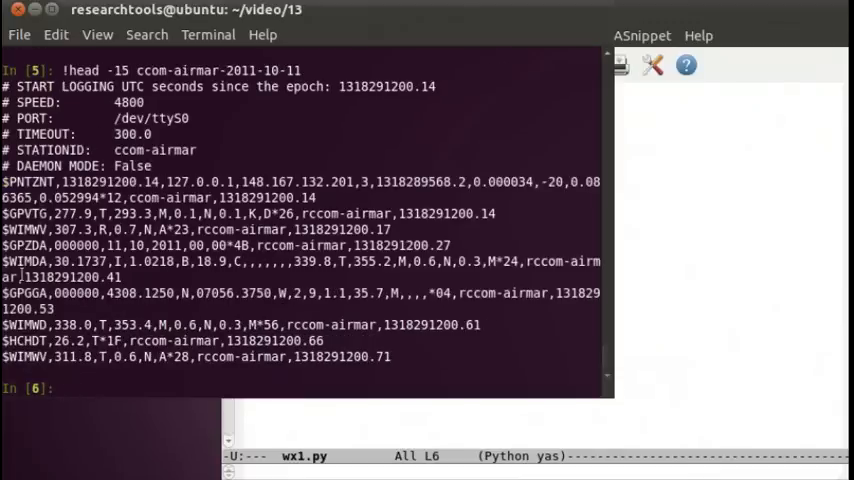
pyautogui.doubleClick(23, 293)
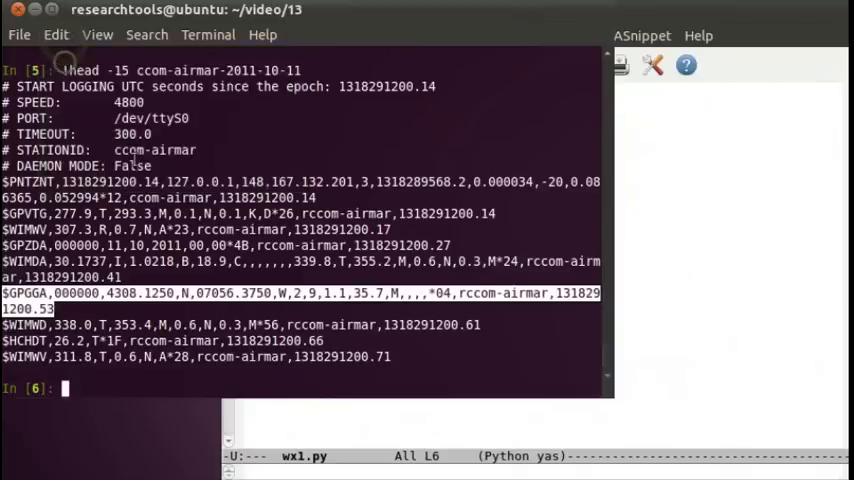
# - Store the pasted $GPGGA sentence in line and test whether 'GGA' is in line
pyautogui.write("line = '")
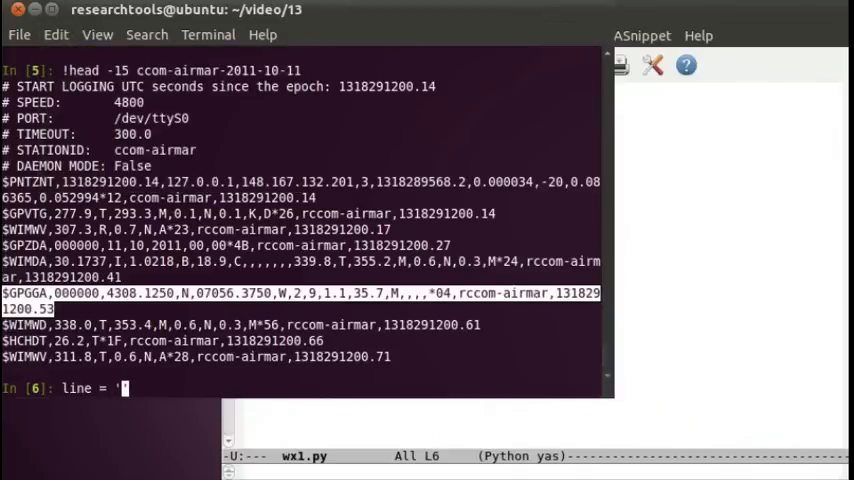
pyautogui.click(55, 34)
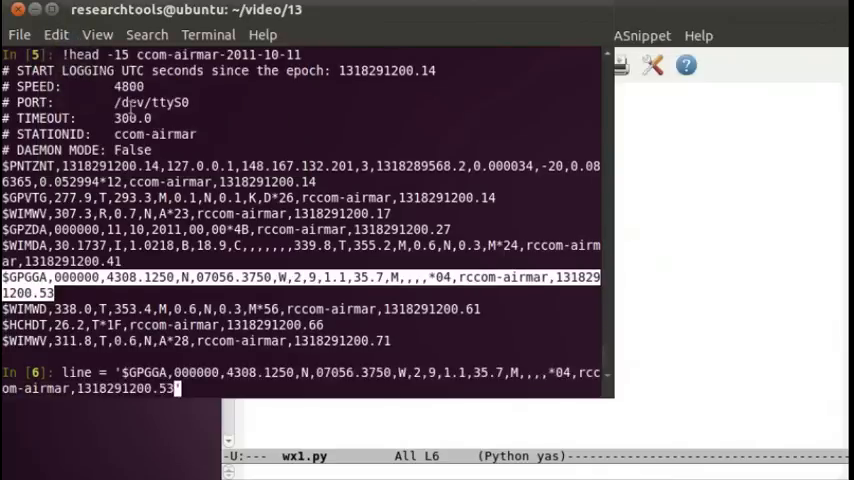
pyautogui.press('Return')
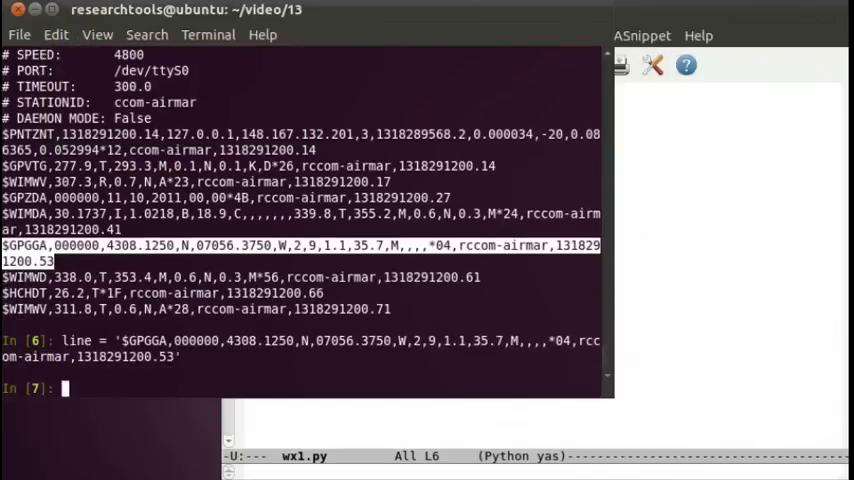
pyautogui.write('li')
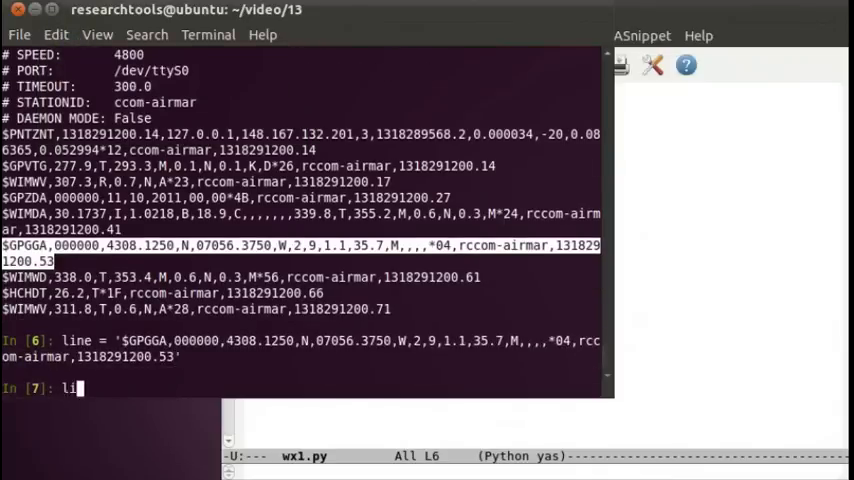
pyautogui.press('Return')
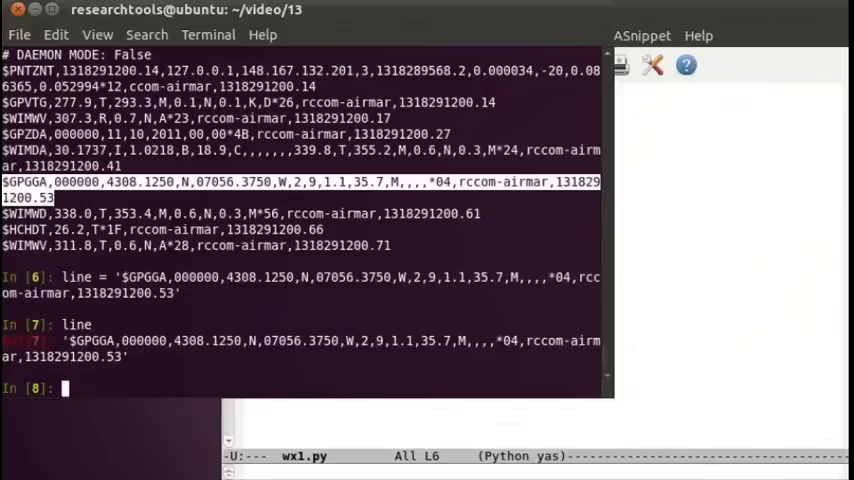
pyautogui.write('line')
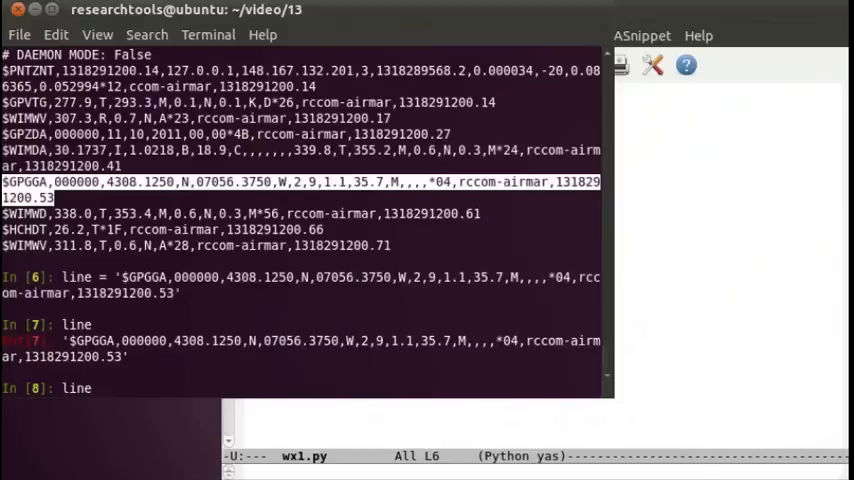
pyautogui.write("'")
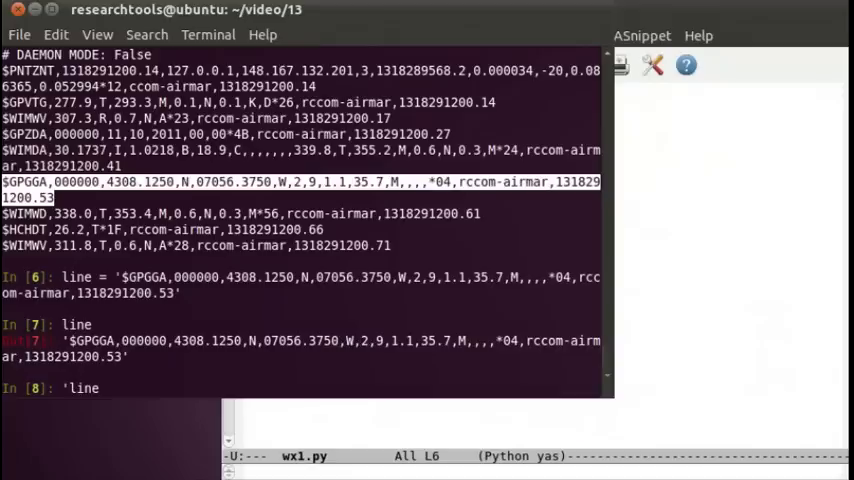
pyautogui.write('G')
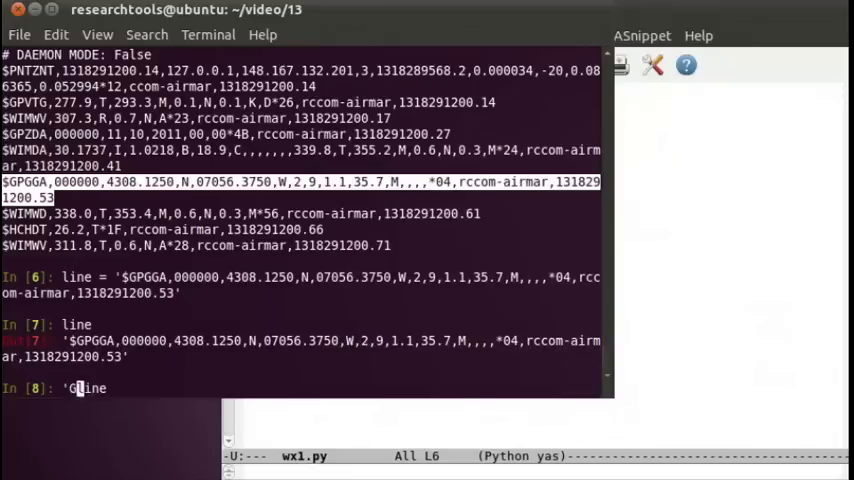
pyautogui.write("GA'")
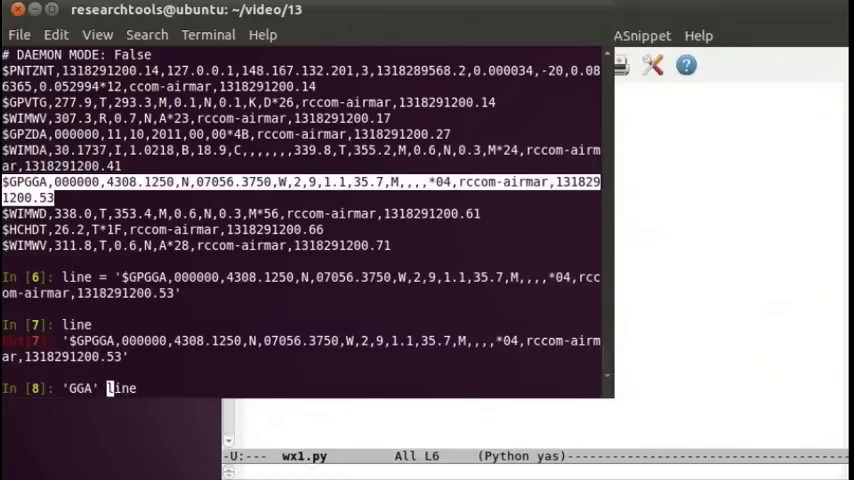
pyautogui.press('Return')
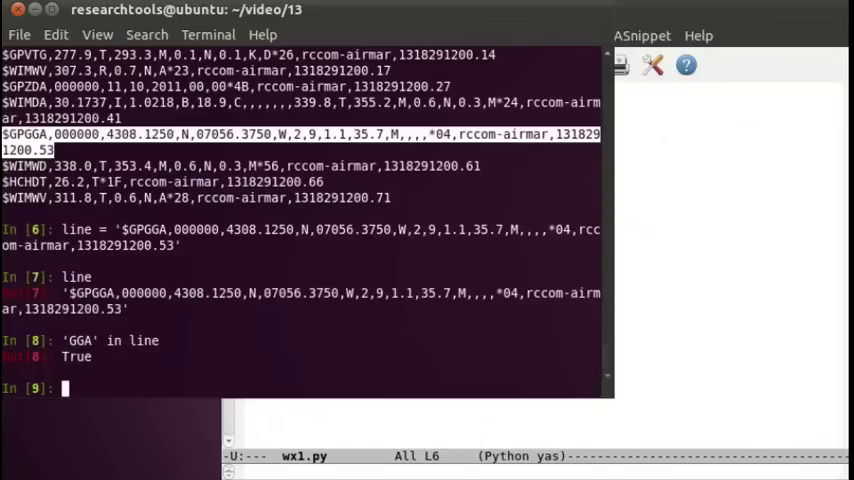
pyautogui.write("'GGA' in line")
pyautogui.write("'MWD' in line")
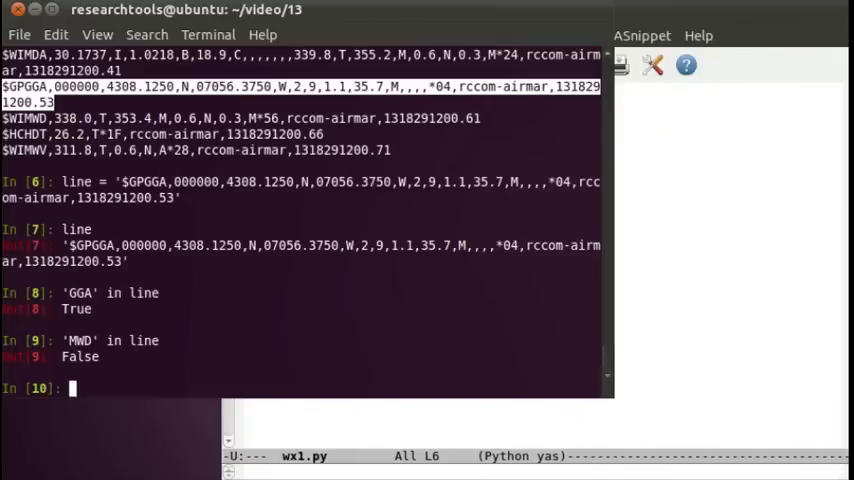
# - Store the pasted $WIMWD sentence in junk and test whether 'GGA' is in junk
pyautogui.write('junk =')
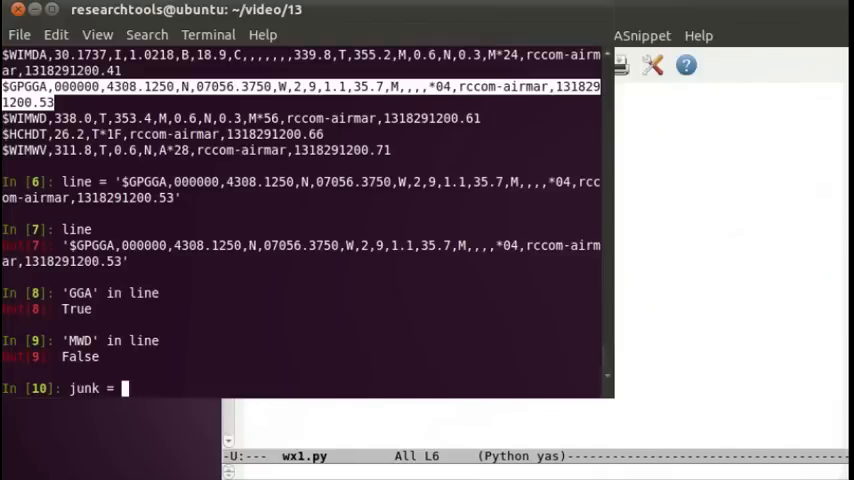
pyautogui.write("''")
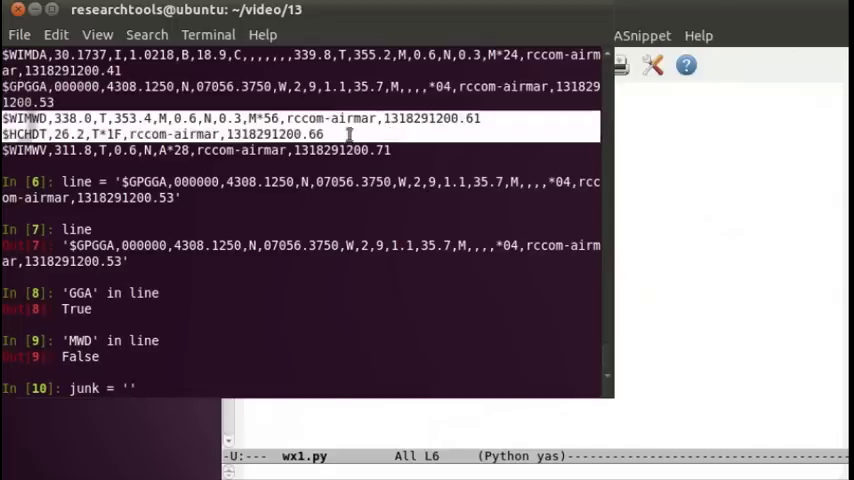
pyautogui.click(56, 34)
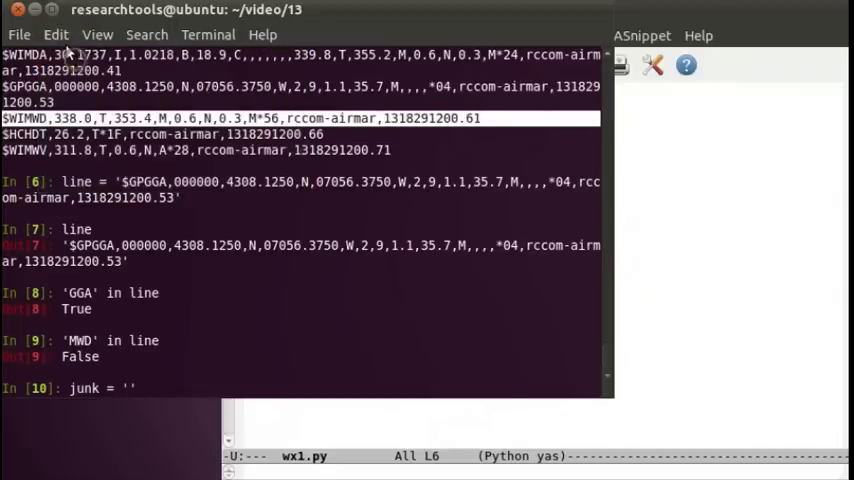
pyautogui.press('Return')
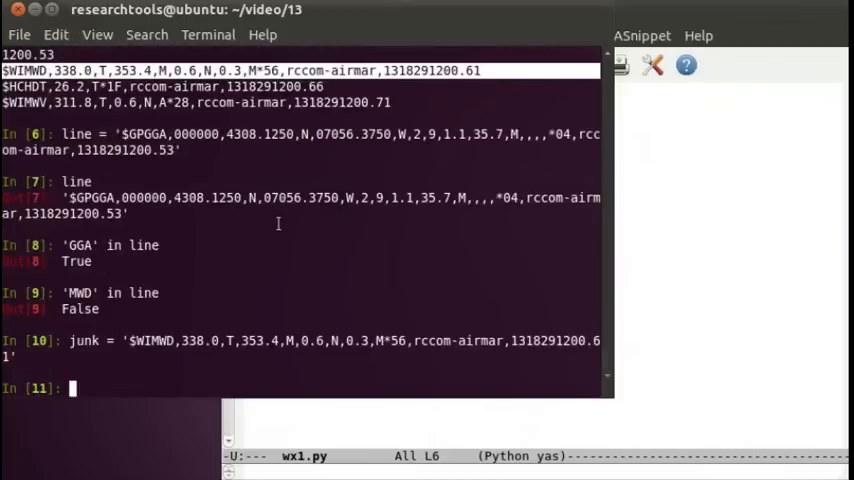
pyautogui.write("'GGA'")
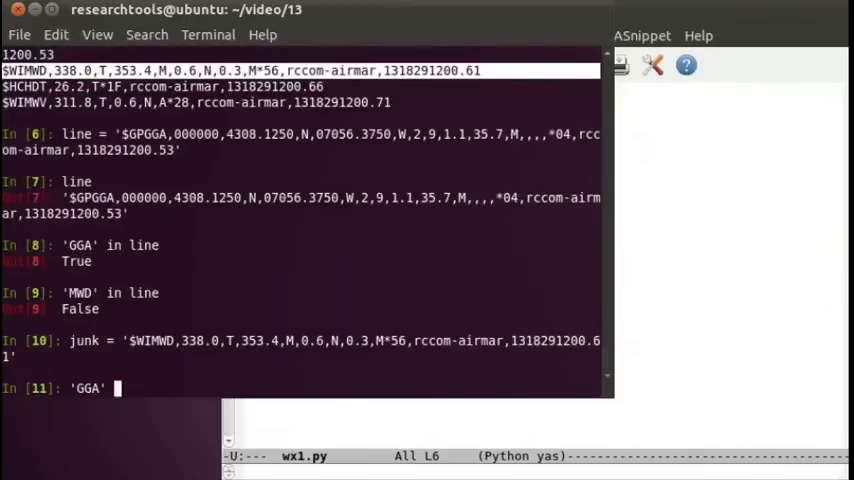
pyautogui.press('Return')
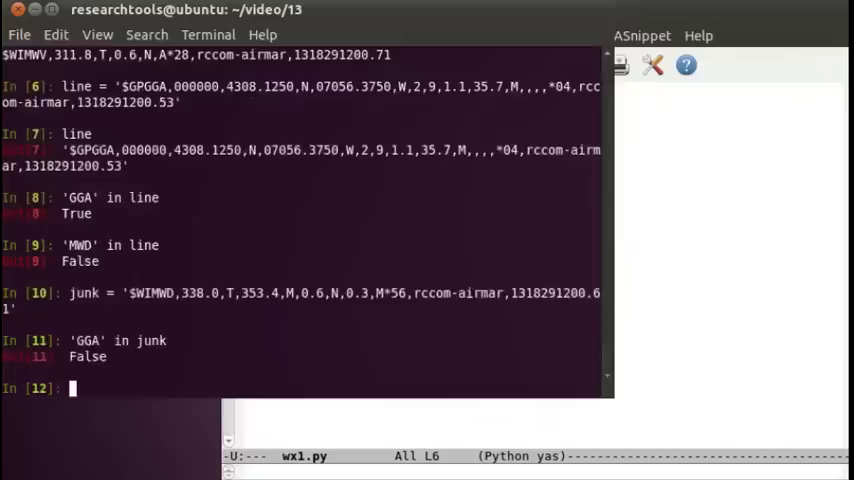
pyautogui.write("'GGA' in junk")
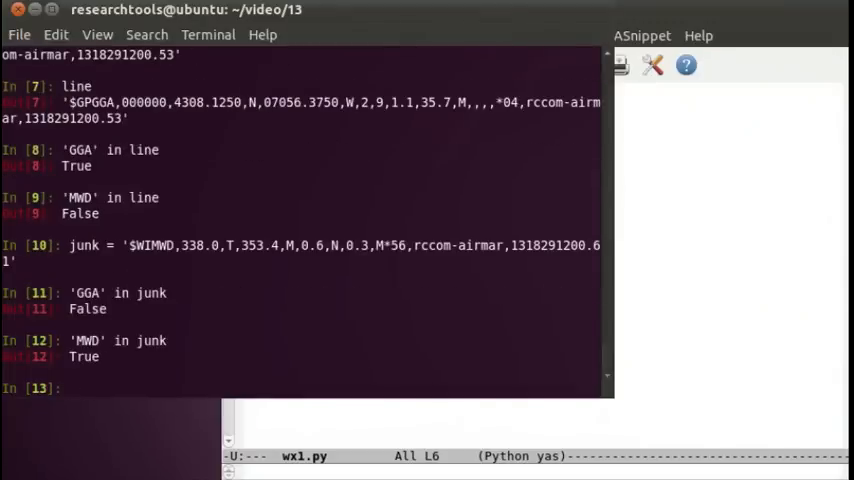
pyautogui.moveTo(456, 228)
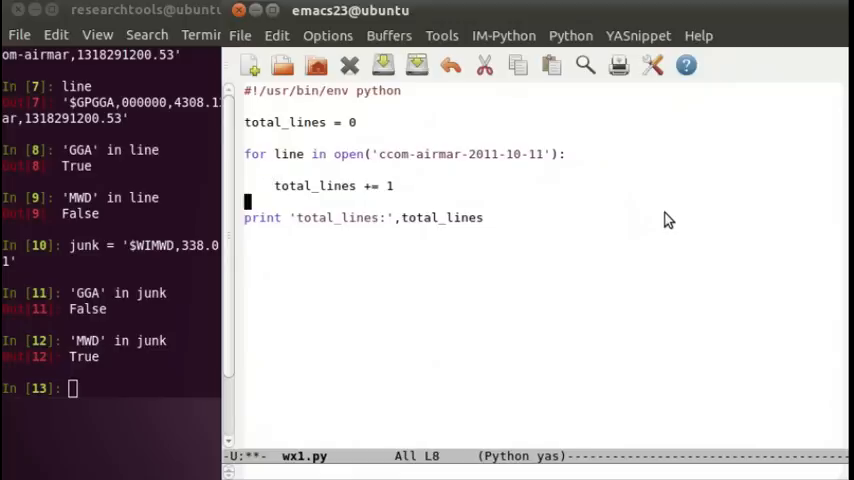
# - Replace the commented print with if 'GGA' not in line: below total_lines += 1
pyautogui.write('if')
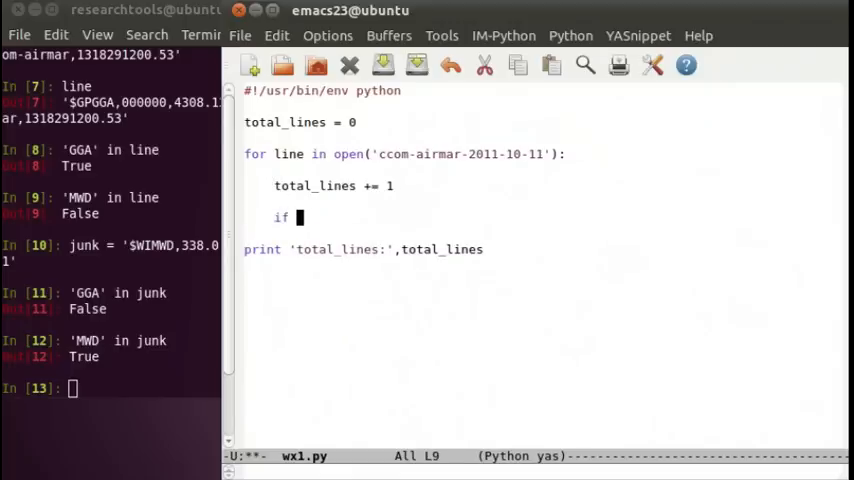
pyautogui.write("'GG")
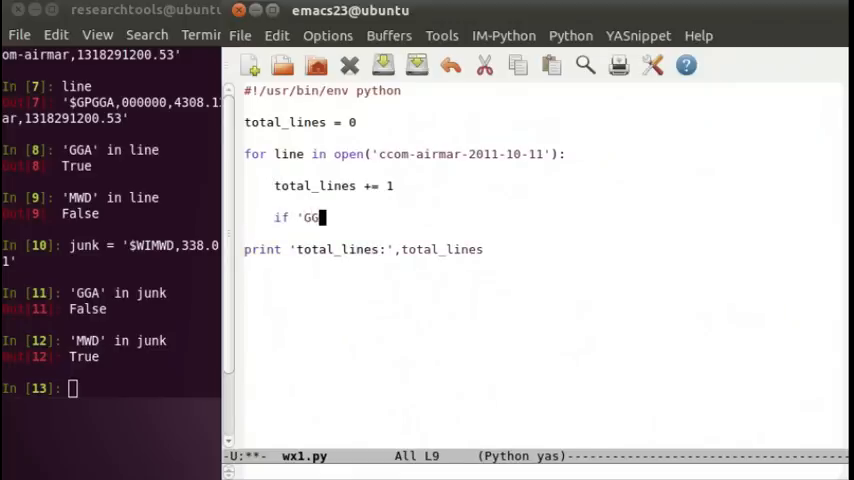
pyautogui.write("A' no")
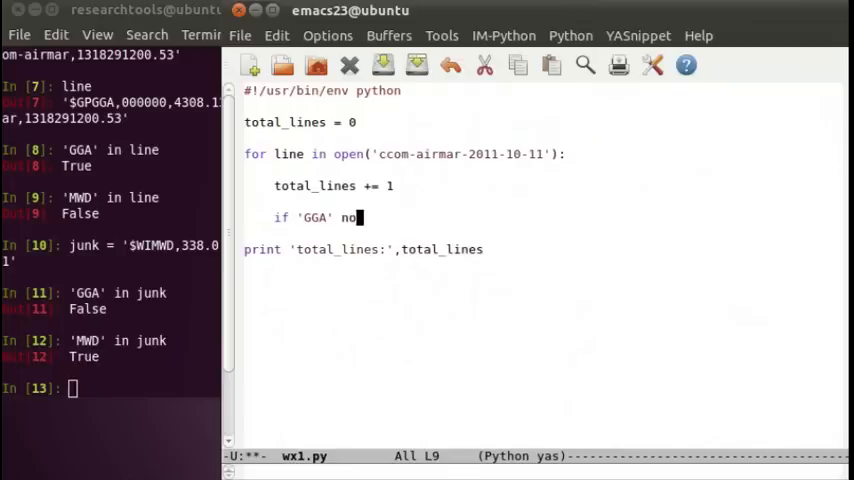
pyautogui.write('t in line')
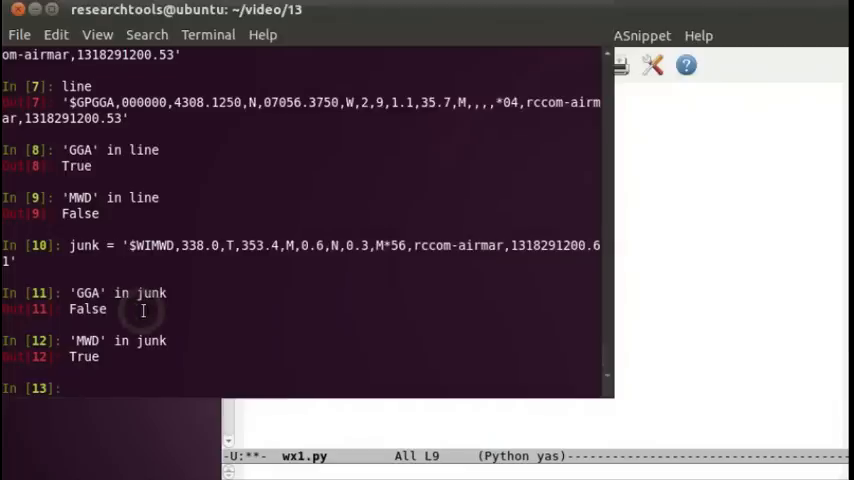
# - Evaluate 'GGA' not in line (False) and 'GGA' not in junk (True) in IPython
pyautogui.write("'G")
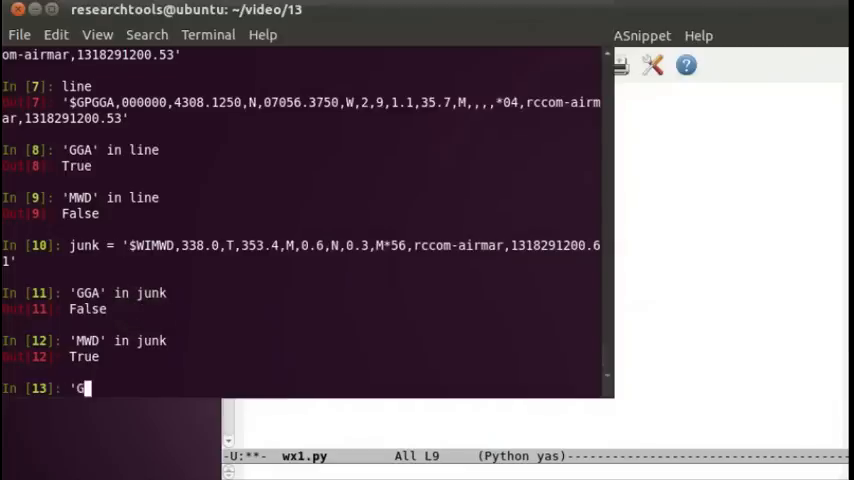
pyautogui.write("GA' in line")
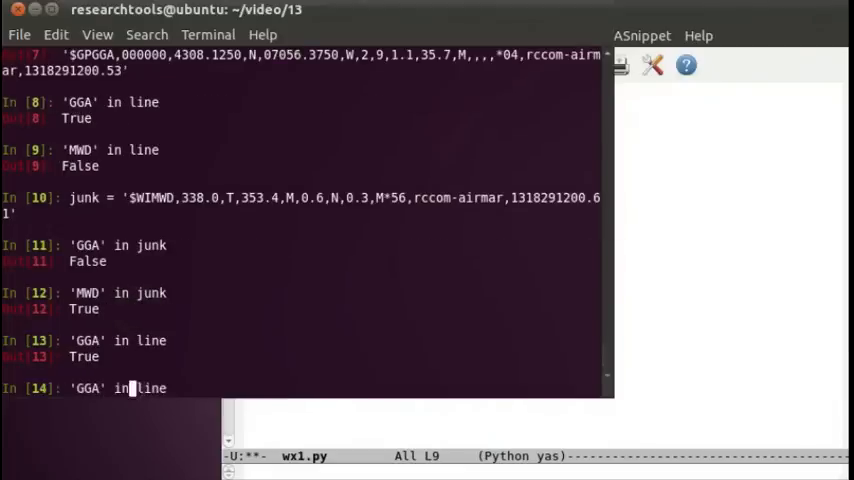
pyautogui.write(' not')
pyautogui.press('Return')
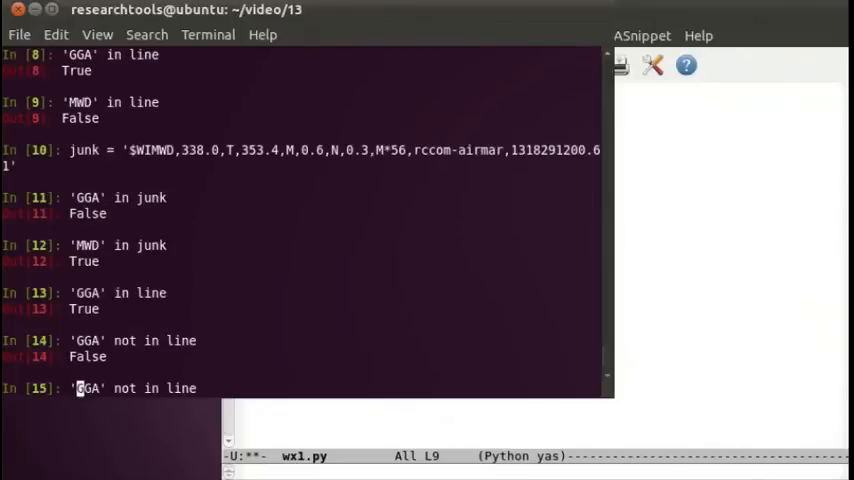
pyautogui.press('BackSpace')
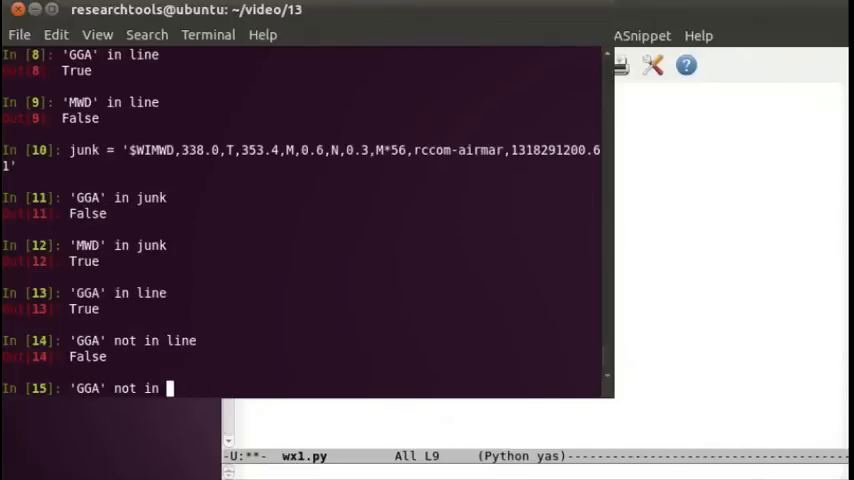
pyautogui.write('ju')
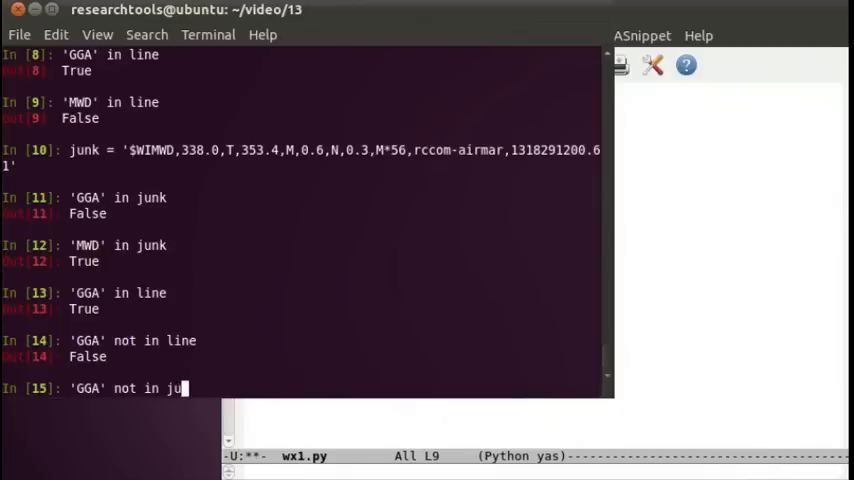
pyautogui.press('Return')
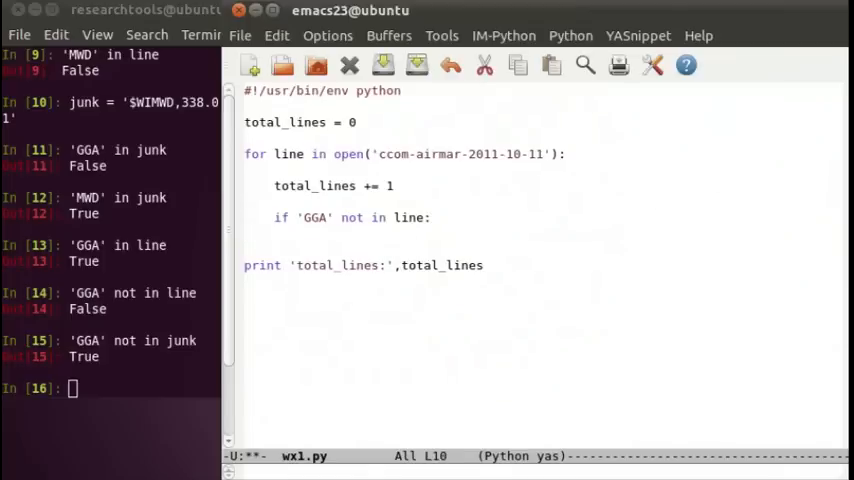
# - Add continue under the if, plus total_gga = 0 and total_gga += 1, and save
pyautogui.write('continue')
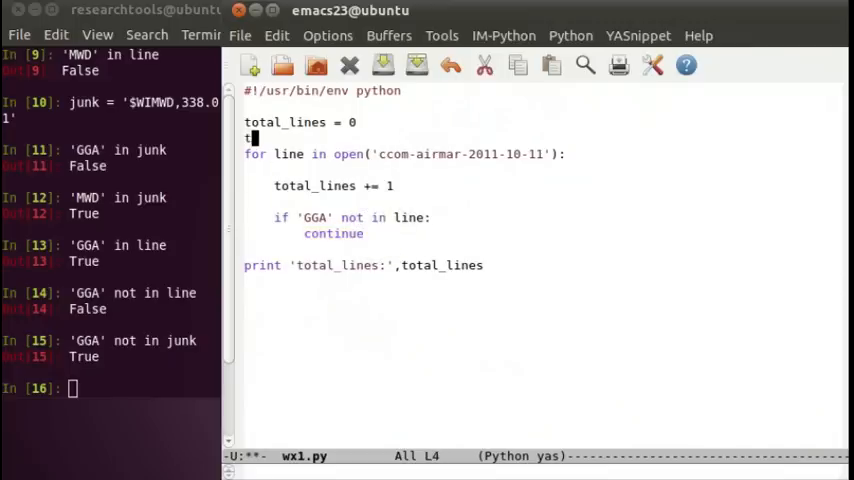
pyautogui.write('total_gga = 0')
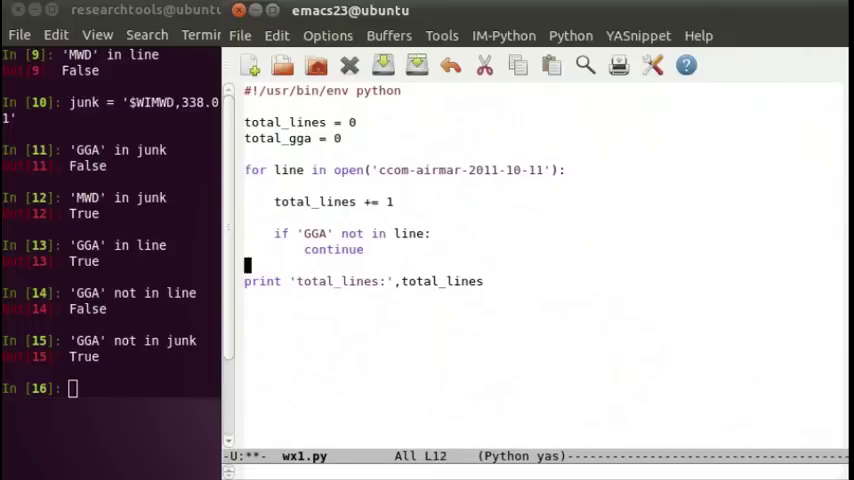
pyautogui.write('total')
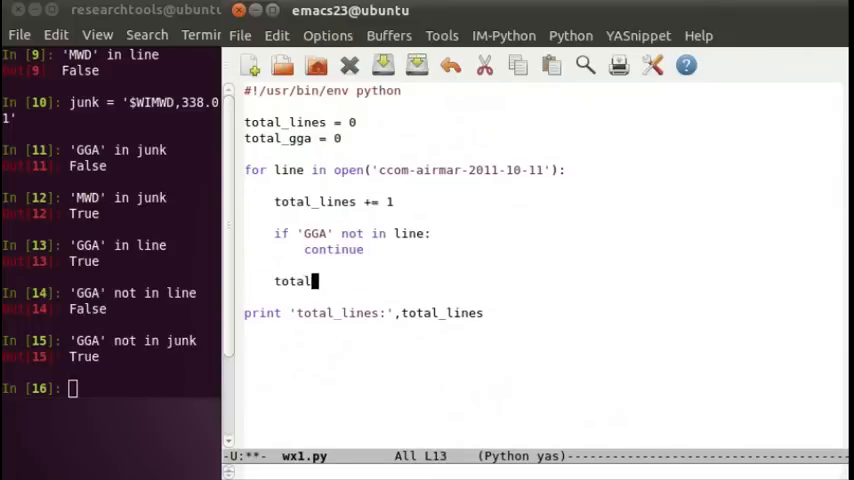
pyautogui.write('_gga +=')
pyautogui.click(110, 388)
pyautogui.write('run')
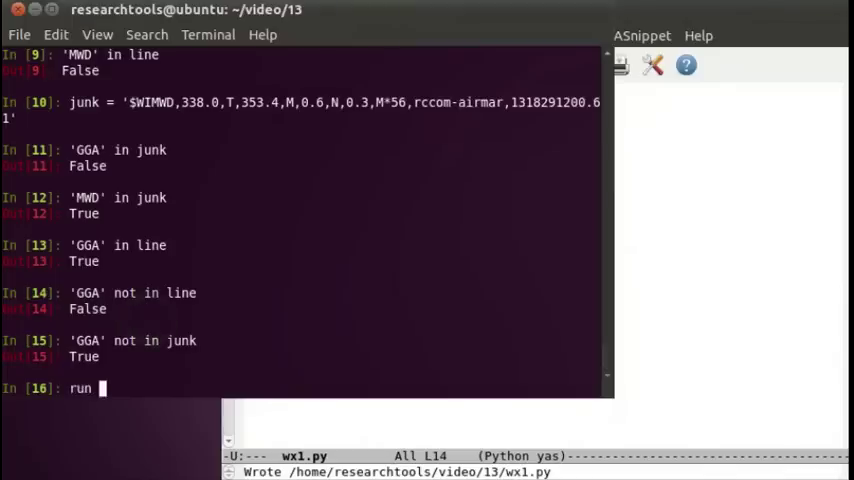
# - Run wx1, add print 'total_gga:', total_gga, and rerun to report 86400 GGA lines
pyautogui.write('wx1')
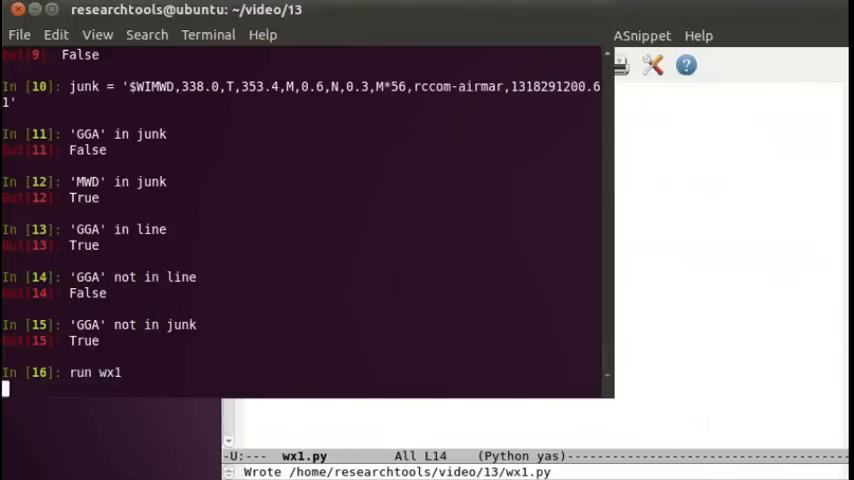
pyautogui.press('Return')
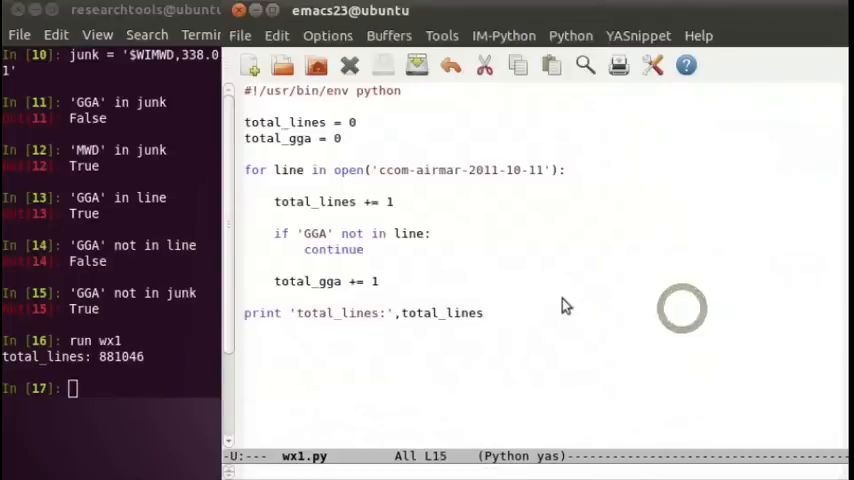
pyautogui.write('print')
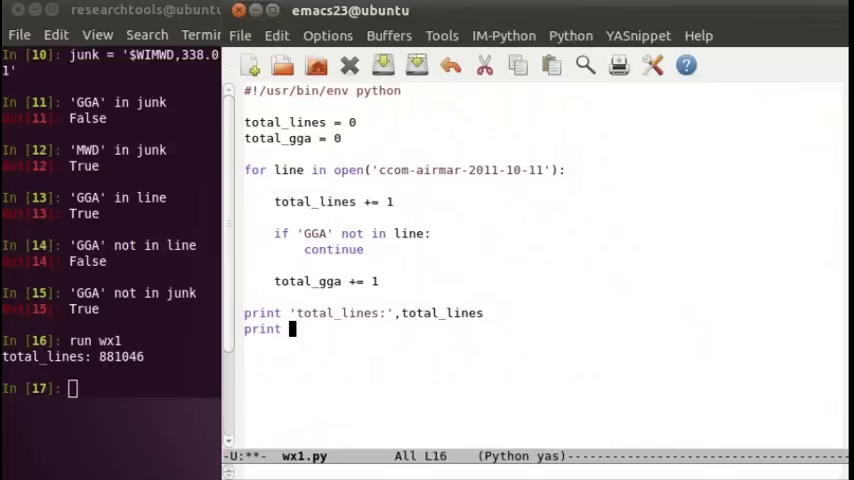
pyautogui.write("'total_gga:',")
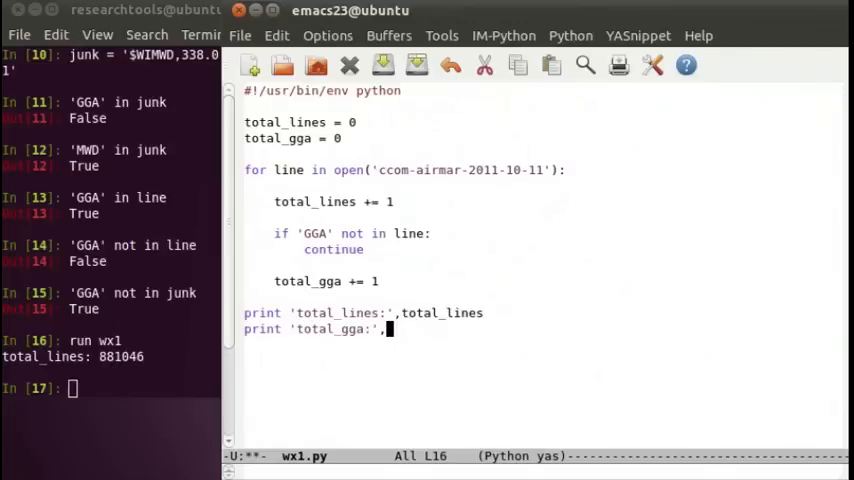
pyautogui.write('total_')
pyautogui.click(110, 388)
pyautogui.write('run wx1')
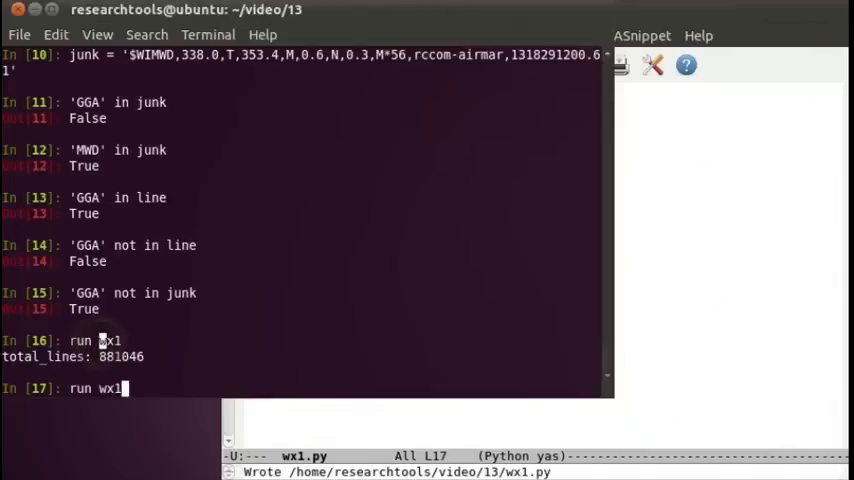
pyautogui.press('Return')
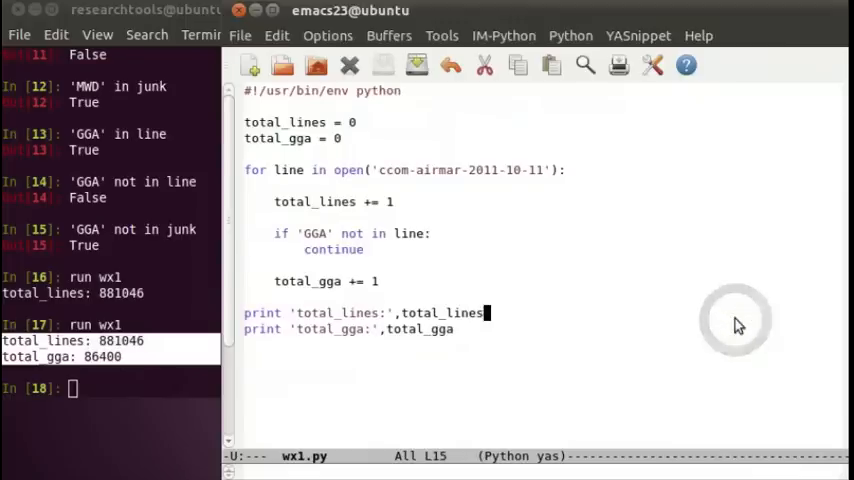
pyautogui.moveTo(735, 322)
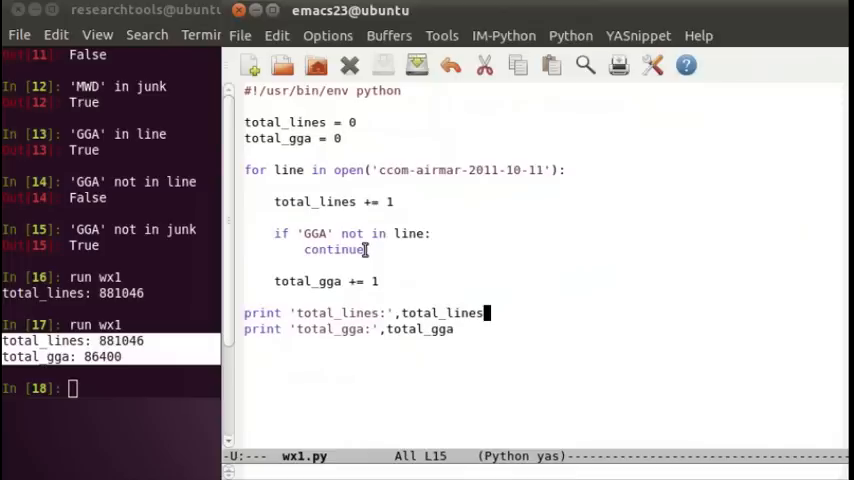
pyautogui.moveTo(158, 287)
pyautogui.write('whos')
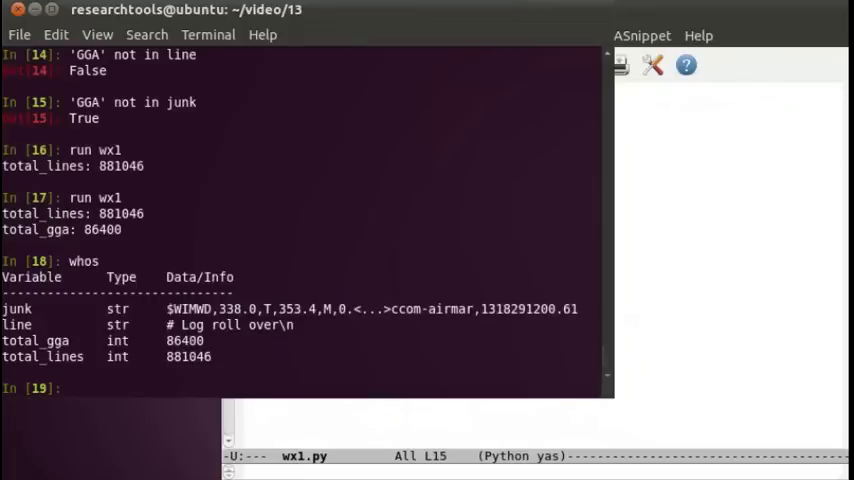
# - Show line, then re-run the earlier $GPGGA assignment found by reverse-searching 'MWD'
pyautogui.write('line')
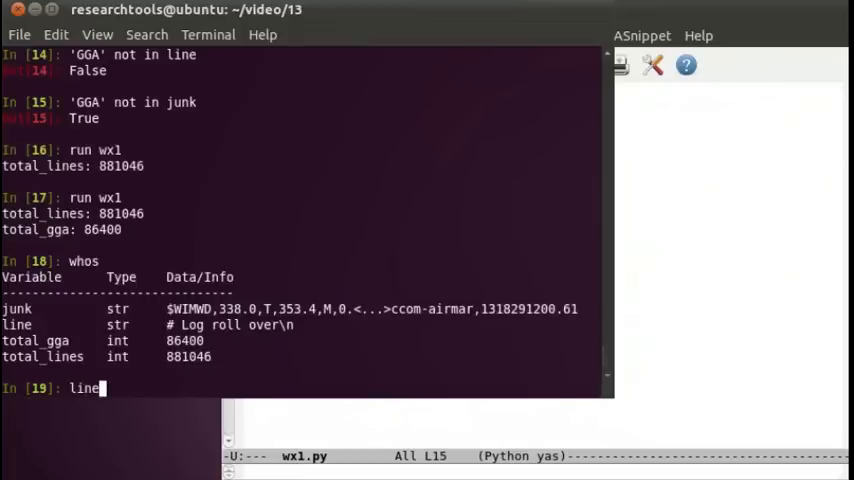
pyautogui.press('Return')
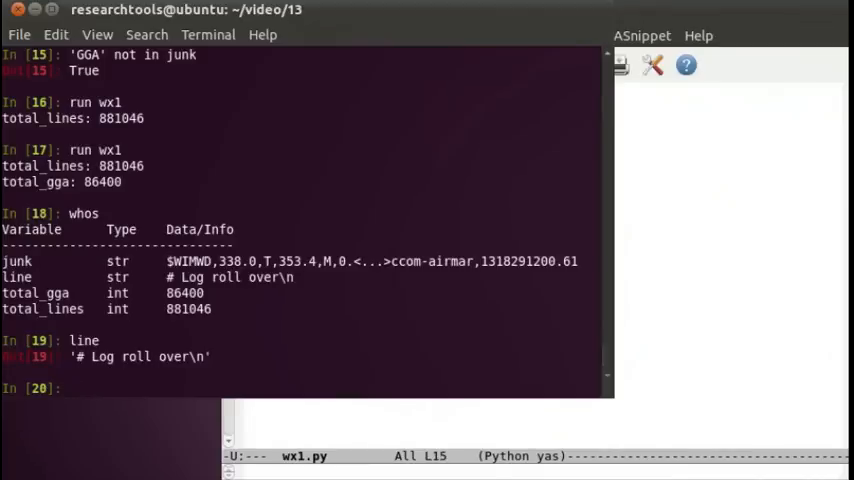
pyautogui.press('ctrl+r')
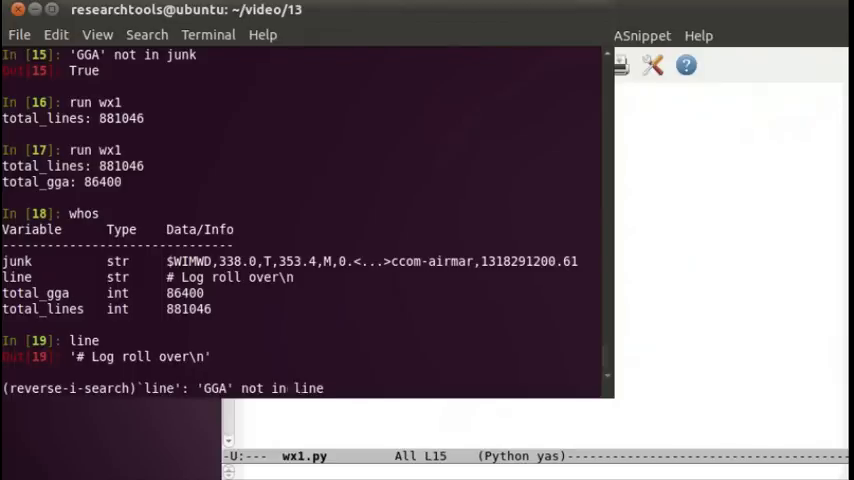
pyautogui.write('MWD')
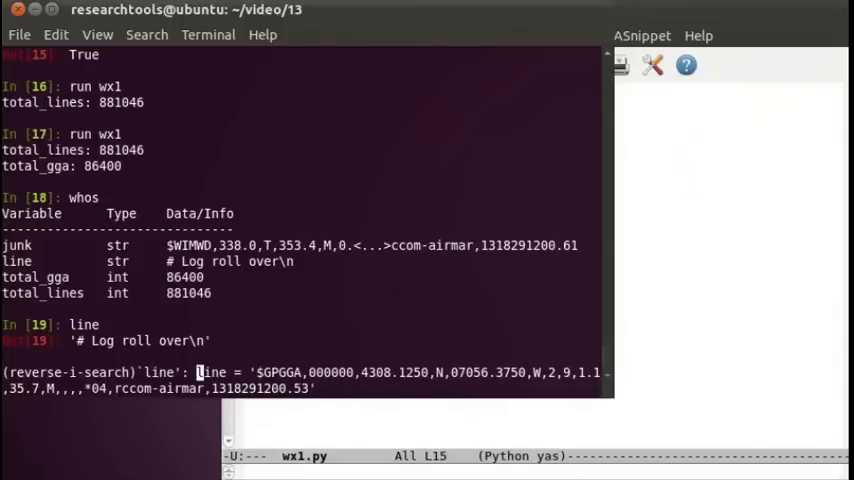
pyautogui.press('Return')
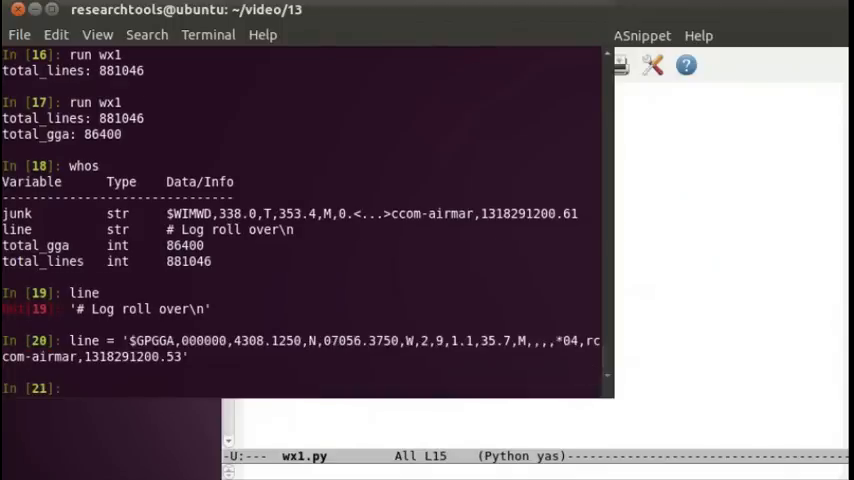
# - Check line's new value with whos and line, highlighting the time and another field
pyautogui.write('whos')
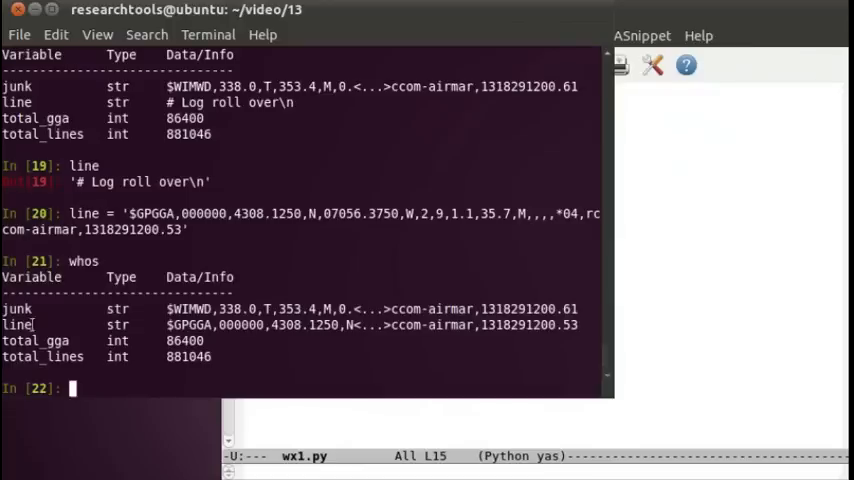
pyautogui.moveTo(446, 270)
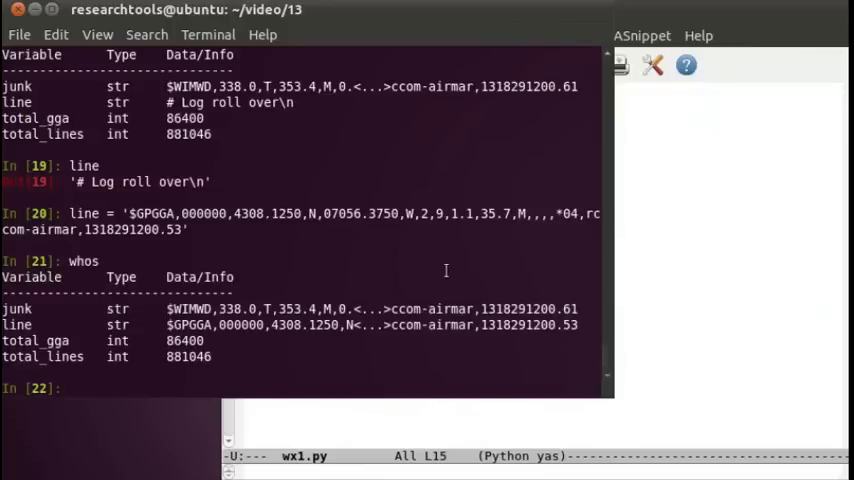
pyautogui.moveTo(382, 243)
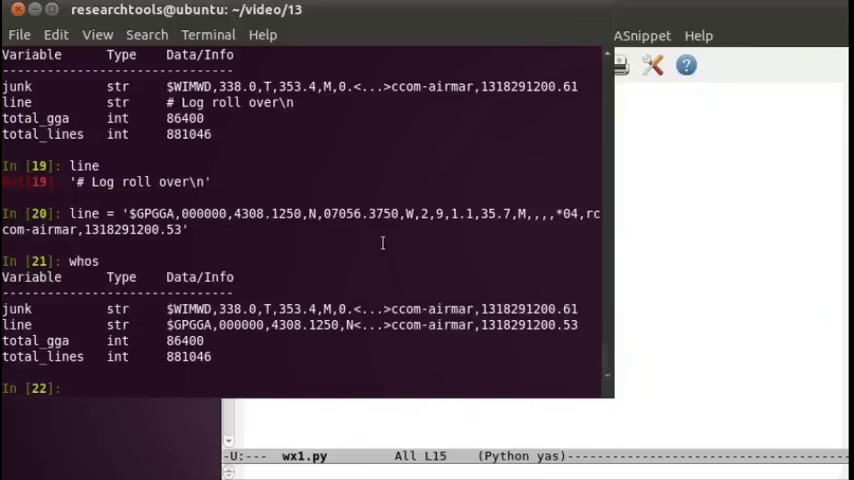
pyautogui.write('line')
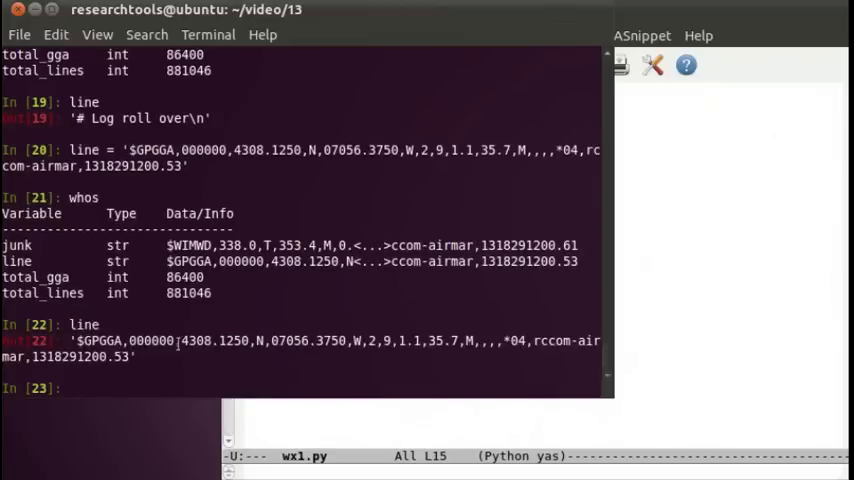
pyautogui.doubleClick(213, 340)
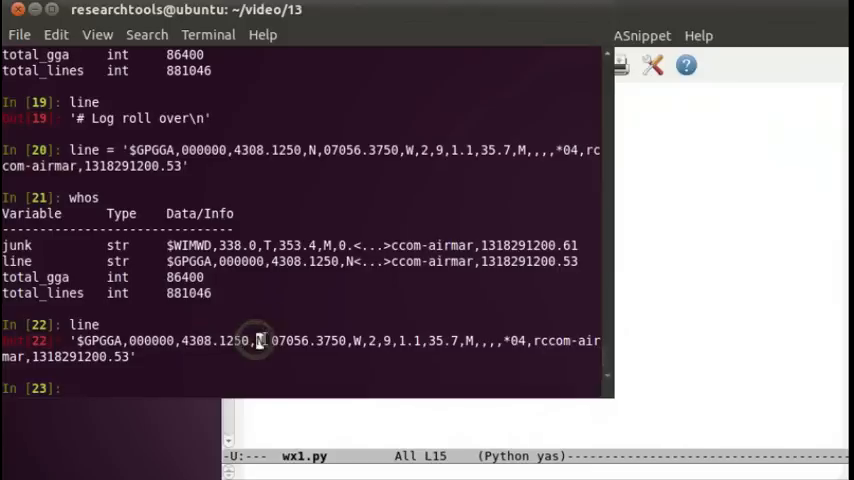
pyautogui.doubleClick(285, 340)
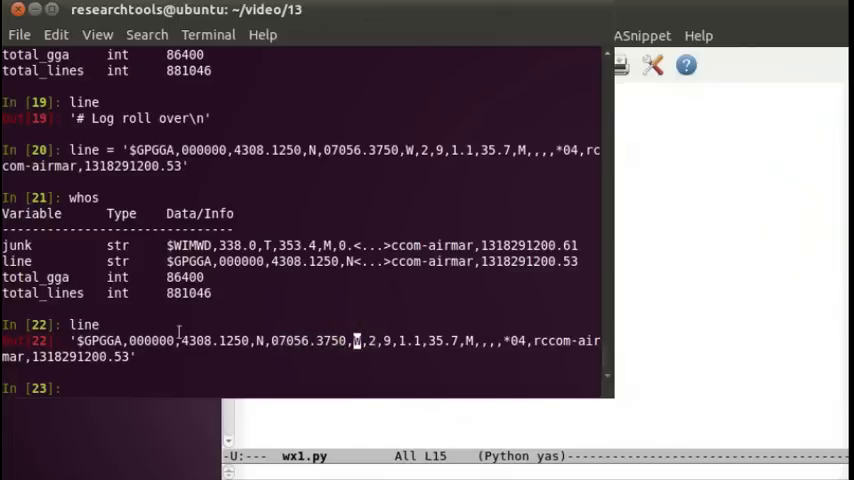
# - Split the GGA line at its commas with line.split(',')
pyautogui.write('l')
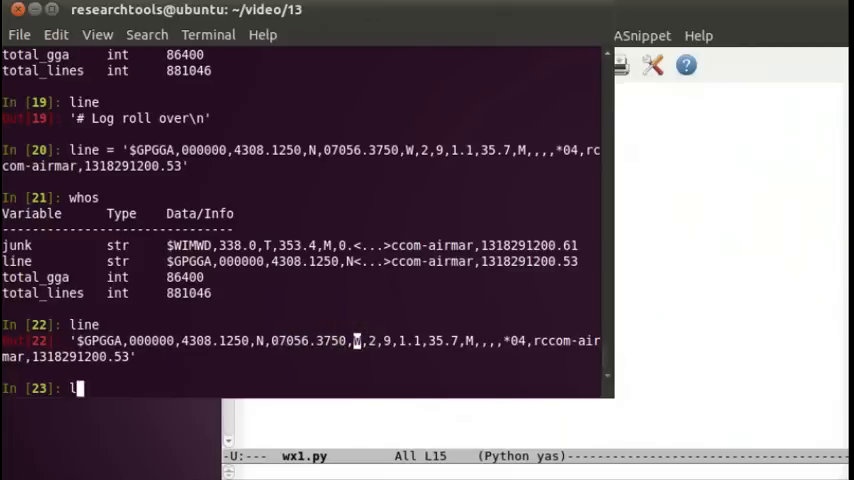
pyautogui.write('ine.spl')
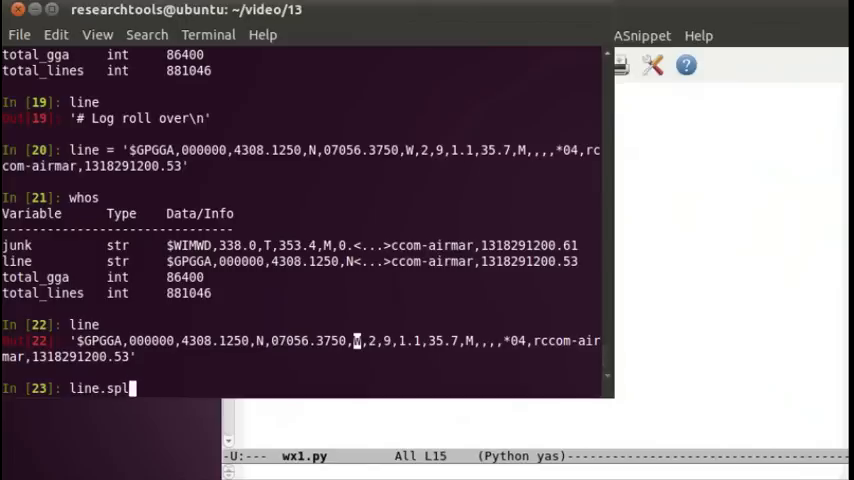
pyautogui.write("it('")
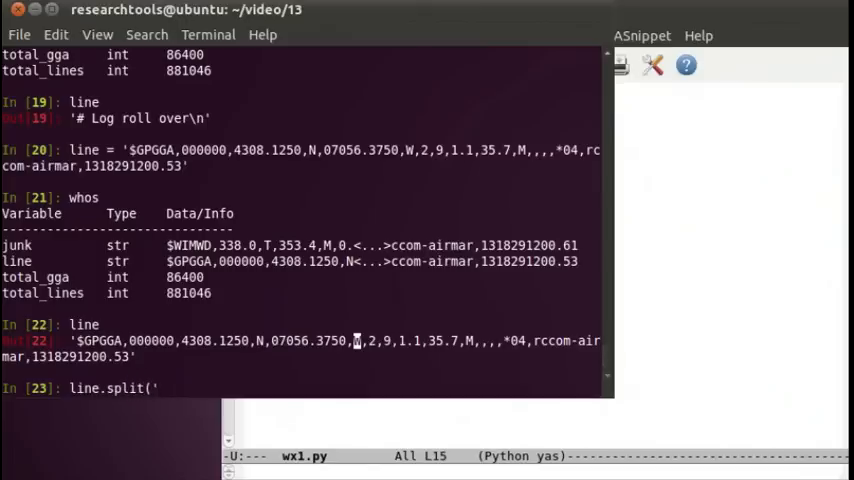
pyautogui.press('Return')
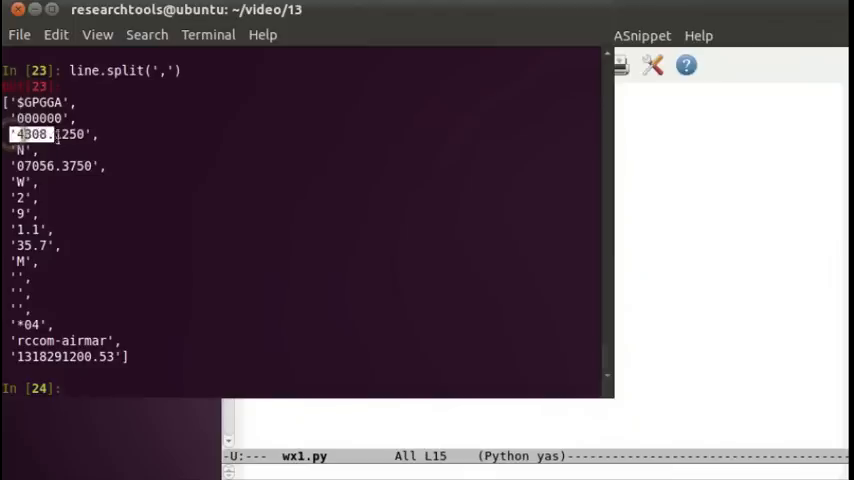
# - Store the split result as fields, check fields[2], and confirm it with whos
pyautogui.click(170, 120)
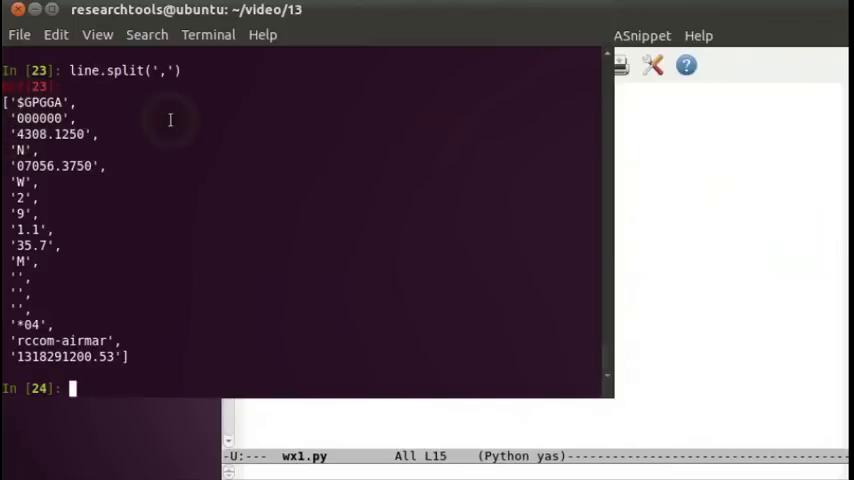
pyautogui.write('fields[2')
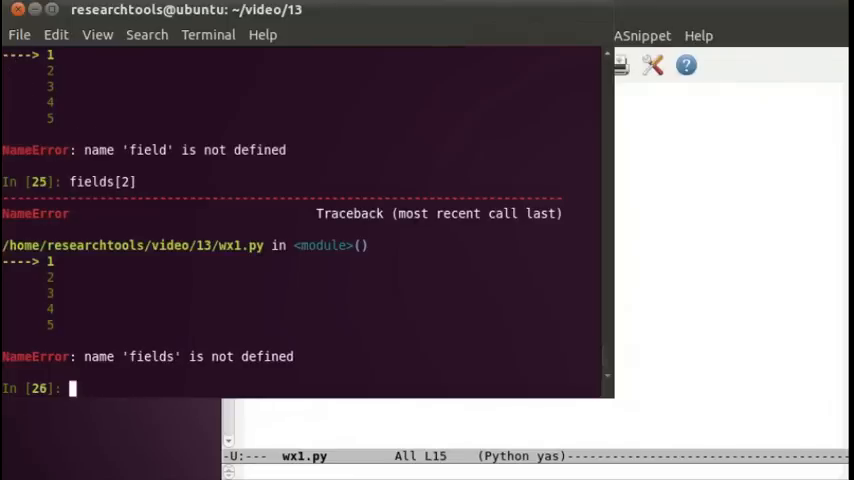
pyautogui.write('fields[2]')
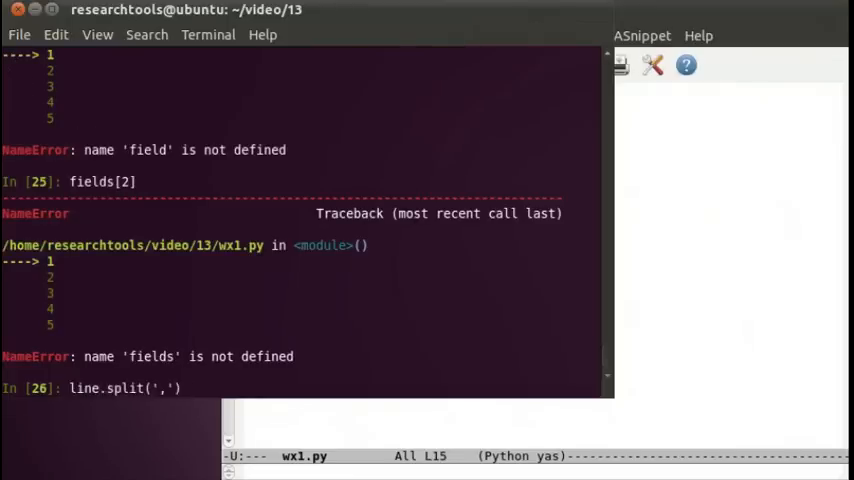
pyautogui.write('fields =')
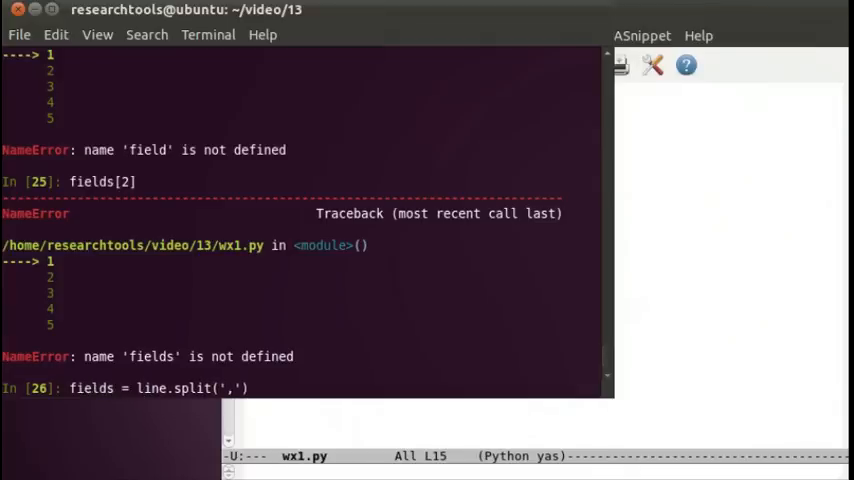
pyautogui.write('wholes')
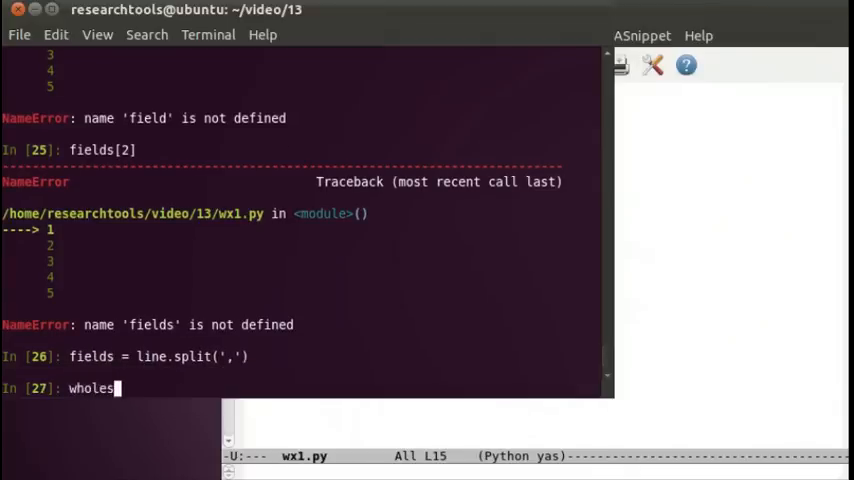
pyautogui.press('Return')
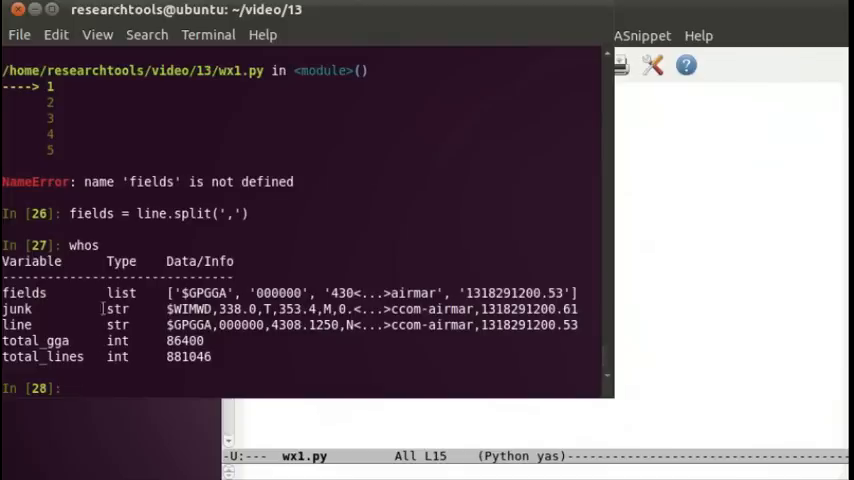
pyautogui.moveTo(395, 283)
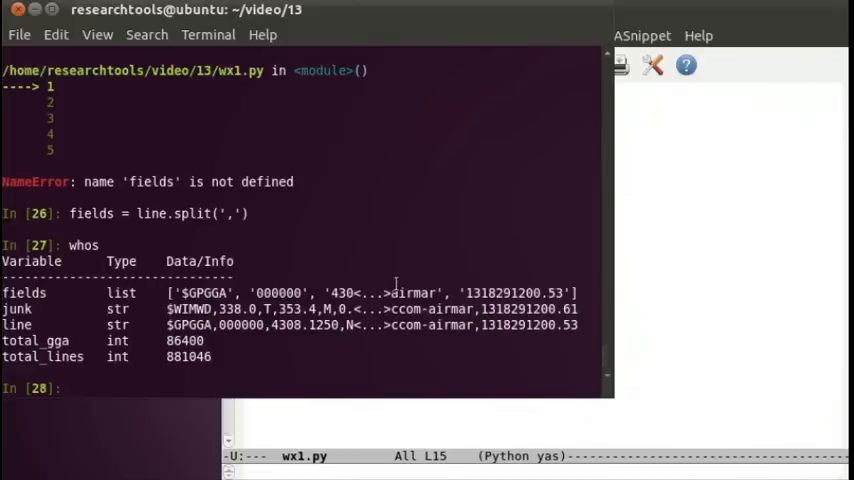
pyautogui.write('fields[2')
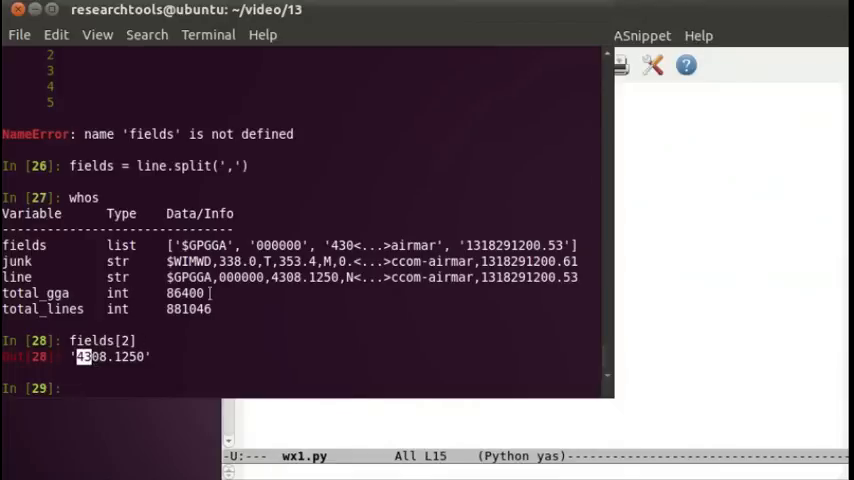
# - Slice fields[2][:2] to '43' and convert it to the integer 43 with int()
pyautogui.write('fields')
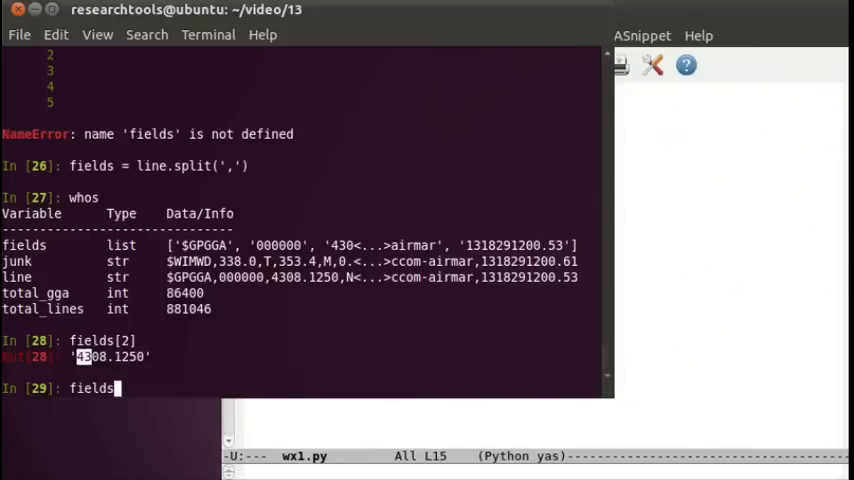
pyautogui.write('[2][')
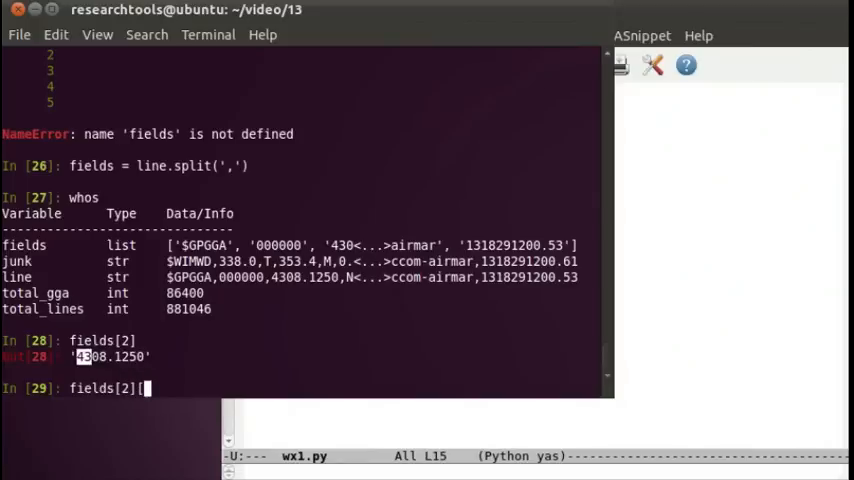
pyautogui.write(':2]')
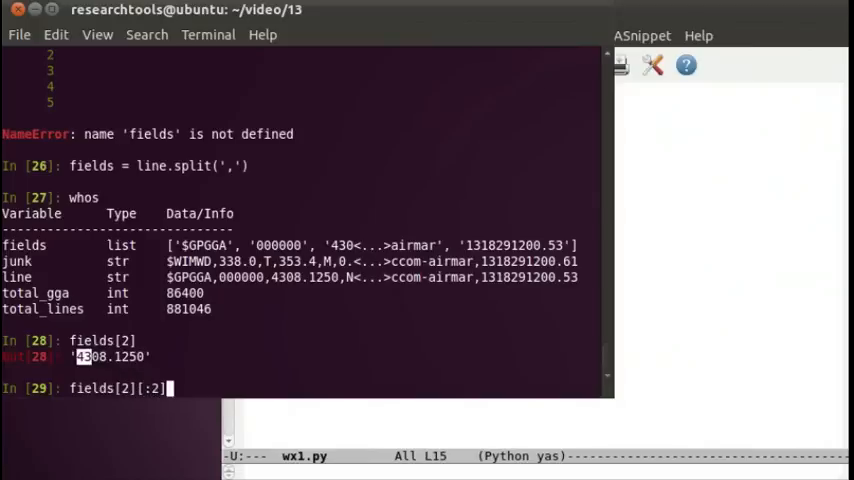
pyautogui.press('Return')
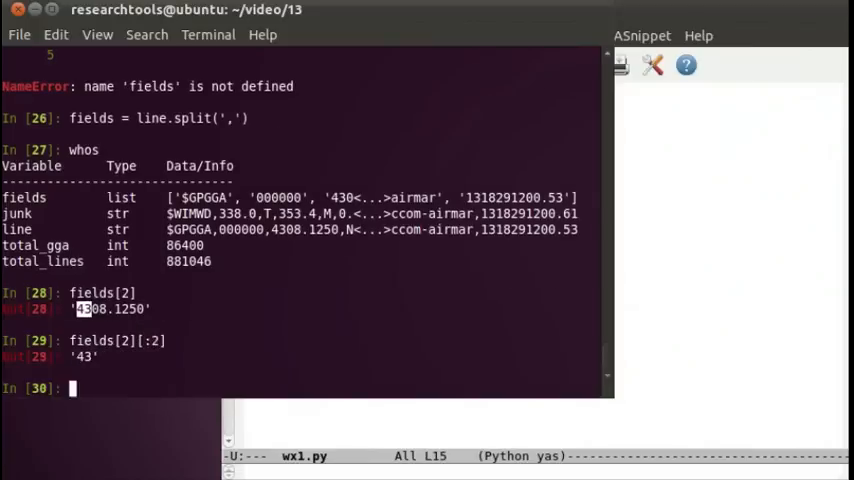
pyautogui.write('fields[2][:2]')
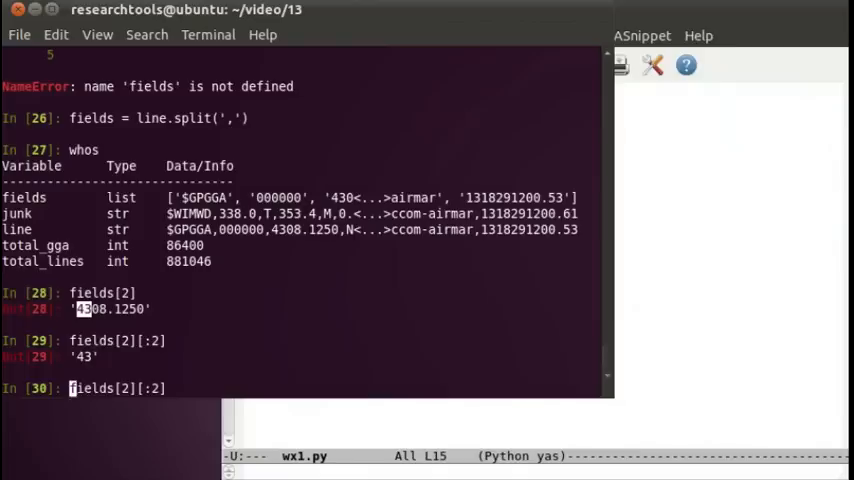
pyautogui.write('in')
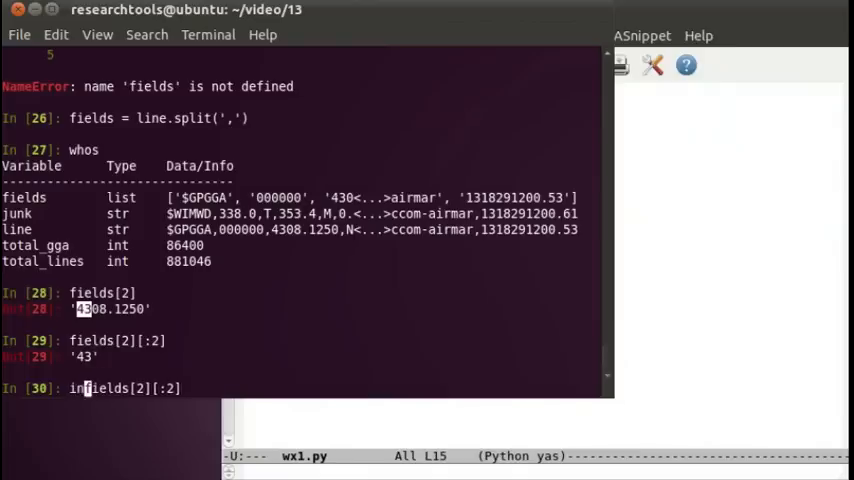
pyautogui.press('Return')
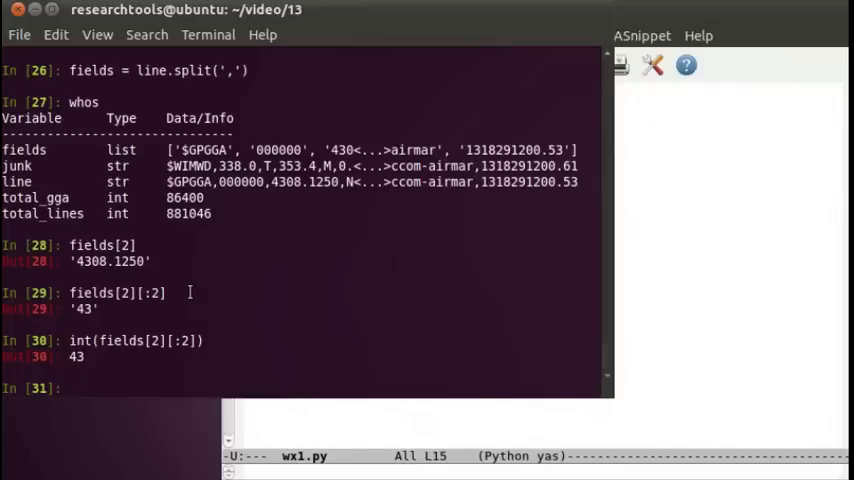
# - Show the minutes fields[2][2:], convert them with float() and divide by 60
pyautogui.write('f')
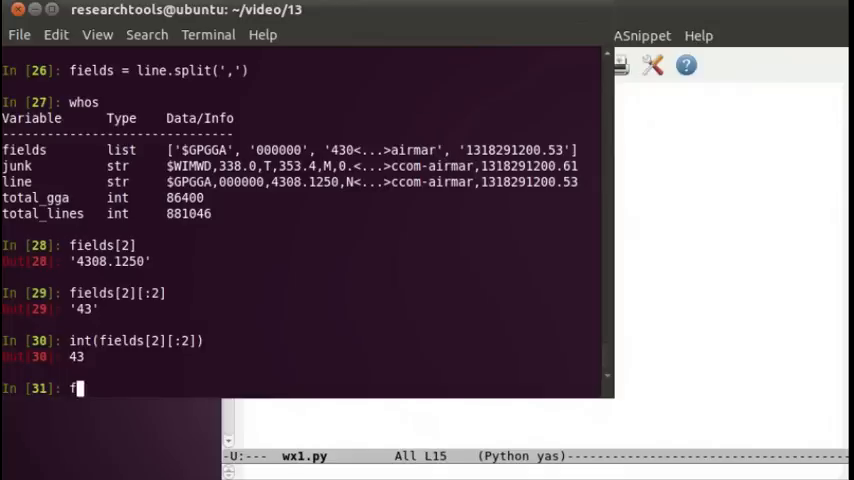
pyautogui.write('fields[2]')
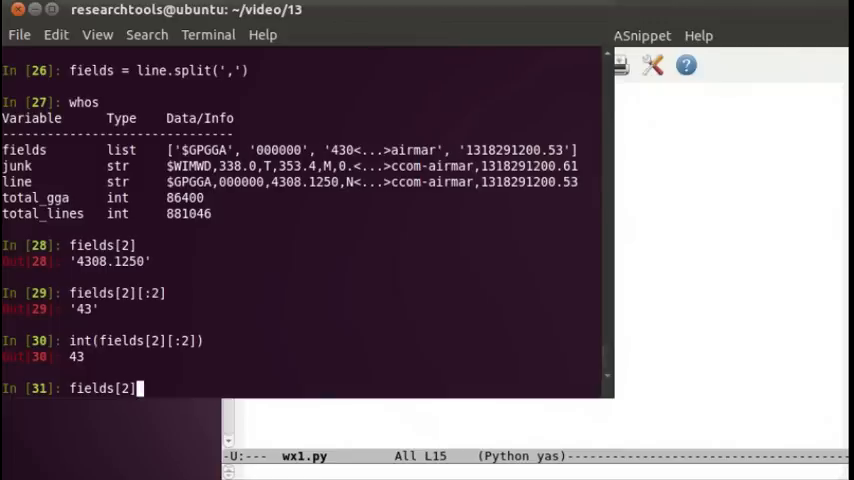
pyautogui.write('[')
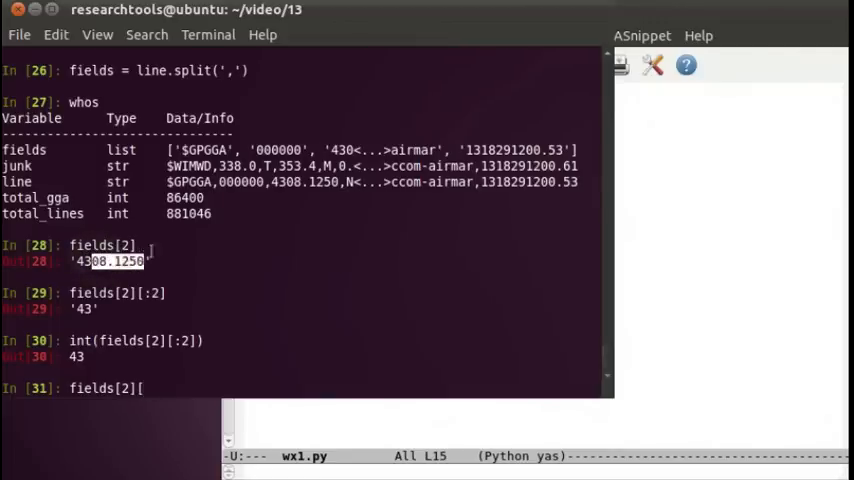
pyautogui.write('2:')
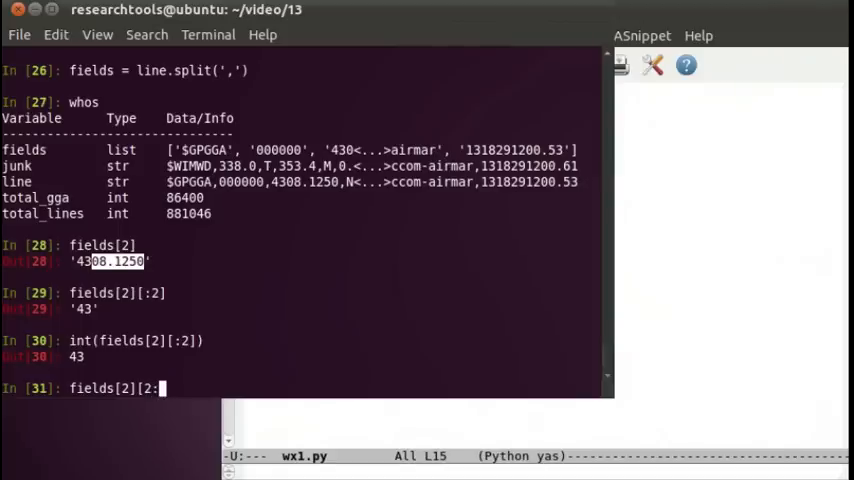
pyautogui.press('Return')
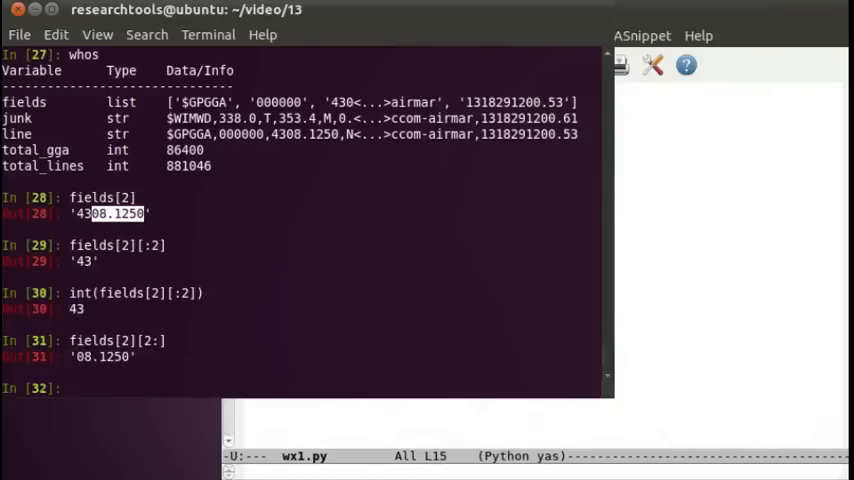
pyautogui.write('fields[2][2:]')
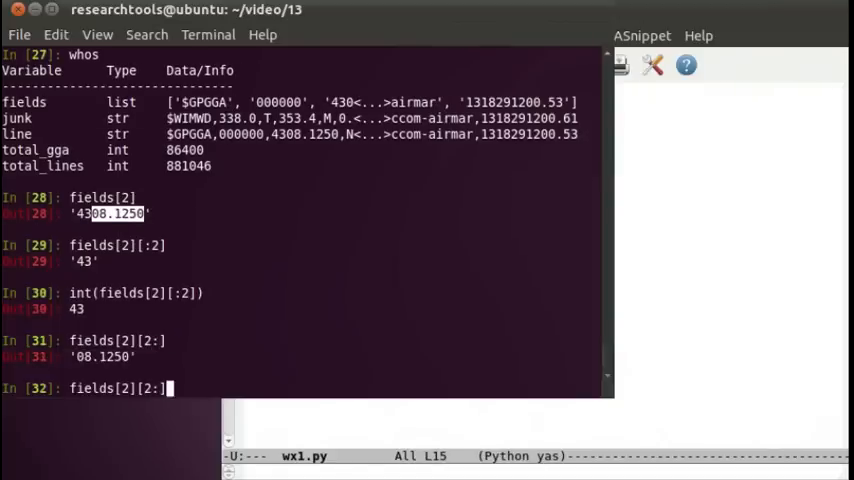
pyautogui.write('float(')
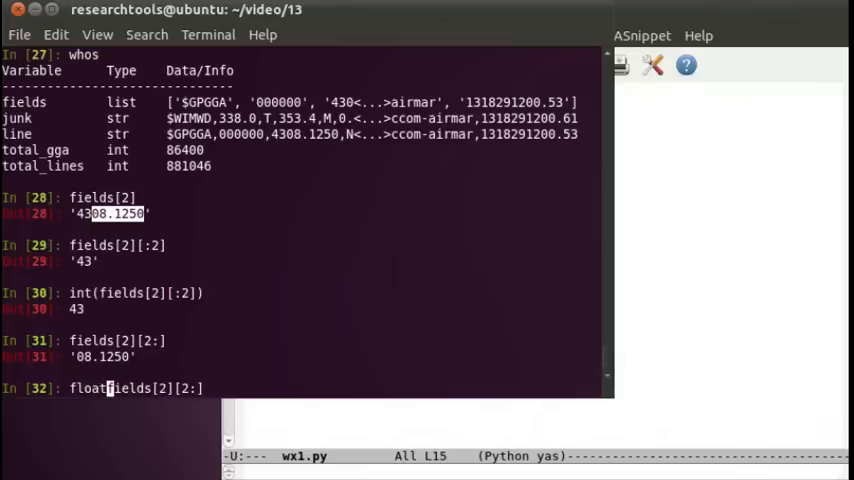
pyautogui.press('Return')
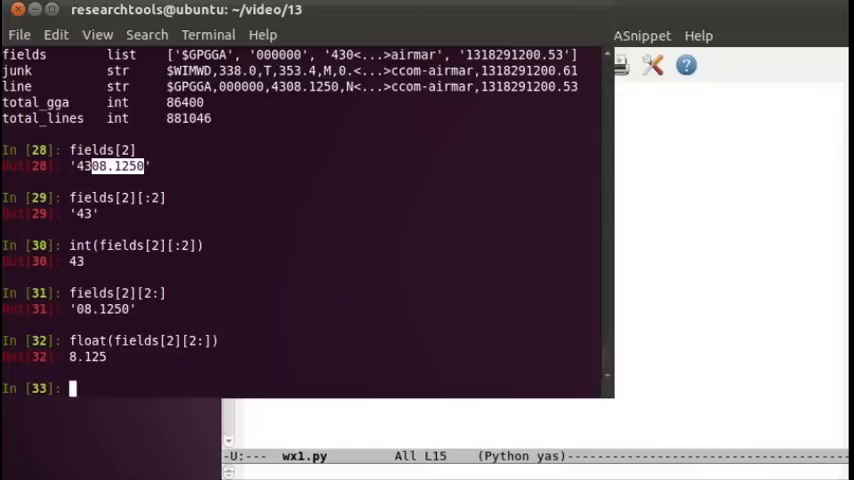
pyautogui.write('float(fields[2][2:])')
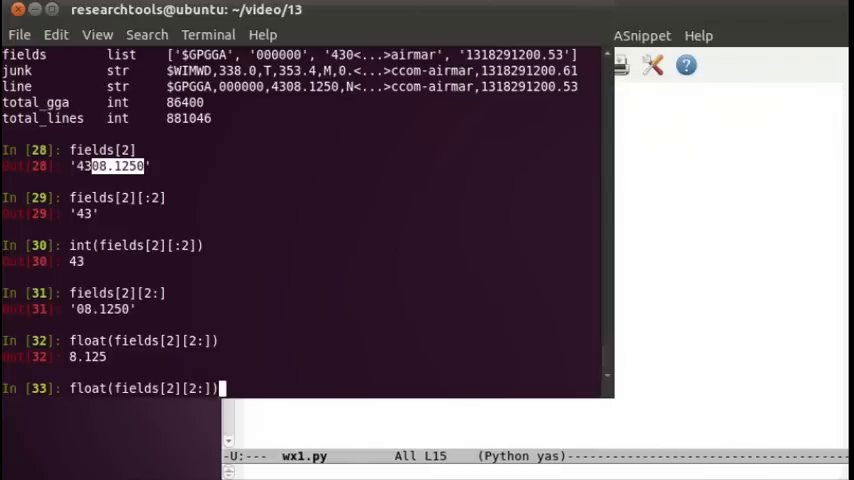
pyautogui.write('/60')
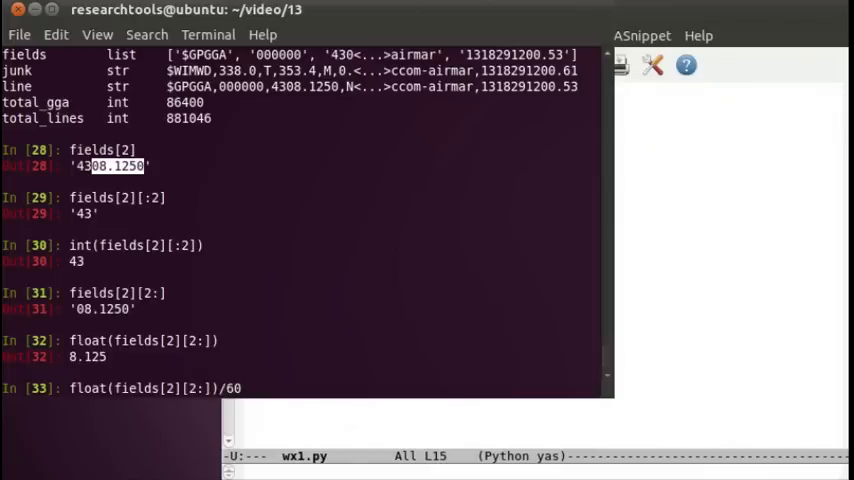
pyautogui.write('.')
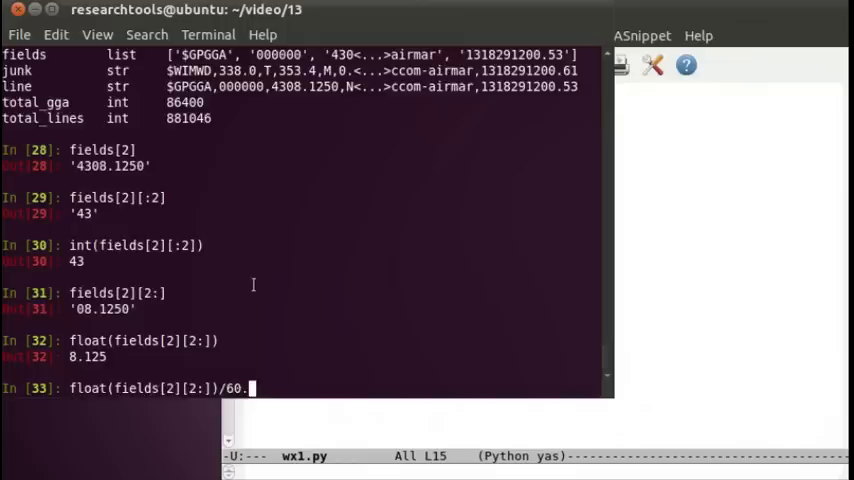
pyautogui.press('Return')
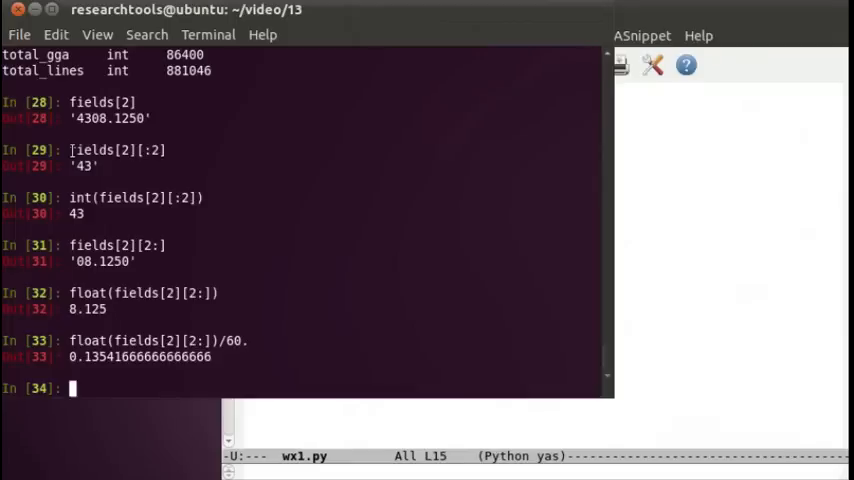
# - Add int(fields[2][:2]) to float(fields[2][2:])/60. to get 43.135416666666664
pyautogui.write('float(fields[2][2:])')
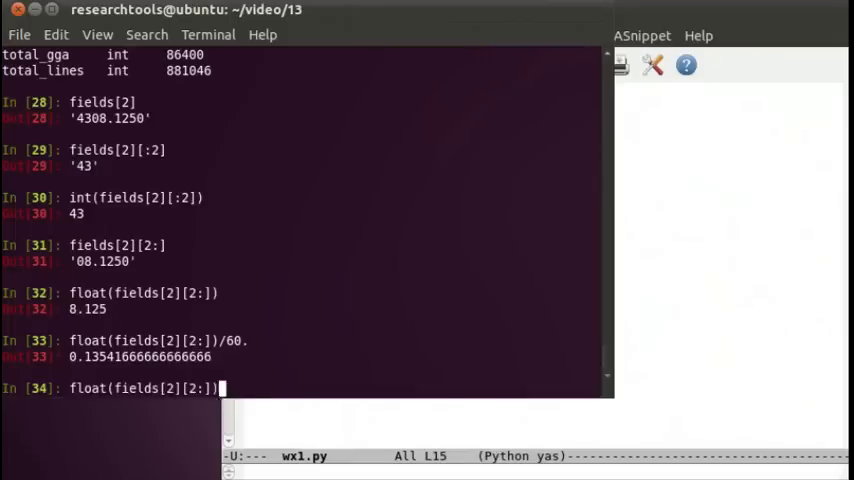
pyautogui.write('whos')
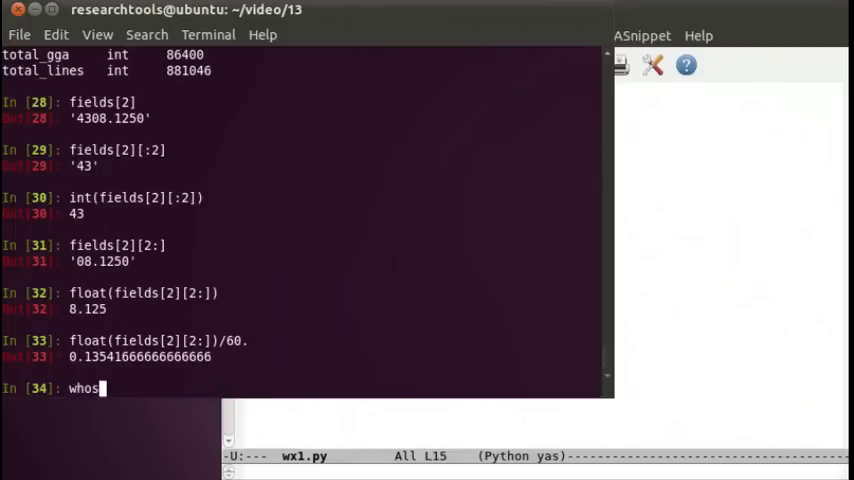
pyautogui.write('fields[2][:2]')
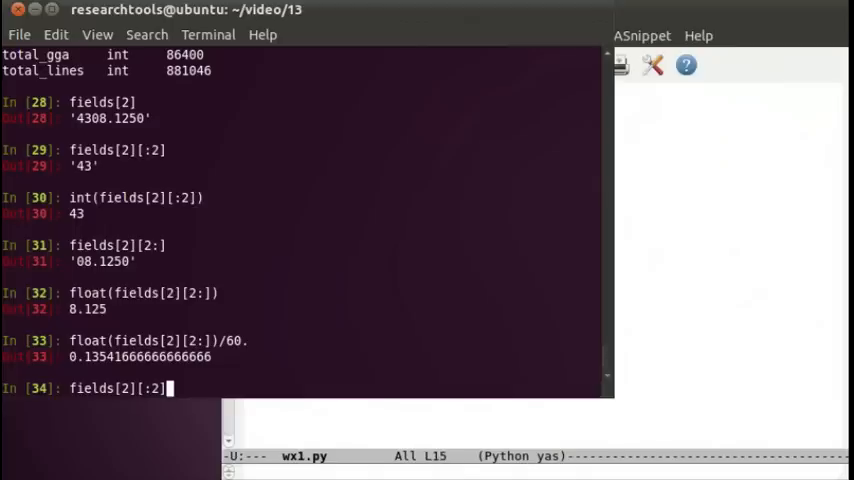
pyautogui.write('int(fields[2][:2]) +')
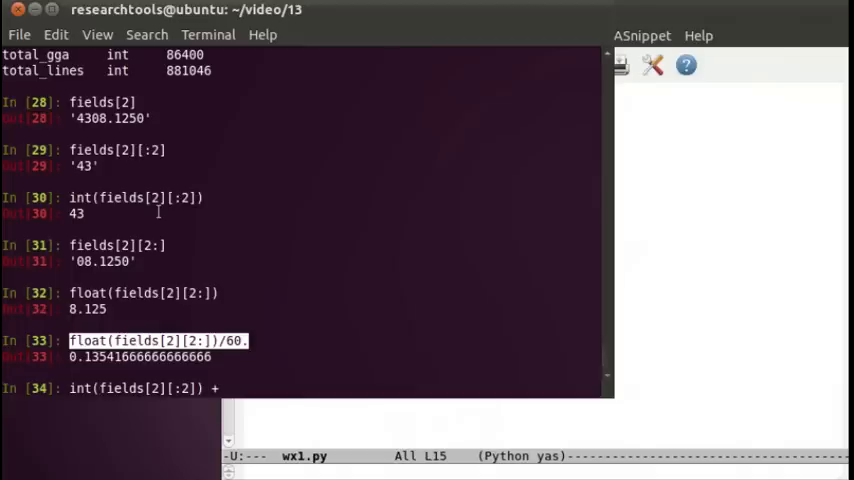
pyautogui.write('float(fields[2][2:])/60.')
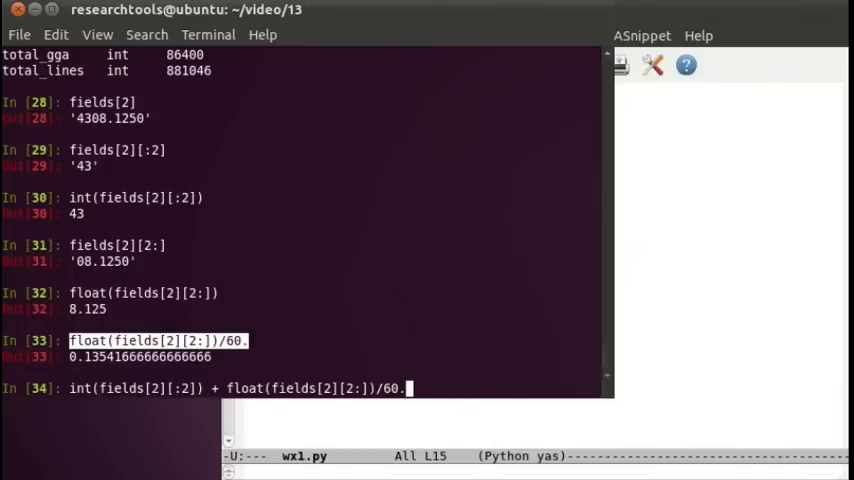
pyautogui.press('Return')
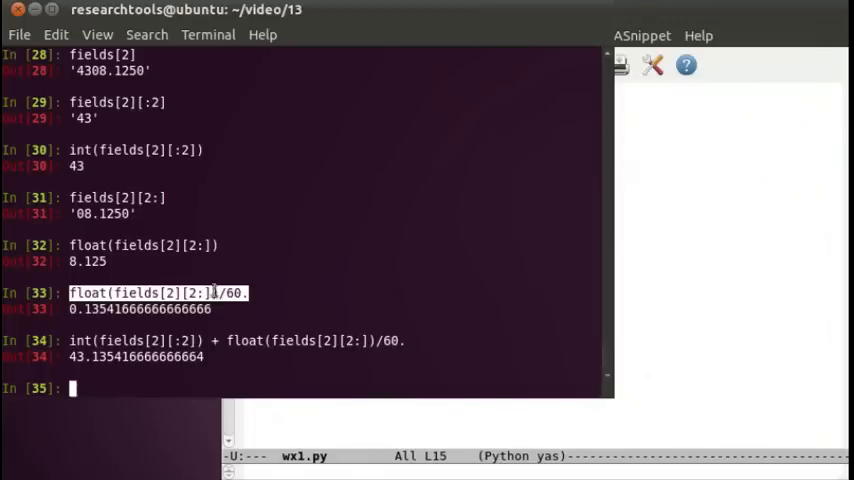
pyautogui.moveTo(663, 271)
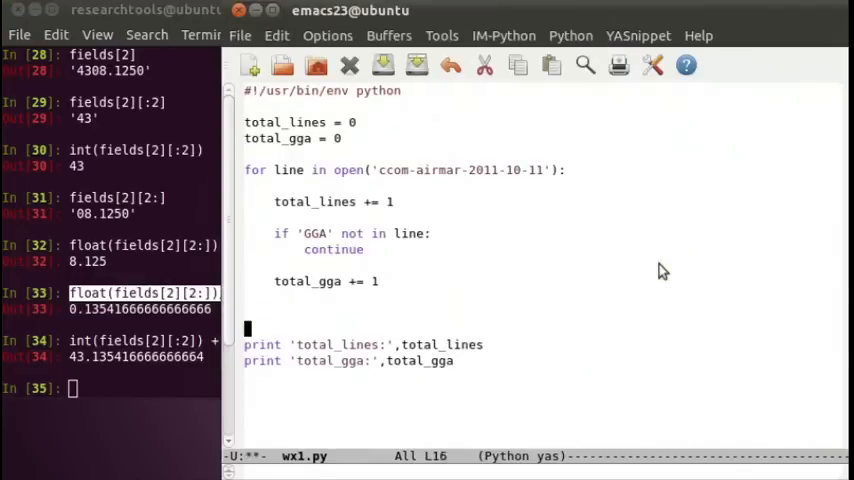
# - In wx1.py, add fields = line.split(',') and the int(...) + float(...)/60. latitude expression
pyautogui.write("fields = line.split(',")
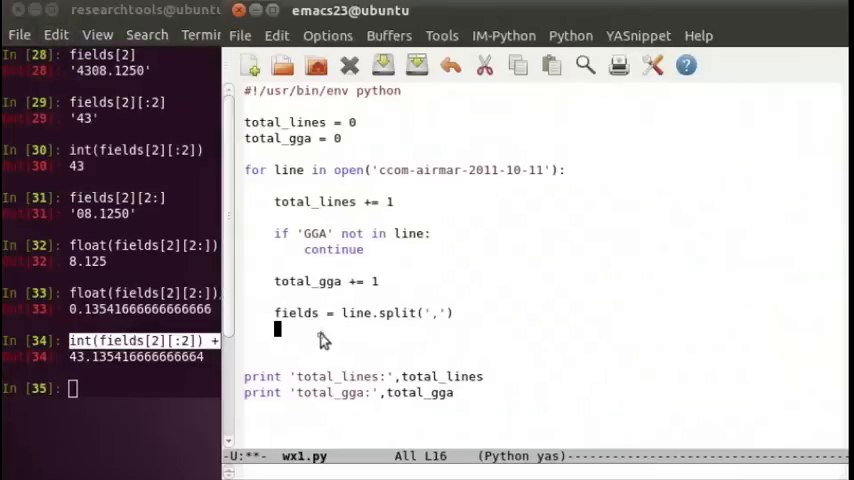
pyautogui.write('int(fields[2][:2]) + float(fields[2][2:])/60.')
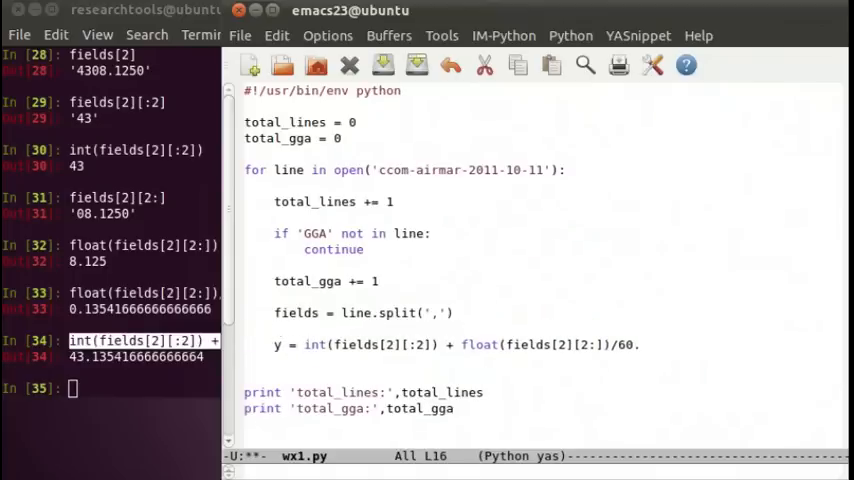
# - Add a '# latitude is y' comment above the y line
pyautogui.write('# latitude')
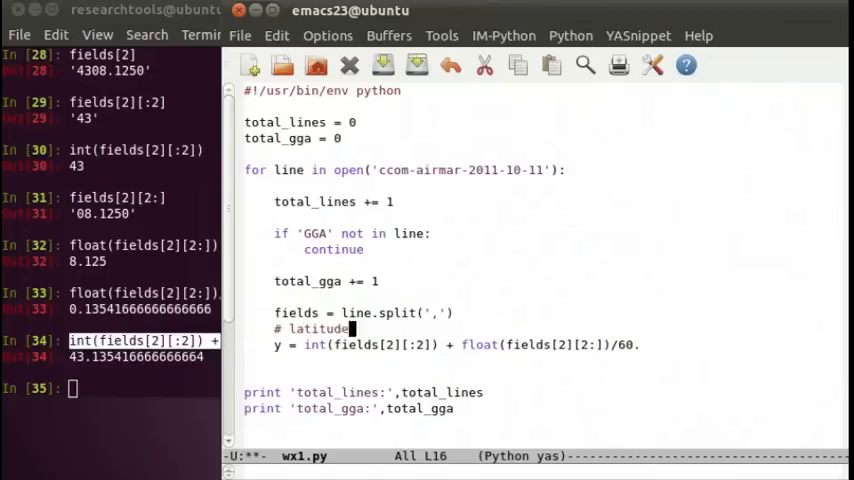
pyautogui.write('is y')
pyautogui.click(111, 388)
pyautogui.write('fie')
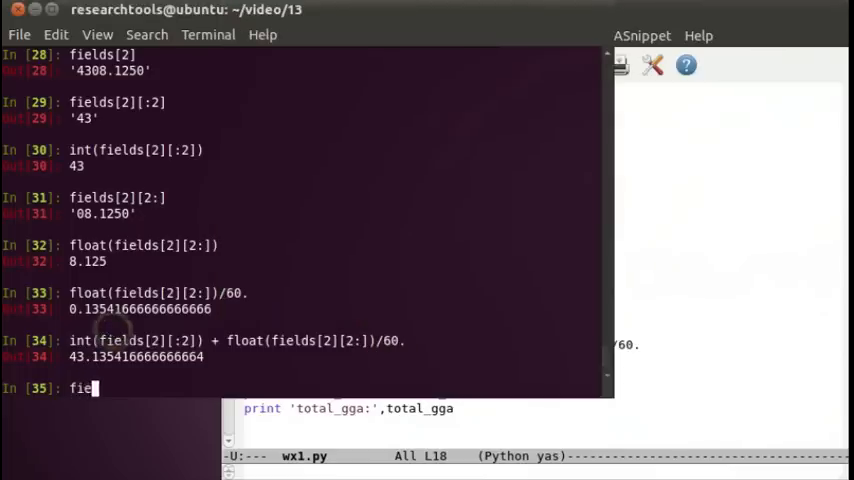
# - Display the fields list and highlight the 'N' hemisphere entry
pyautogui.press('Return')
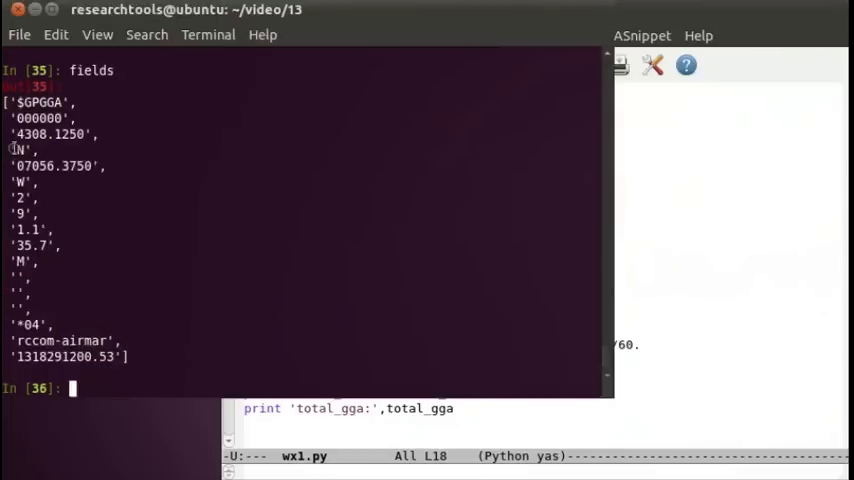
pyautogui.doubleClick(18, 150)
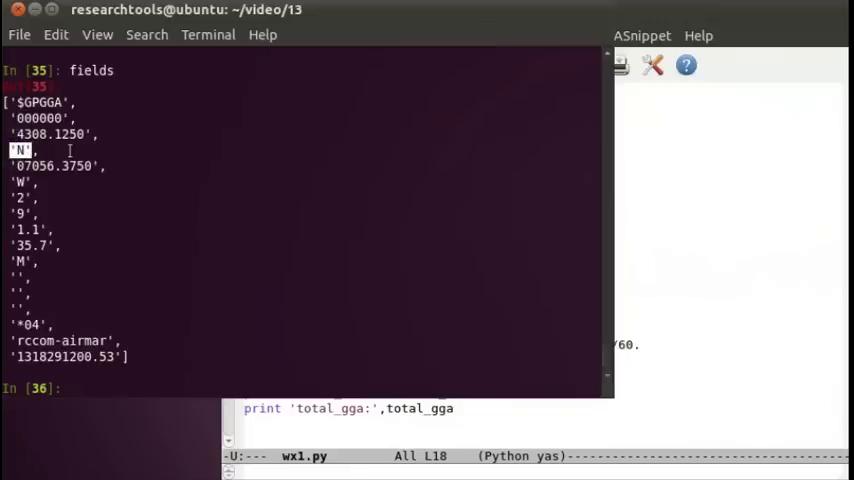
pyautogui.moveTo(517, 249)
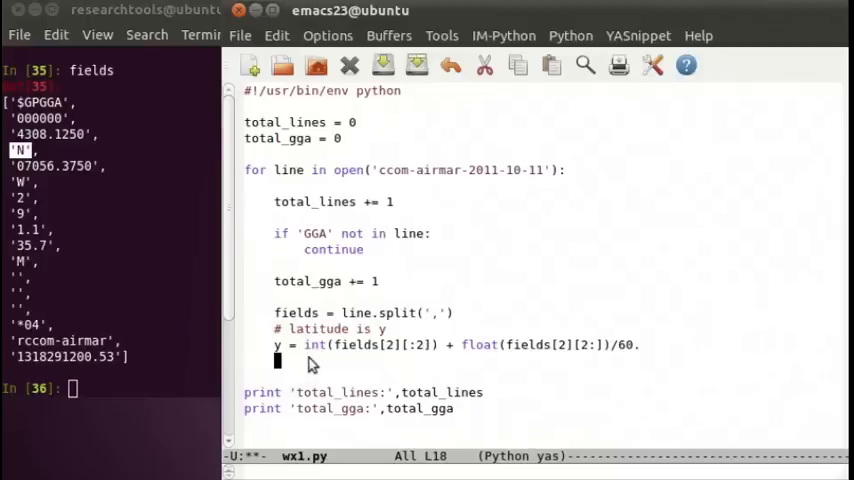
# - Add if fields[3] == 'S': y = -y below the latitude line
pyautogui.write('if fields')
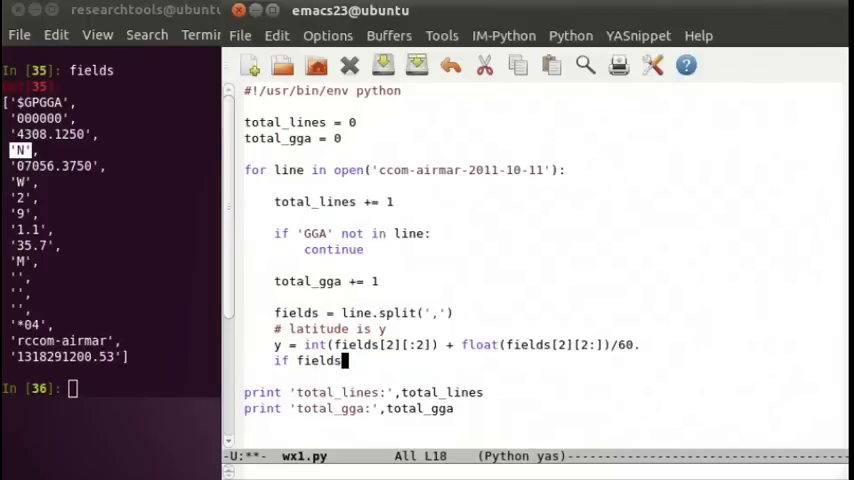
pyautogui.write('3]')
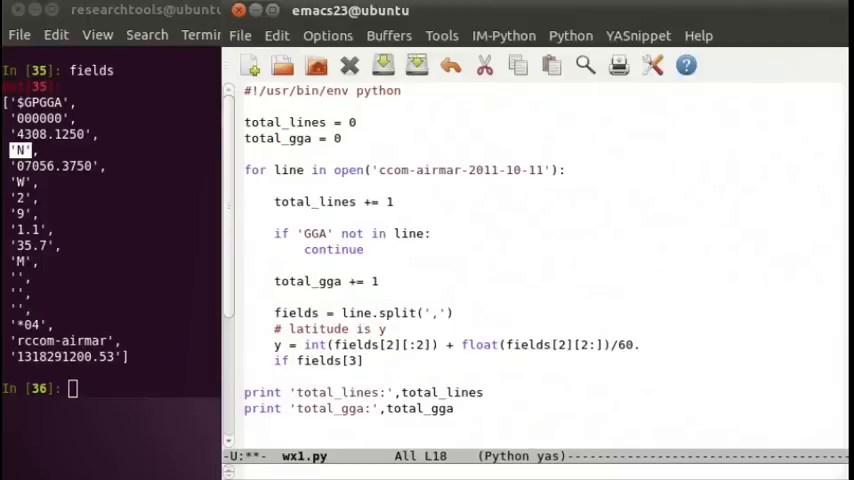
pyautogui.write("== 'S':")
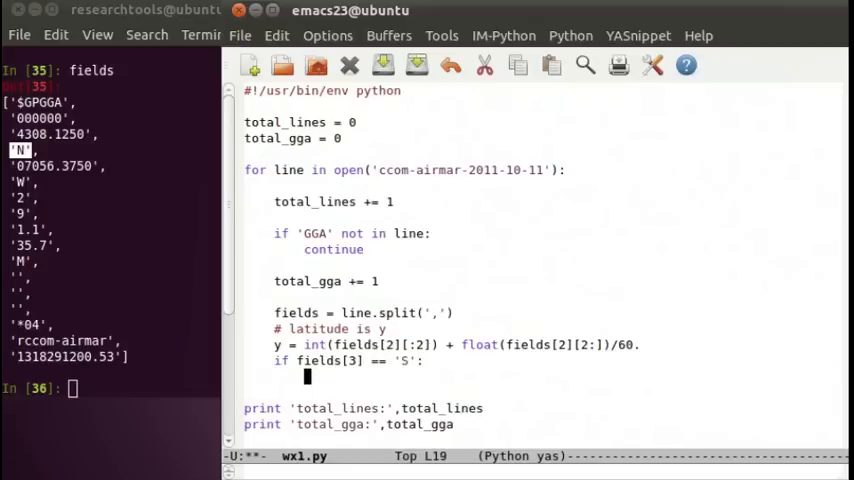
pyautogui.write('y')
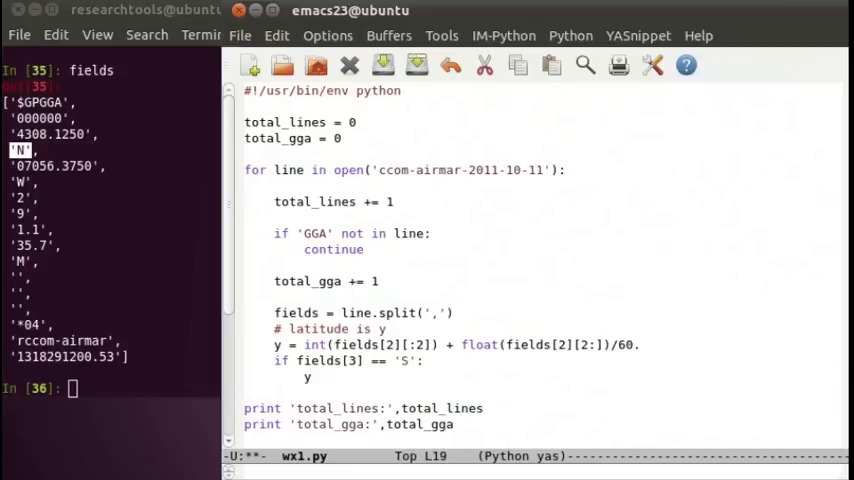
pyautogui.click(320, 377)
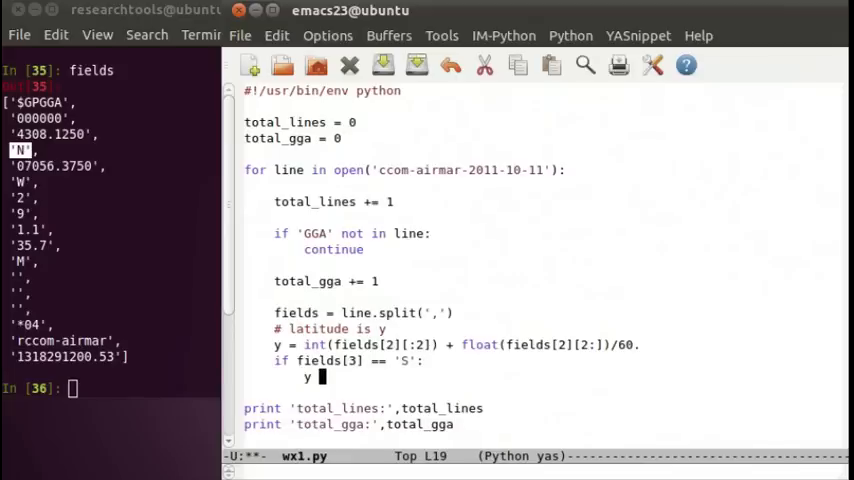
pyautogui.write('= -y')
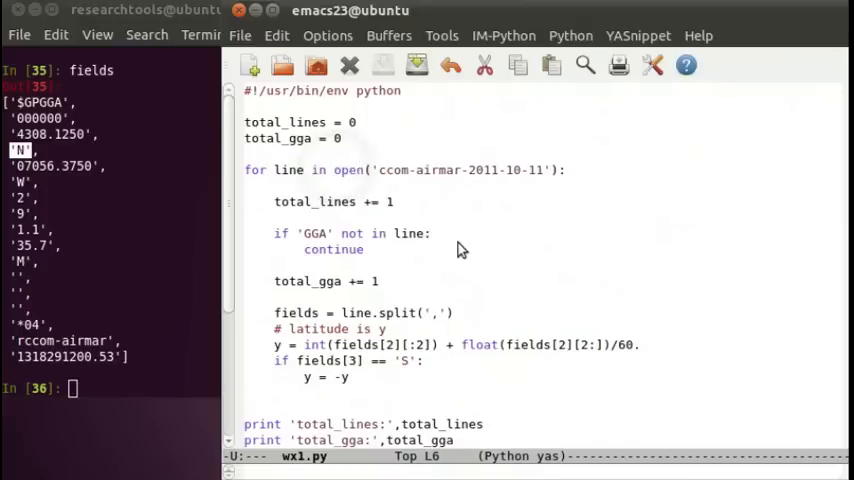
# - Wrap open() in enumerate with line_num and break once line_num exceeds 50
pyautogui.write('enumerate(')
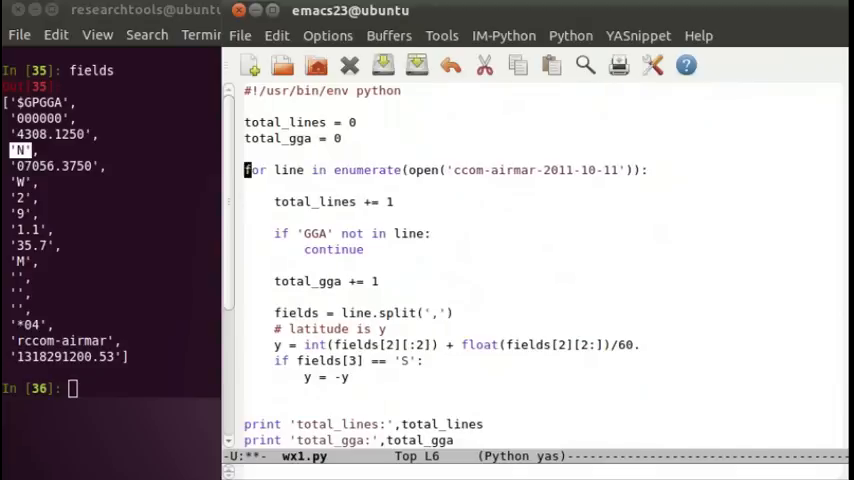
pyautogui.moveTo(376, 189)
pyautogui.write(' line_num,')
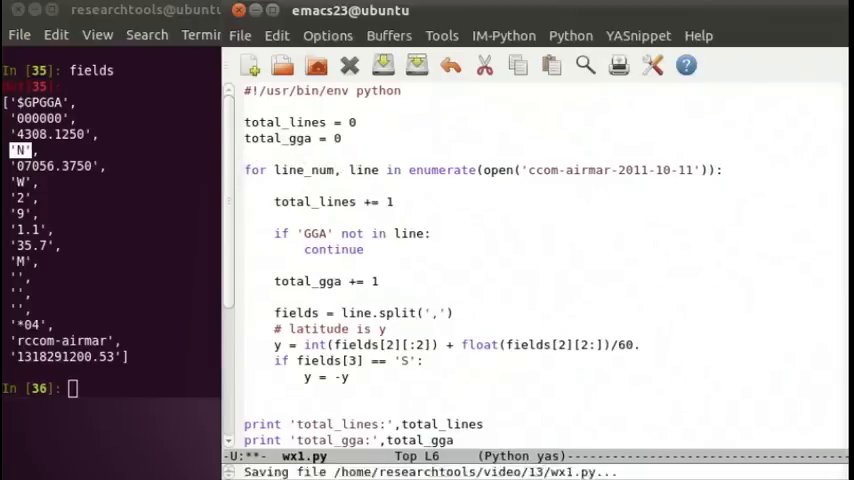
pyautogui.write('if li')
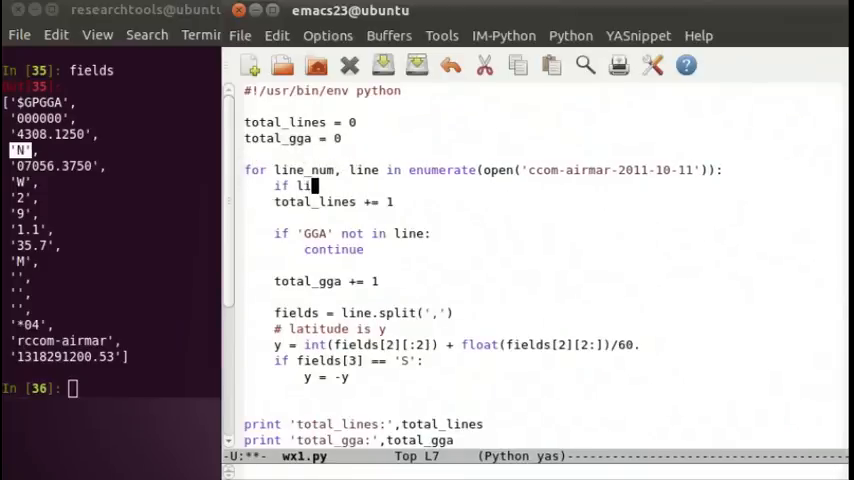
pyautogui.write('ne_num > 50')
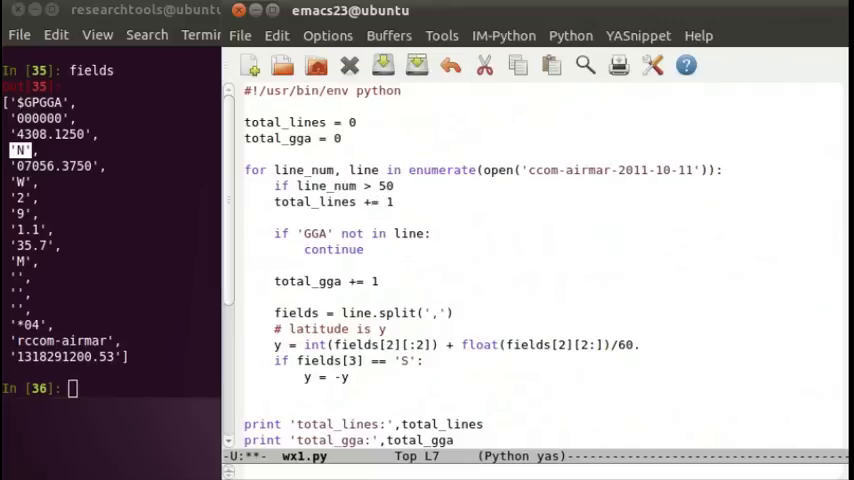
pyautogui.write('break')
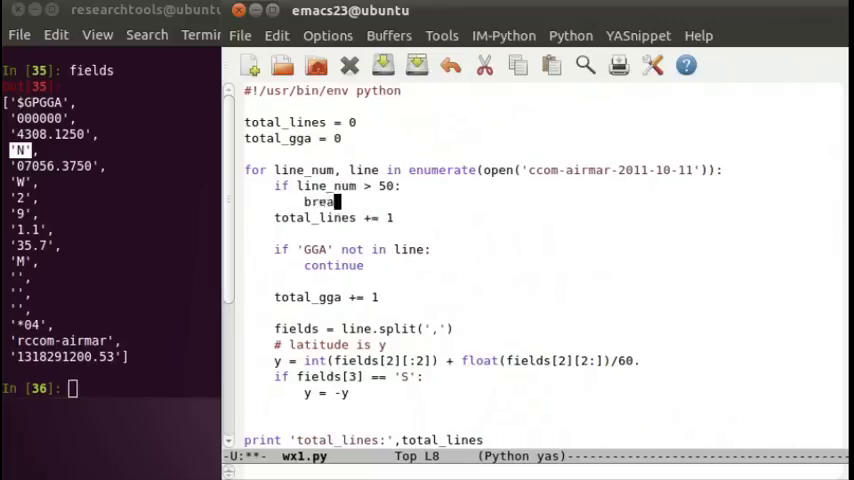
pyautogui.write('k')
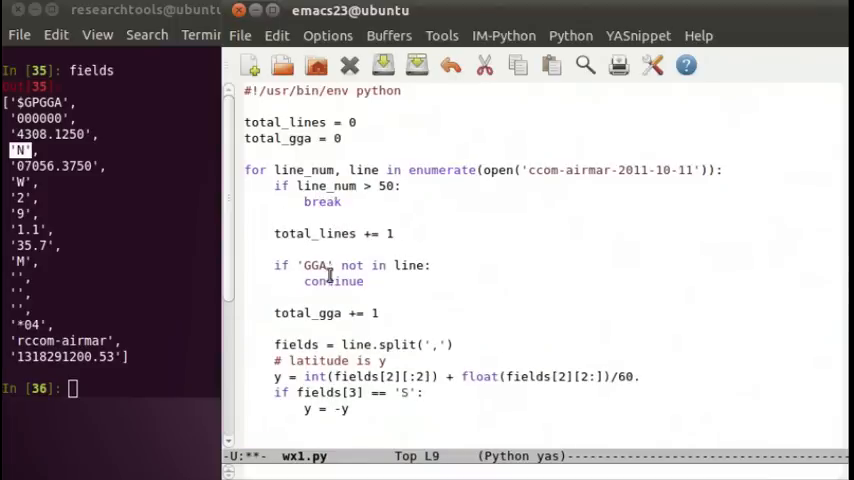
pyautogui.moveTo(330, 165)
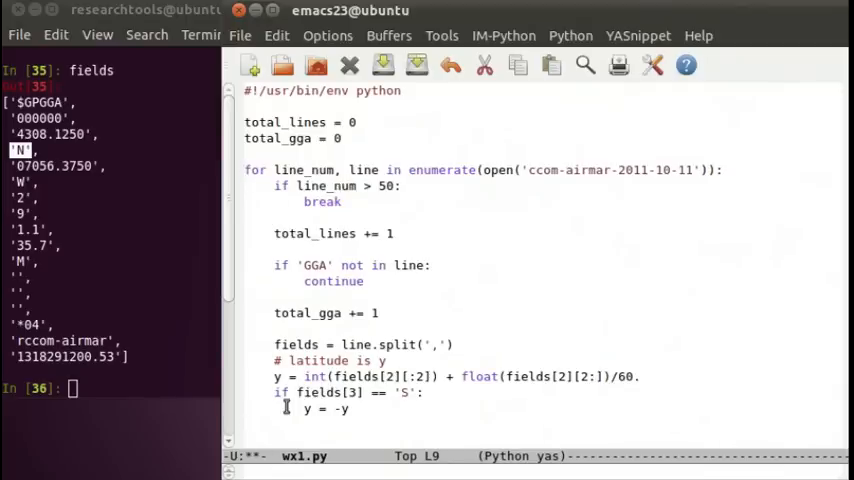
pyautogui.moveTo(291, 169)
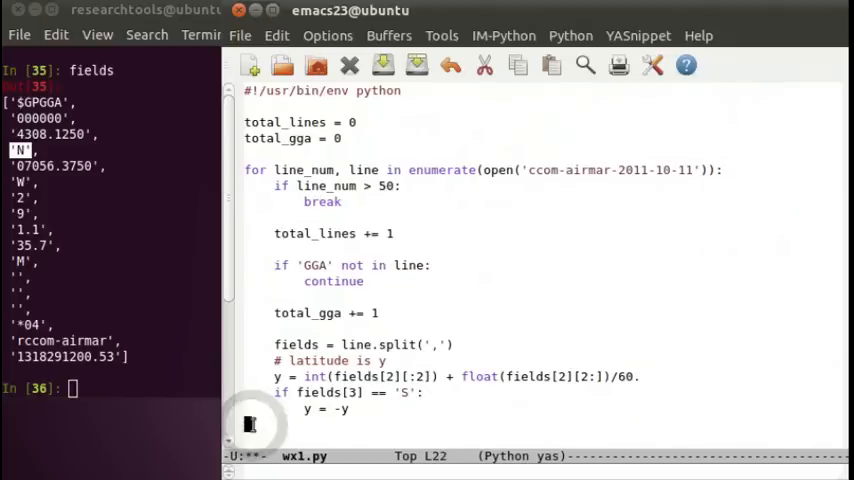
pyautogui.scroll(-3)
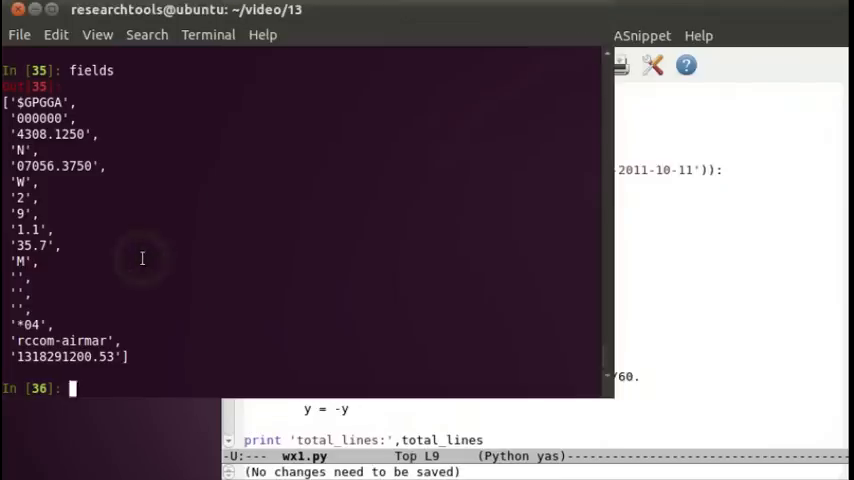
# - Run wx1.py and highlight the total_lines count of 51
pyautogui.write('run wx1')
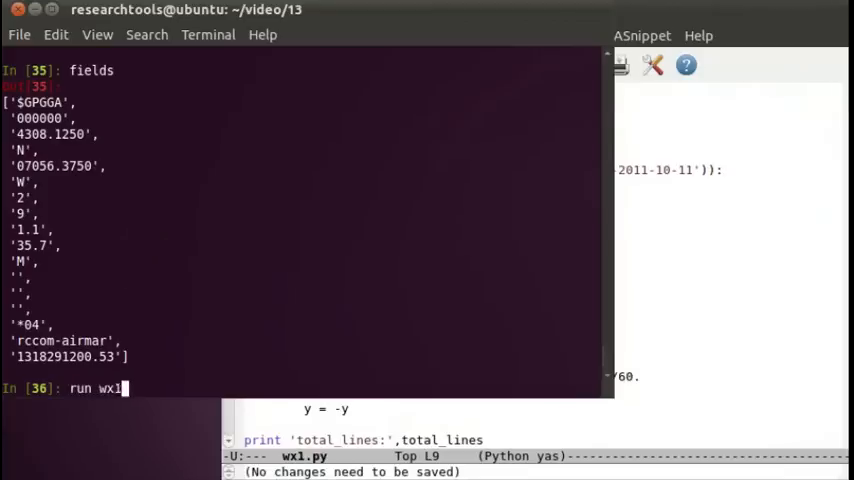
pyautogui.press('Return')
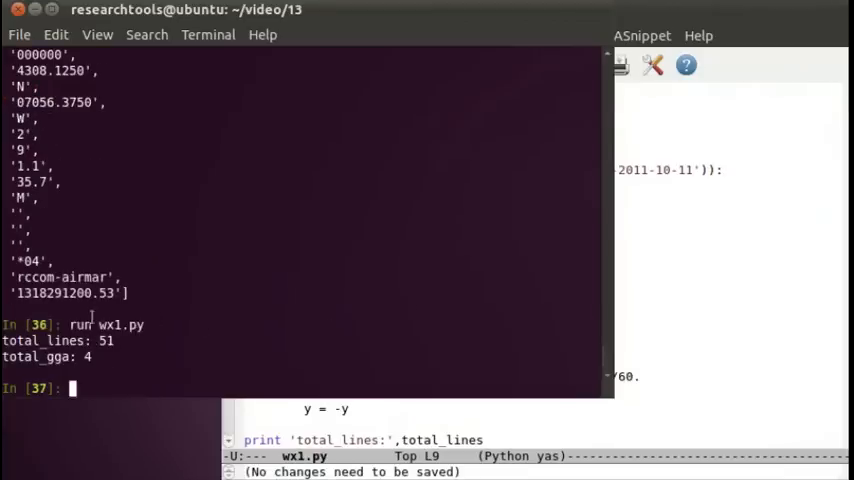
pyautogui.doubleClick(88, 341)
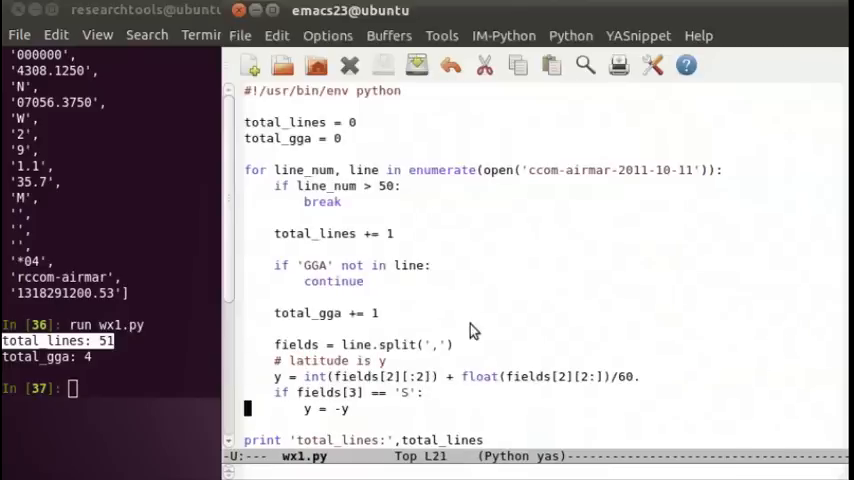
# - Add a print y statement after the S-hemisphere check at the end of wx1.py's loop
pyautogui.scroll(-3)
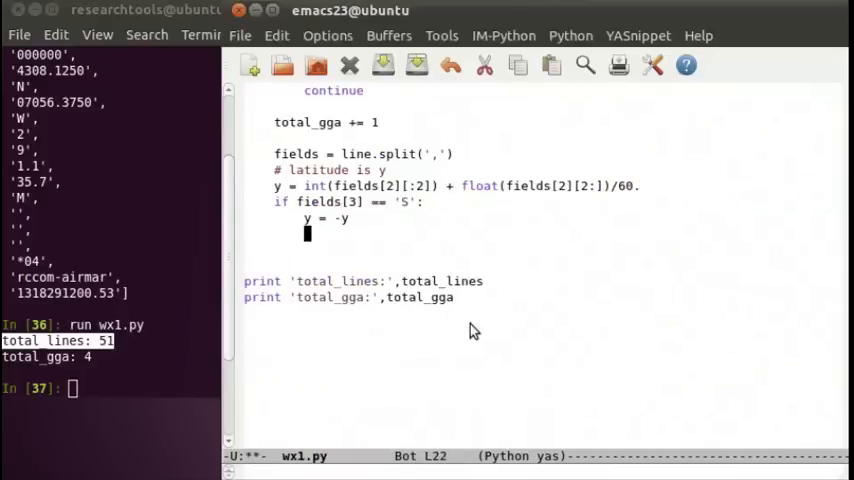
pyautogui.write('print y')
pyautogui.click(110, 388)
pyautogui.write('run wx1.py')
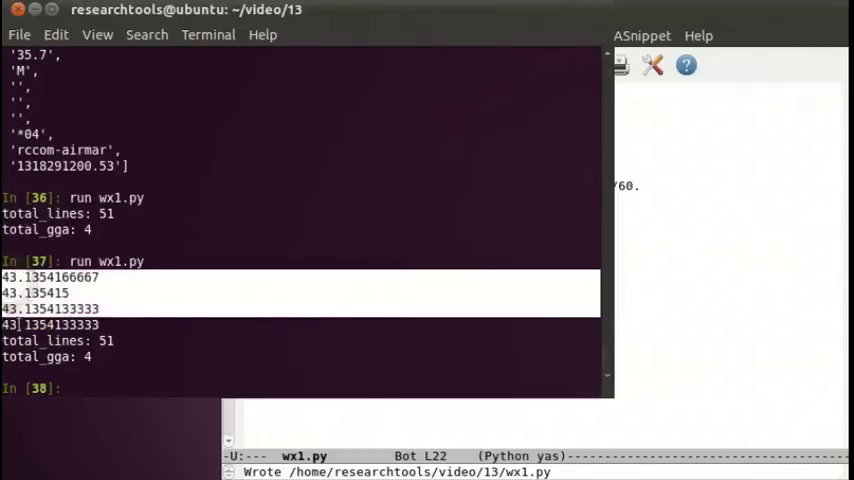
# - In IPython, display the fields list, then evaluate fields[4] to get longitude '07056.3740'
pyautogui.click(148, 309)
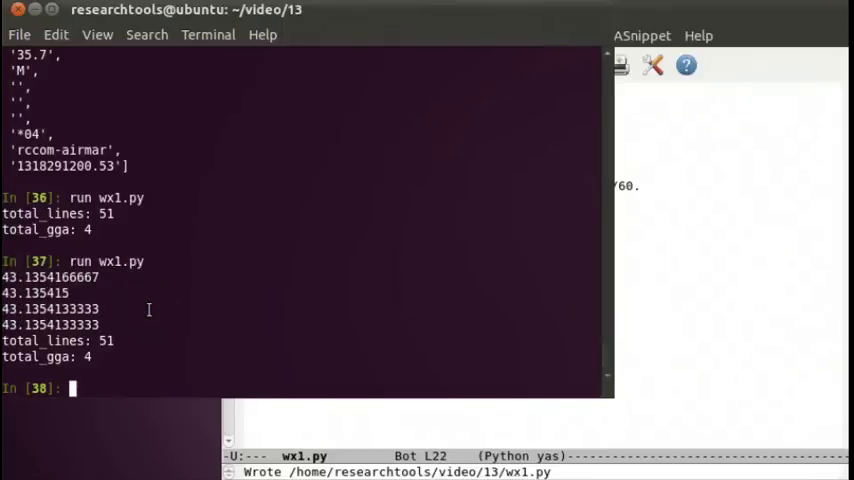
pyautogui.write('fiel')
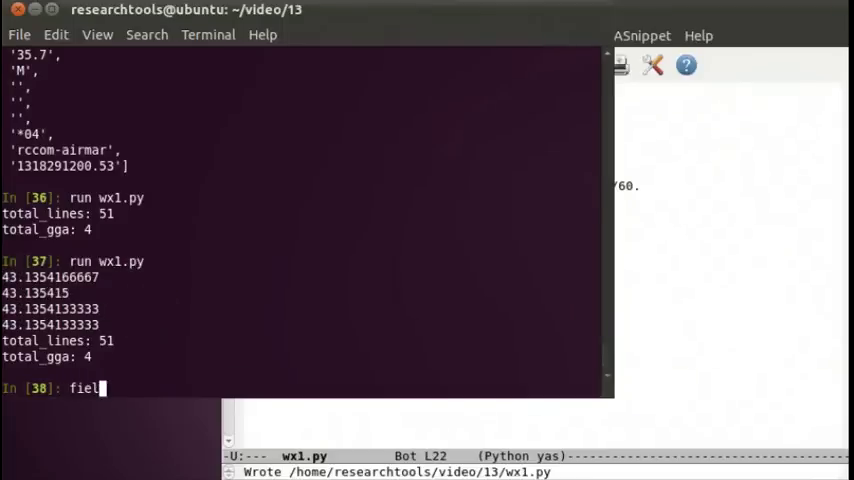
pyautogui.press('Return')
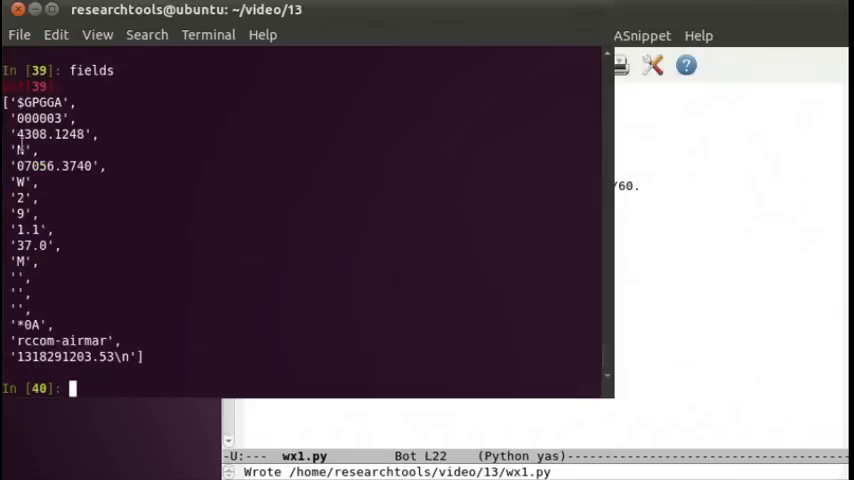
pyautogui.doubleClick(48, 134)
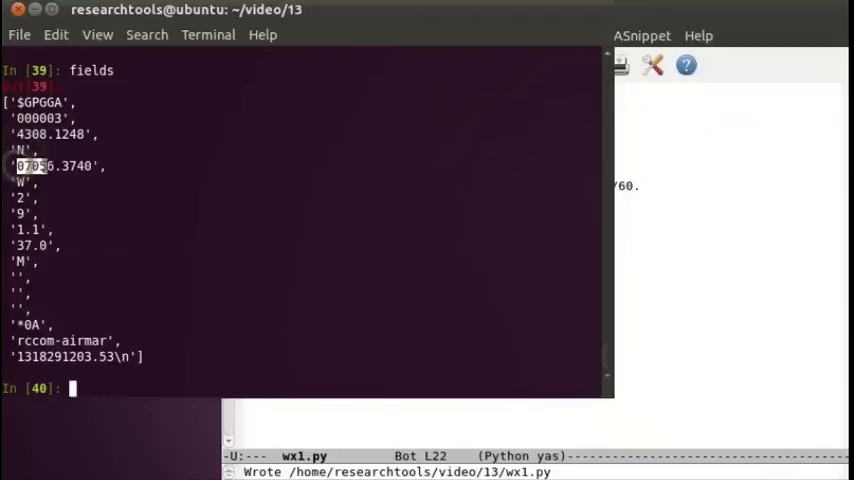
pyautogui.write('field')
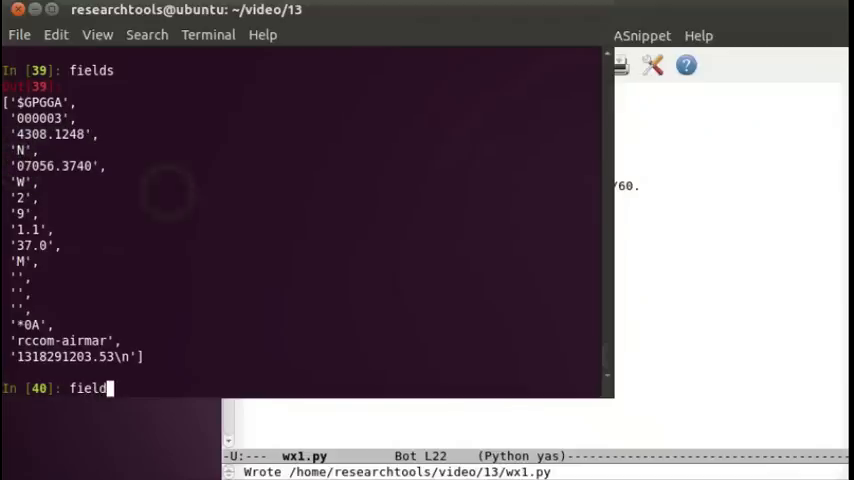
pyautogui.press('Return')
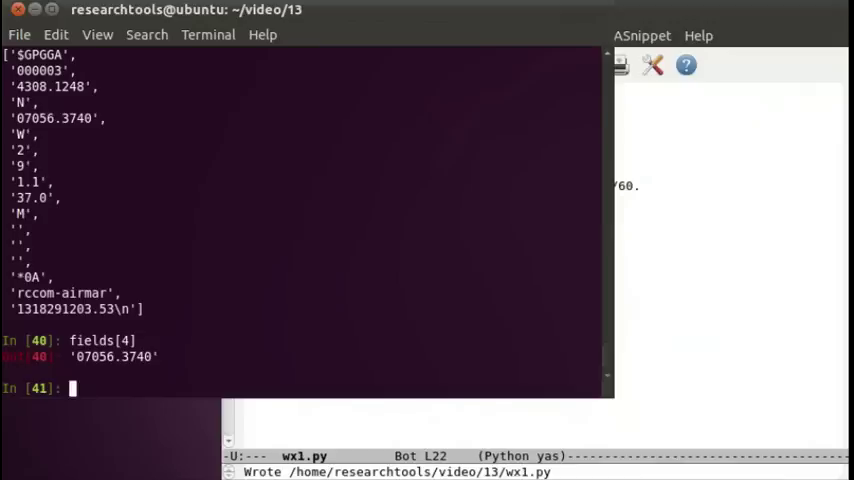
# - Slice the longitude's degrees part with fields[4][:3]
pyautogui.write('fields[4]')
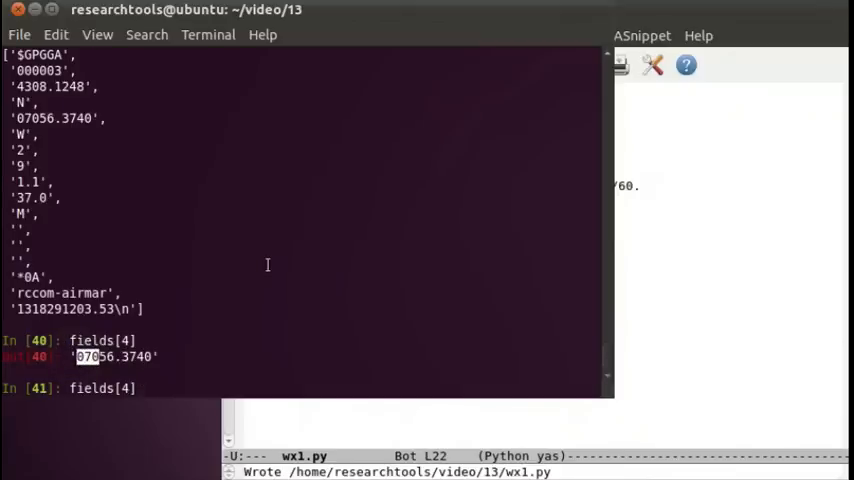
pyautogui.write('[:')
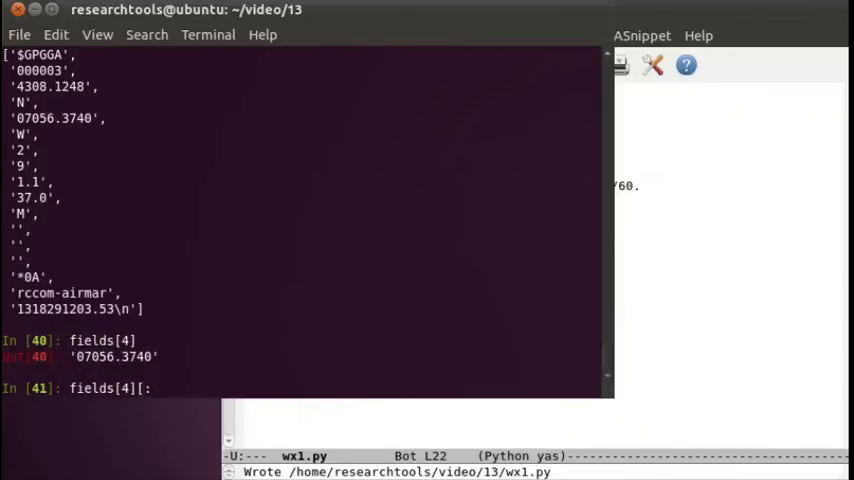
pyautogui.write('2')
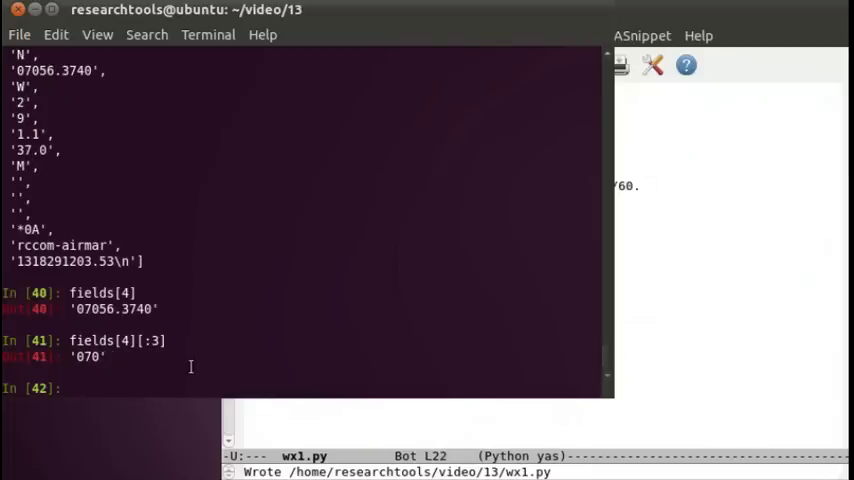
pyautogui.write('fields[4][:3]')
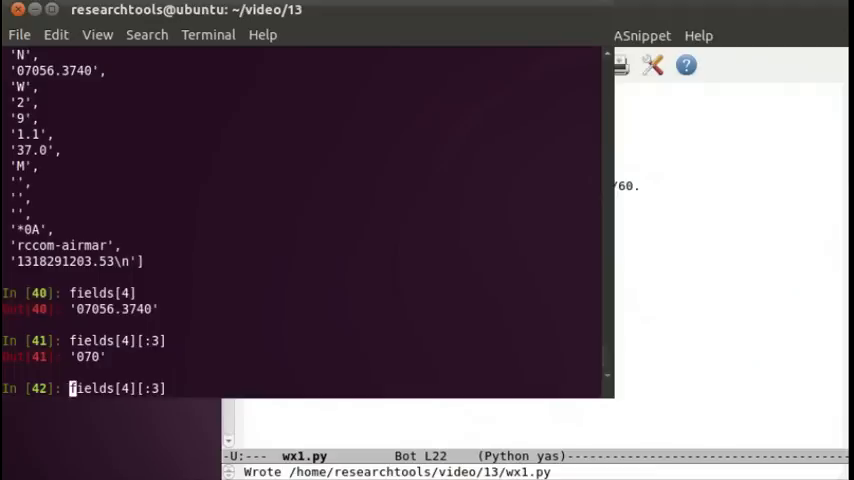
pyautogui.press('Return')
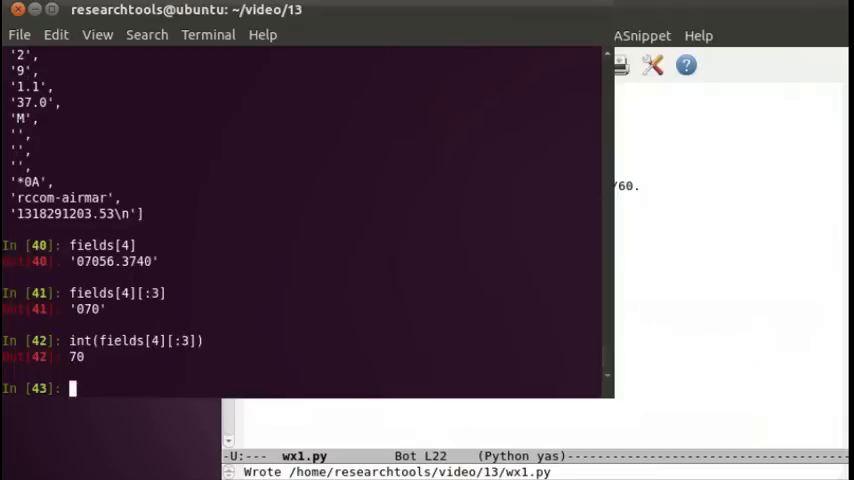
# - Slice the minutes part with fields[4][3:] and convert it to a number
pyautogui.write('field')
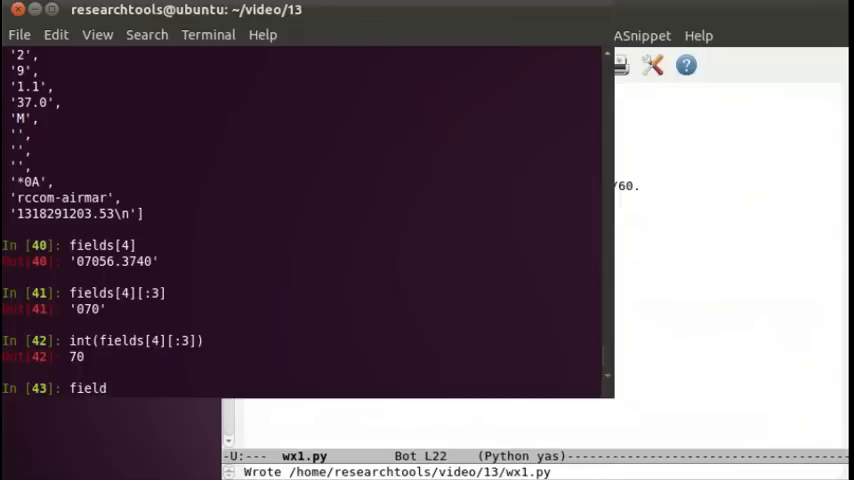
pyautogui.write('s[4]')
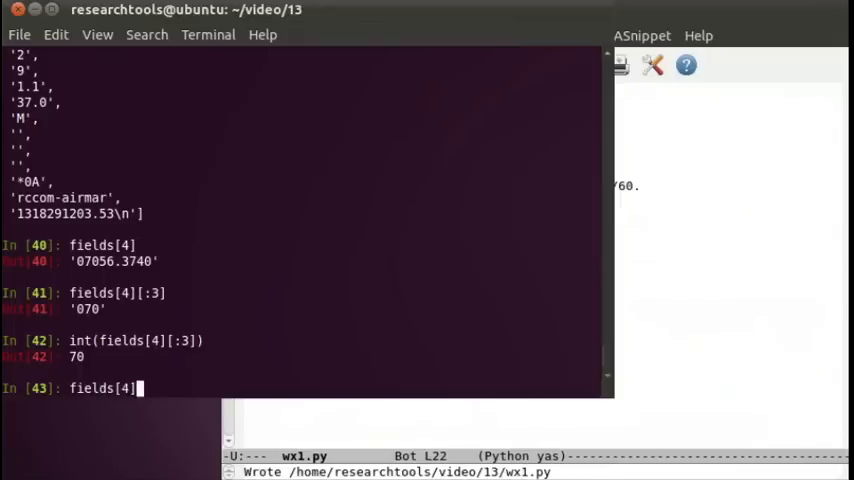
pyautogui.write('[')
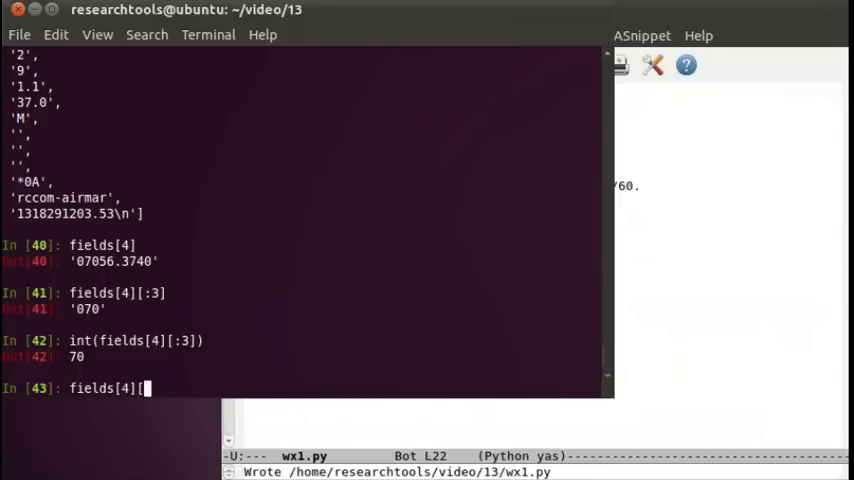
pyautogui.write('3:')
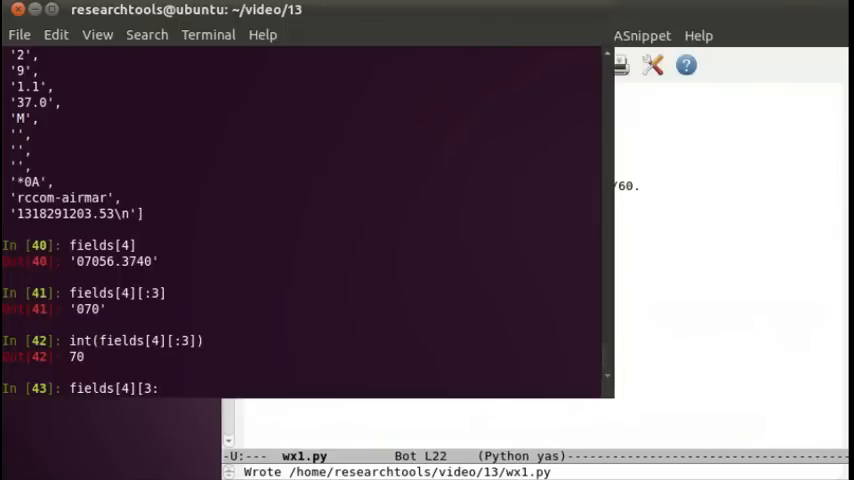
pyautogui.write(']')
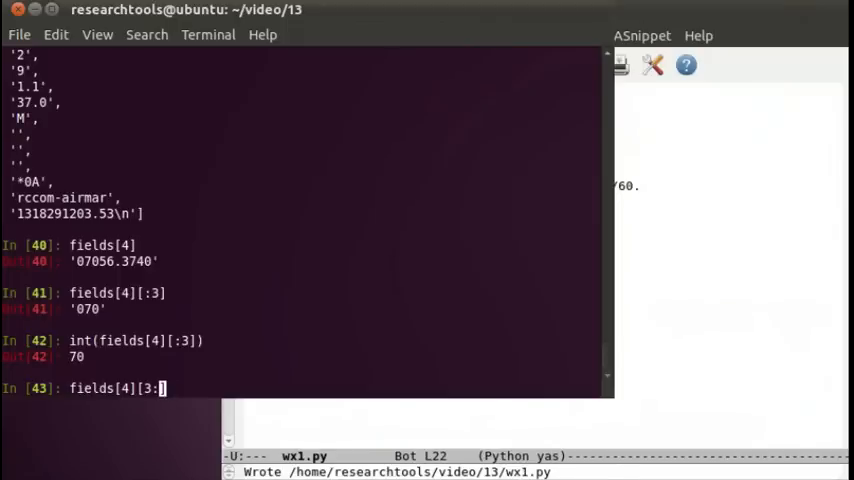
pyautogui.press('Return')
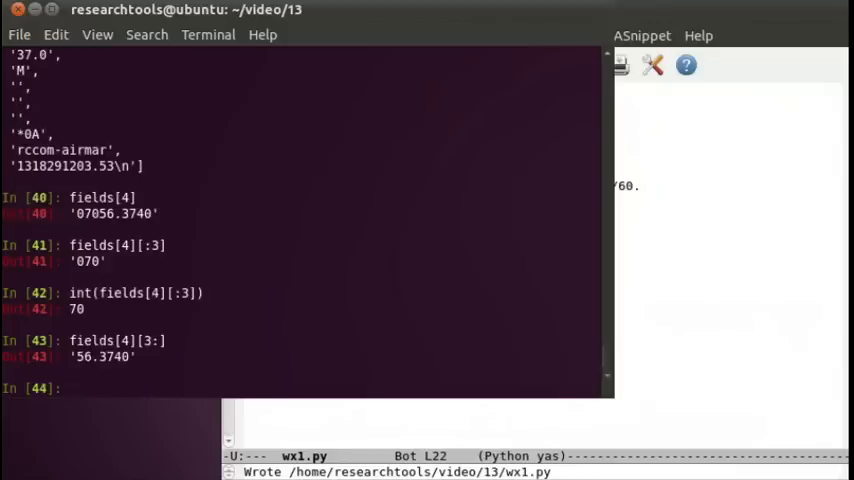
pyautogui.write('fields[4][3:])')
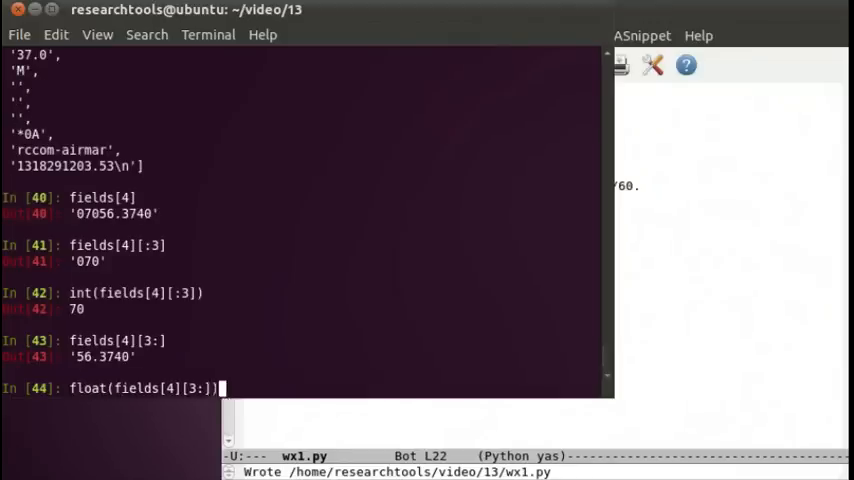
pyautogui.press('Return')
pyautogui.write('float(fields[4][3:]) /')
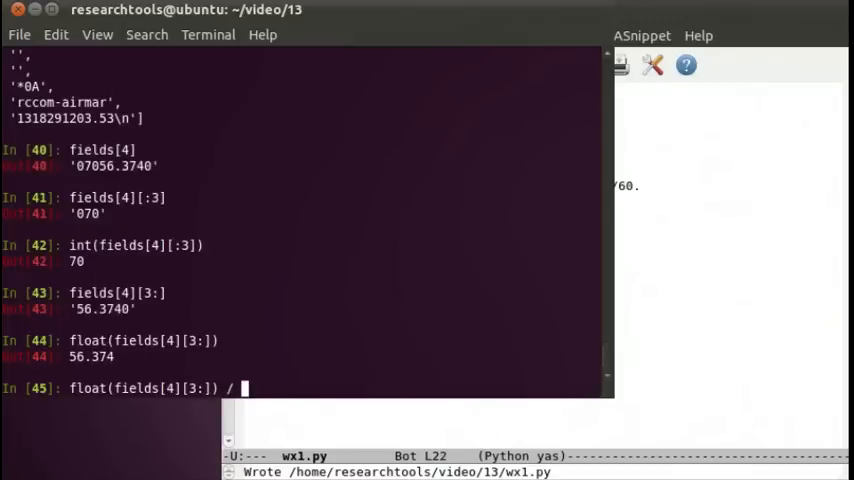
# - Add int(fields[4][:3]) to float(fields[4][3:]) / 60., giving 70.93956666666666
pyautogui.write('60.')
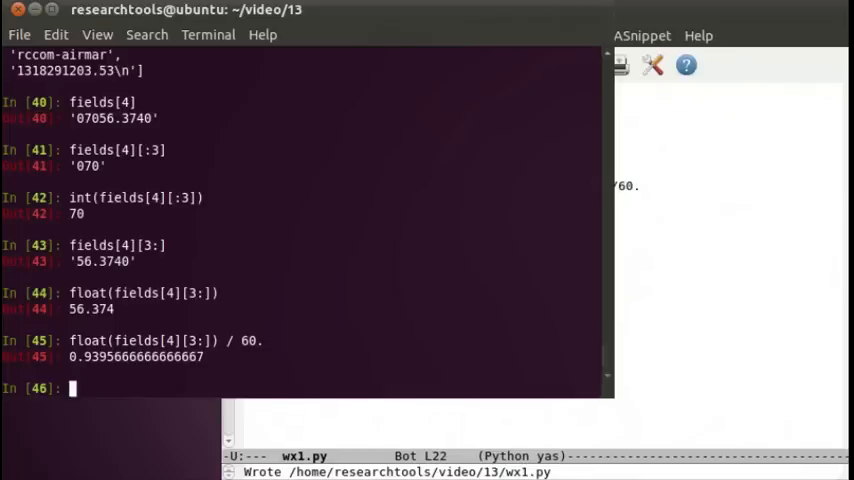
pyautogui.write('float(fields[4][3:]) / 60.')
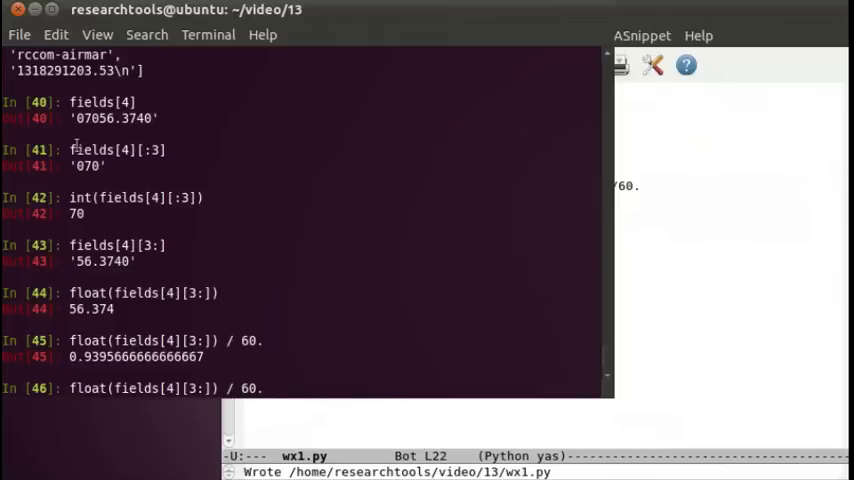
pyautogui.doubleClick(80, 197)
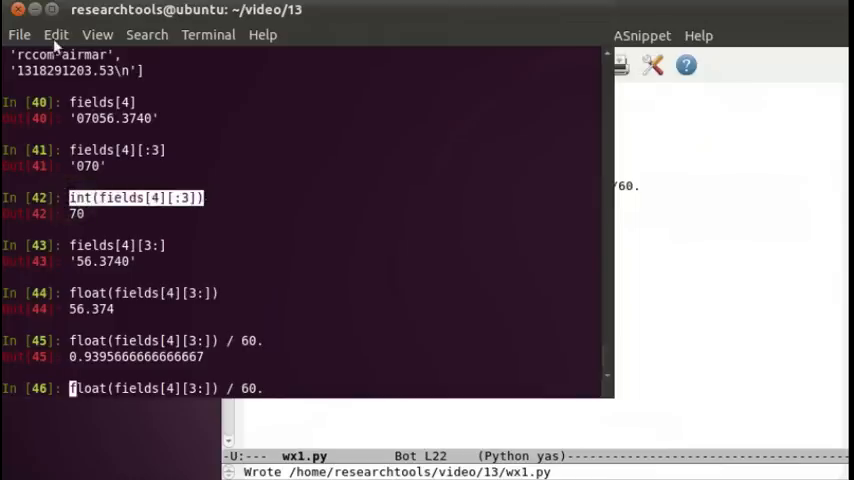
pyautogui.click(55, 35)
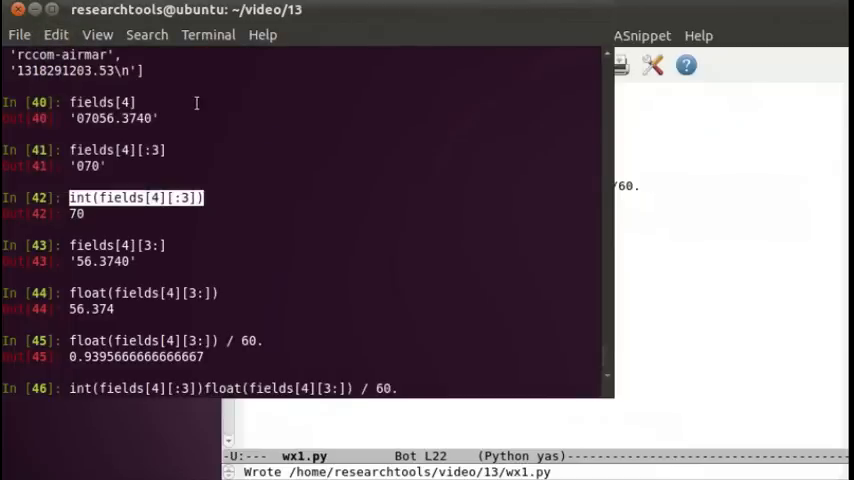
pyautogui.press('Return')
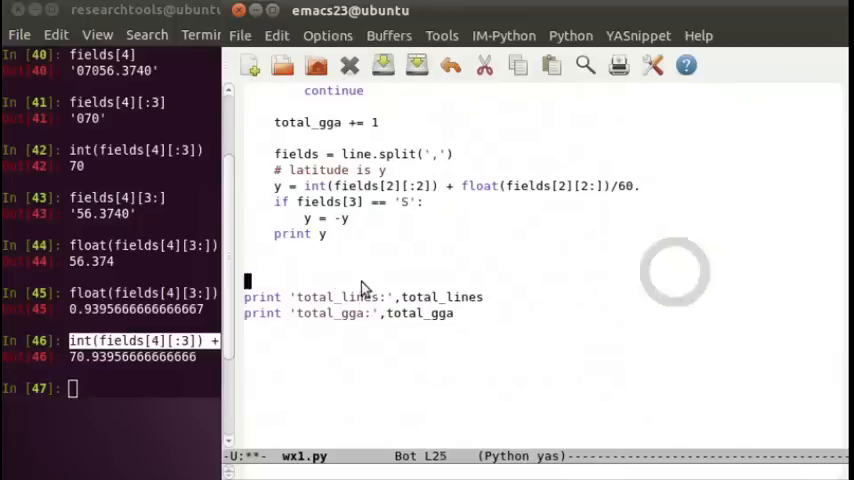
# - In wx1.py, compute x from fields[4], negate it when fields[5] is 'W', and print x,y
pyautogui.write('x =')
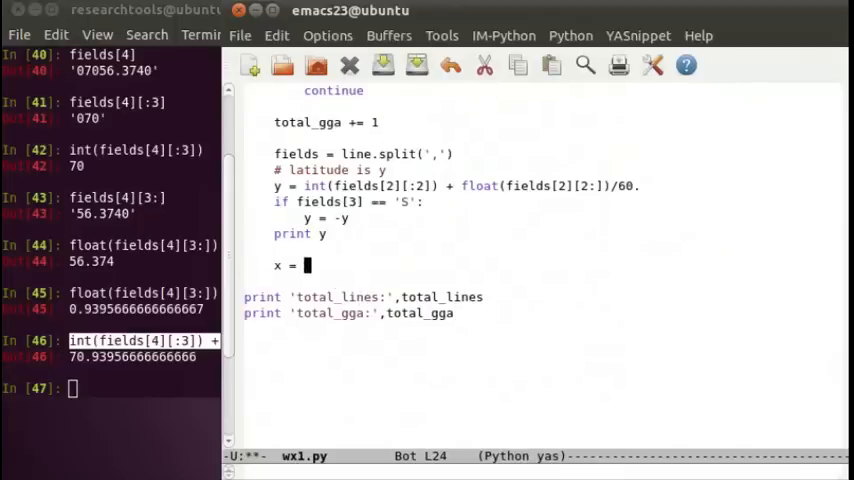
pyautogui.write('int(fields[4][:3]) + float(fields[4][3:]) / 60.')
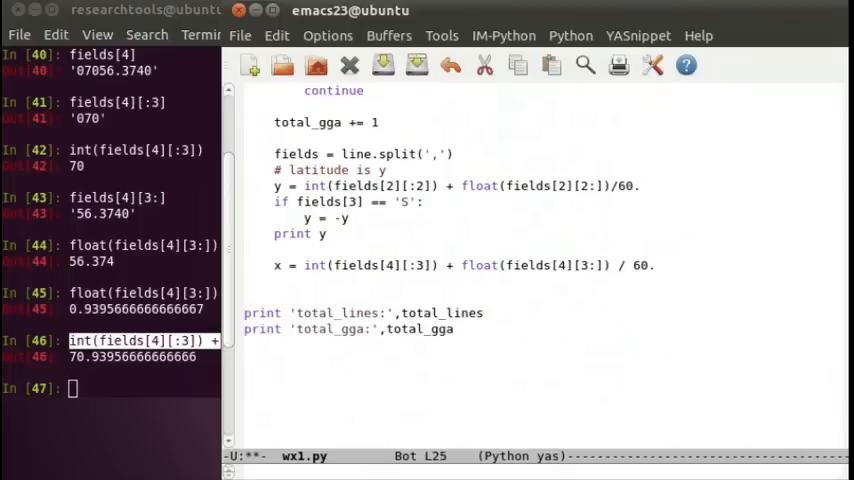
pyautogui.moveTo(340, 290)
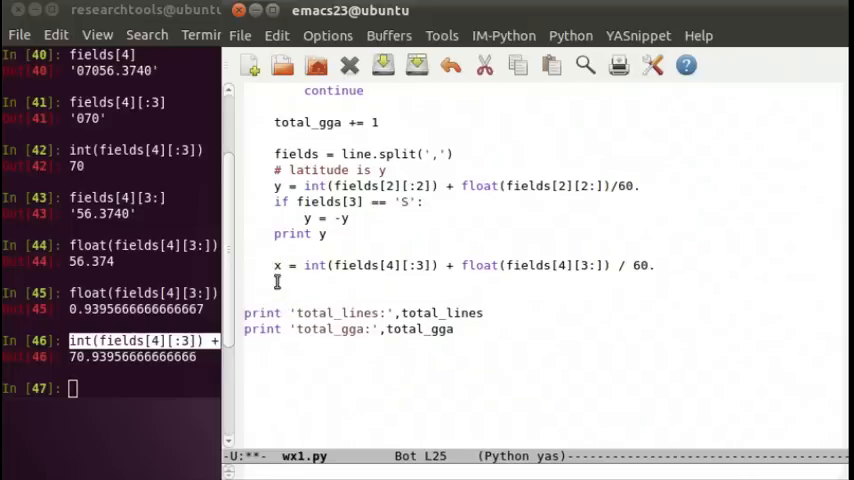
pyautogui.write('if fields[')
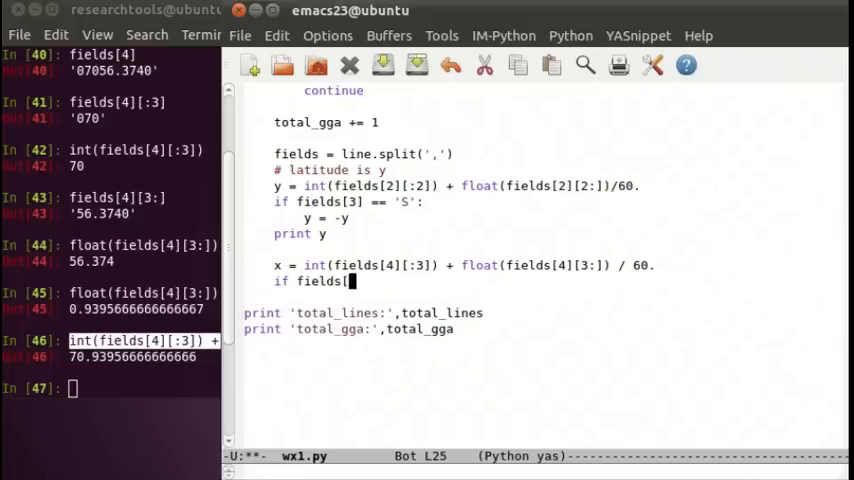
pyautogui.write('5')
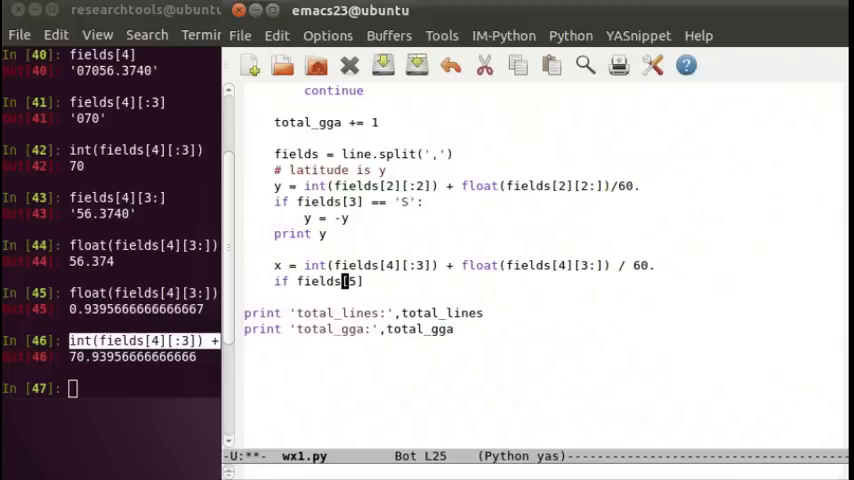
pyautogui.write("== 'W':")
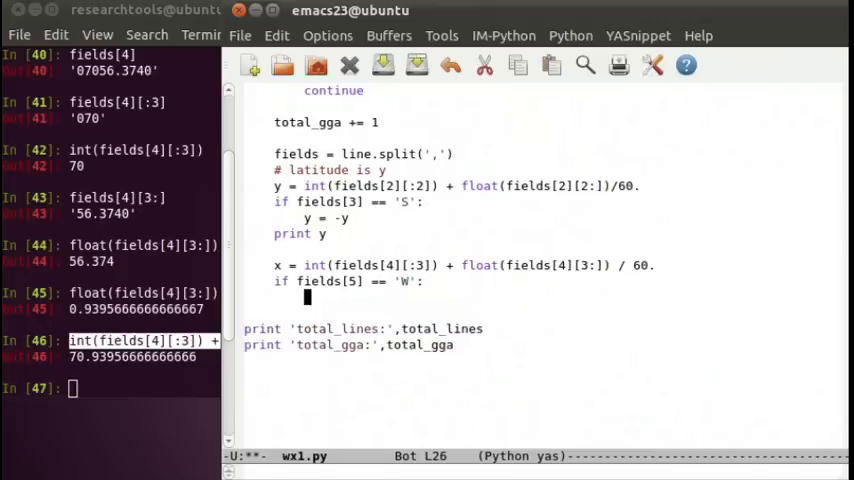
pyautogui.write('x = -x')
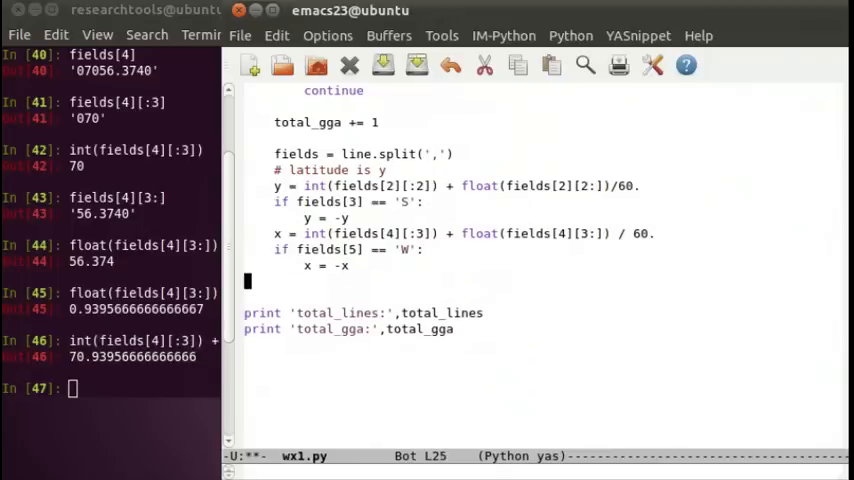
pyautogui.write('prin')
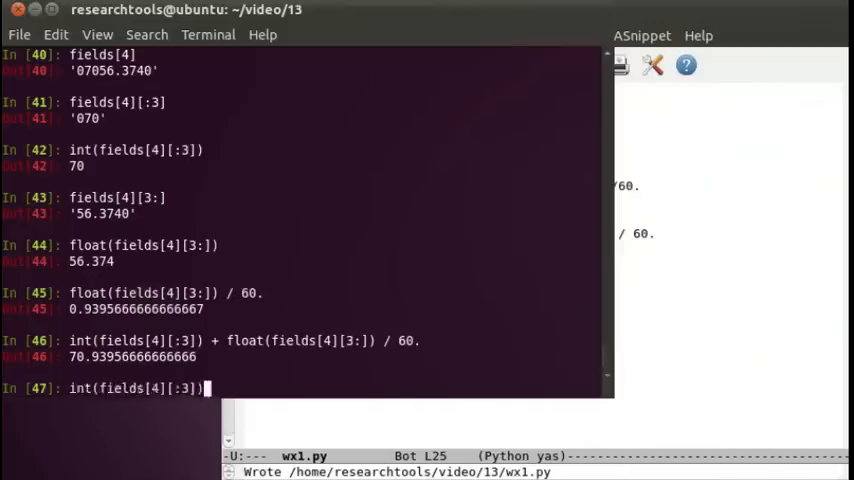
# - Run wx1.py in IPython, printing four positions near -70.9396, 43.1354 plus the totals
pyautogui.write('run wx1.py')
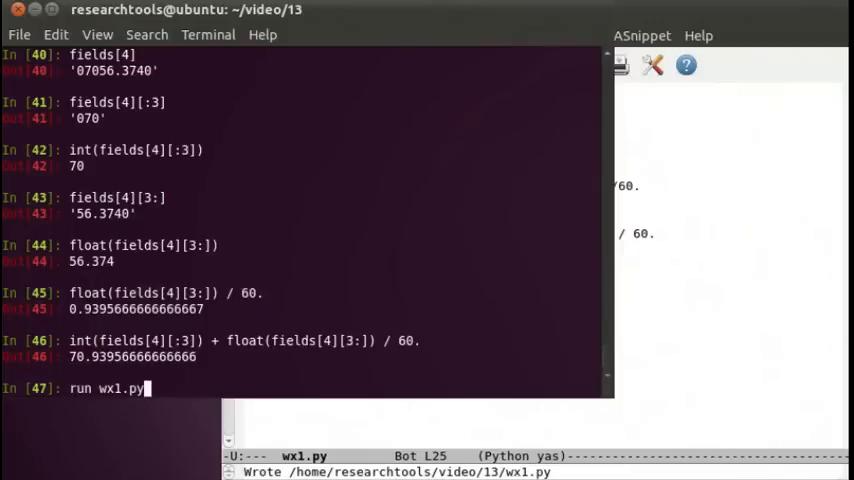
pyautogui.press('Return')
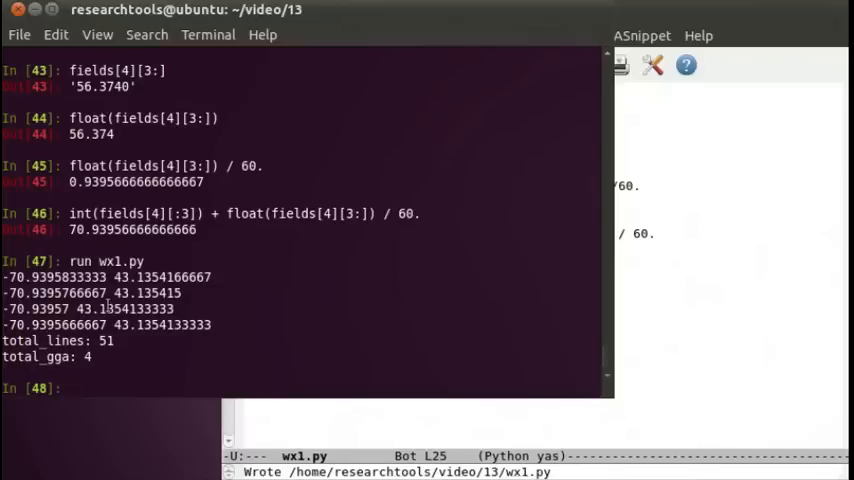
pyautogui.moveTo(665, 5)
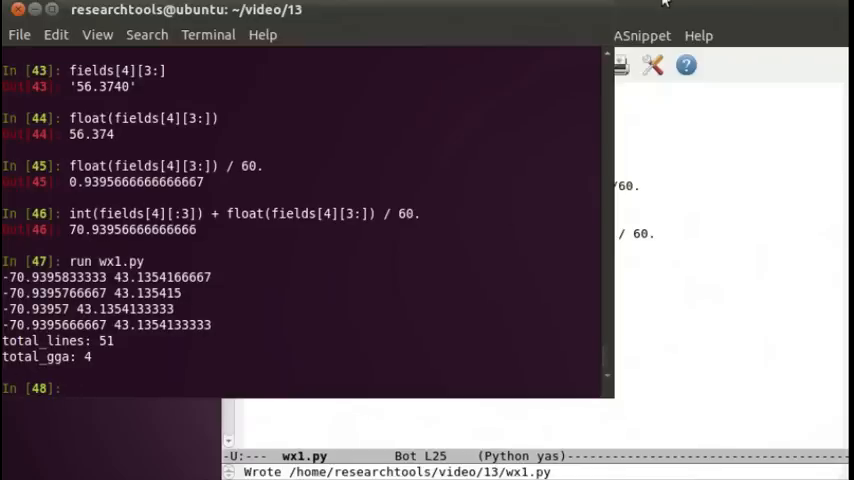
pyautogui.moveTo(685, 318)
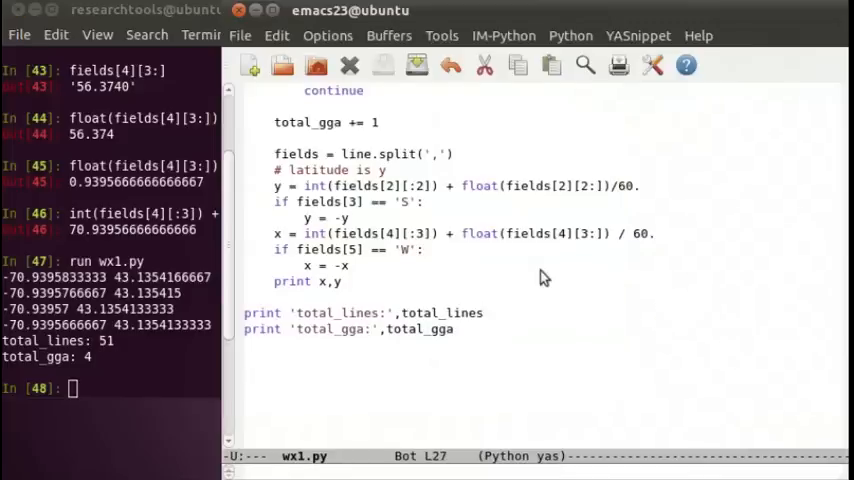
# - Write the script to a new file named wx2.py in video/13
pyautogui.scroll(3)
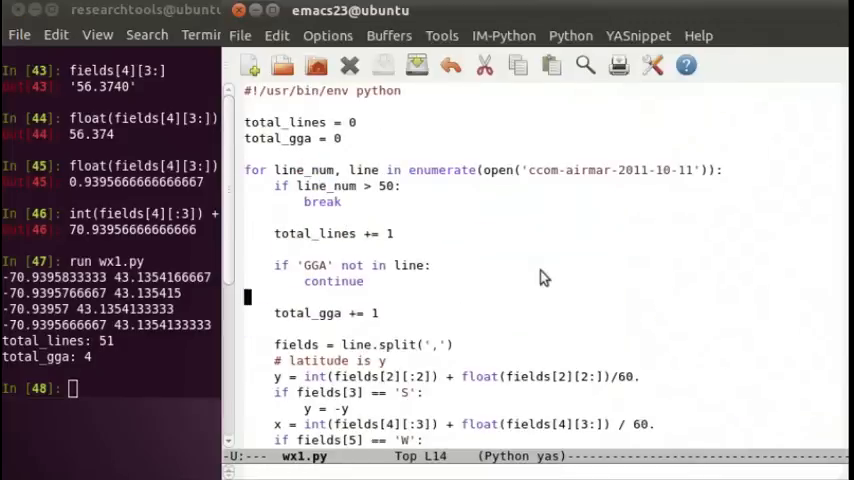
pyautogui.scroll(-3)
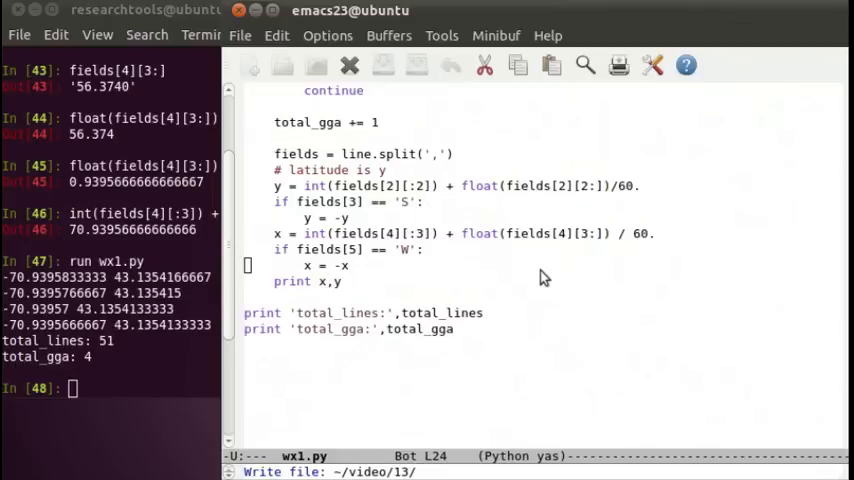
pyautogui.write('w')
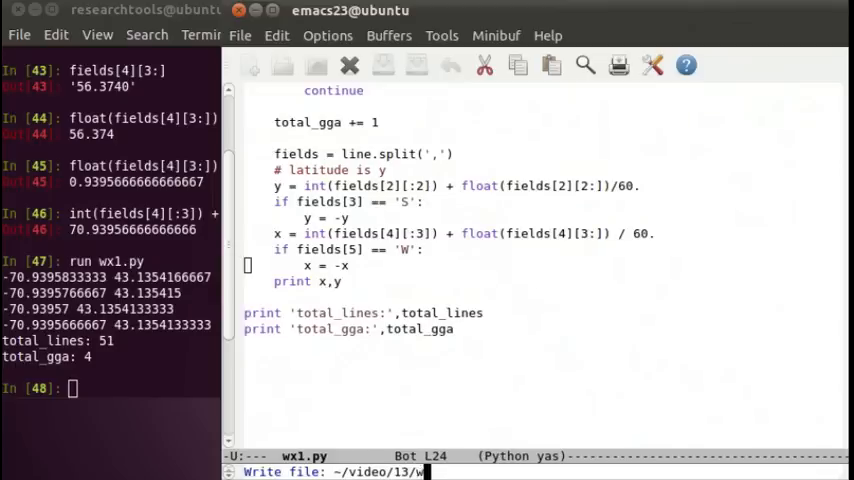
pyautogui.write('x2')
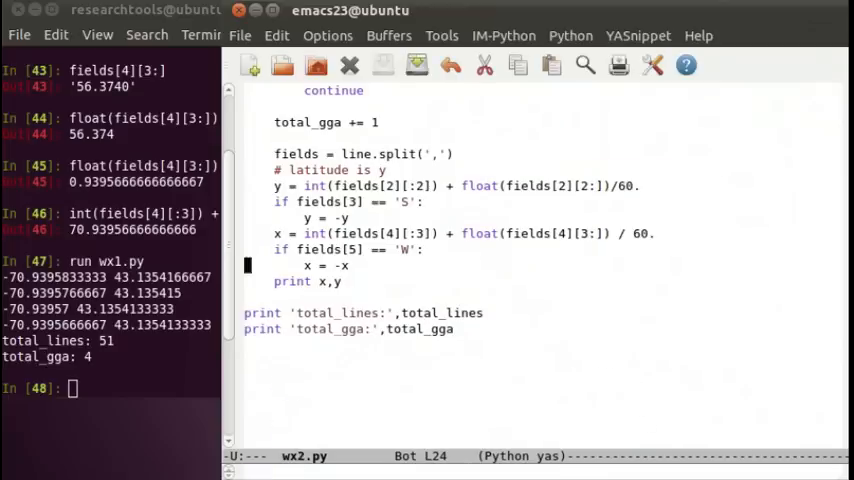
pyautogui.scroll(3)
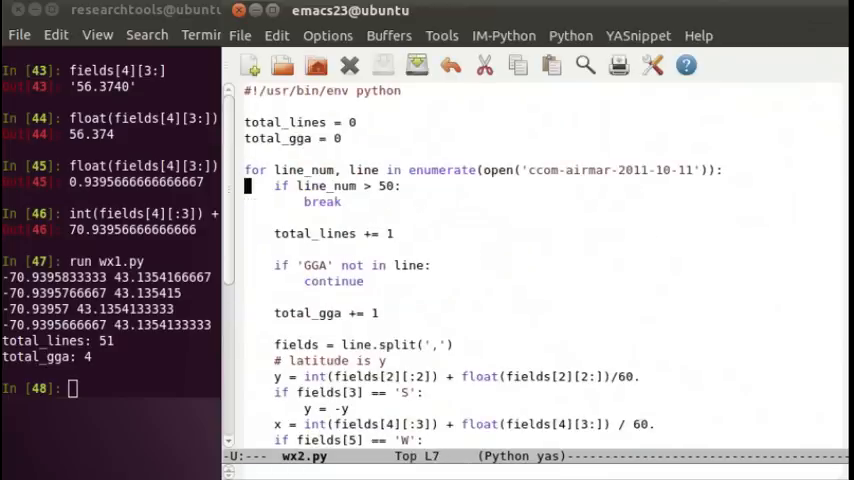
# - Move down to begin deleting the line counters, 50-line break and total prints
pyautogui.press('Down')
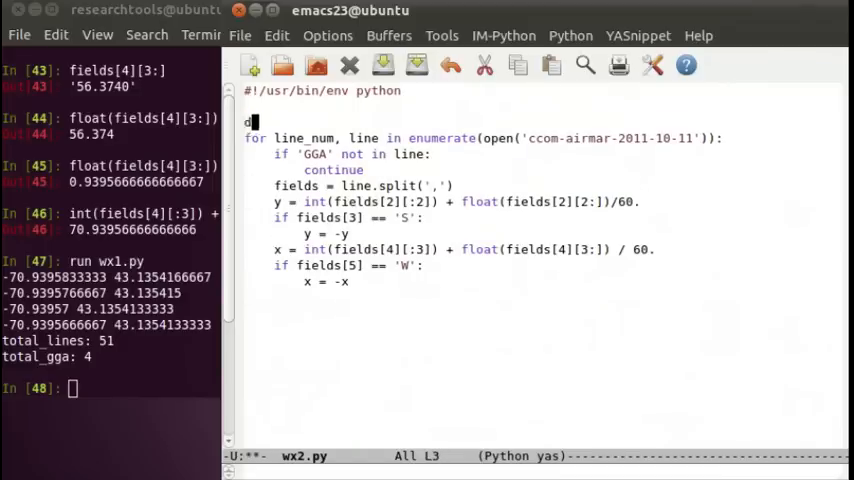
# - Type def load_gga(filename): with the docstring 'parse NMEA GGA GPS positions' above the loop
pyautogui.write('ef load')
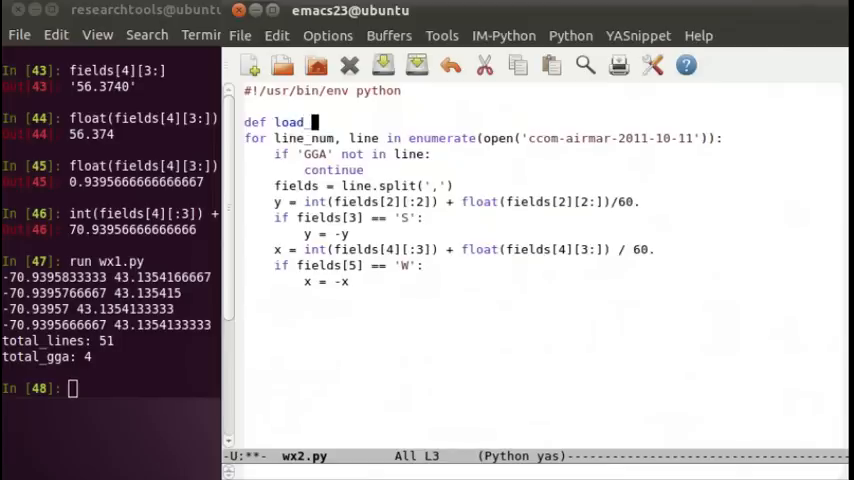
pyautogui.write('_gga(filen')
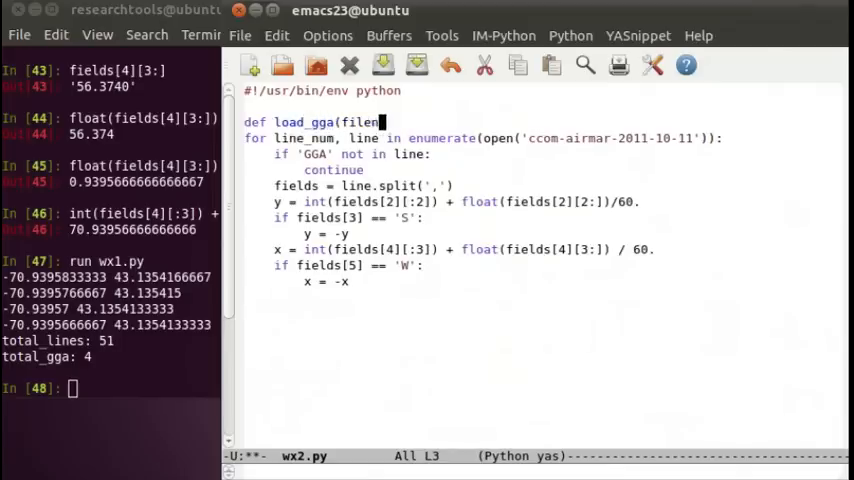
pyautogui.write('ame):')
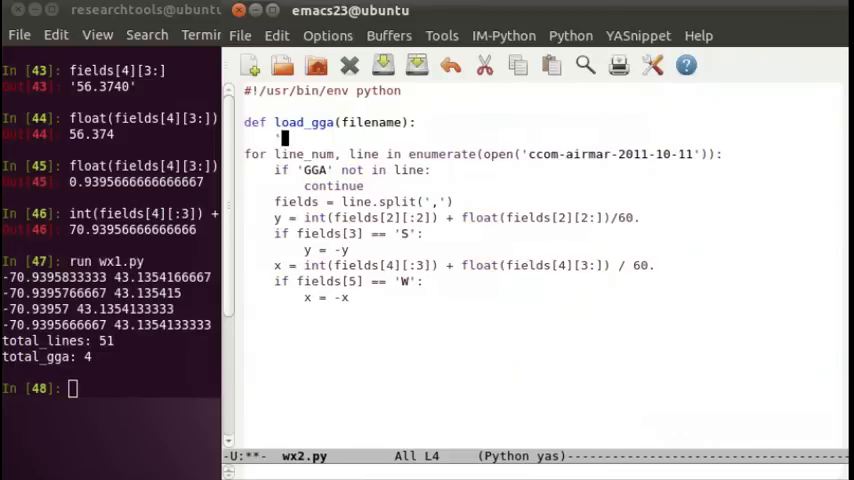
pyautogui.write('parse NMEA')
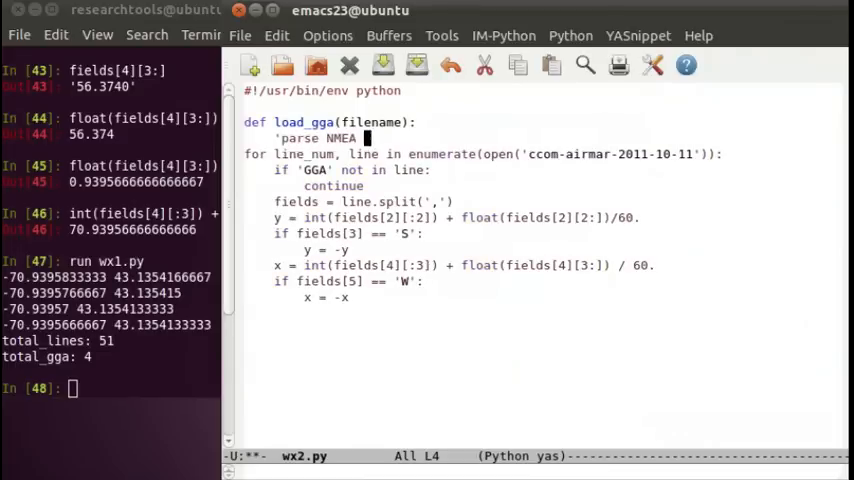
pyautogui.write('GGA GPS')
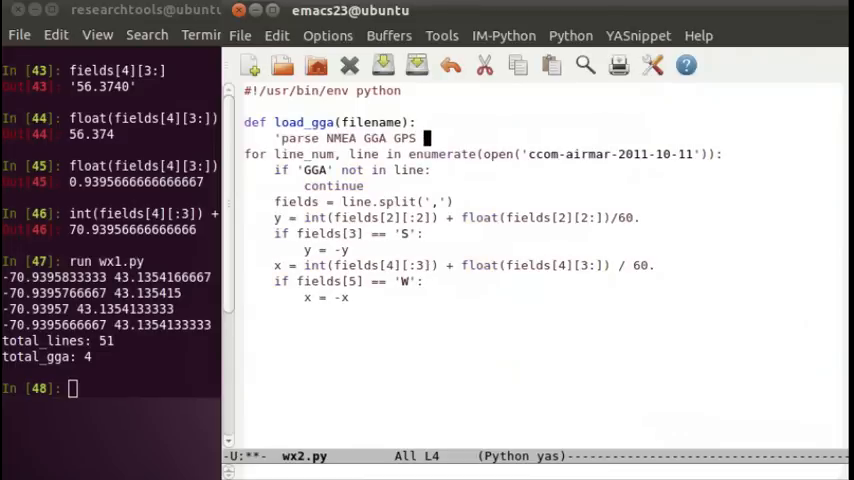
pyautogui.write("positions'")
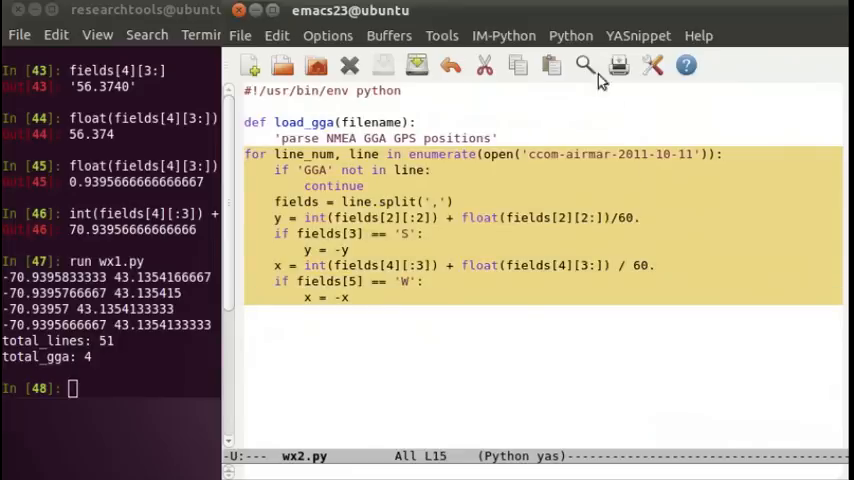
pyautogui.moveTo(570, 35)
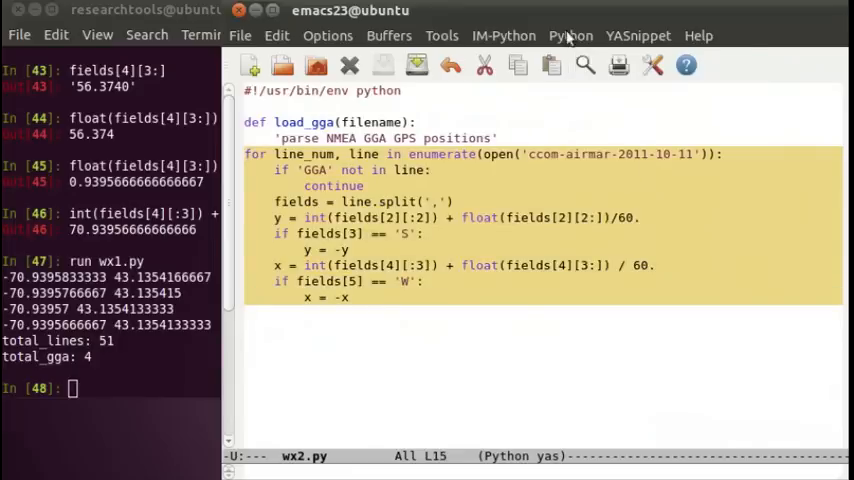
# - Apply Python > Shift region right to indent the selected loop under load_gga
pyautogui.click(570, 35)
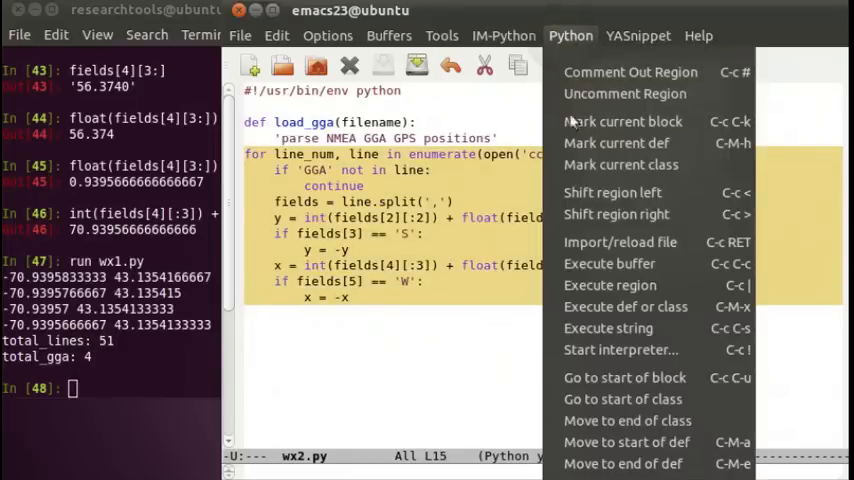
pyautogui.moveTo(615, 214)
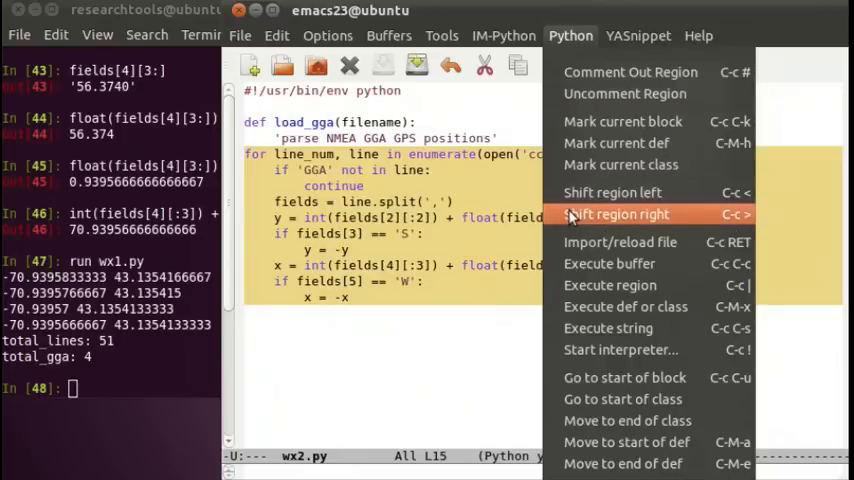
pyautogui.click(616, 213)
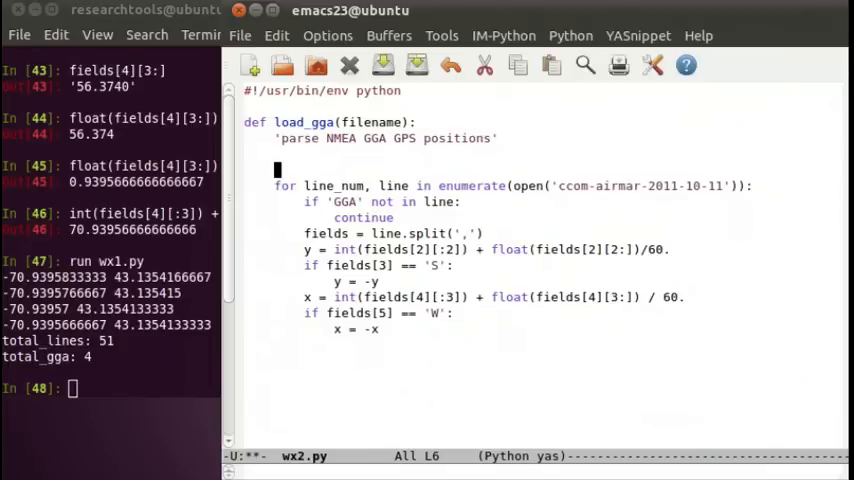
# - Initialise empty x_list and y_list lists inside load_gga
pyautogui.write('x')
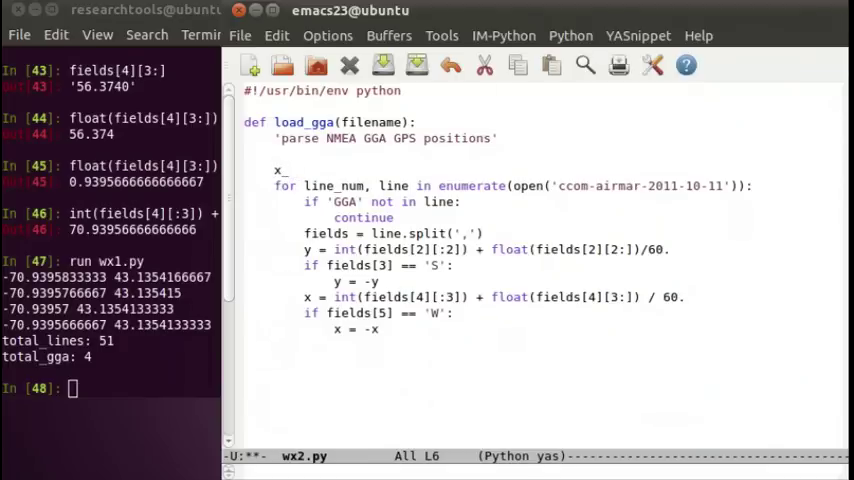
pyautogui.write('lis')
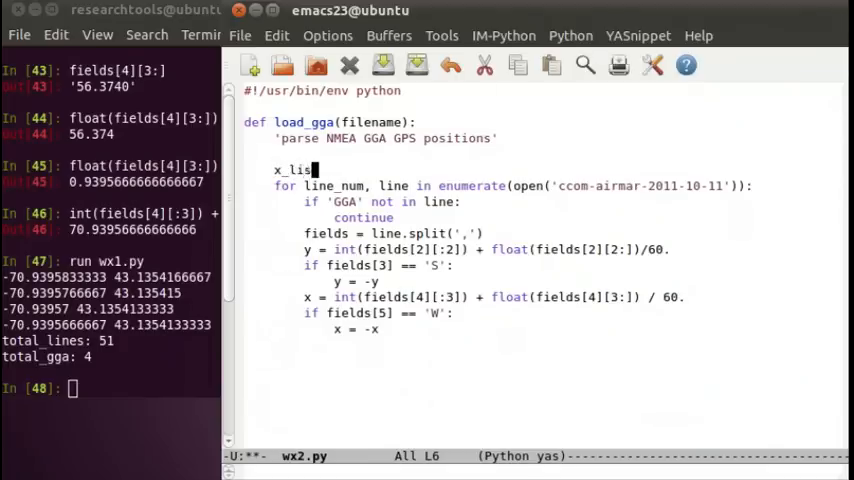
pyautogui.write('t')
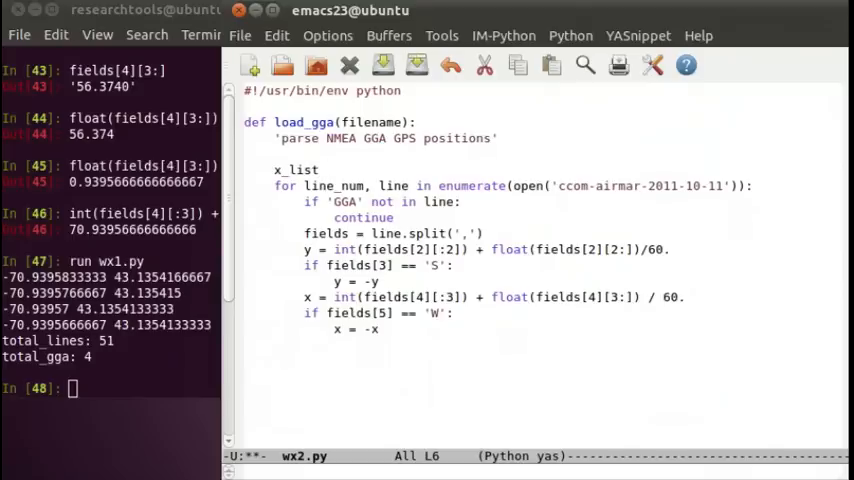
pyautogui.write('= [ ]')
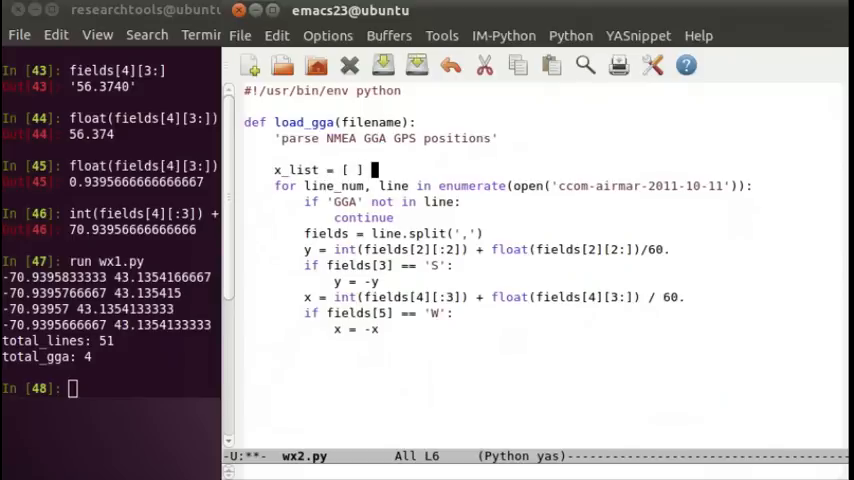
pyautogui.press('Return')
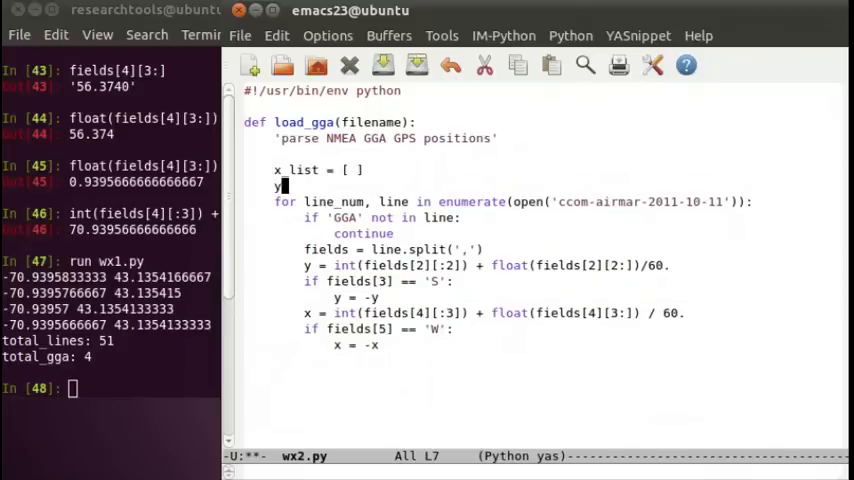
pyautogui.write('_list = [')
pyautogui.write('x_list.append')
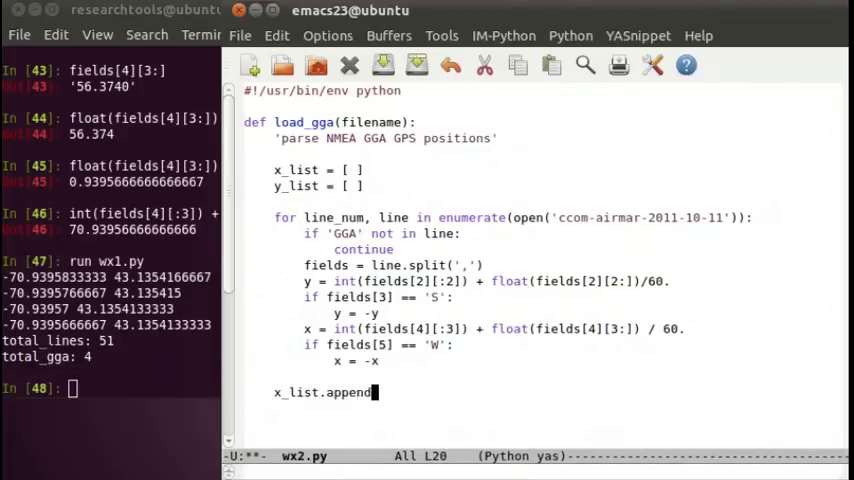
# - Append each x and y to the lists and make open() use filename
pyautogui.write('(')
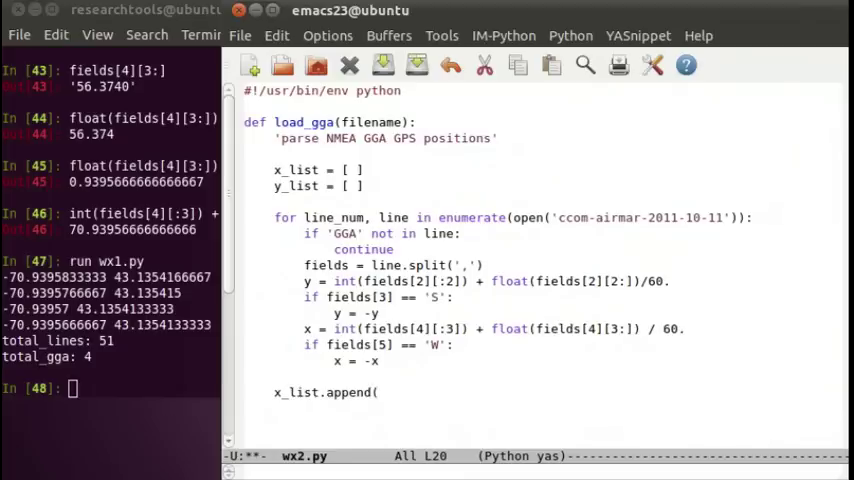
pyautogui.write('x)')
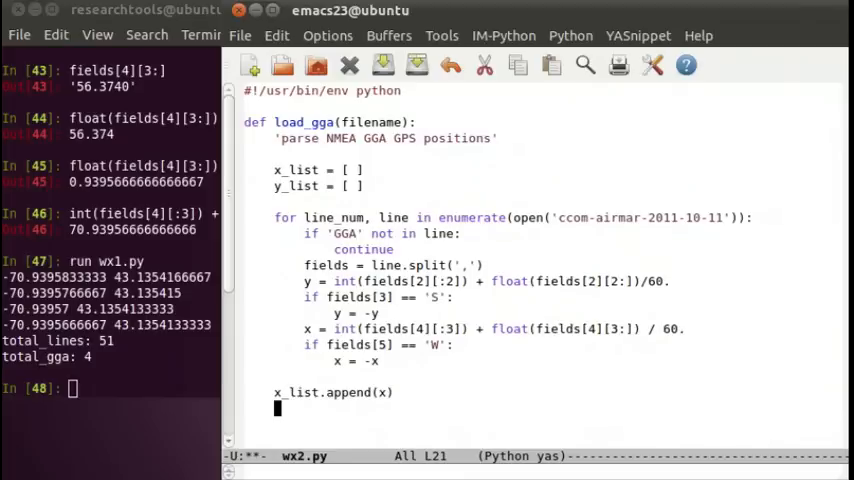
pyautogui.write('y_list.a')
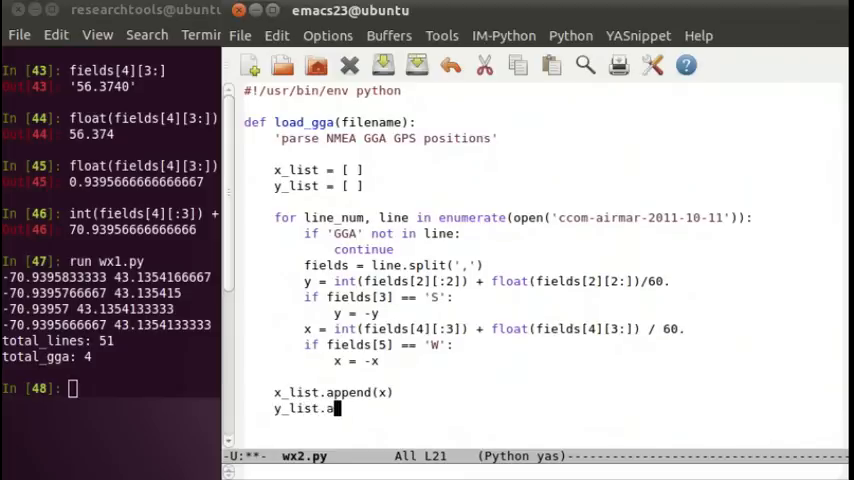
pyautogui.write('ppend(y)')
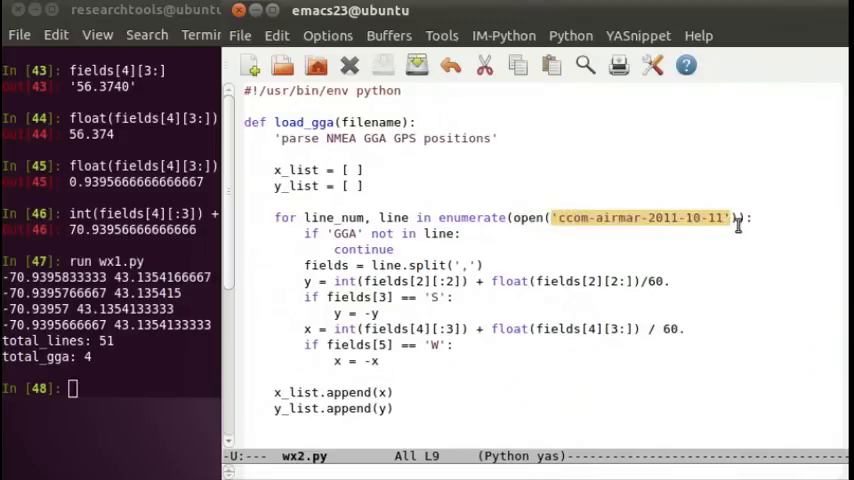
pyautogui.write('filename')
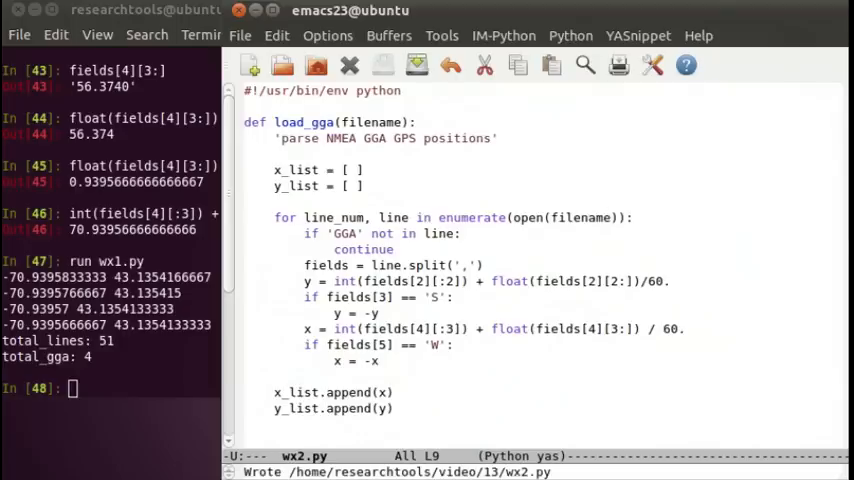
pyautogui.moveTo(575, 238)
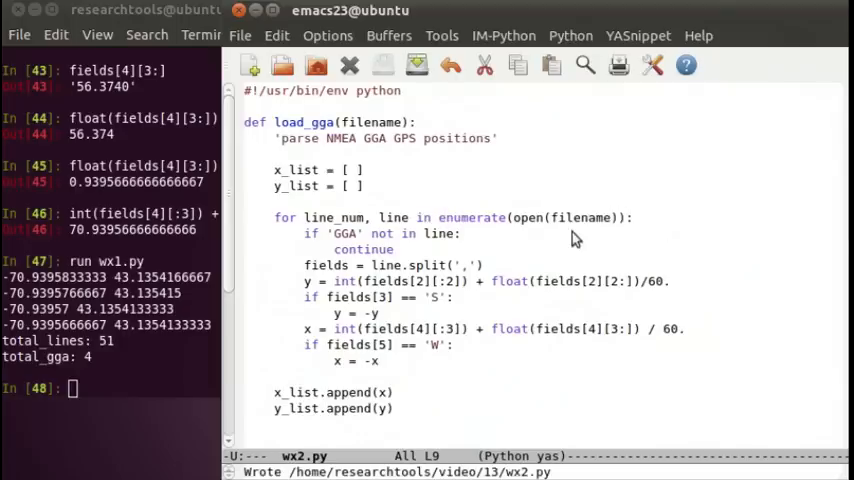
pyautogui.moveTo(518, 213)
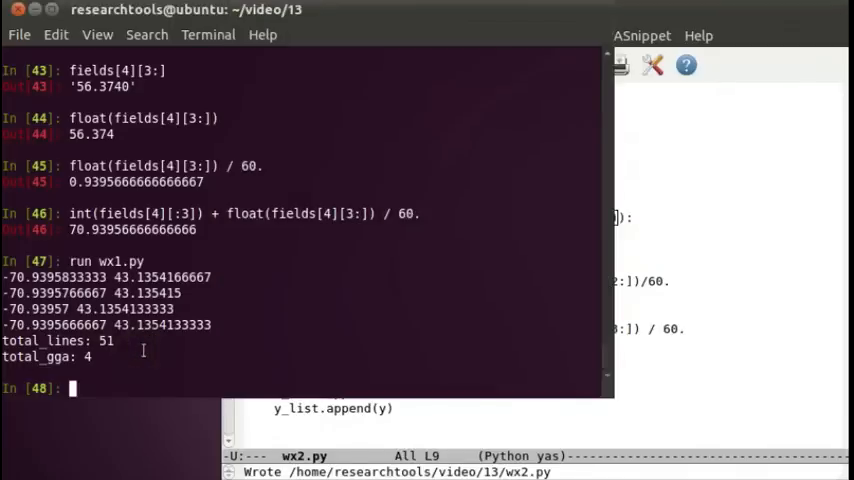
# - Import wx2 in IPython, list its names, and view the load_gga help
pyautogui.write('import wx')
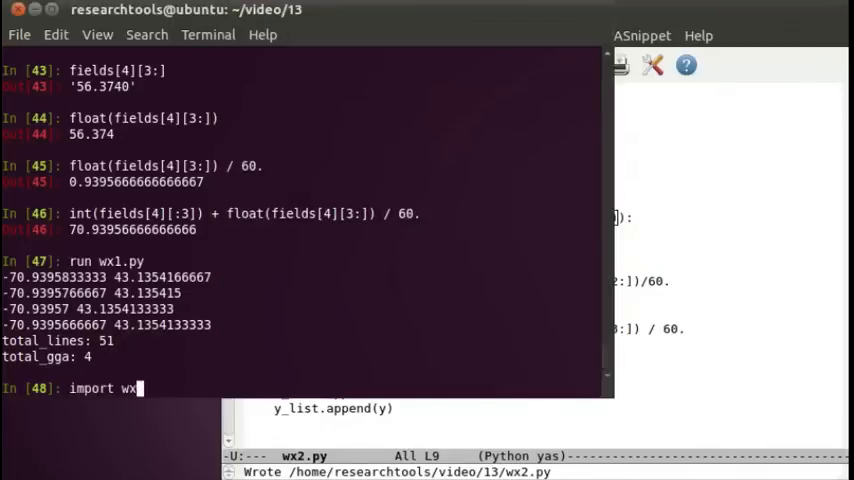
pyautogui.press('Return')
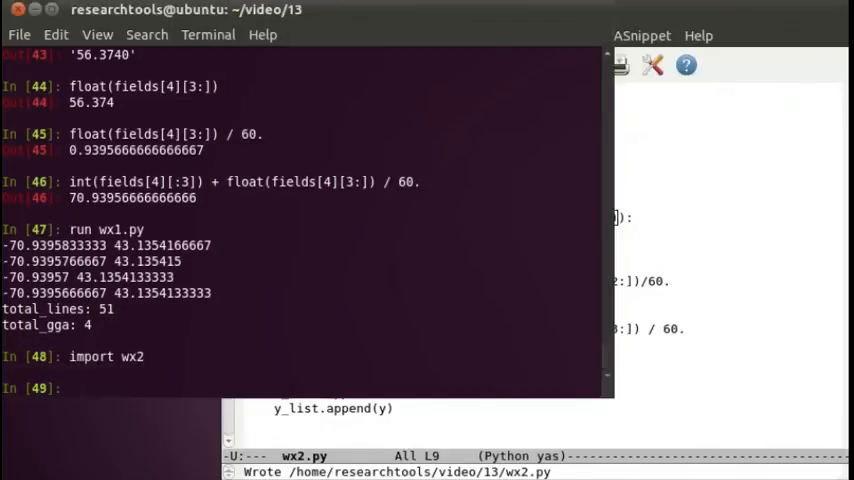
pyautogui.write('w')
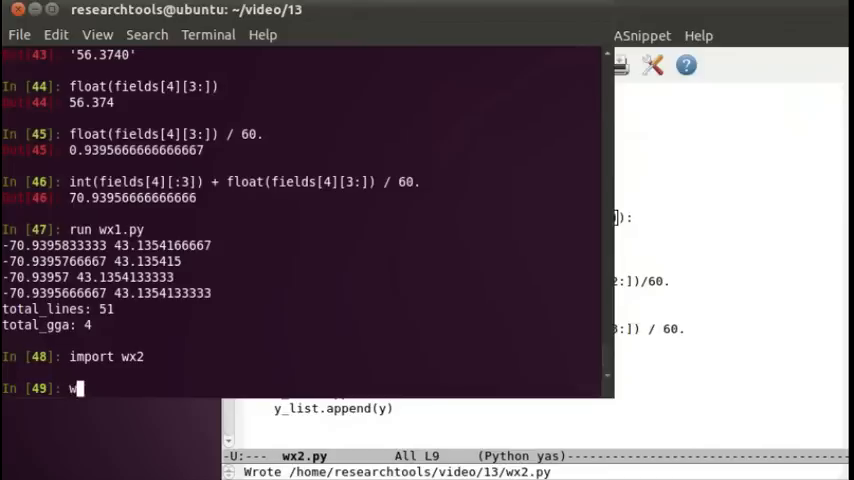
pyautogui.write('x2.')
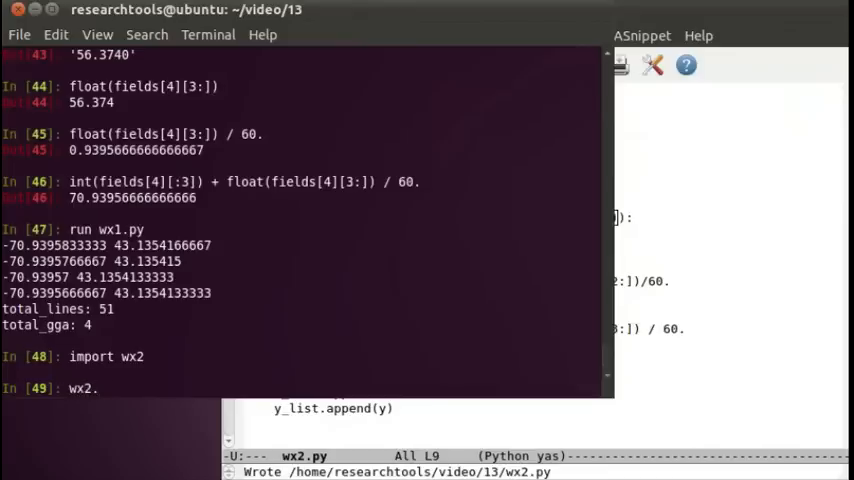
pyautogui.press('Tab')
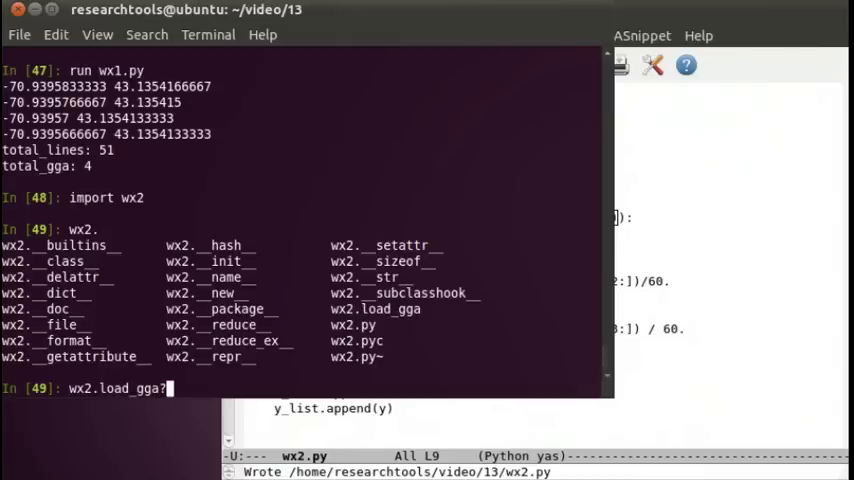
pyautogui.press('Return')
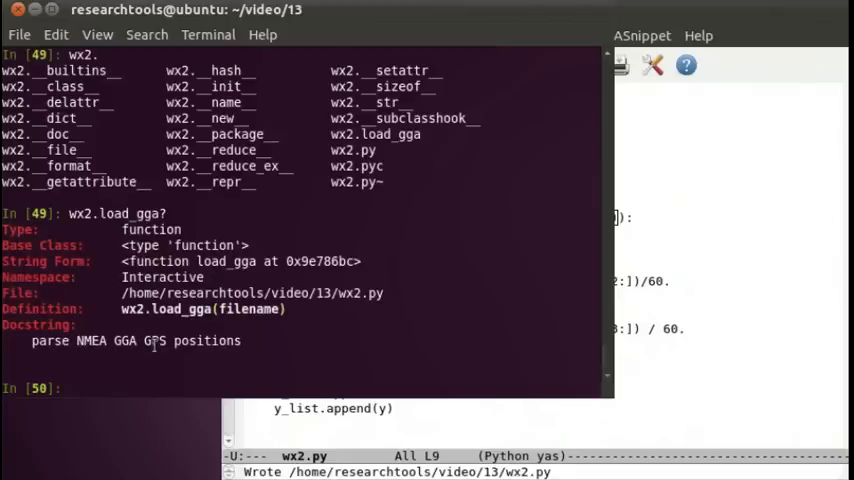
# - Run wx2.load_gga('ccom-airmar-2011-10-11') and list session variables with whos
pyautogui.write('wx2.load_gga(')
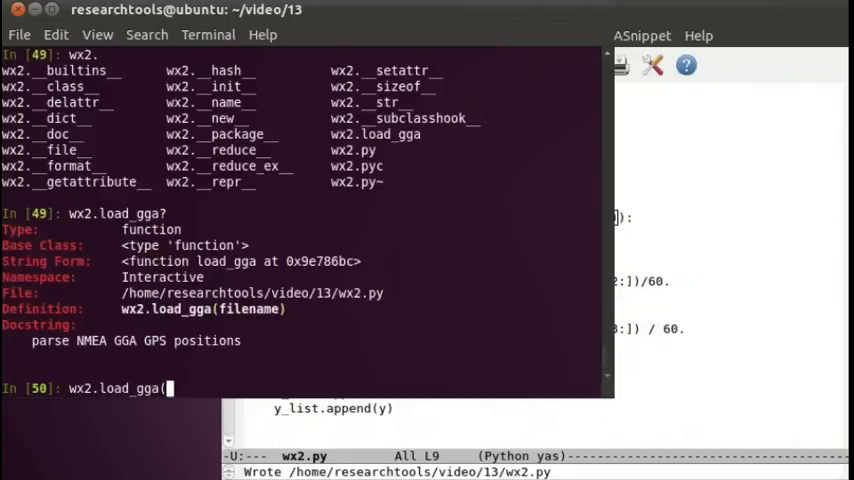
pyautogui.write("'")
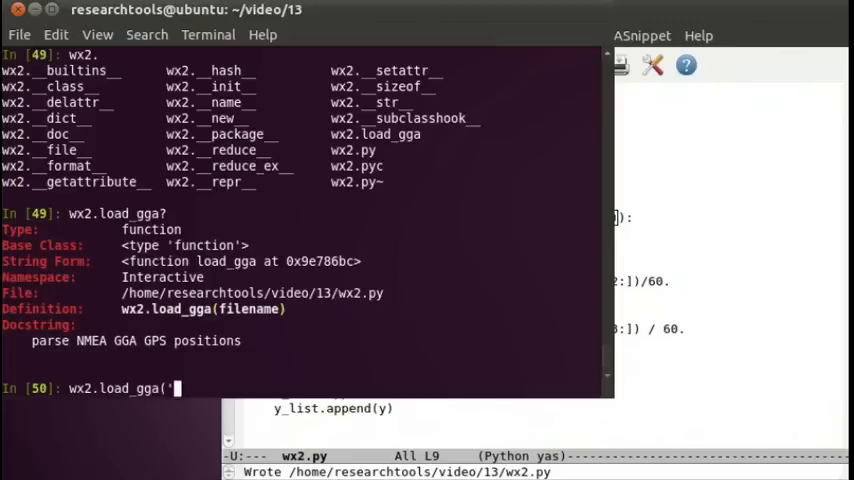
pyautogui.write('c')
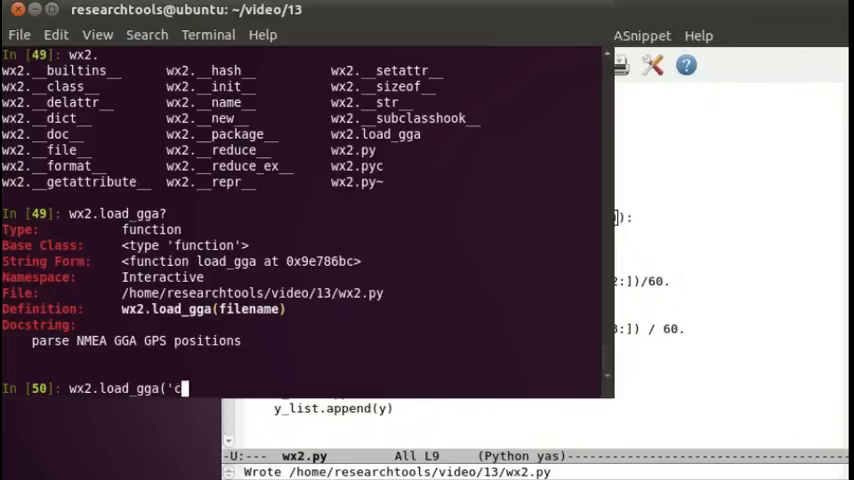
pyautogui.write("com-airmar-2011-10-11'")
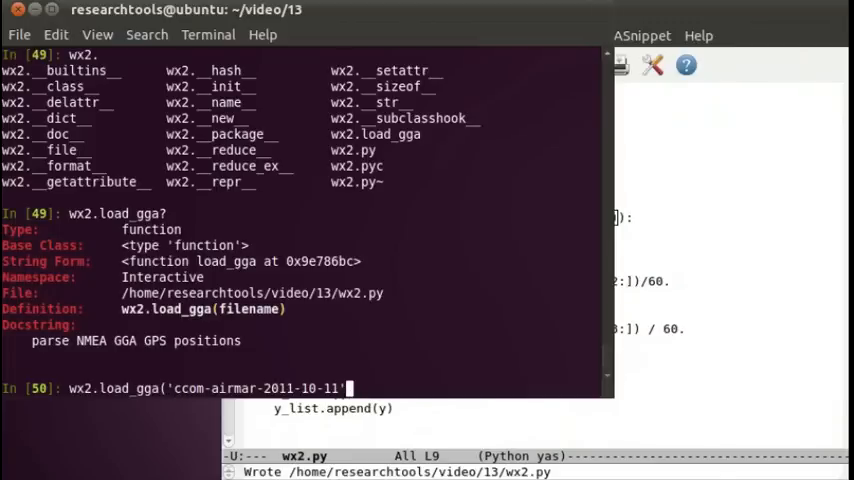
pyautogui.write(')')
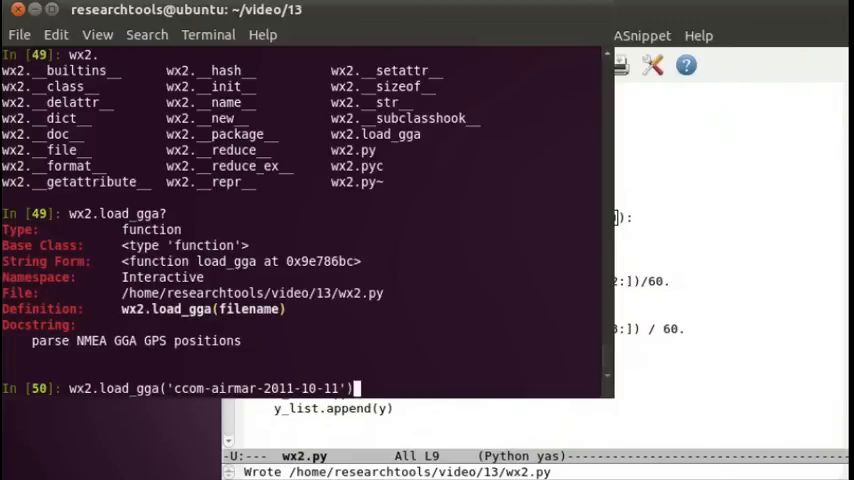
pyautogui.press('Return')
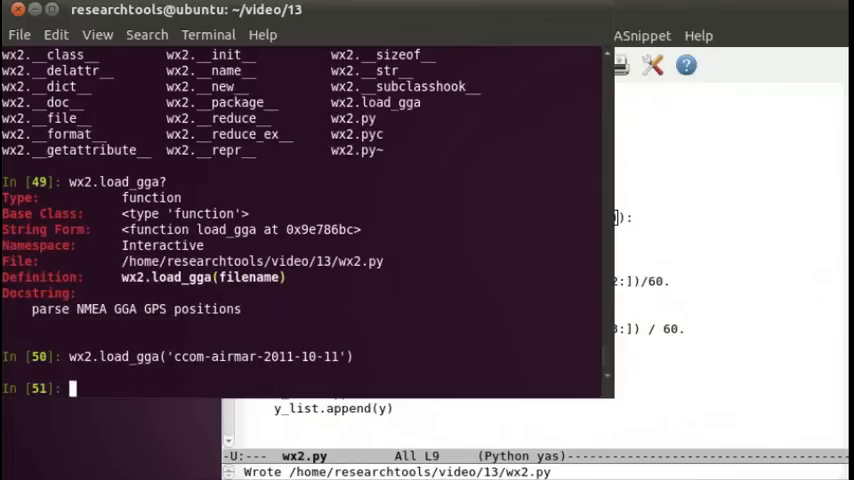
pyautogui.write('whos')
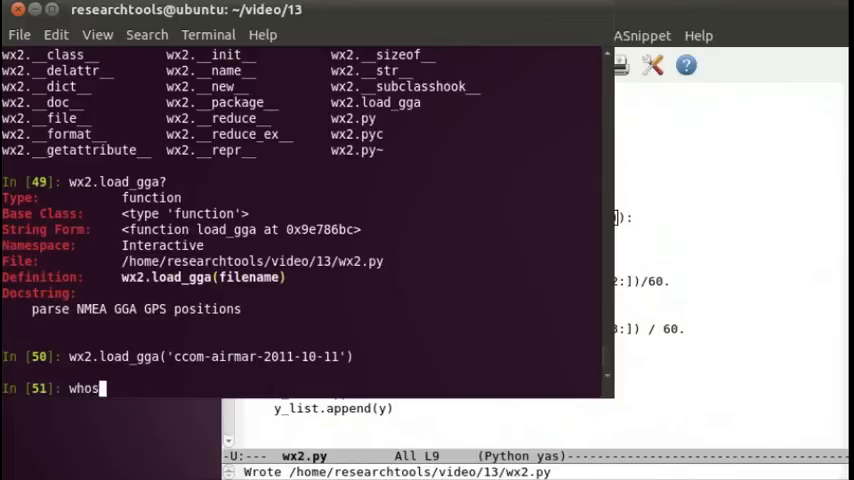
pyautogui.press('Return')
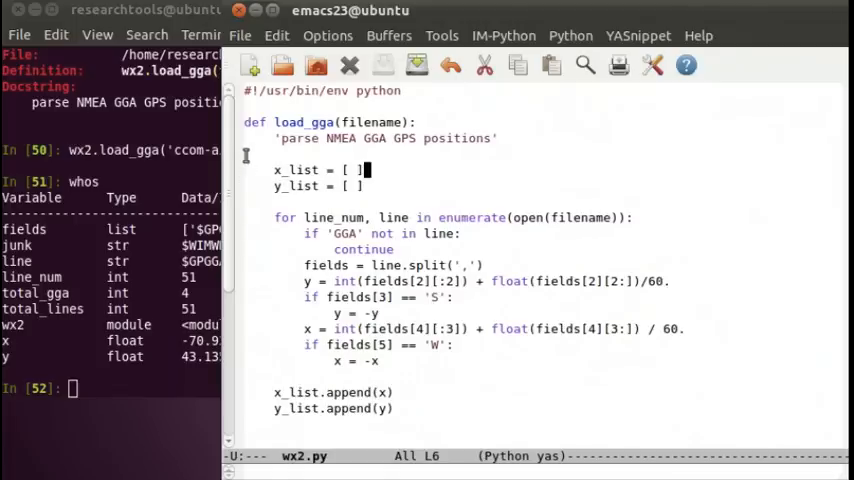
# - End load_gga in wx2.py with 'return x_list, y_list'
pyautogui.click(252, 122)
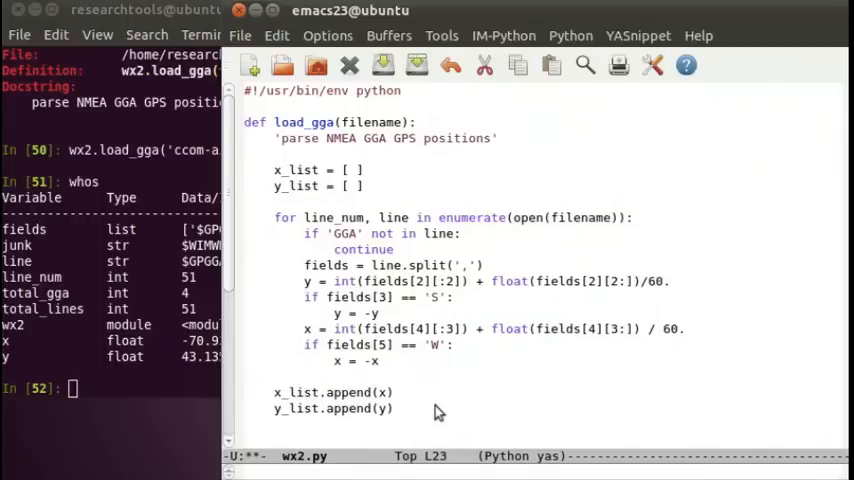
pyautogui.write('return x')
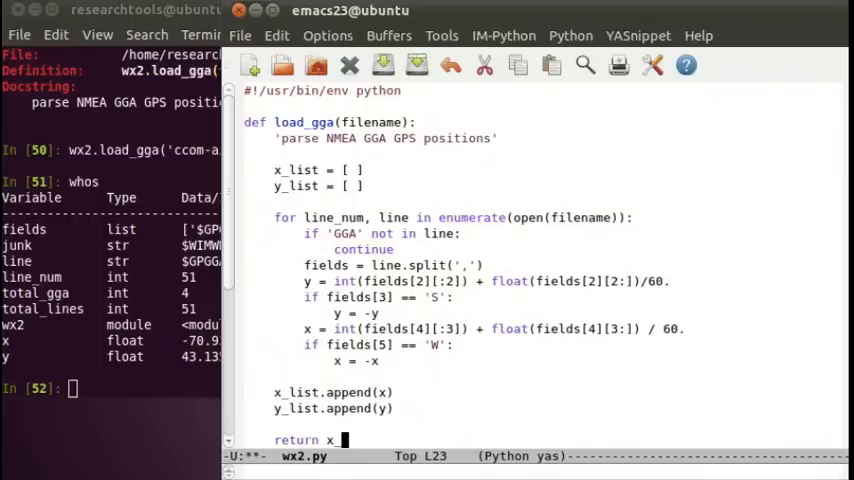
pyautogui.write('_list, y')
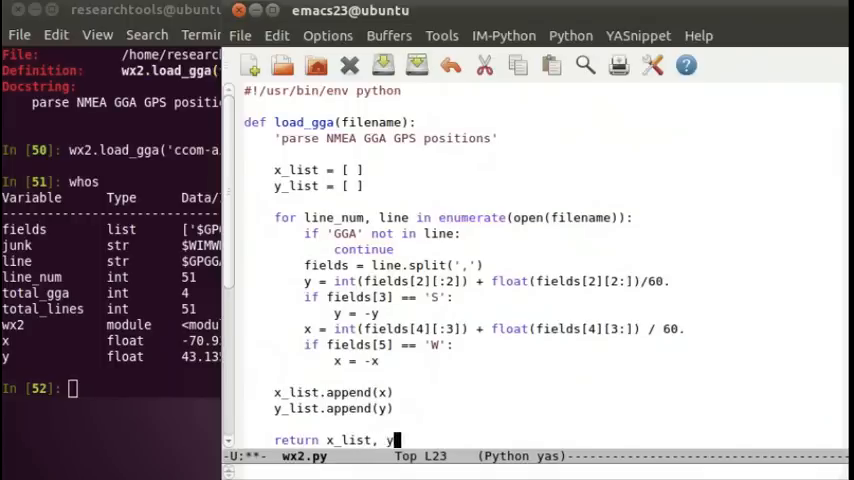
pyautogui.write('_list')
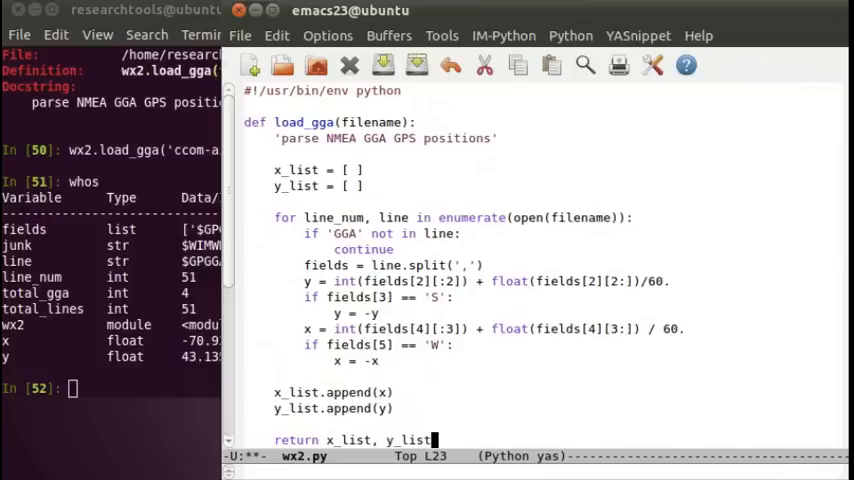
pyautogui.scroll(-3)
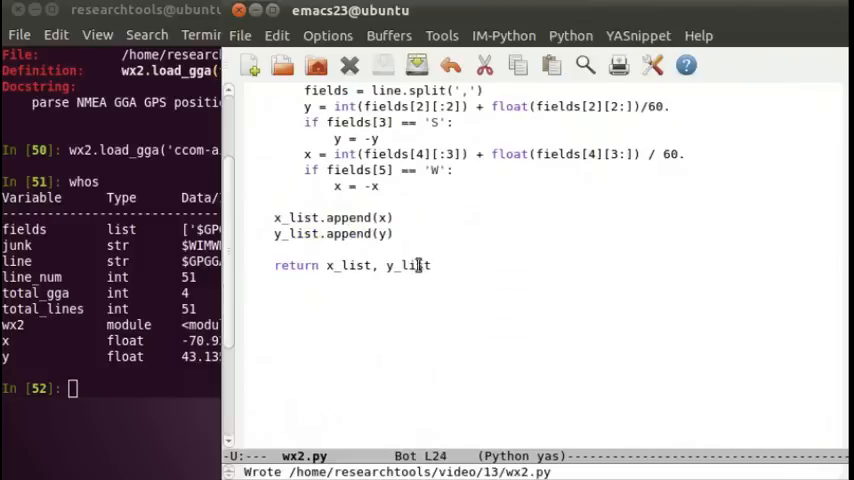
pyautogui.moveTo(235, 313)
pyautogui.write('re')
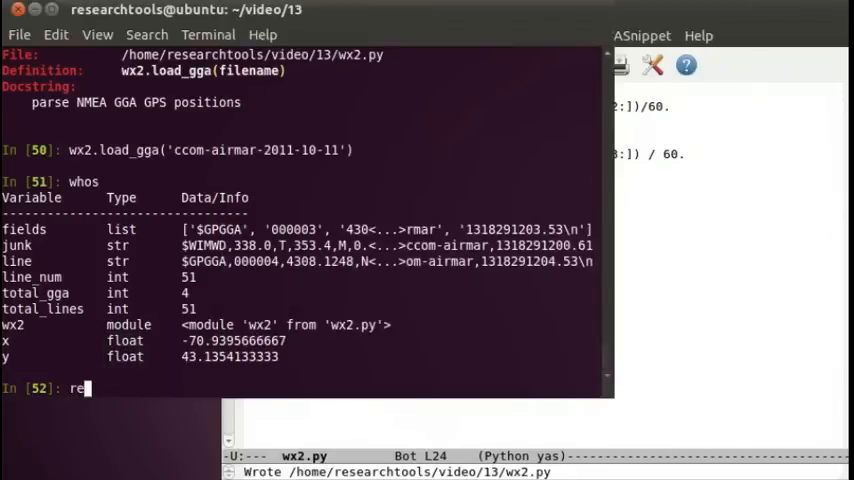
# - Reload wx2 and rerun wx2.load_gga('ccom-airmar-2011-10-11') to see the returned lists
pyautogui.write('load')
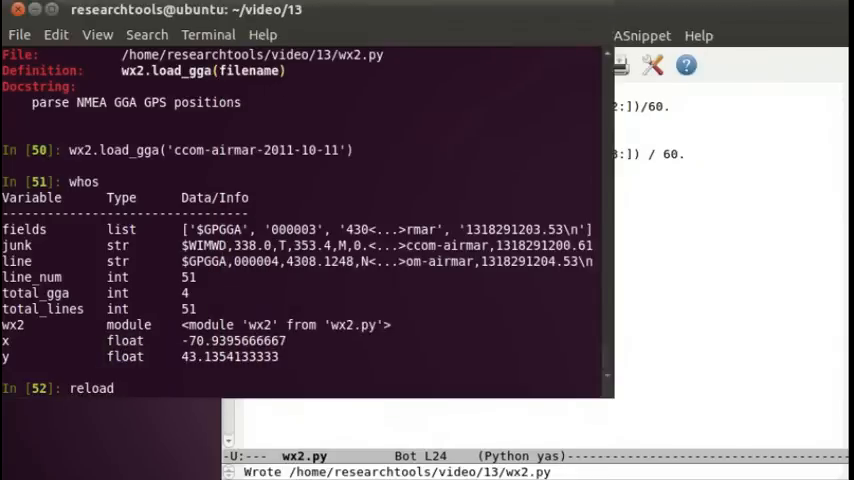
pyautogui.write('wx2')
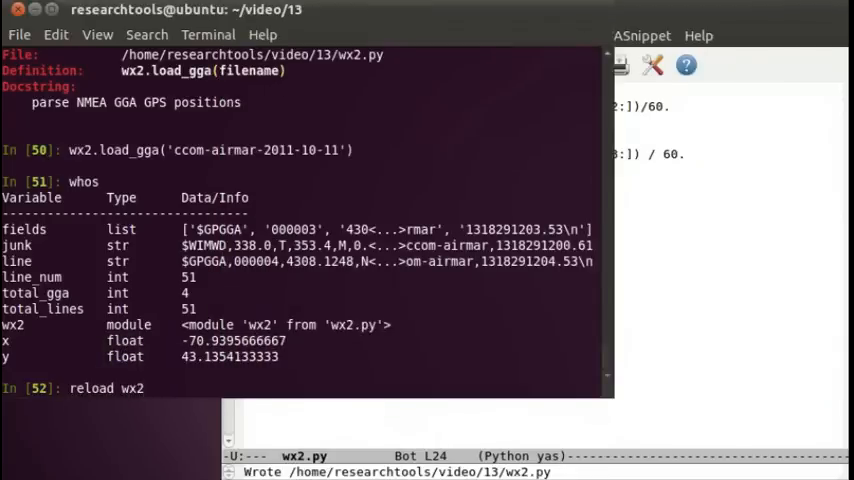
pyautogui.press('Return')
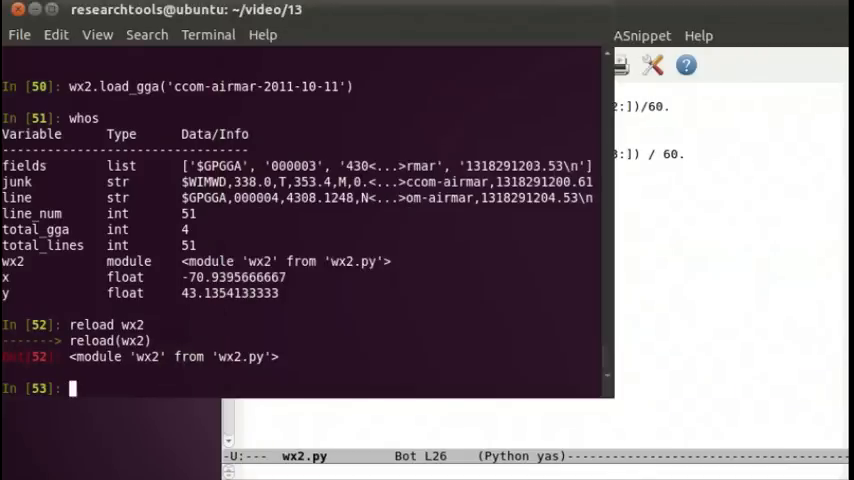
pyautogui.write('wx')
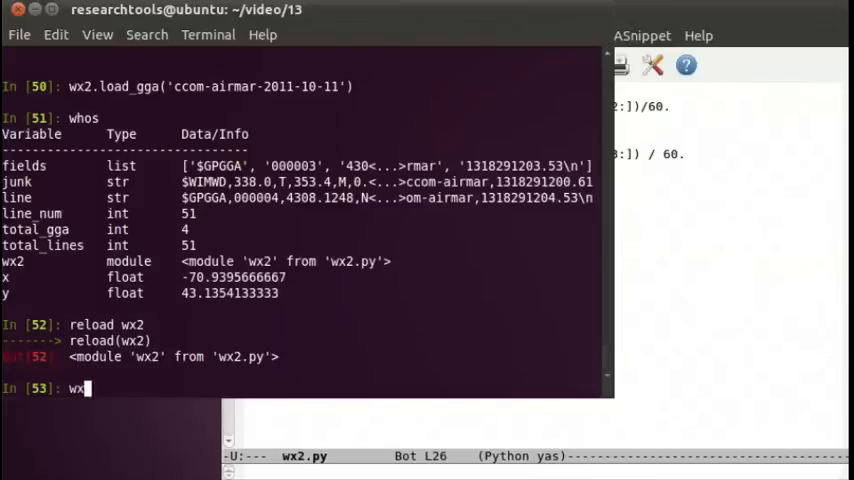
pyautogui.write(".load_gga('ccom-airmar-2011-10-11')")
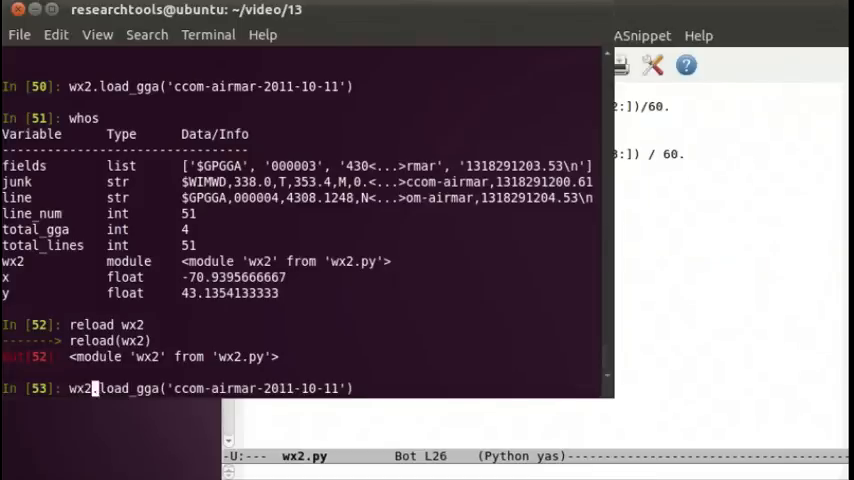
pyautogui.press('Return')
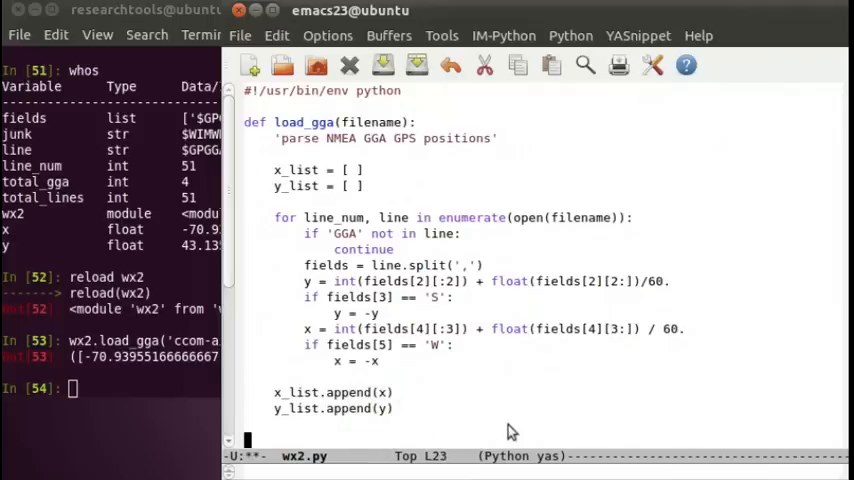
# - Add a print len(x_list) line and adjust the append lines in load_gga
pyautogui.write('print l')
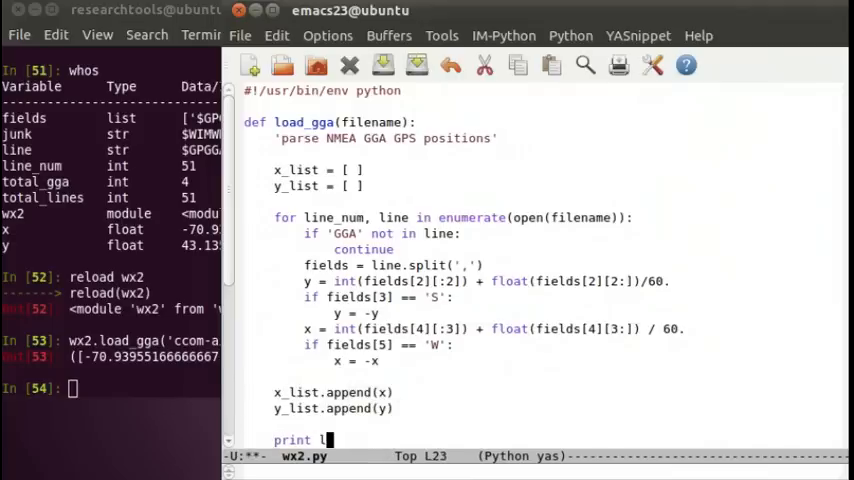
pyautogui.write('en(x_list')
pyautogui.click(111, 388)
pyautogui.write('reload wx2')
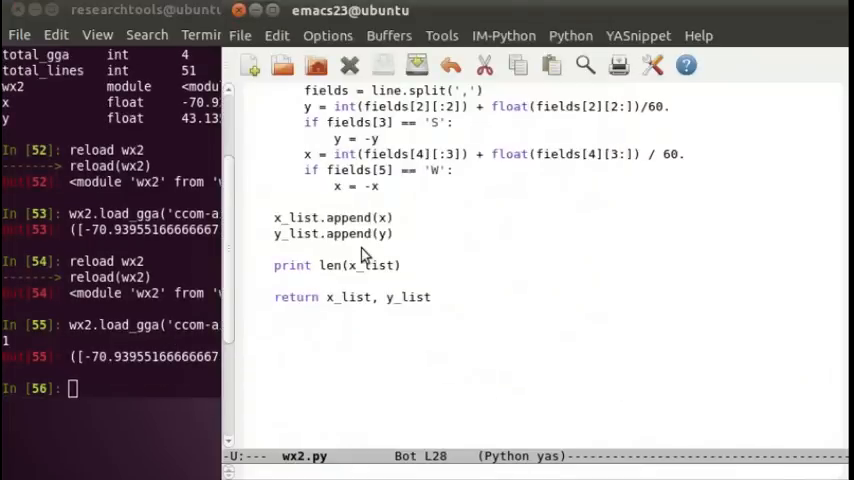
pyautogui.scroll(3)
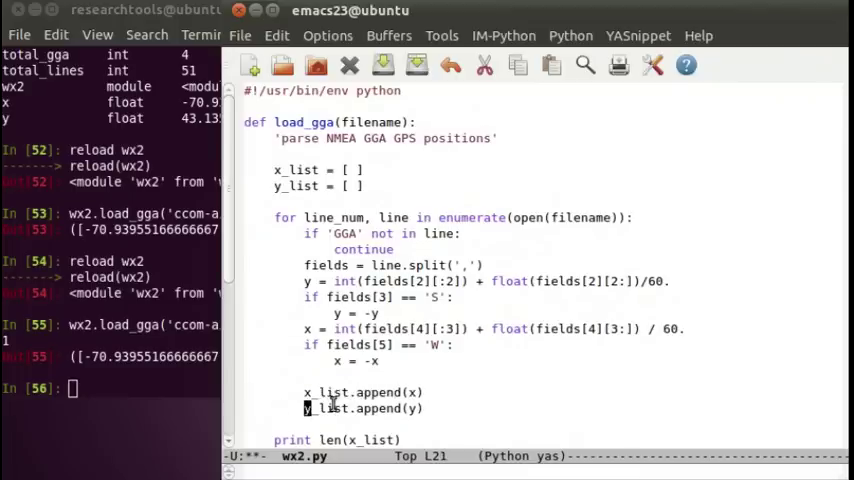
pyautogui.scroll(-3)
pyautogui.write("wx2.load_gga('ccom-airmar-2011-10-11')")
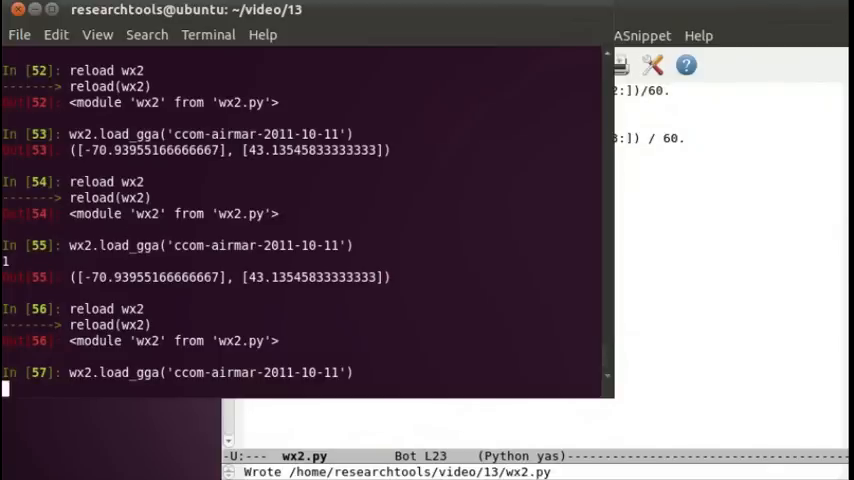
# - Reload wx2 and load the GGA file into x, y via wx2.load_gga('ccom-airmar-2011-10-11')
pyautogui.press('Return')
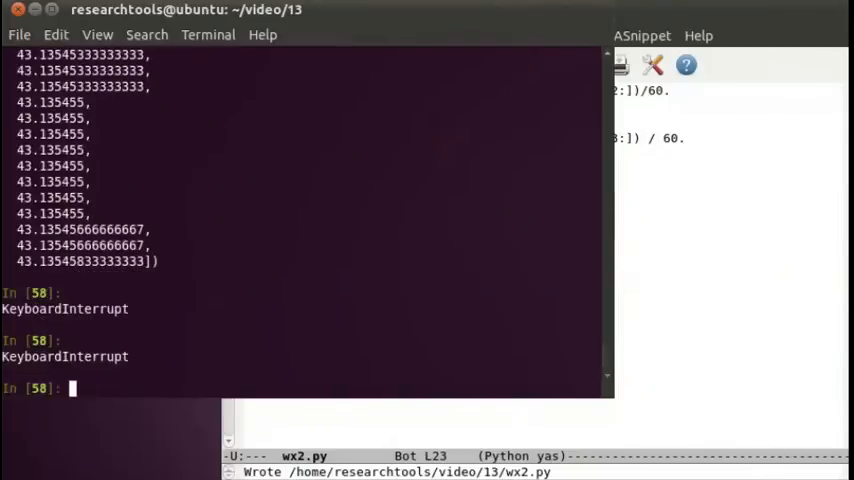
pyautogui.write("wx2.load_gga('ccom-airmar-2011-10-11')")
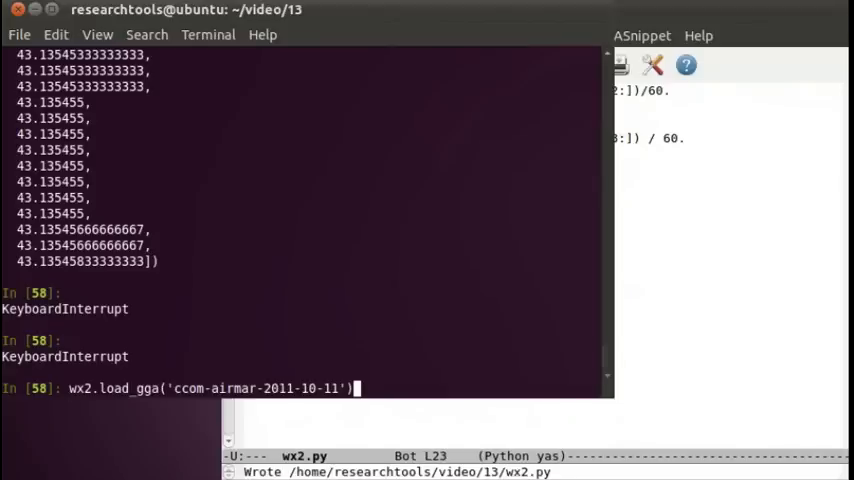
pyautogui.write('x,')
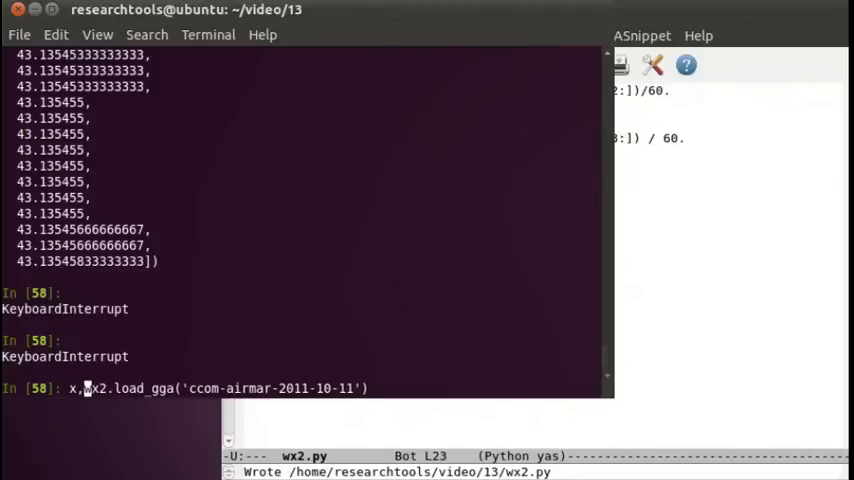
pyautogui.write('y =')
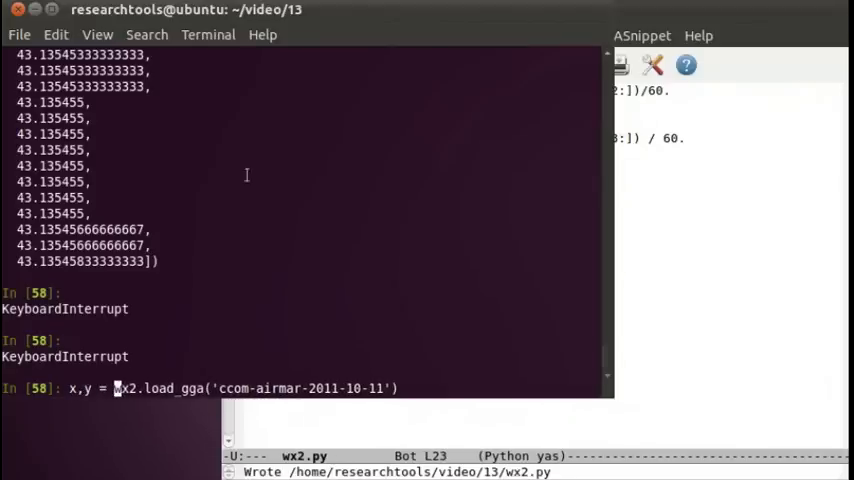
pyautogui.moveTo(543, 365)
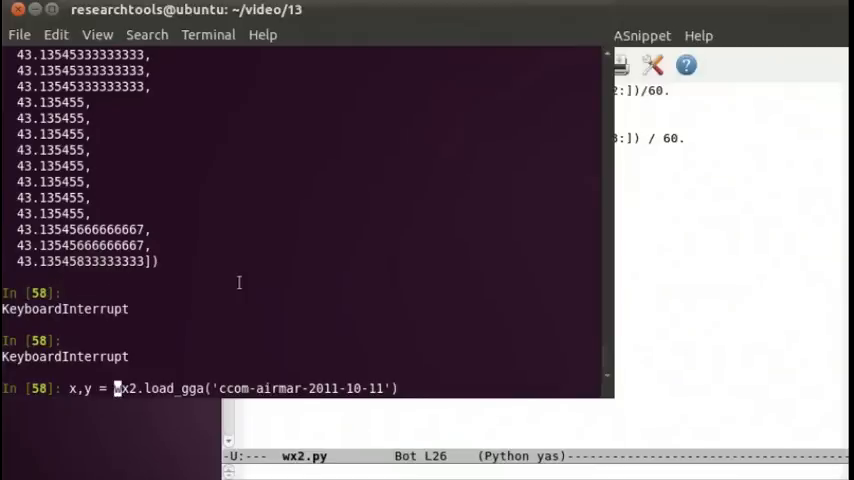
pyautogui.scroll(-3)
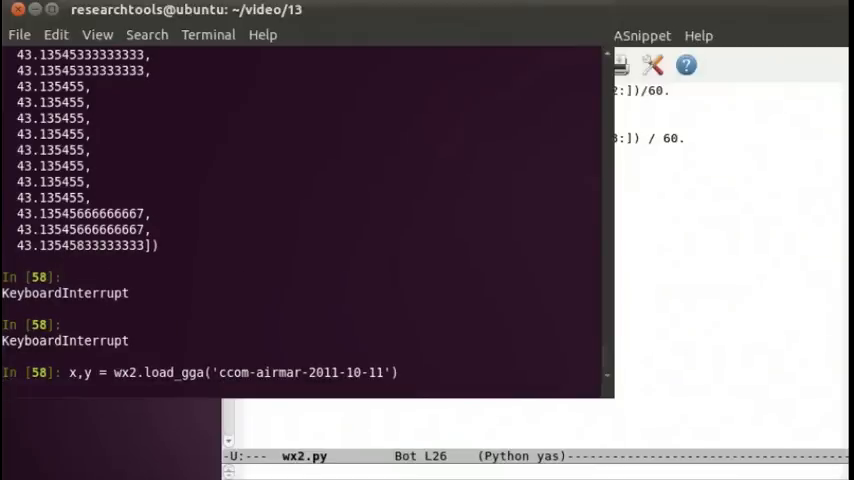
# - Confirm len(x) is 86400, print all x values, and plot x against y
pyautogui.write('print')
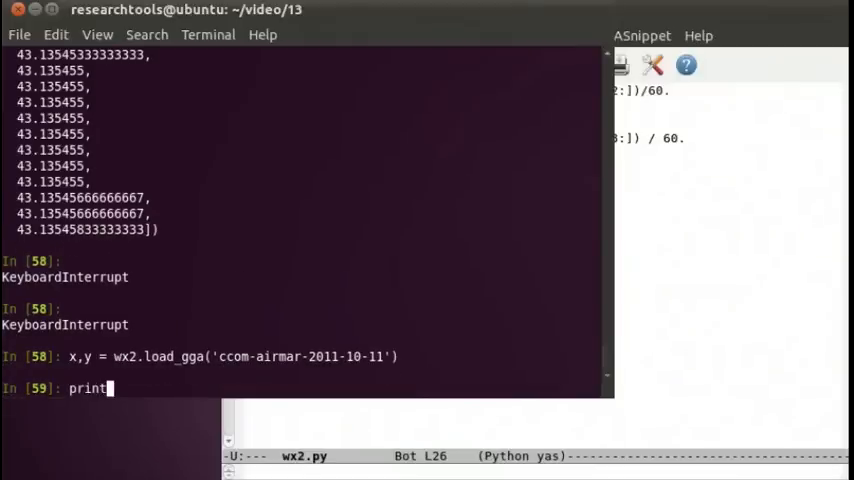
pyautogui.press('BackSpace')
pyautogui.write('len(x')
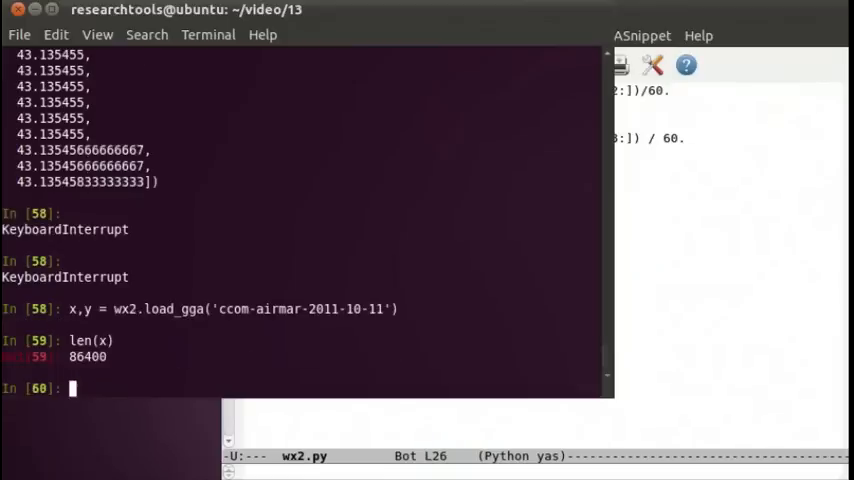
pyautogui.write('print x')
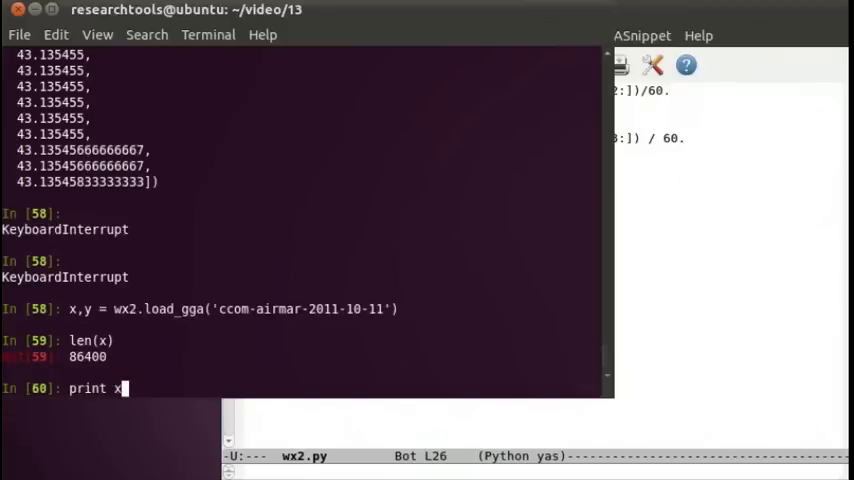
pyautogui.press('Return')
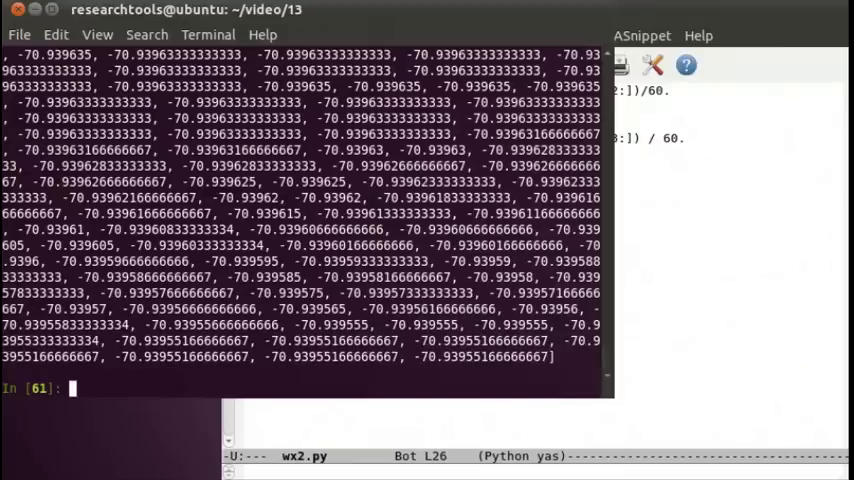
pyautogui.write('plot(')
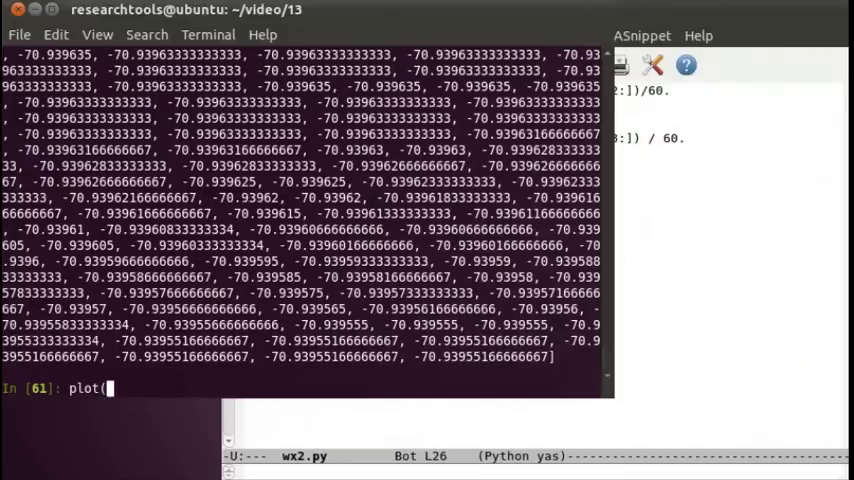
pyautogui.write('x,y)')
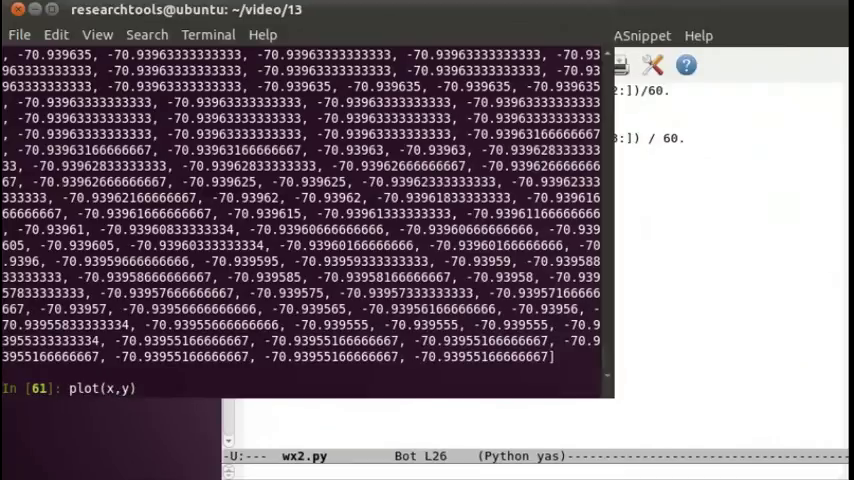
pyautogui.press('Return')
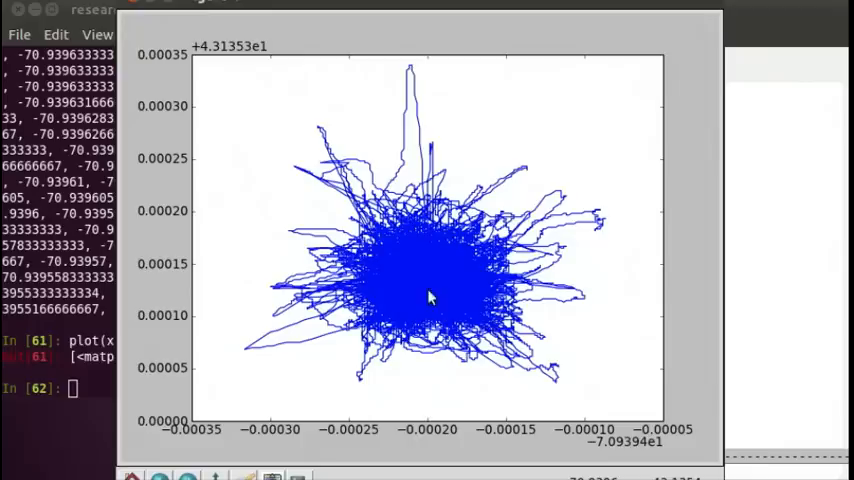
pyautogui.moveTo(463, 370)
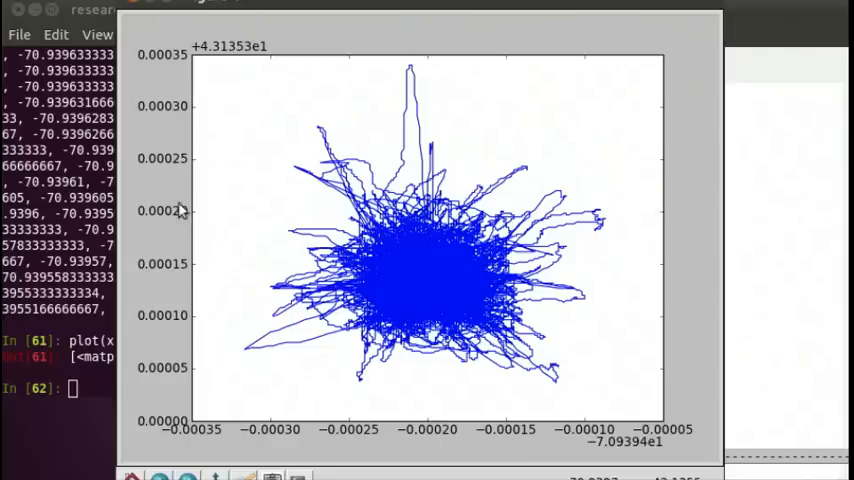
pyautogui.moveTo(340, 250)
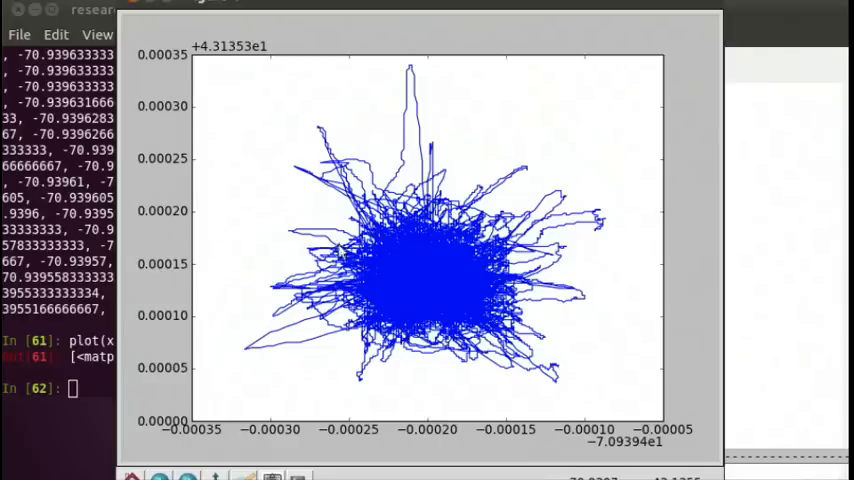
pyautogui.moveTo(483, 370)
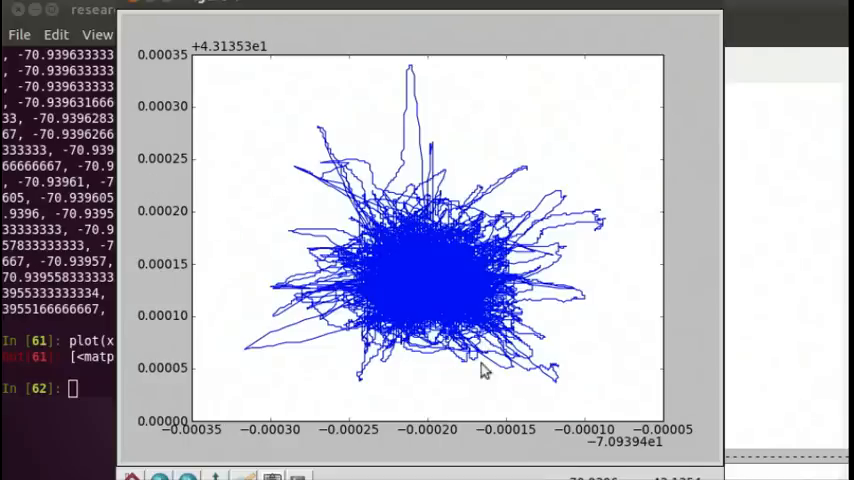
pyautogui.moveTo(483, 370)
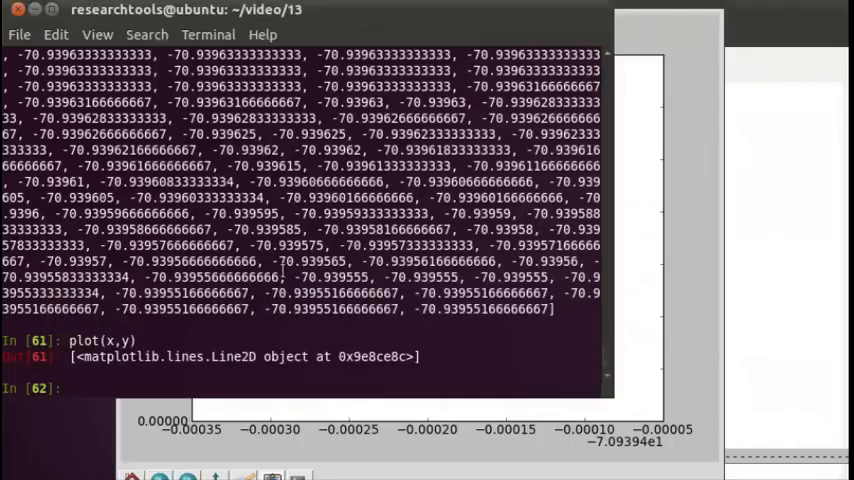
# - Compute average(x) ≈ -70.9396 and average(y) ≈ 43.1354
pyautogui.write('aver')
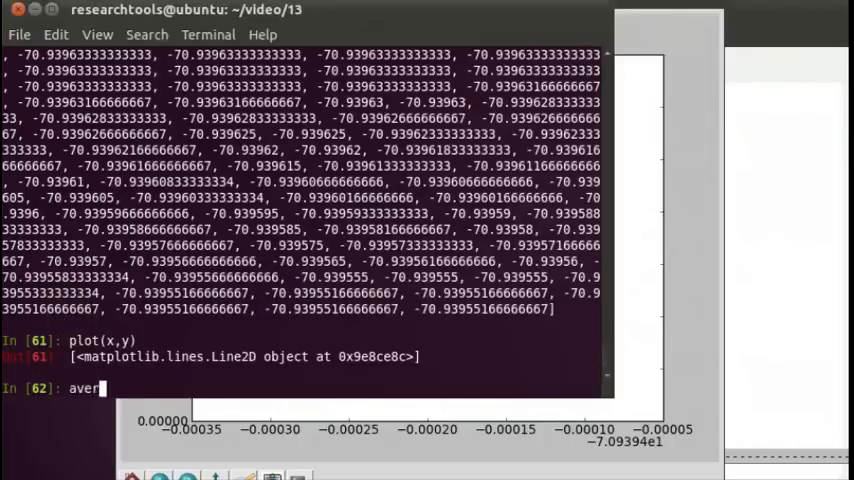
pyautogui.press('Return')
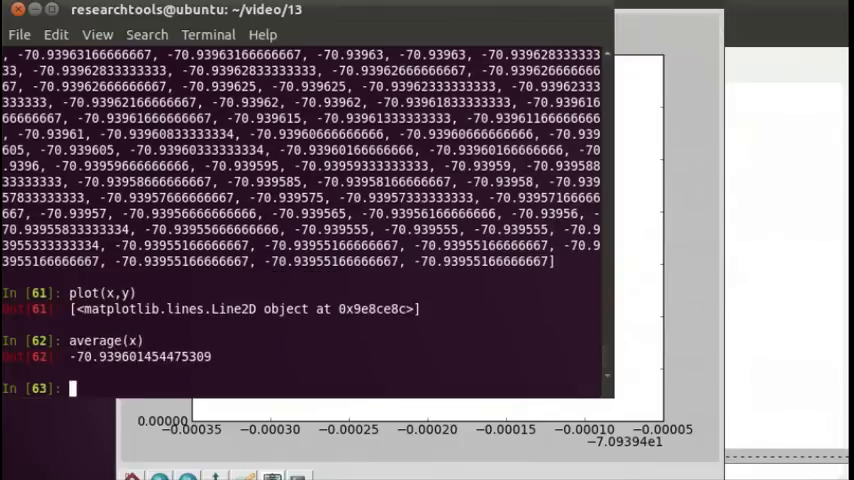
pyautogui.write('average(')
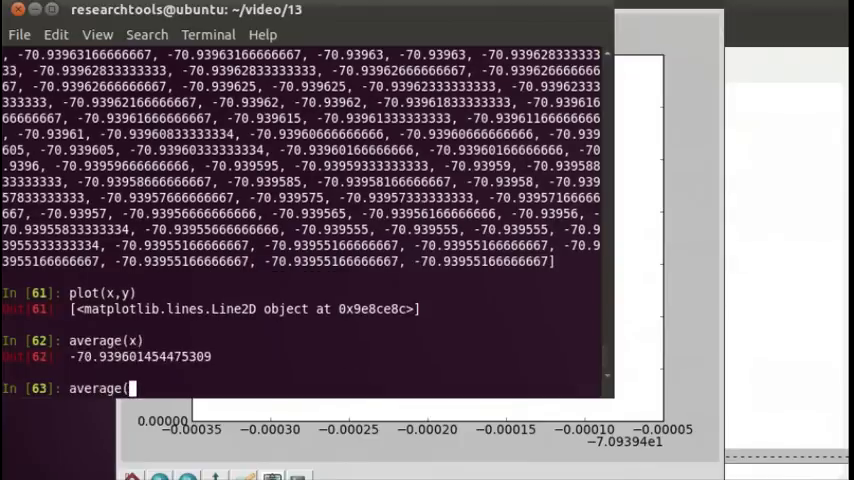
pyautogui.press('Return')
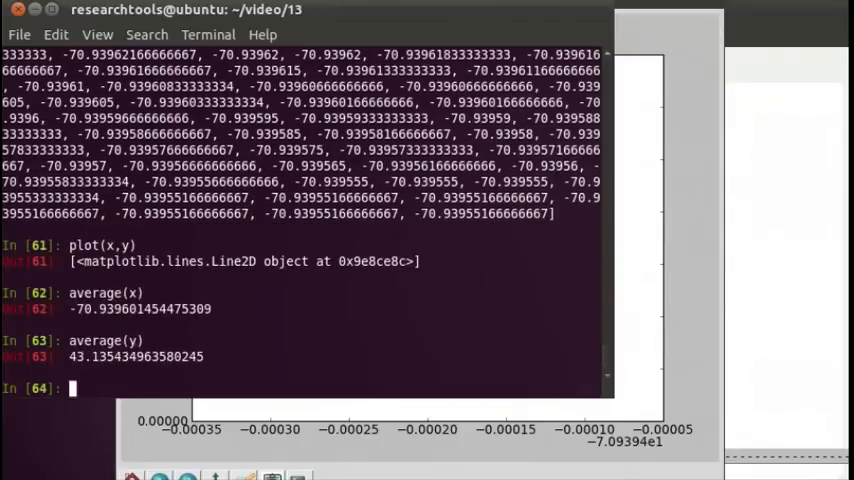